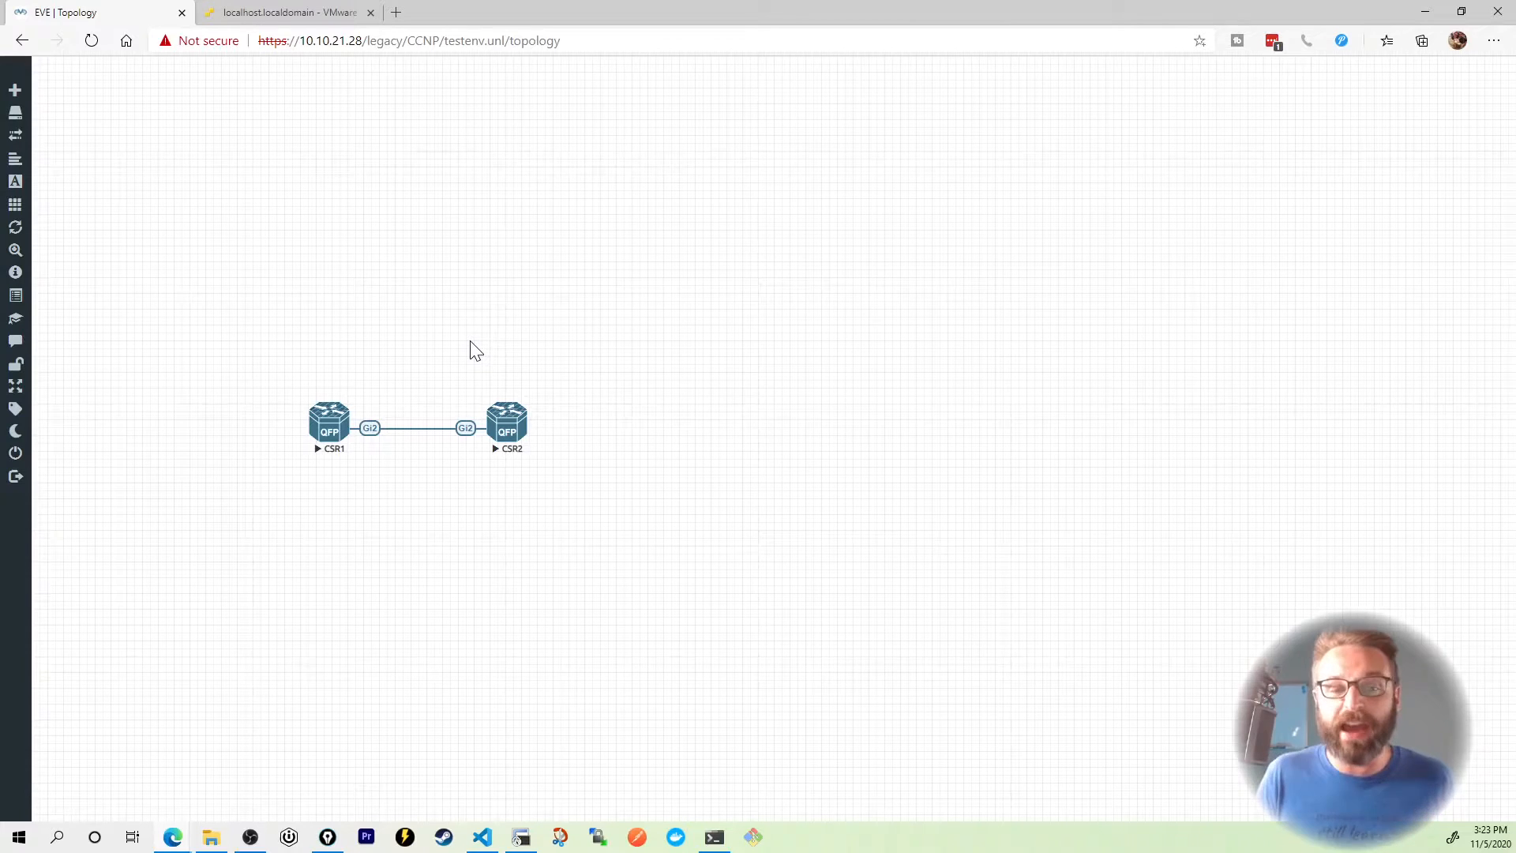
mouse_move(660, 302)
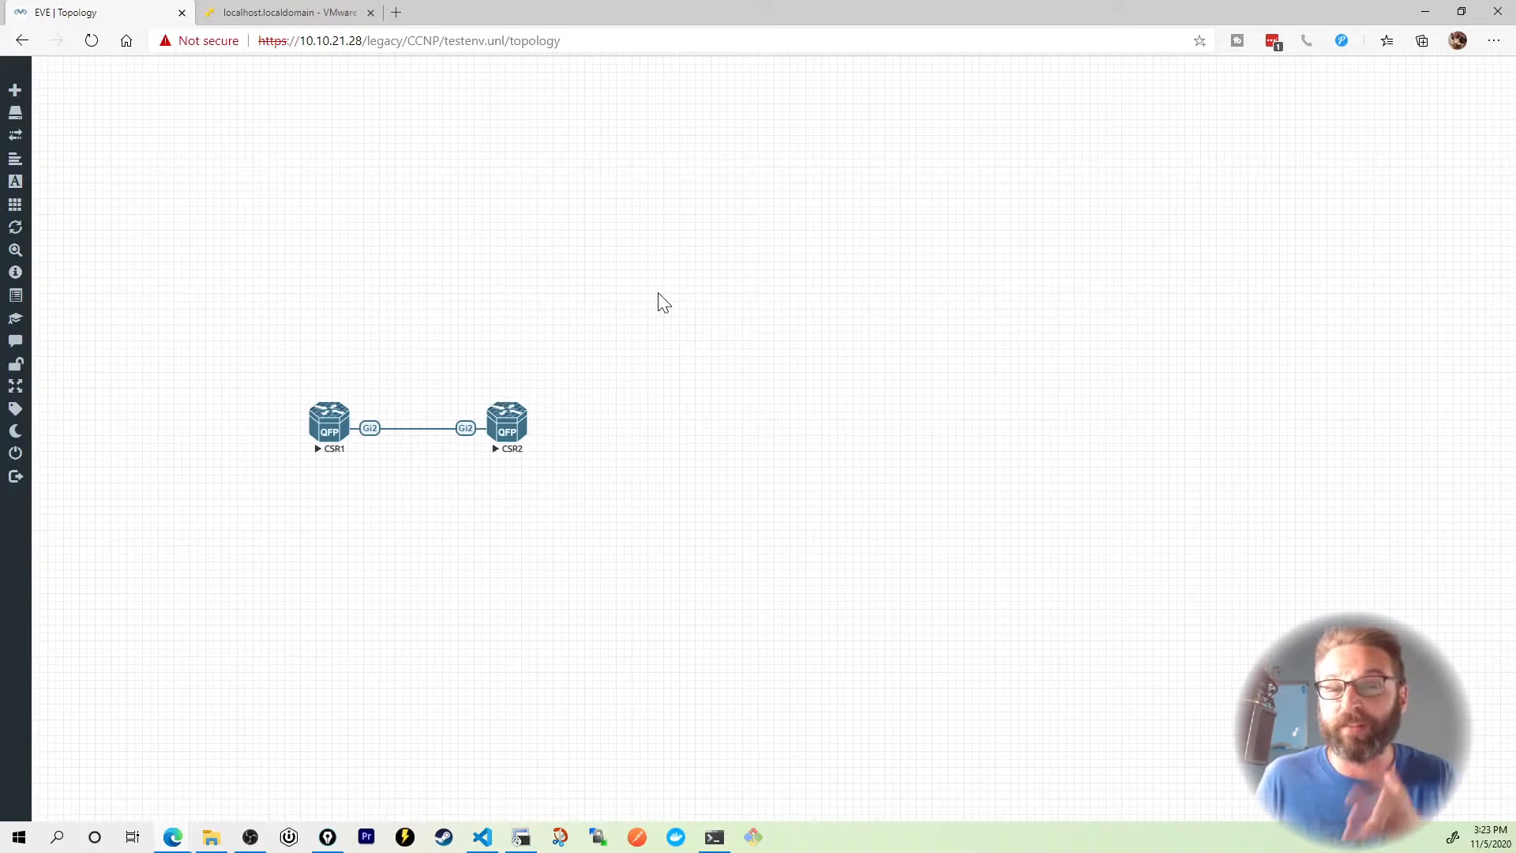
mouse_move(510, 204)
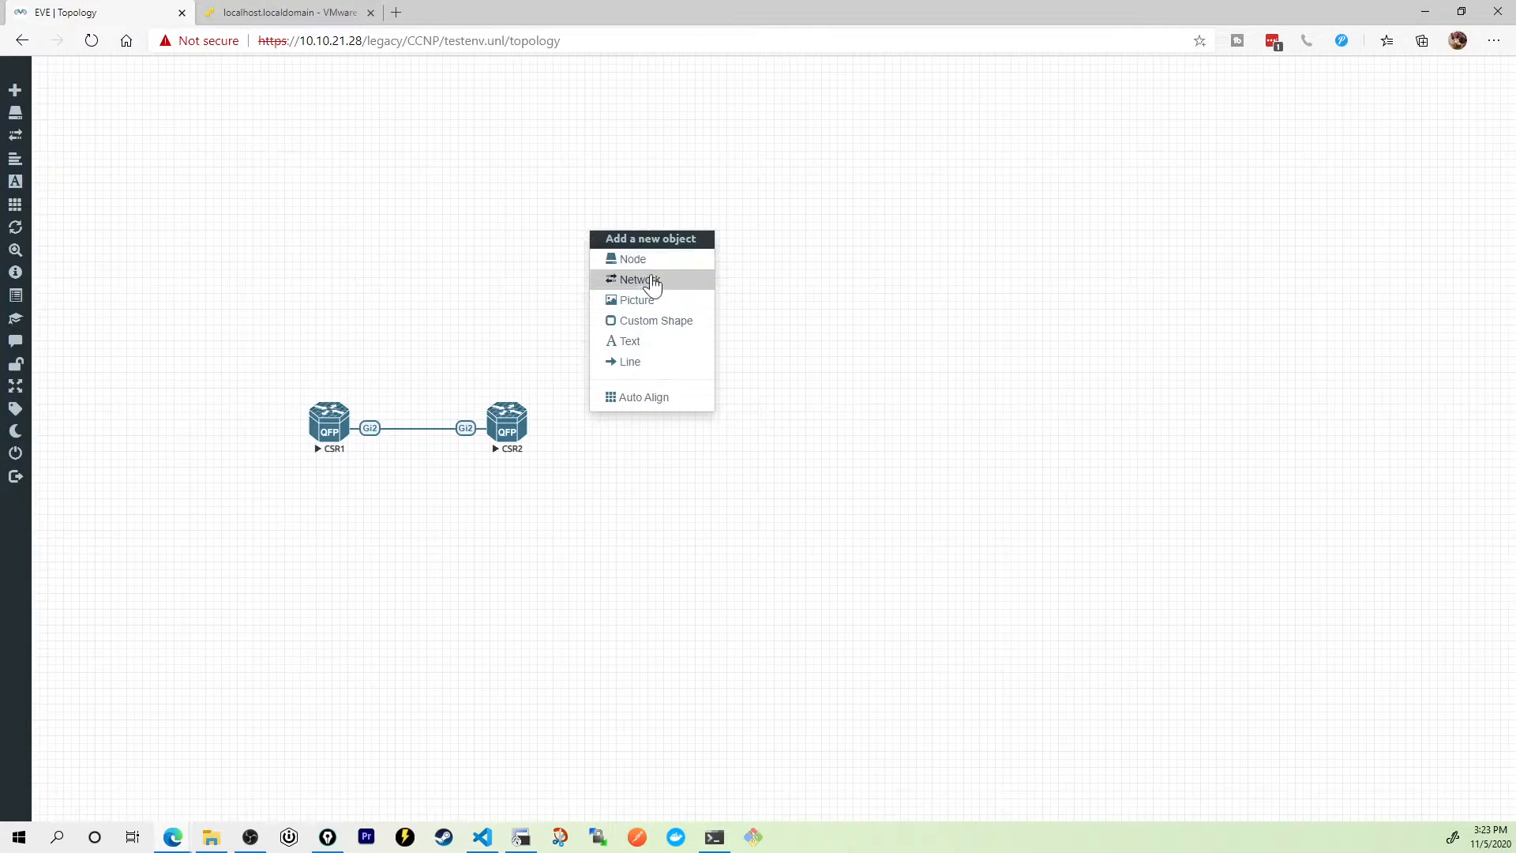
mouse_move(635, 261)
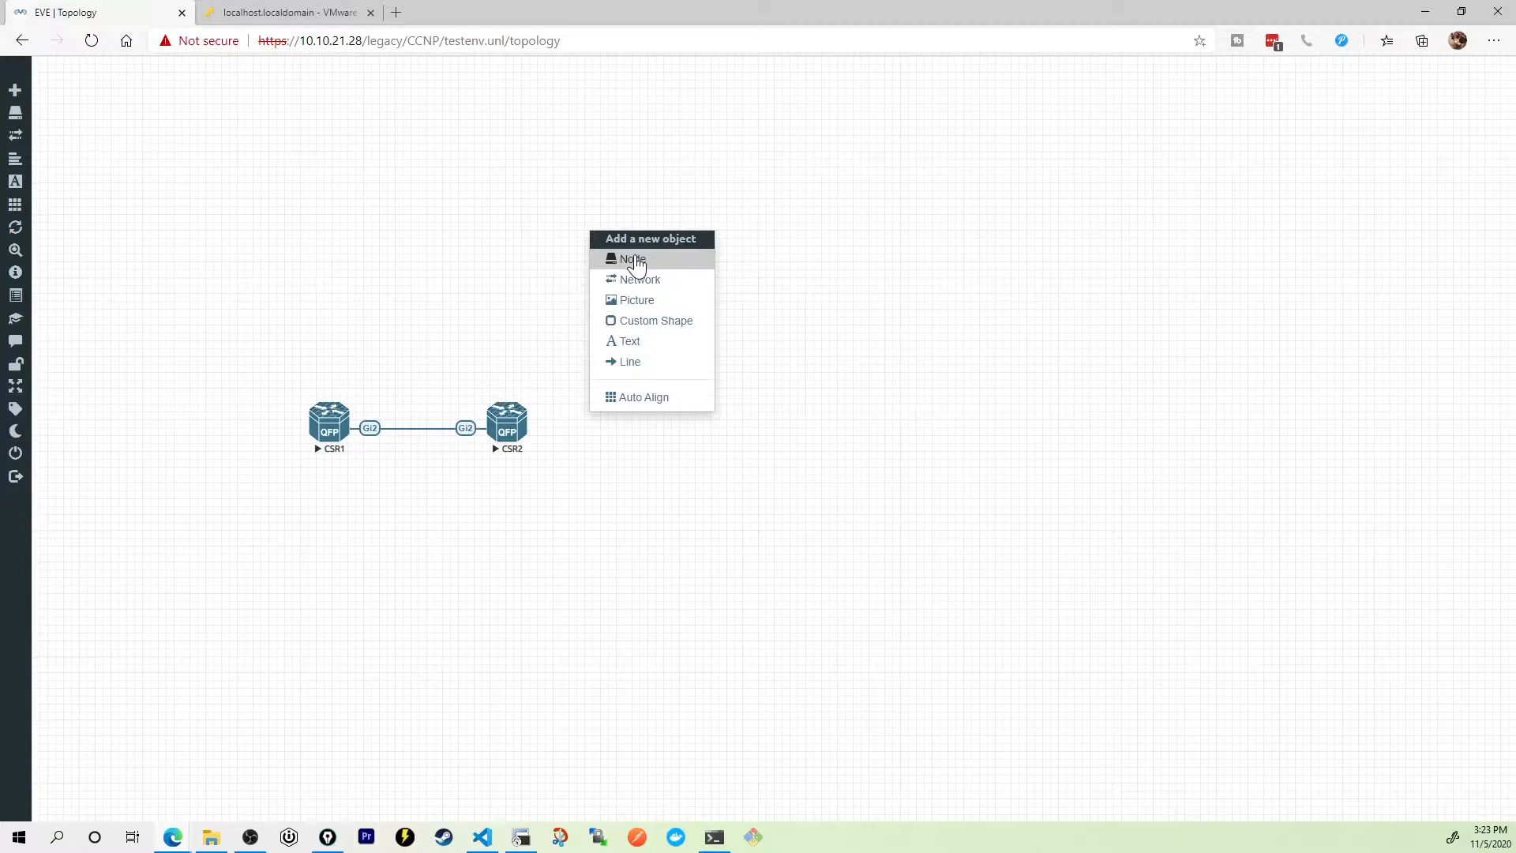
mouse_move(641, 264)
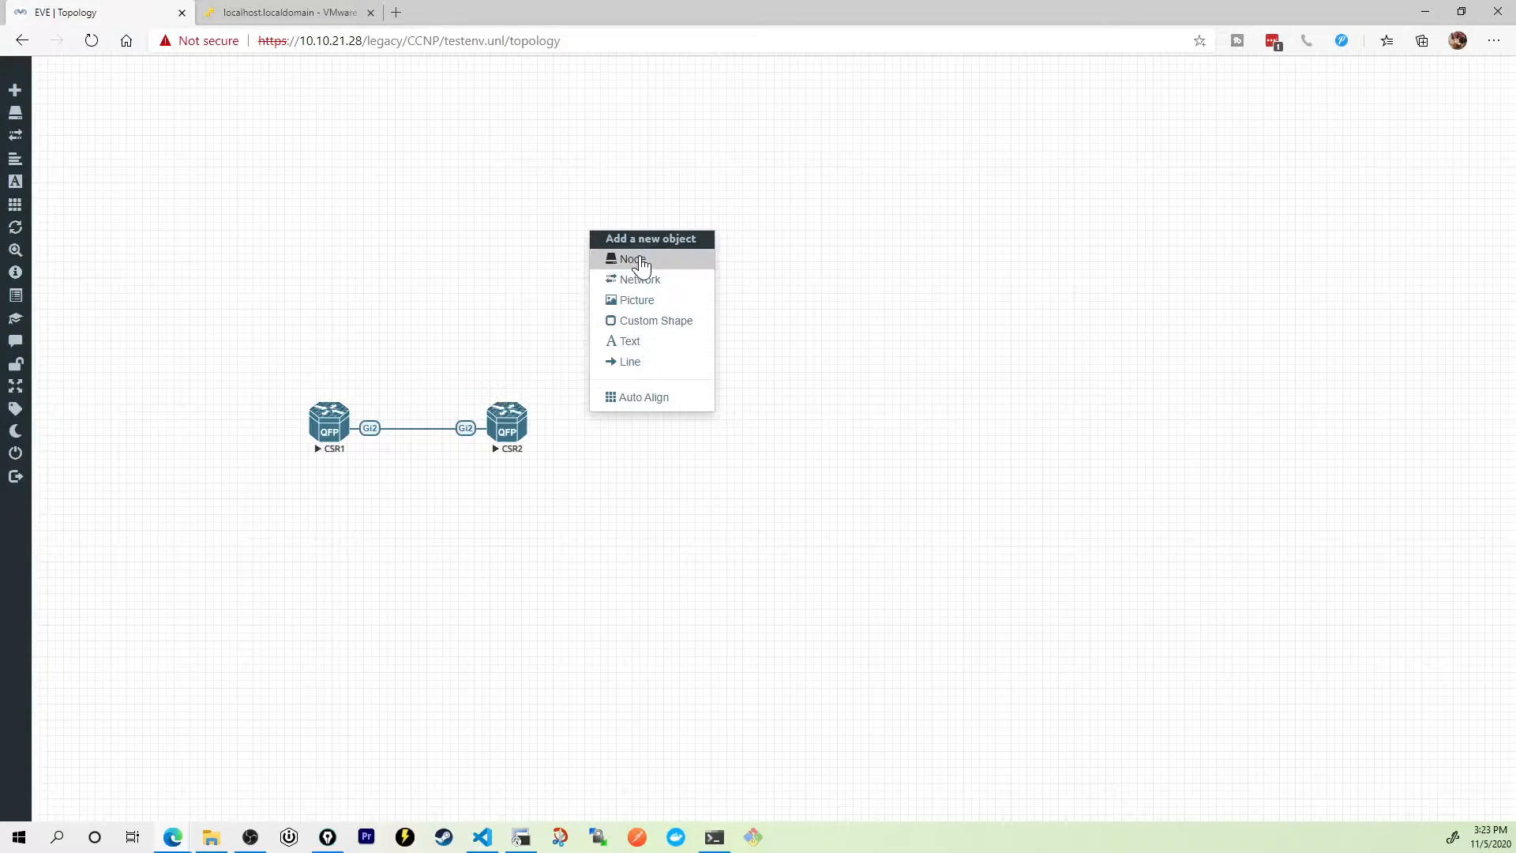
mouse_move(647, 285)
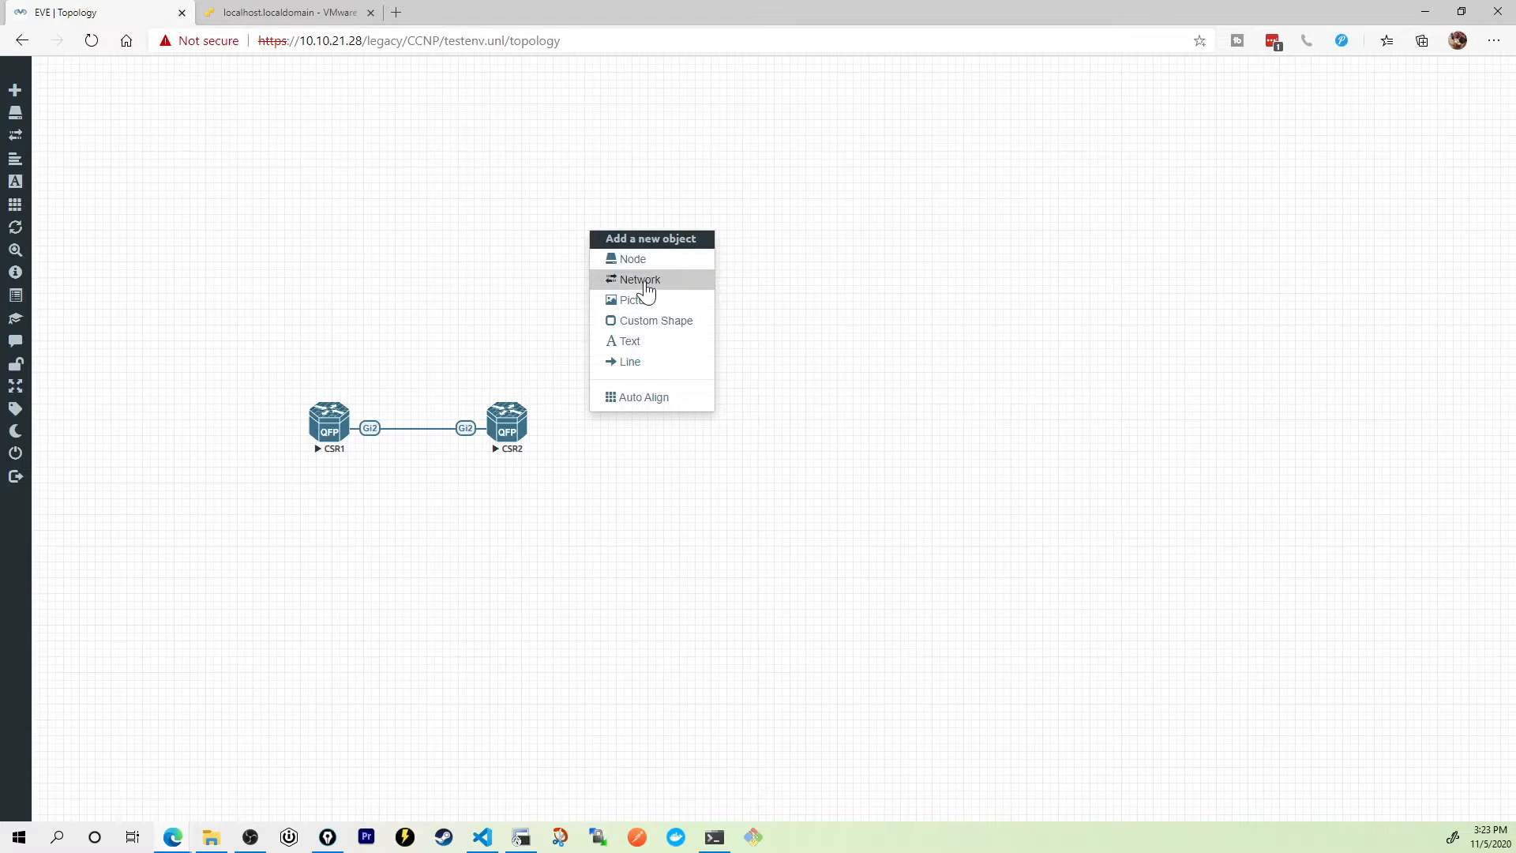
Step: Create a Management(Cloud0)-type network renamed from Net to Internet and save it
left_click(637, 278)
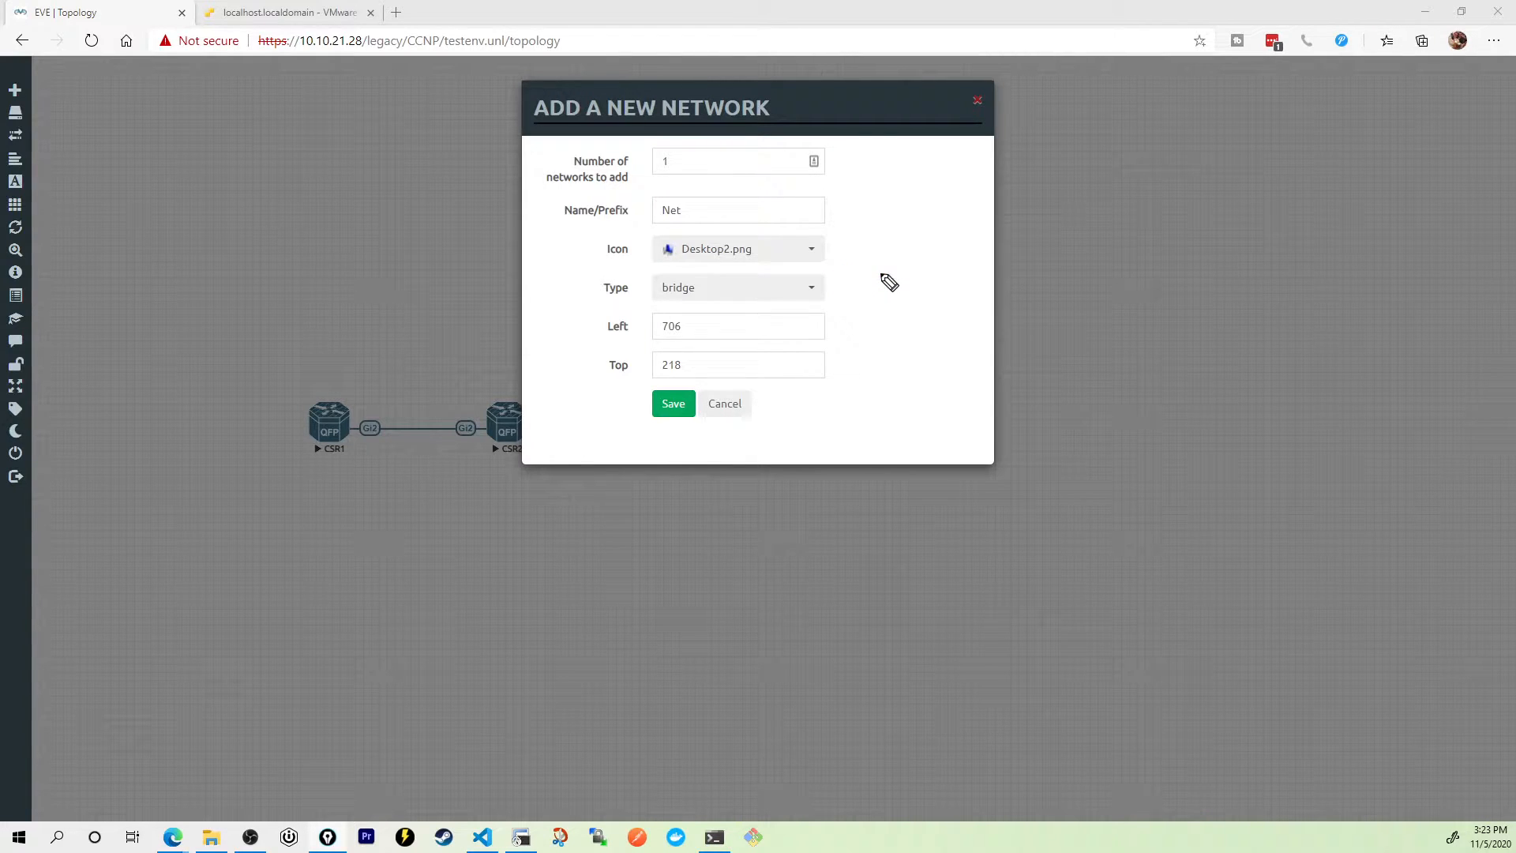
left_click(736, 287)
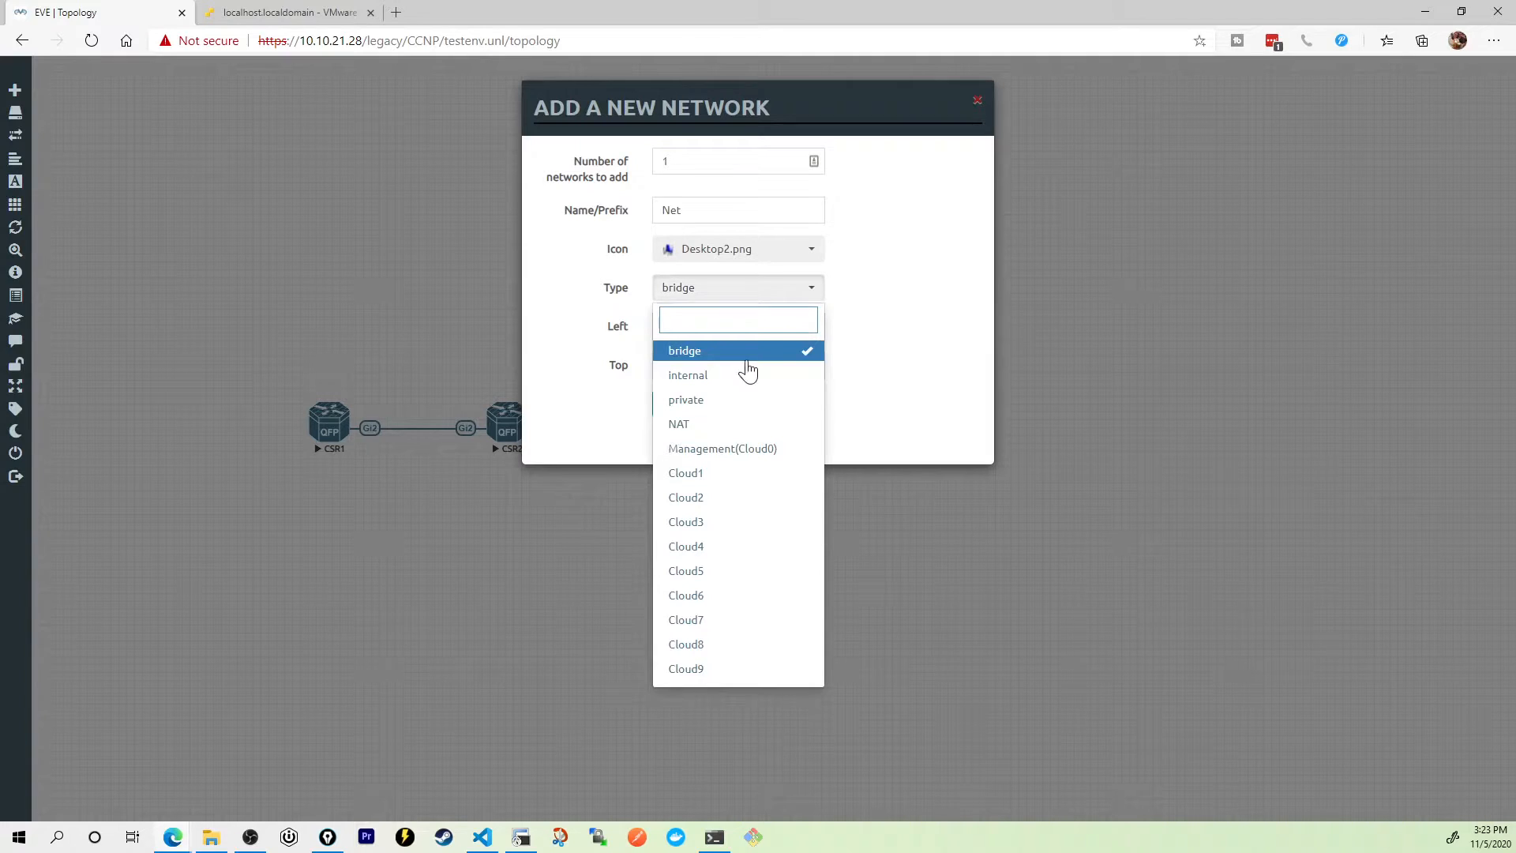
mouse_move(732, 448)
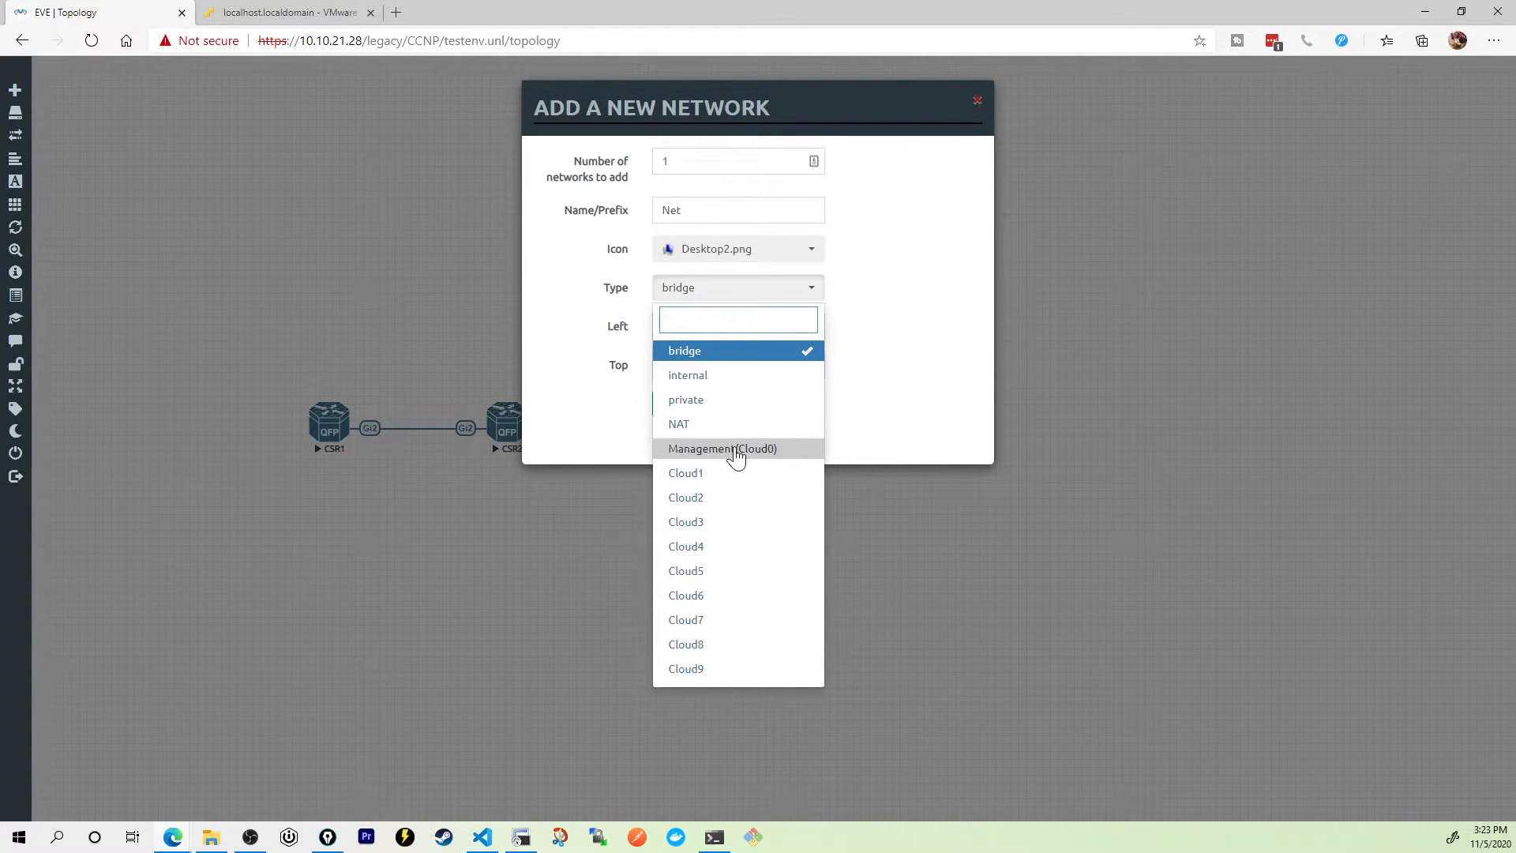
left_click(721, 448)
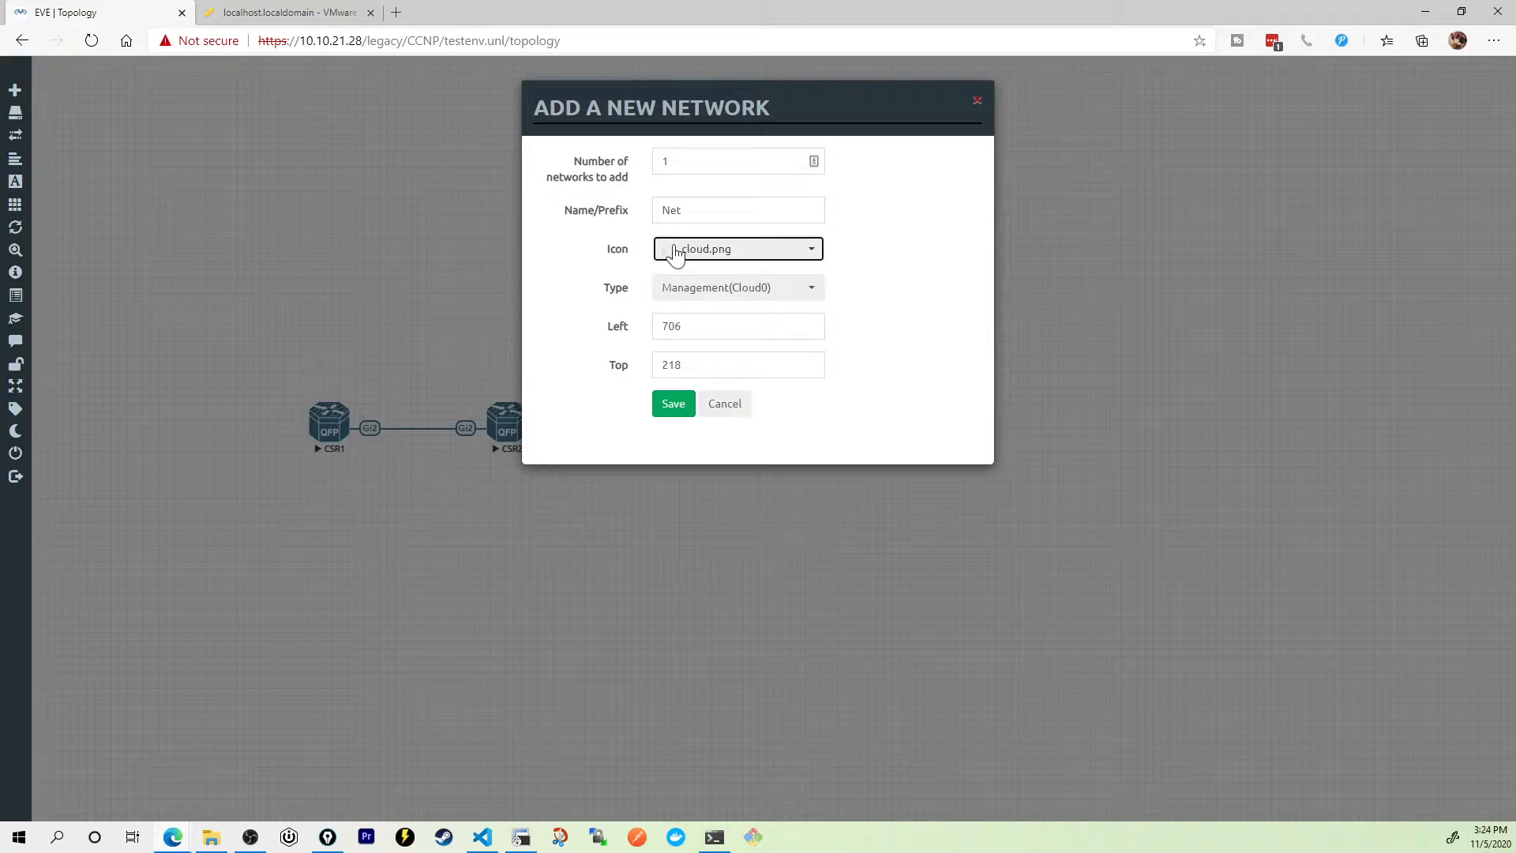
left_click(738, 210)
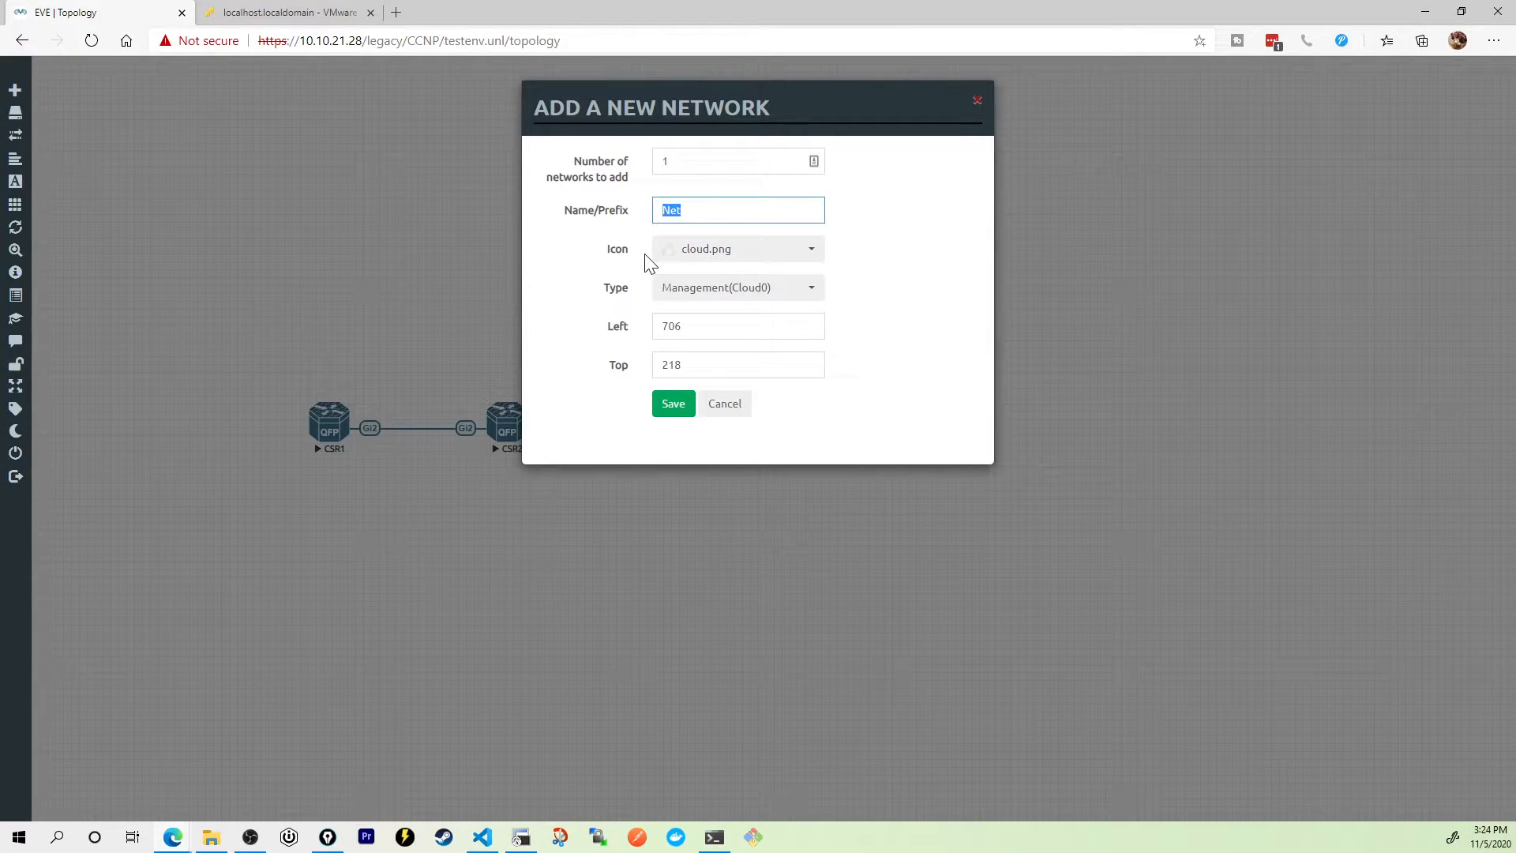
type("Internet")
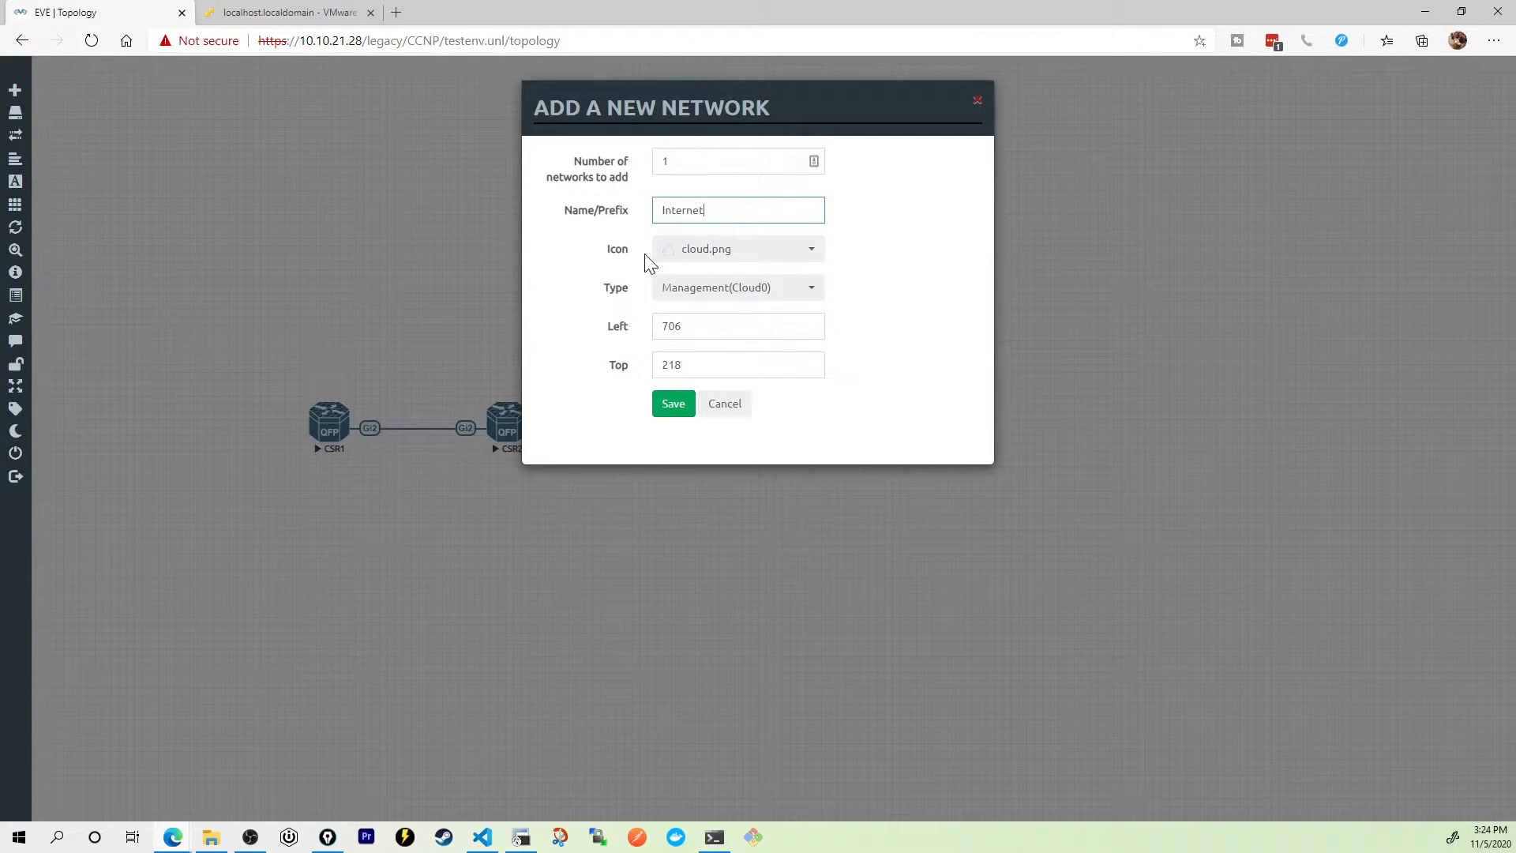
left_click(673, 404)
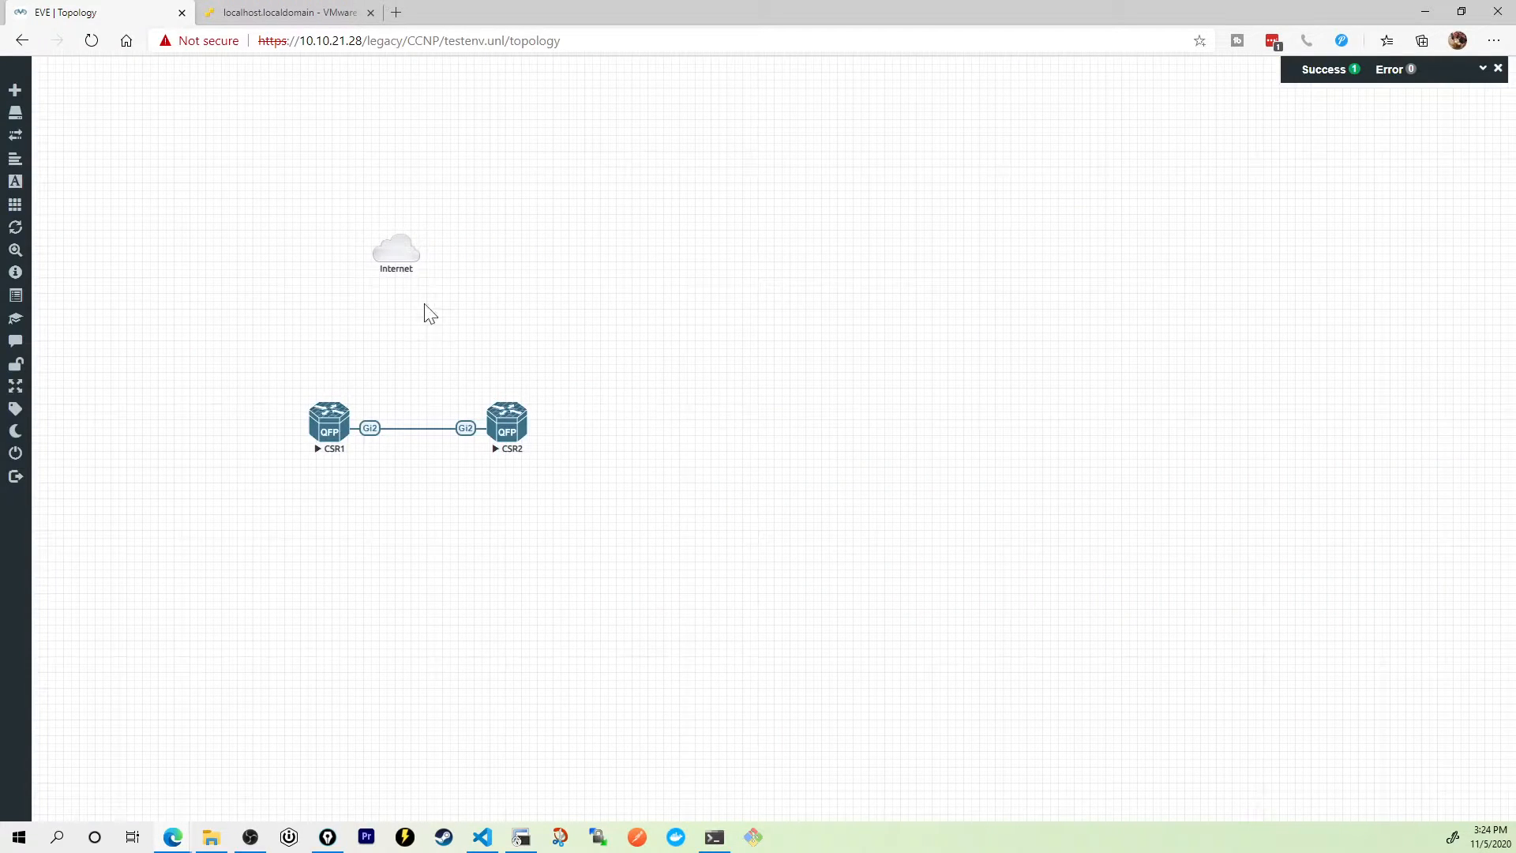
mouse_move(401, 464)
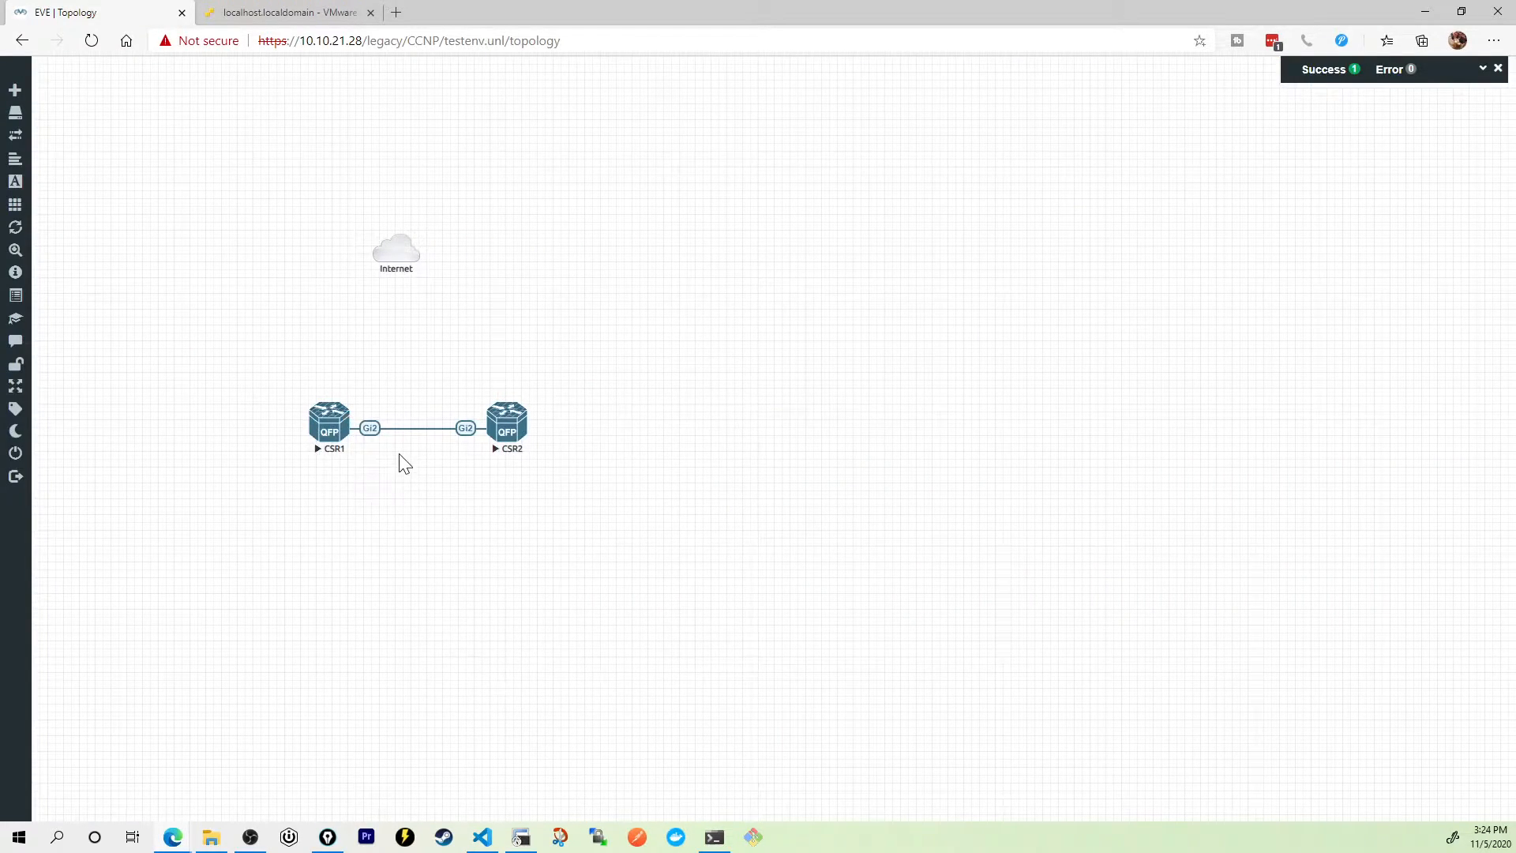
mouse_move(423, 314)
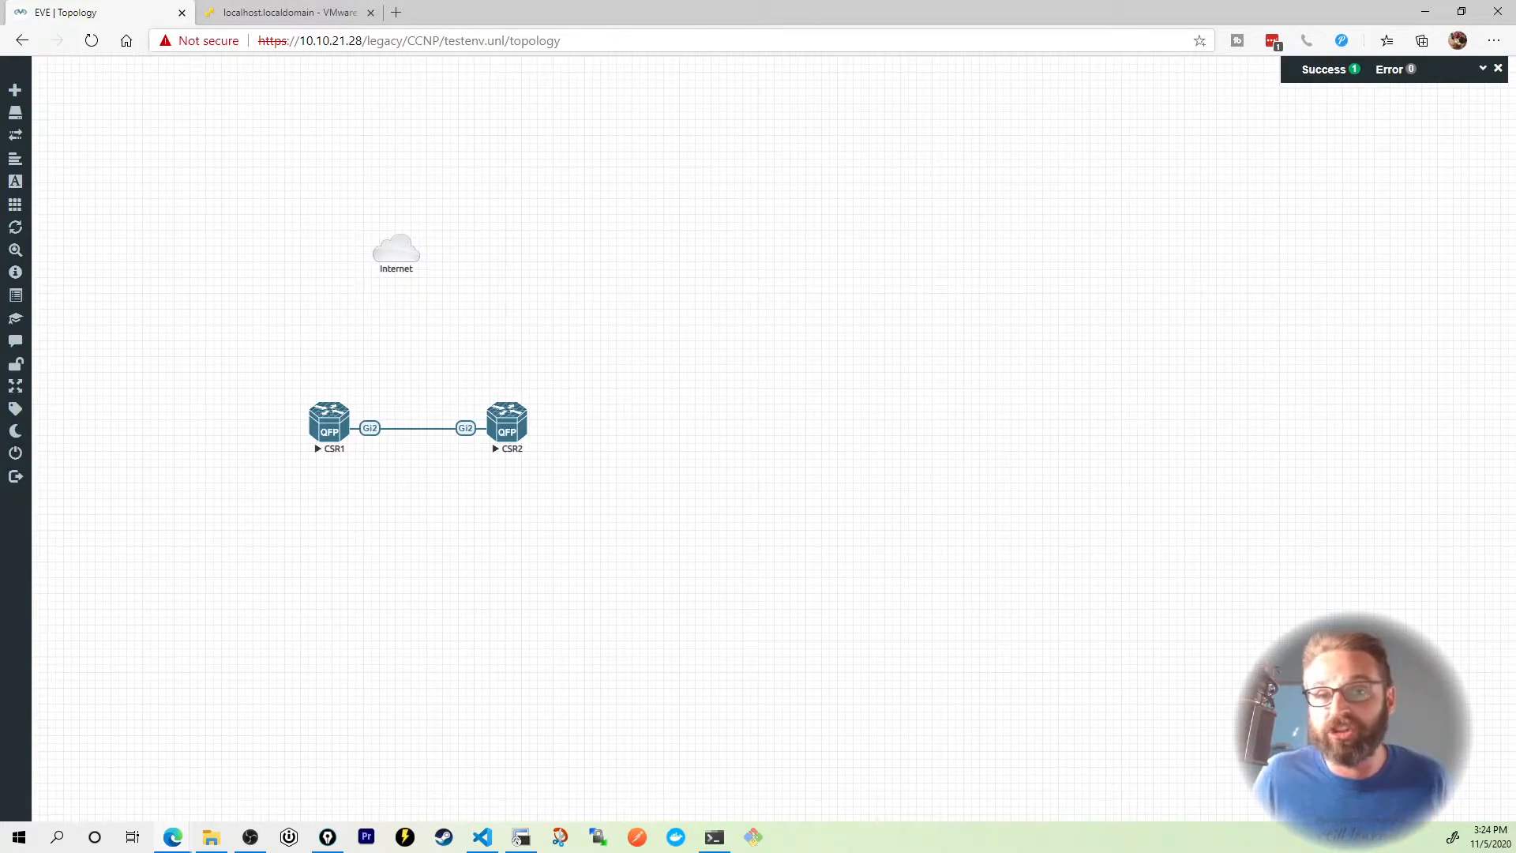
Step: Over the ESXi Virtual switches page, sketch the Dell R710 with its NICs, upstream link, vSwitch and VMs
left_click(285, 13)
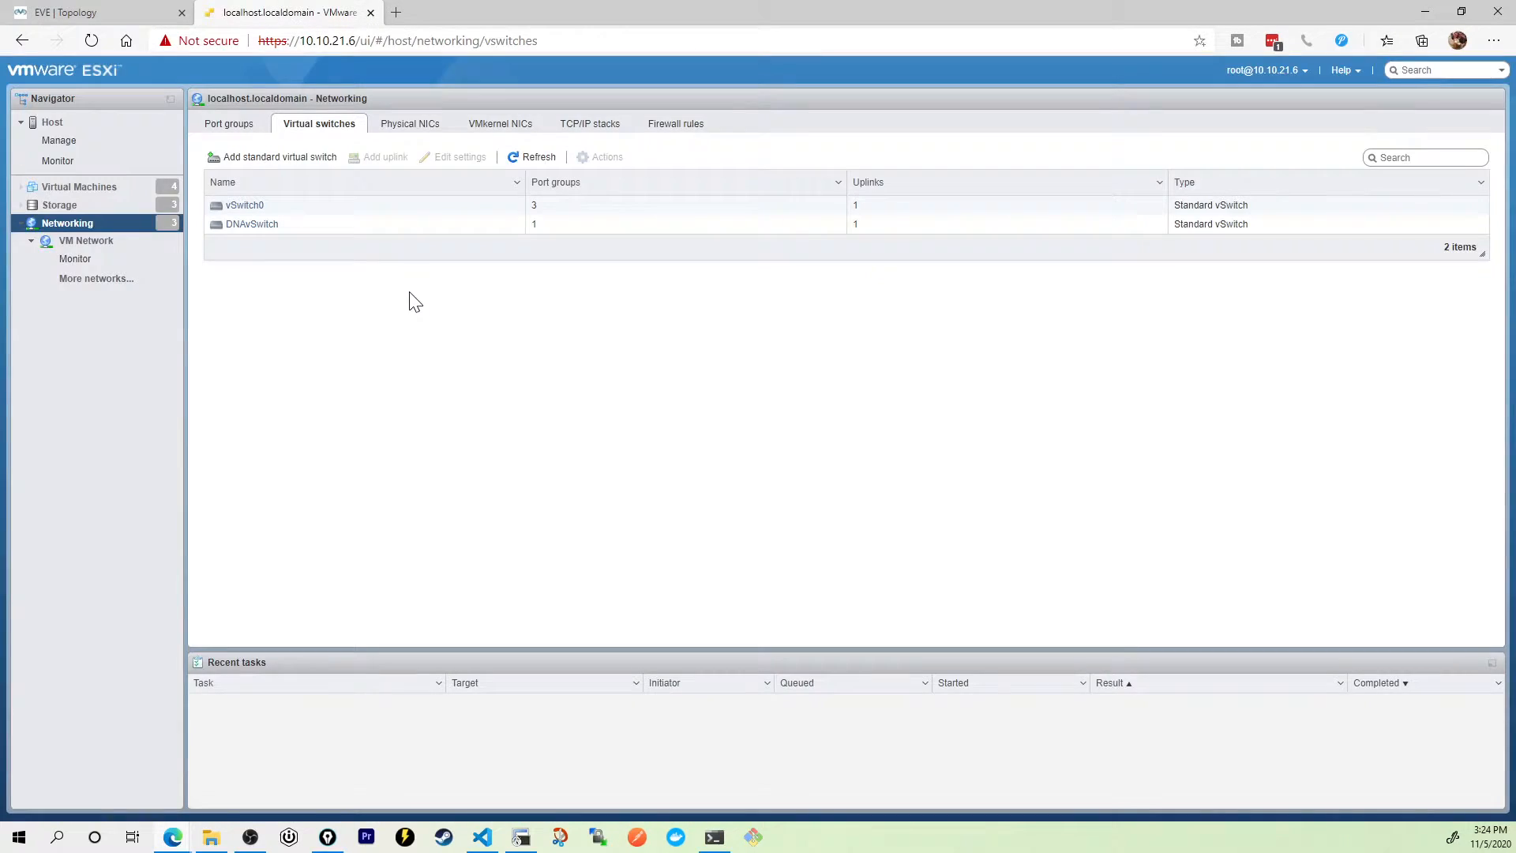
mouse_move(401, 283)
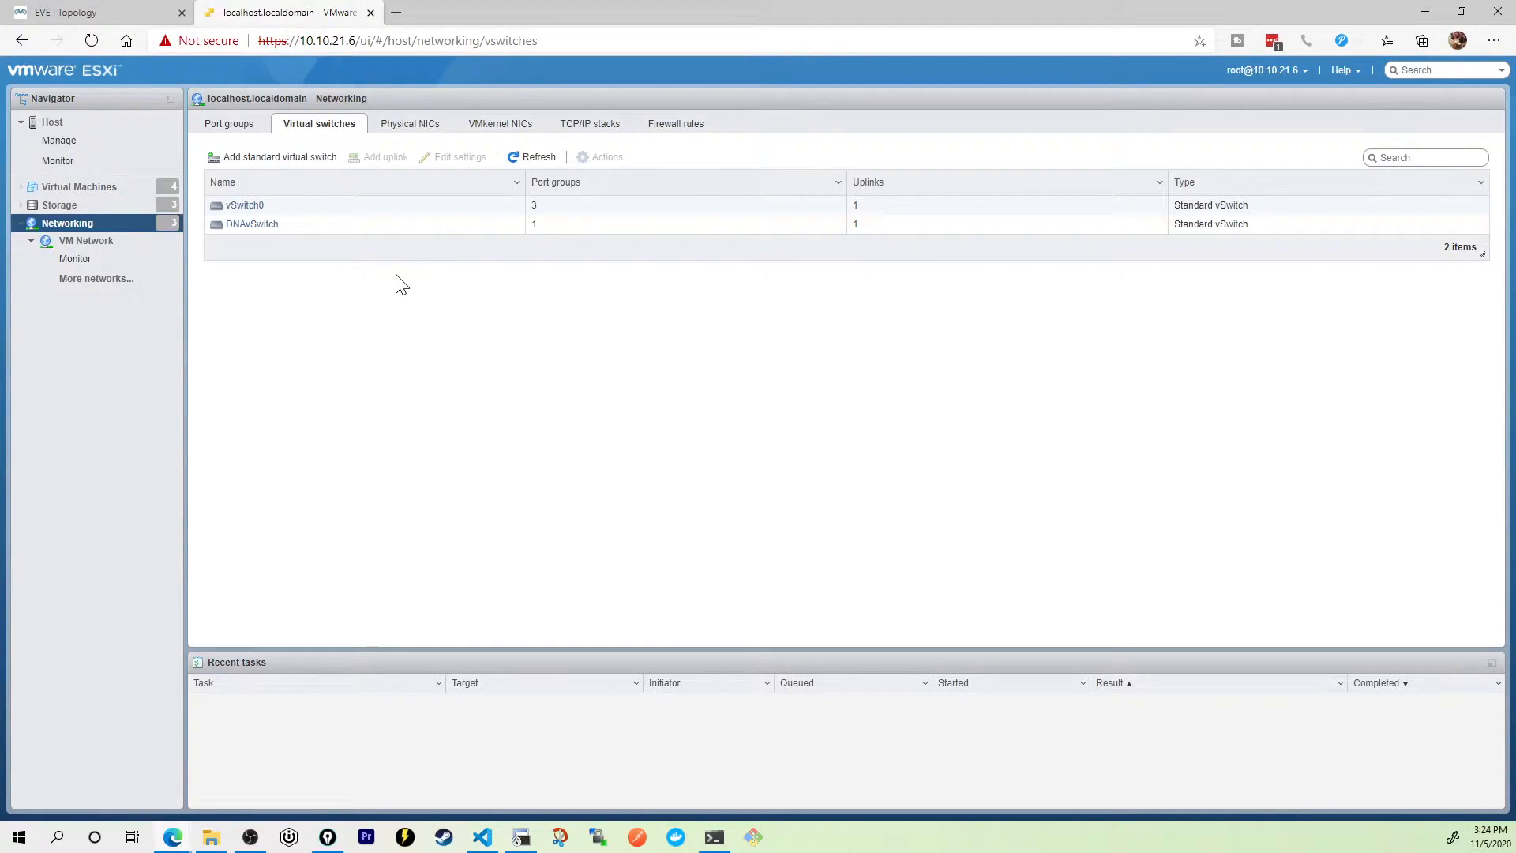
left_click_drag(649, 442, 1151, 568)
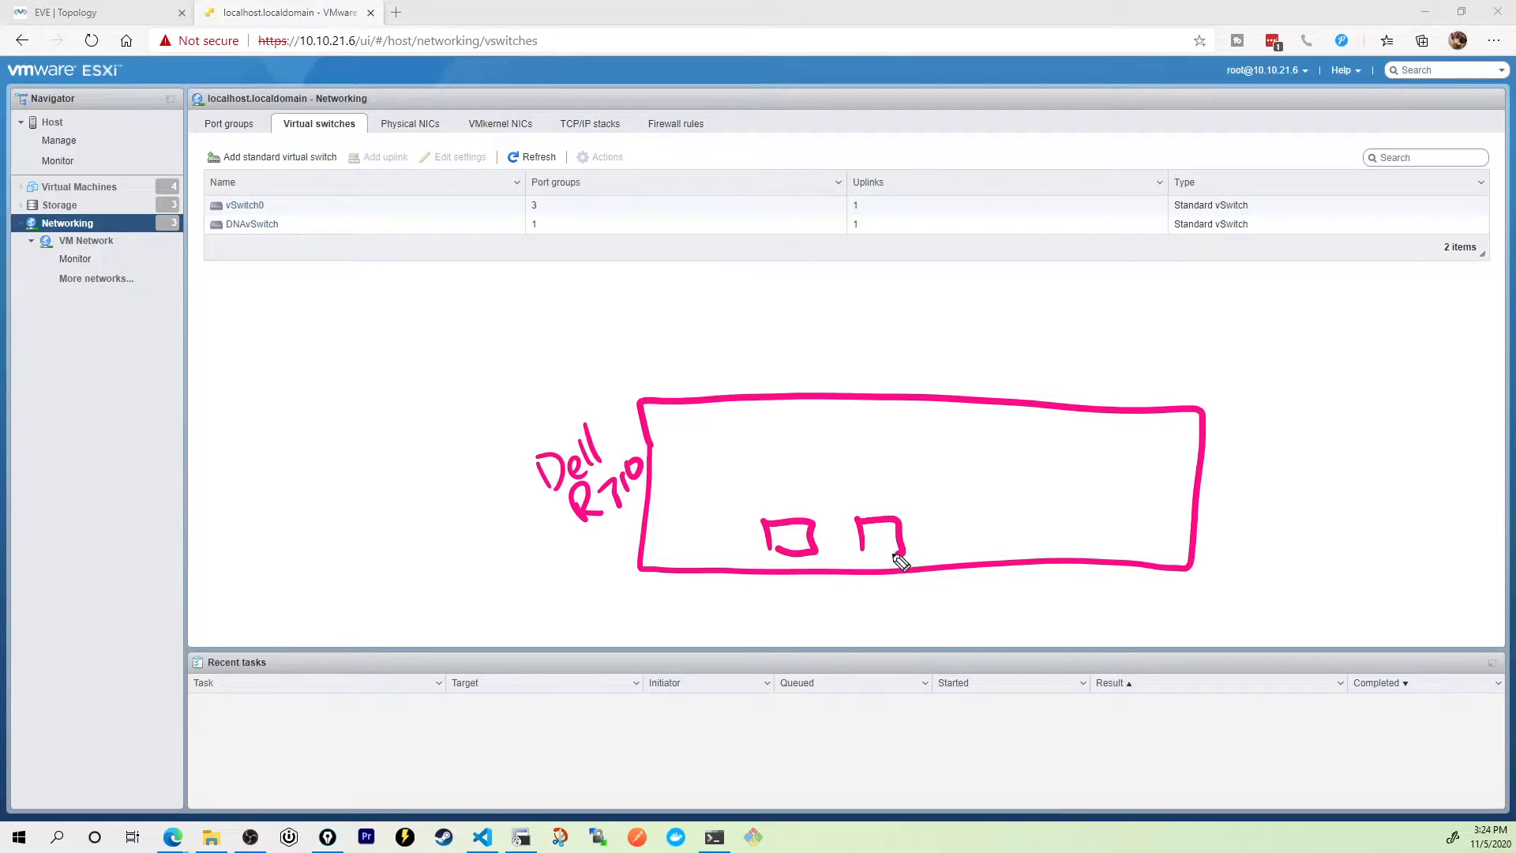
left_click_drag(929, 532, 1078, 542)
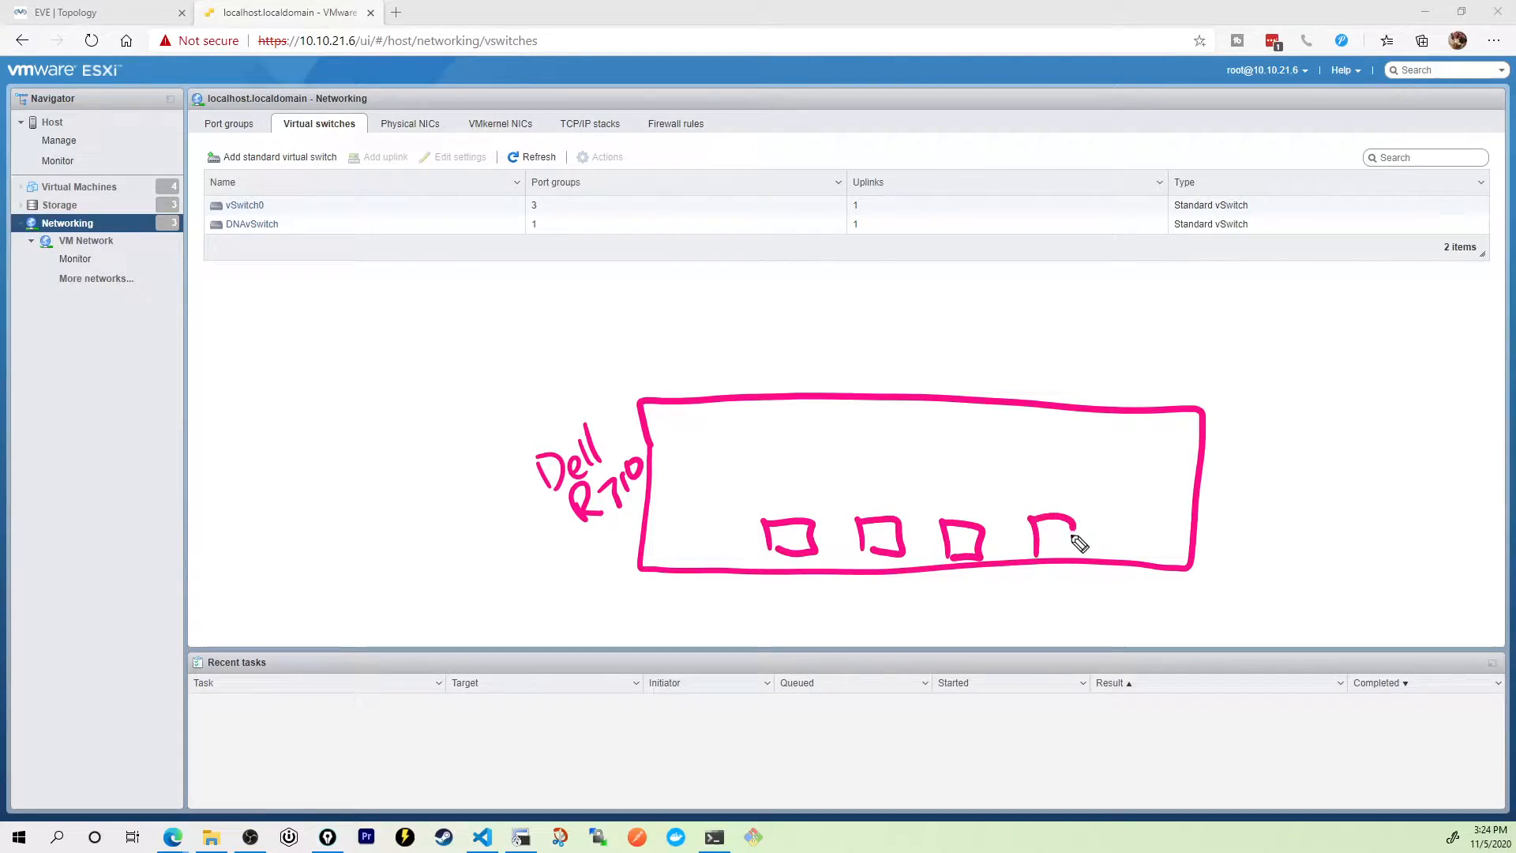
left_click_drag(788, 560, 1281, 720)
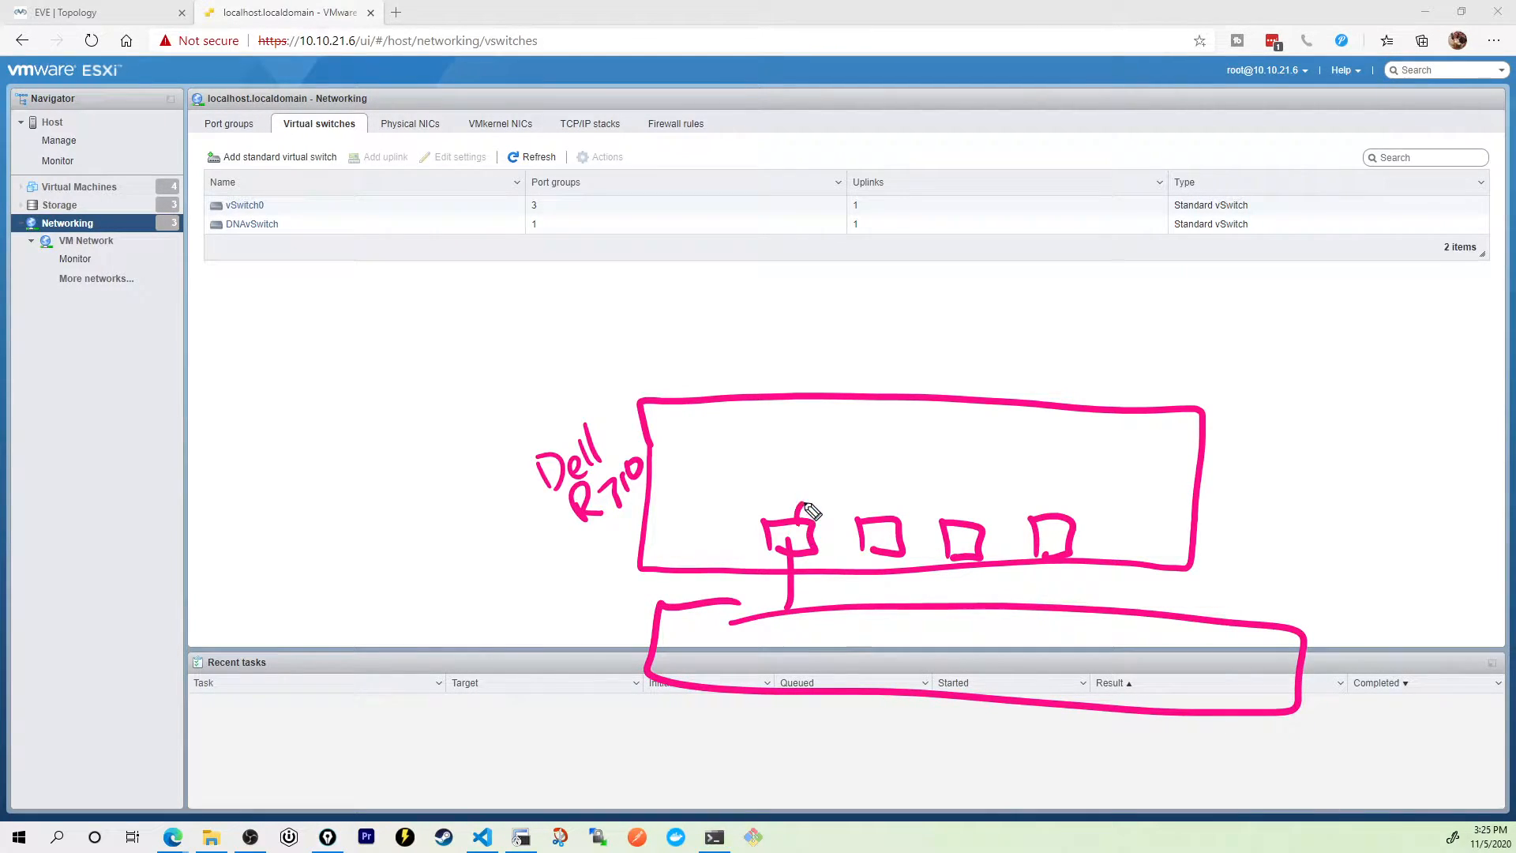
left_click_drag(748, 469, 1010, 488)
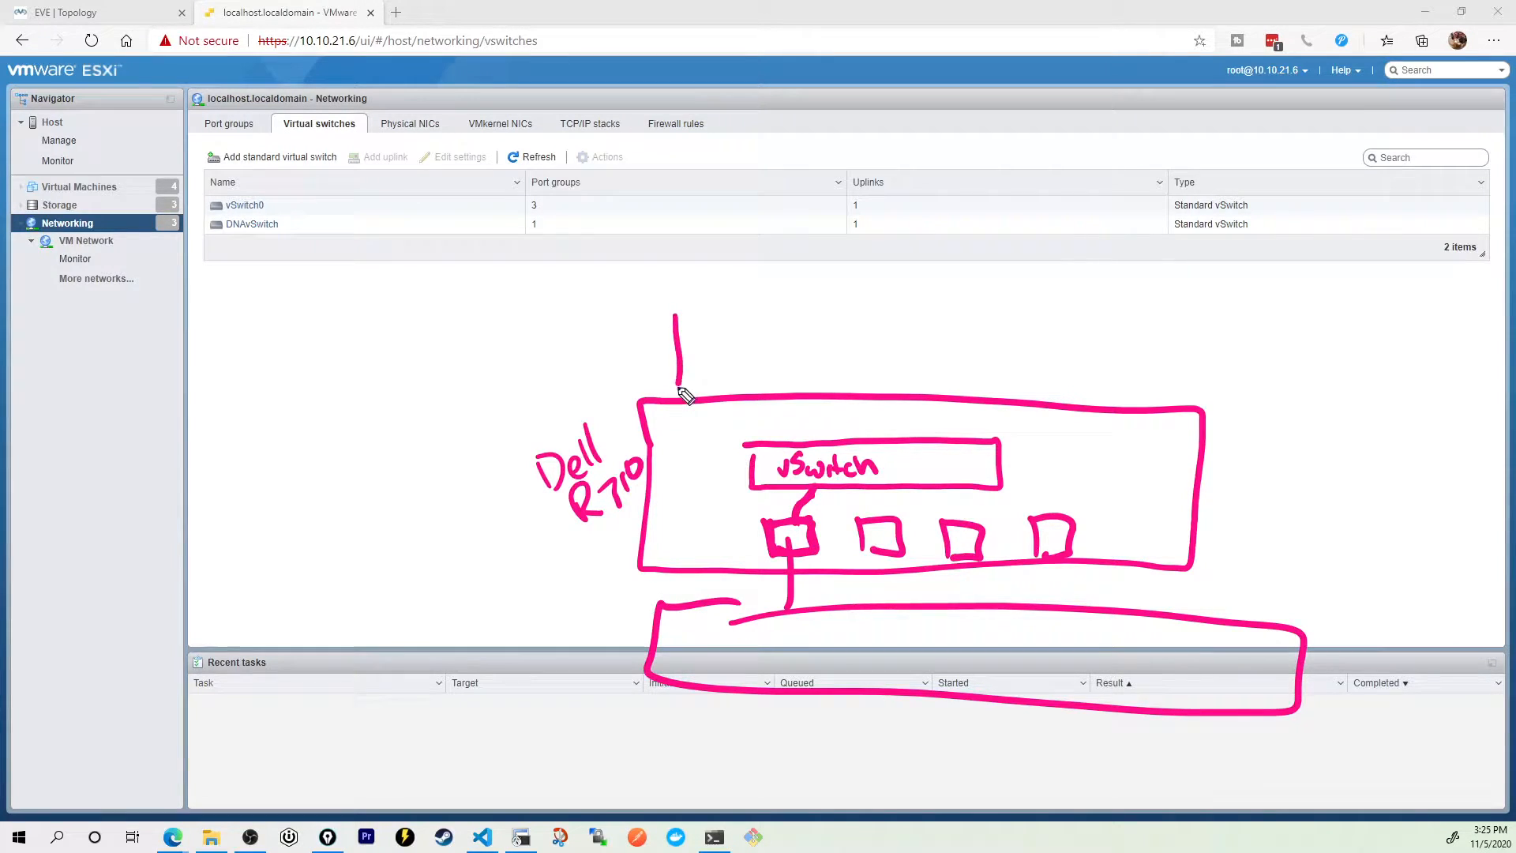
left_click_drag(677, 309, 764, 367)
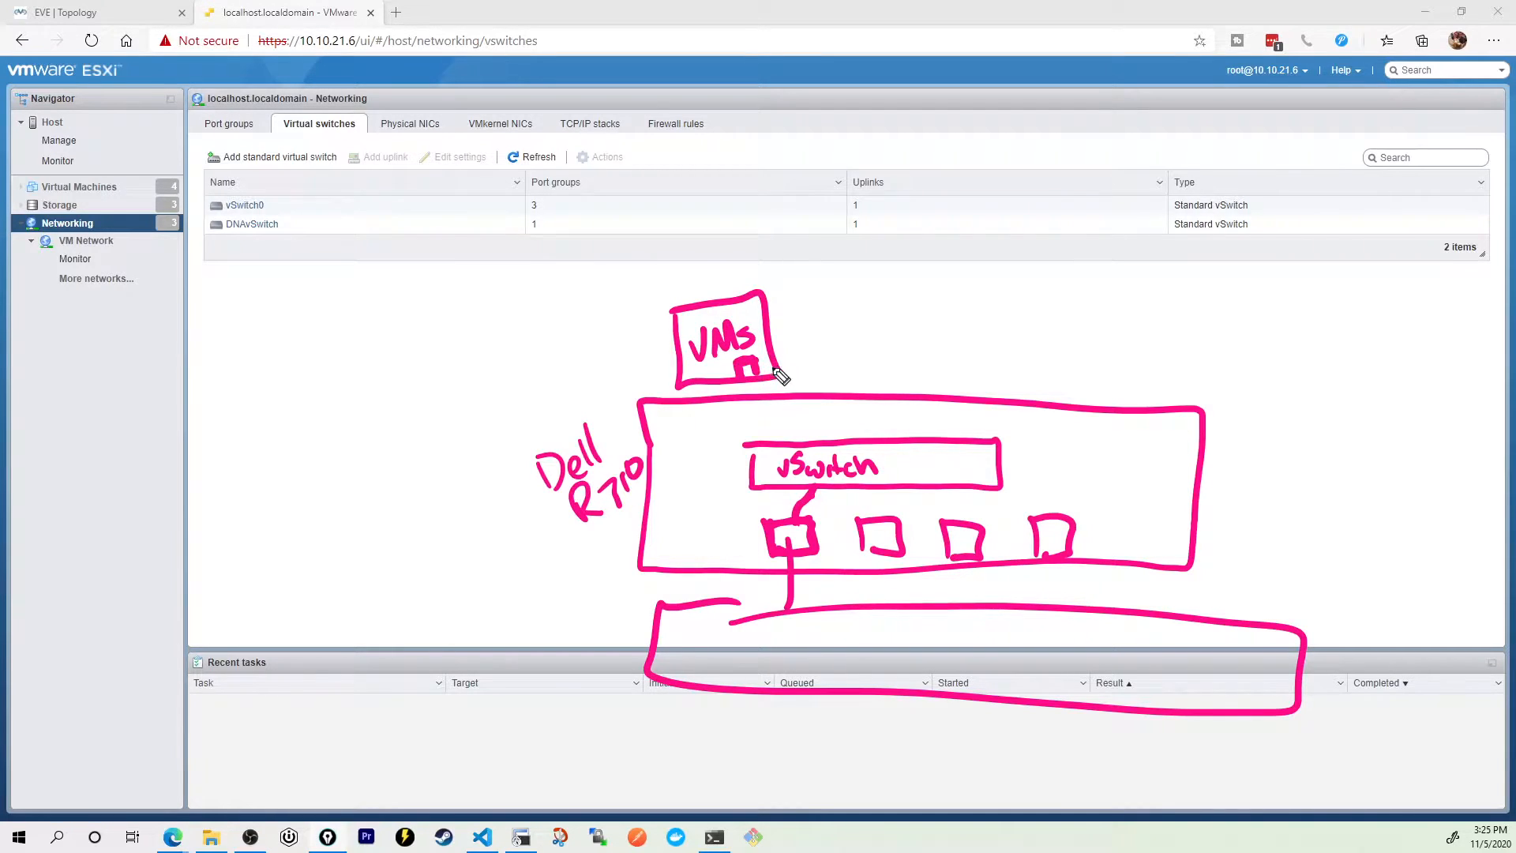
left_click_drag(743, 387, 826, 446)
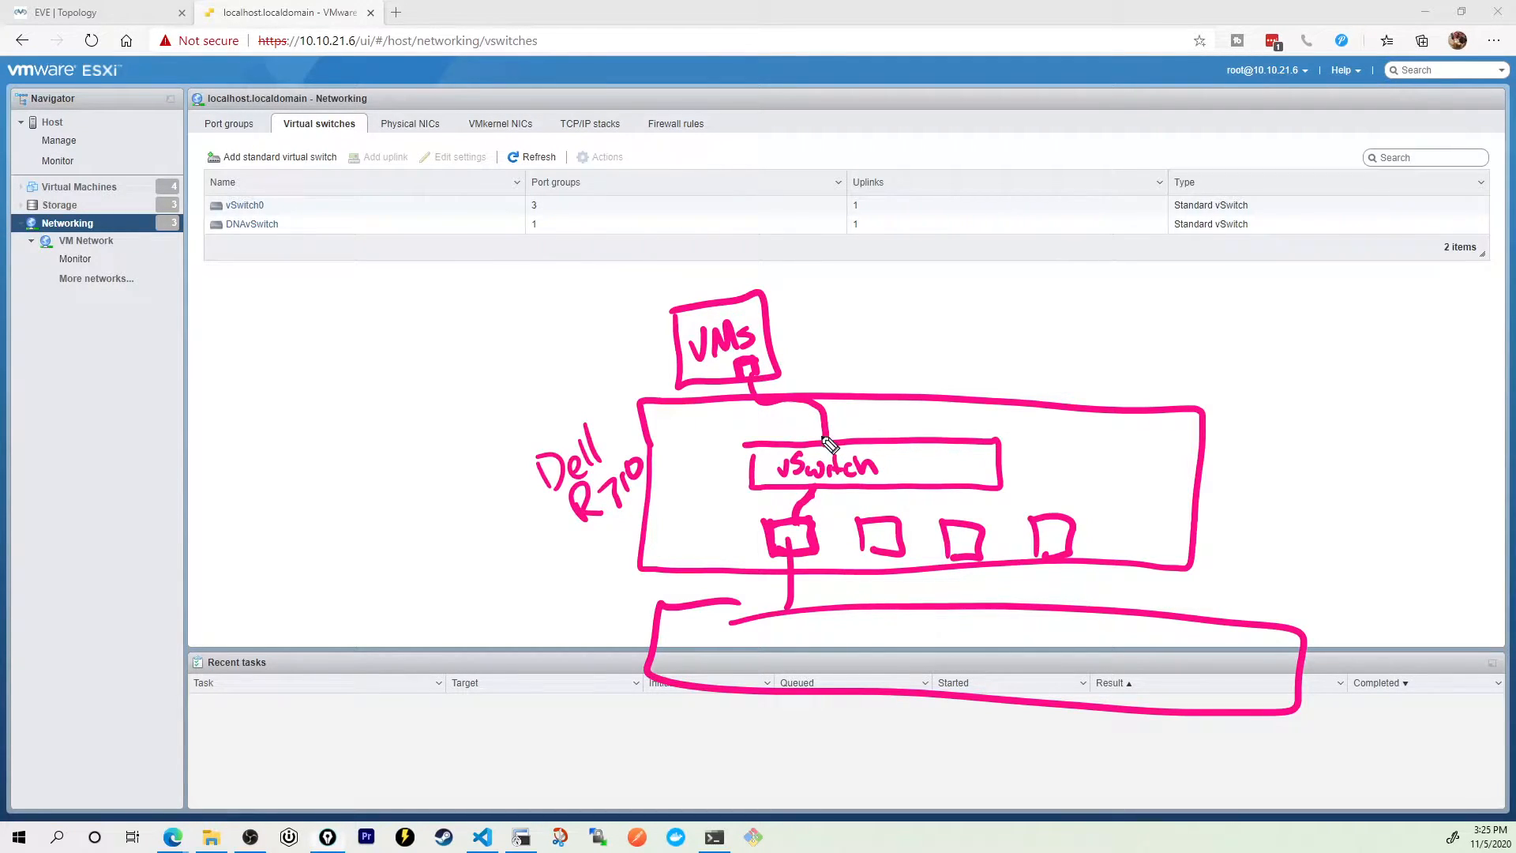
mouse_move(931, 365)
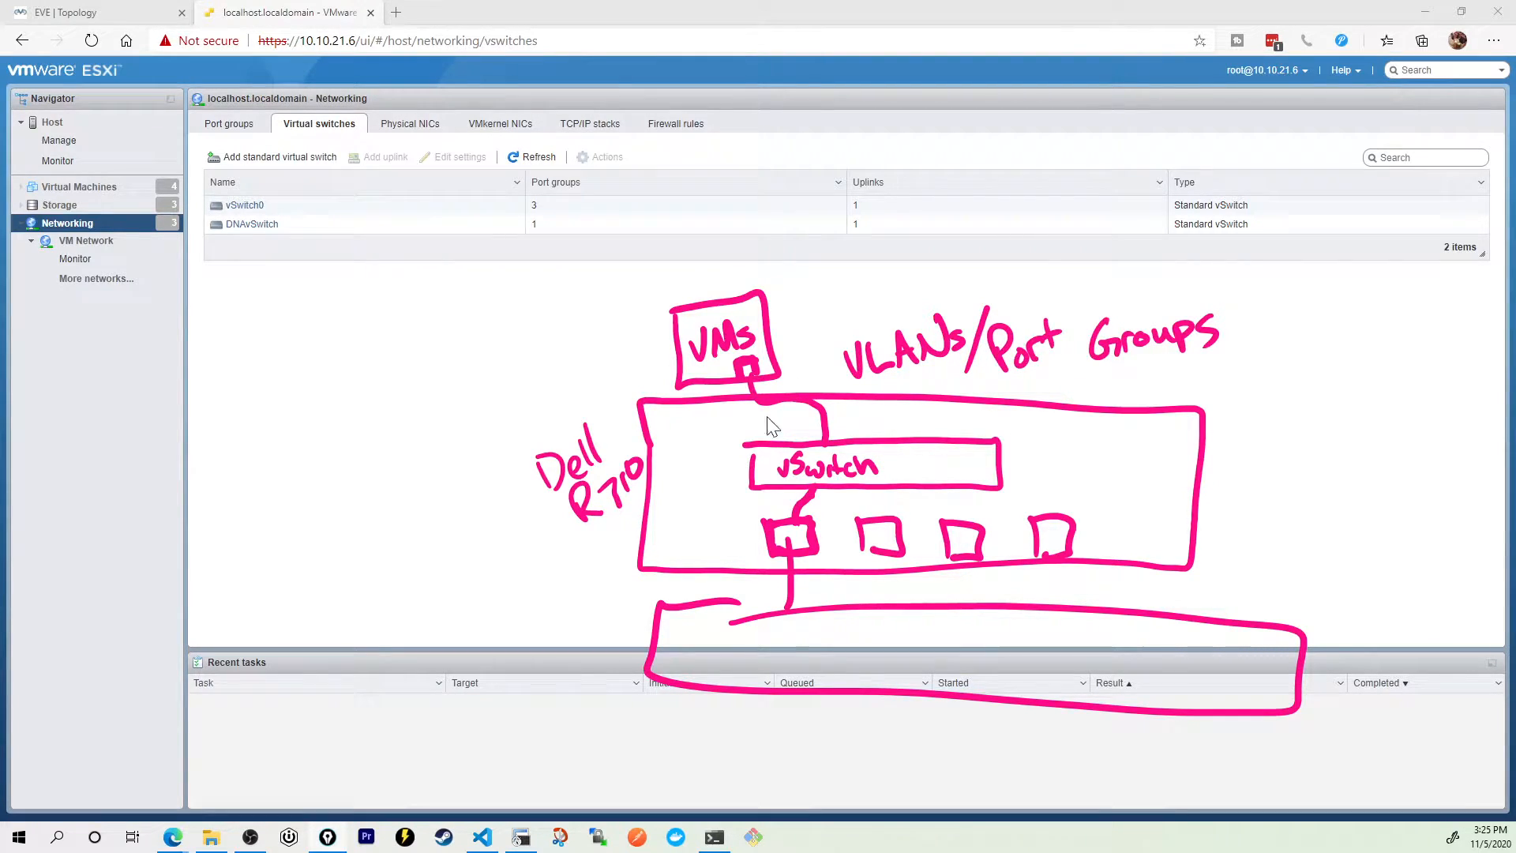
Step: Show the VM Network port group and trace its VMs through vSwitch0 to vmnic0
left_click(85, 240)
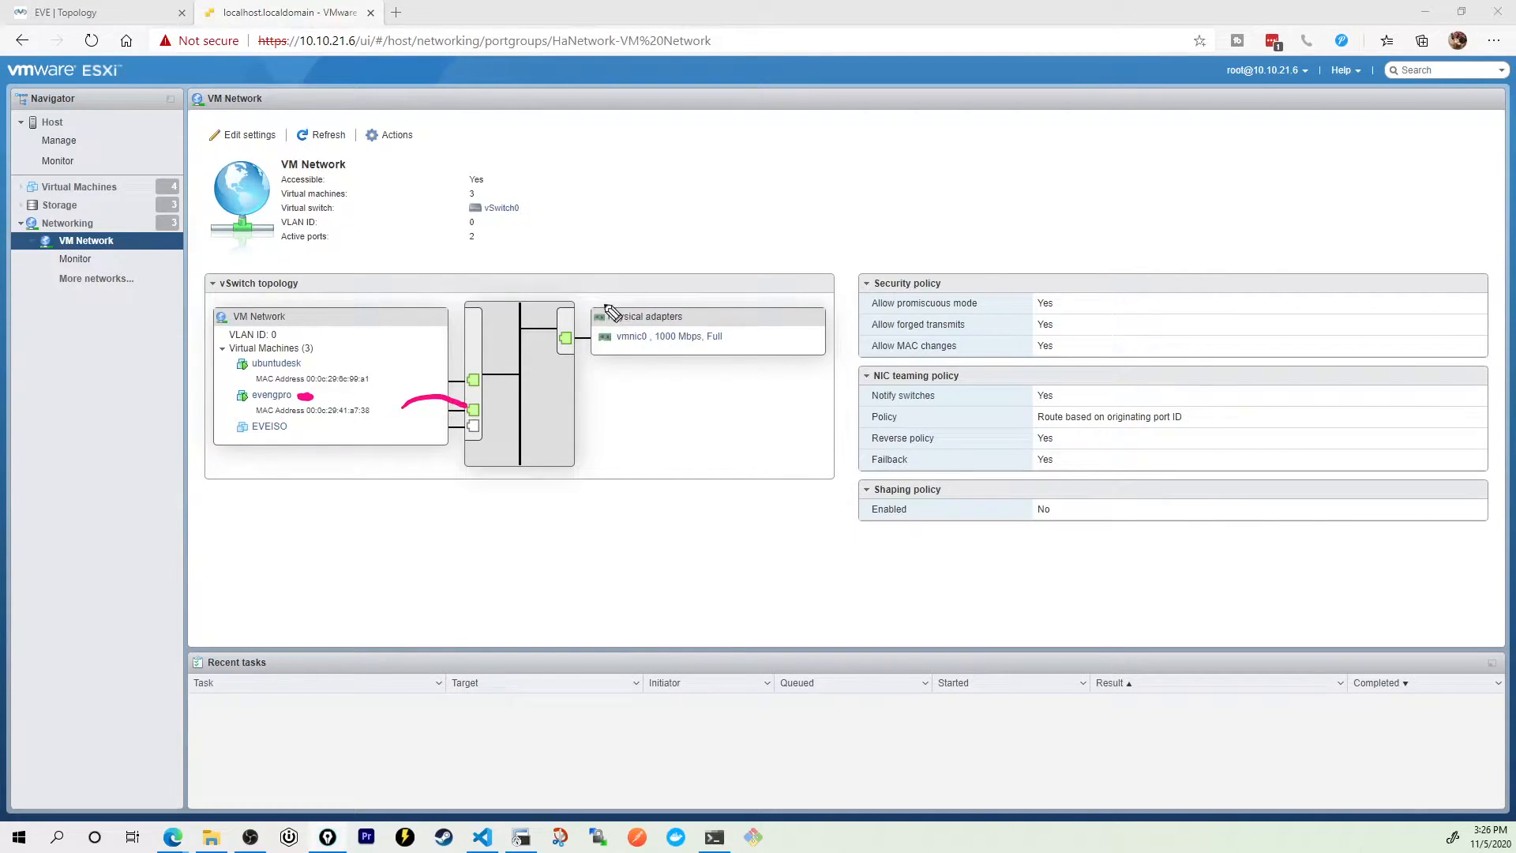
mouse_move(553, 259)
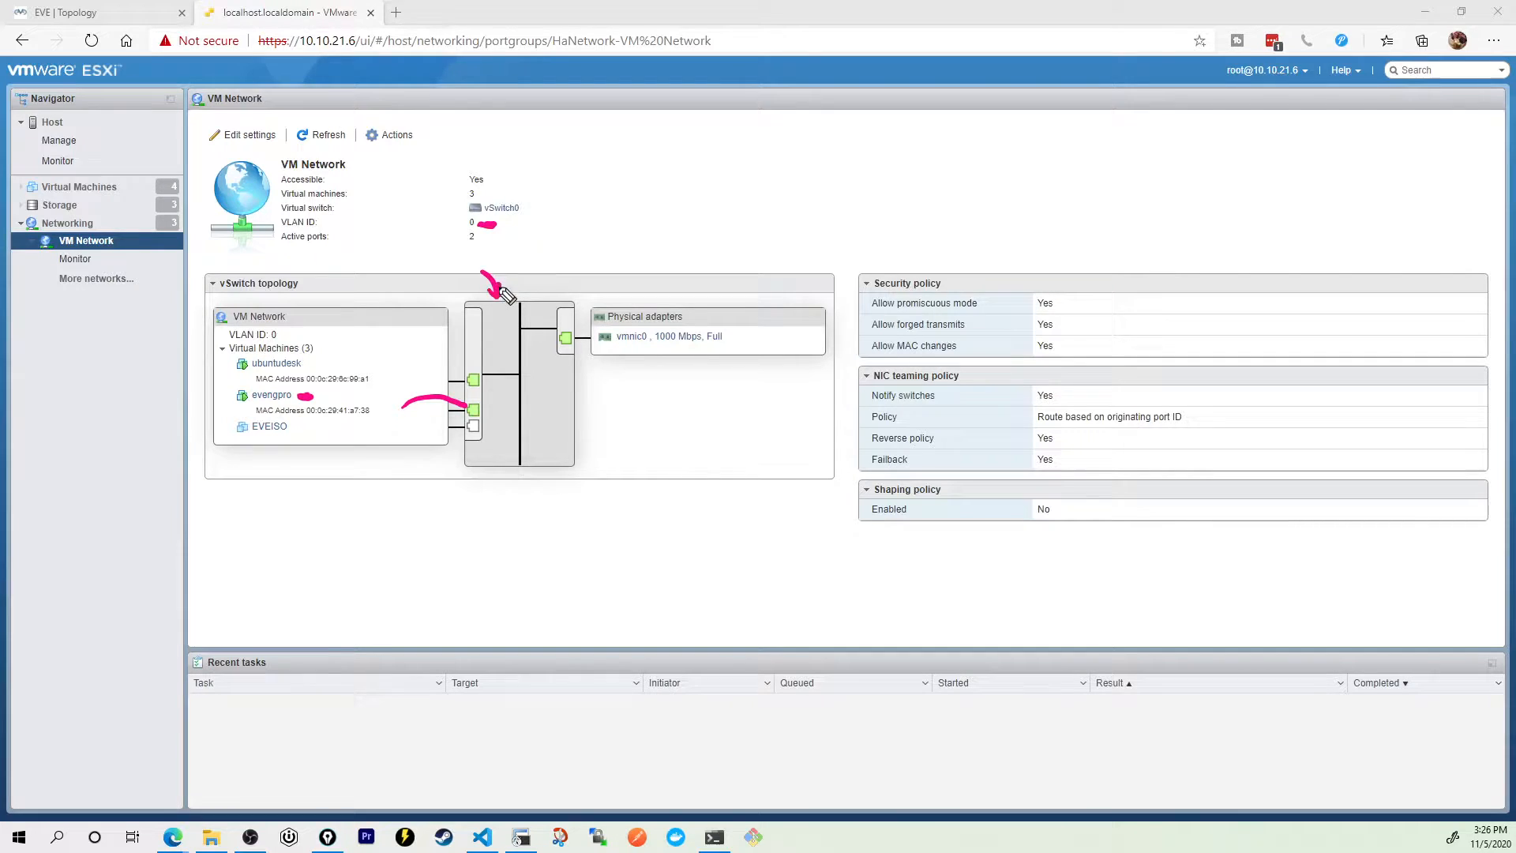
left_click_drag(507, 295, 570, 300)
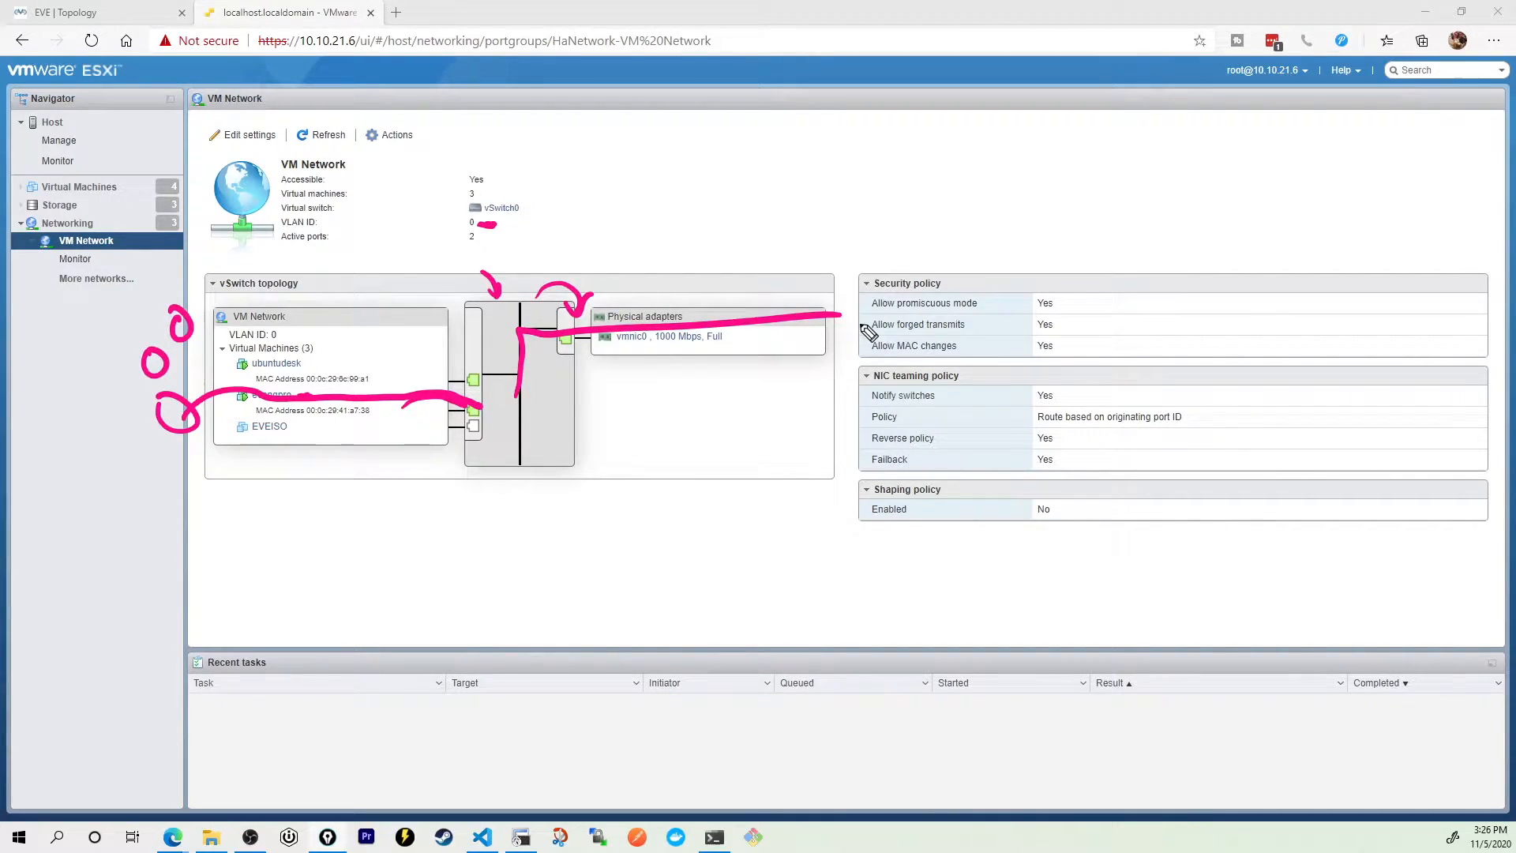
Step: Back in the EVE-NG lab, dismiss the network form and link CSR1's Gi1 to the Internet cloud
left_click(87, 13)
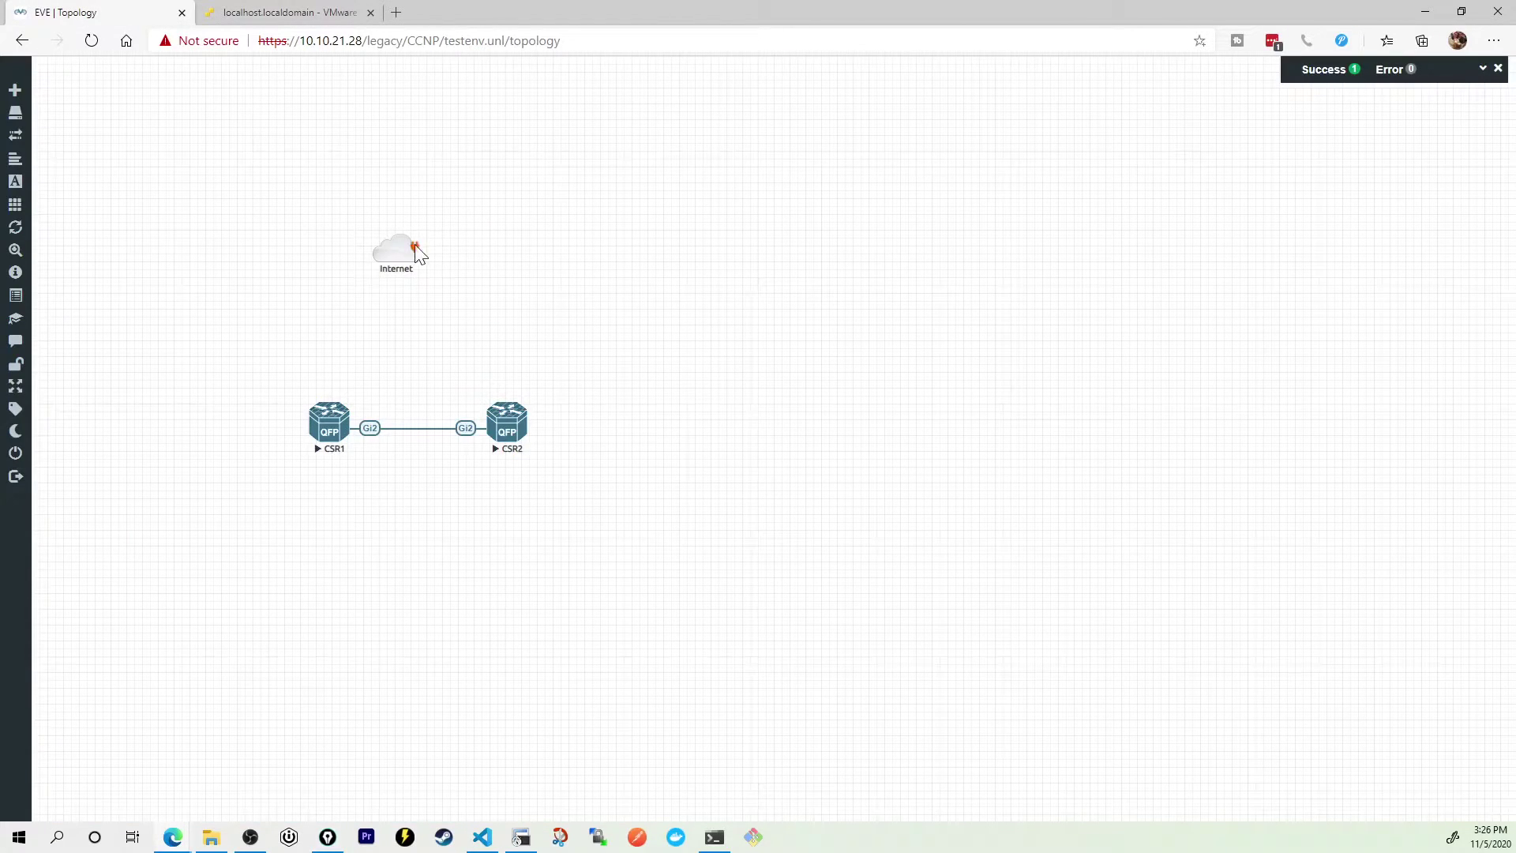
left_click(736, 288)
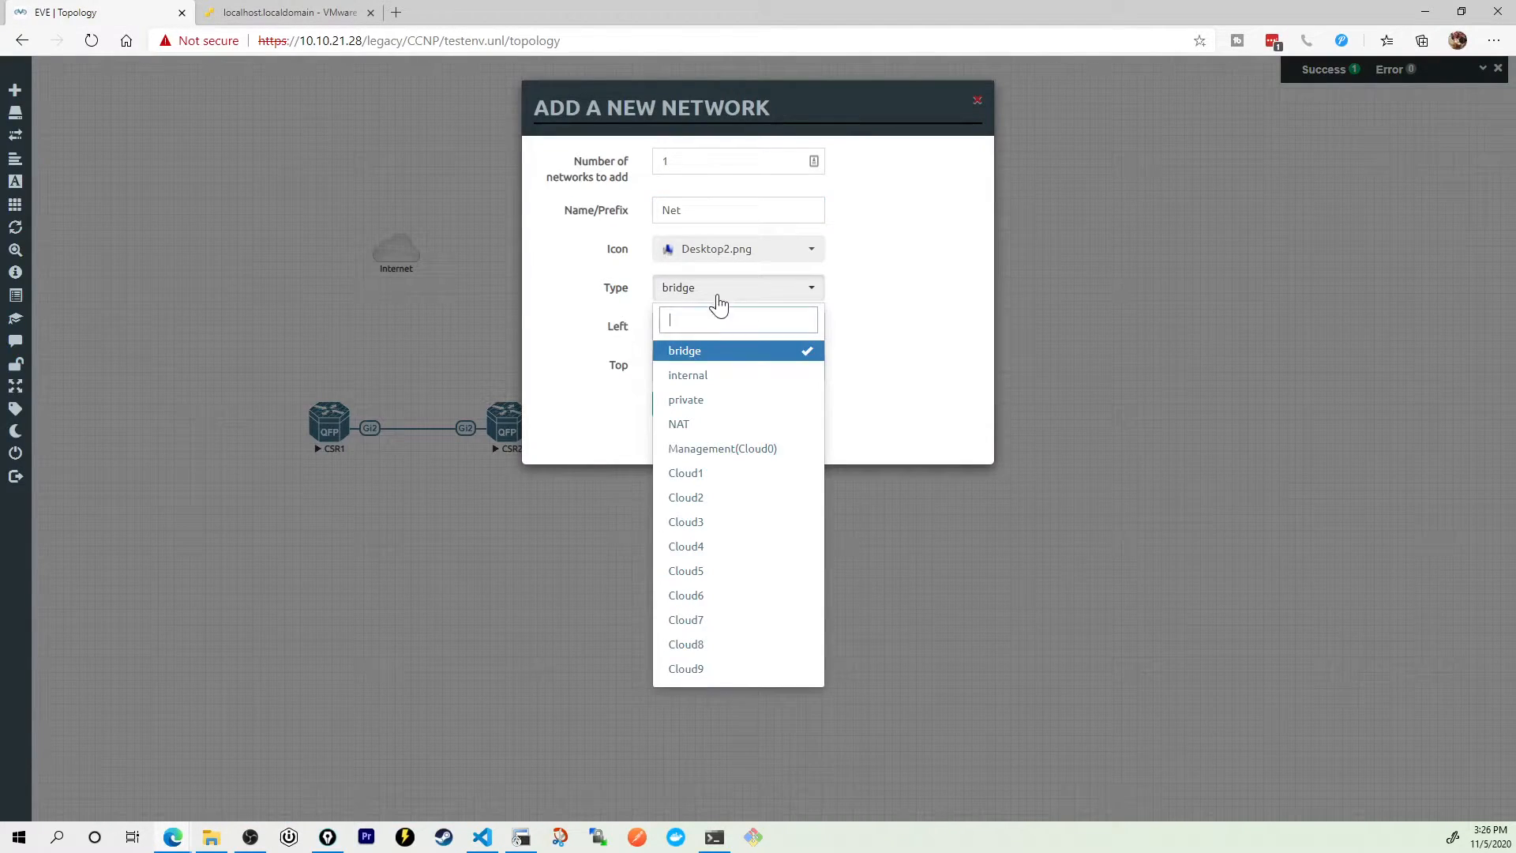
left_click(721, 448)
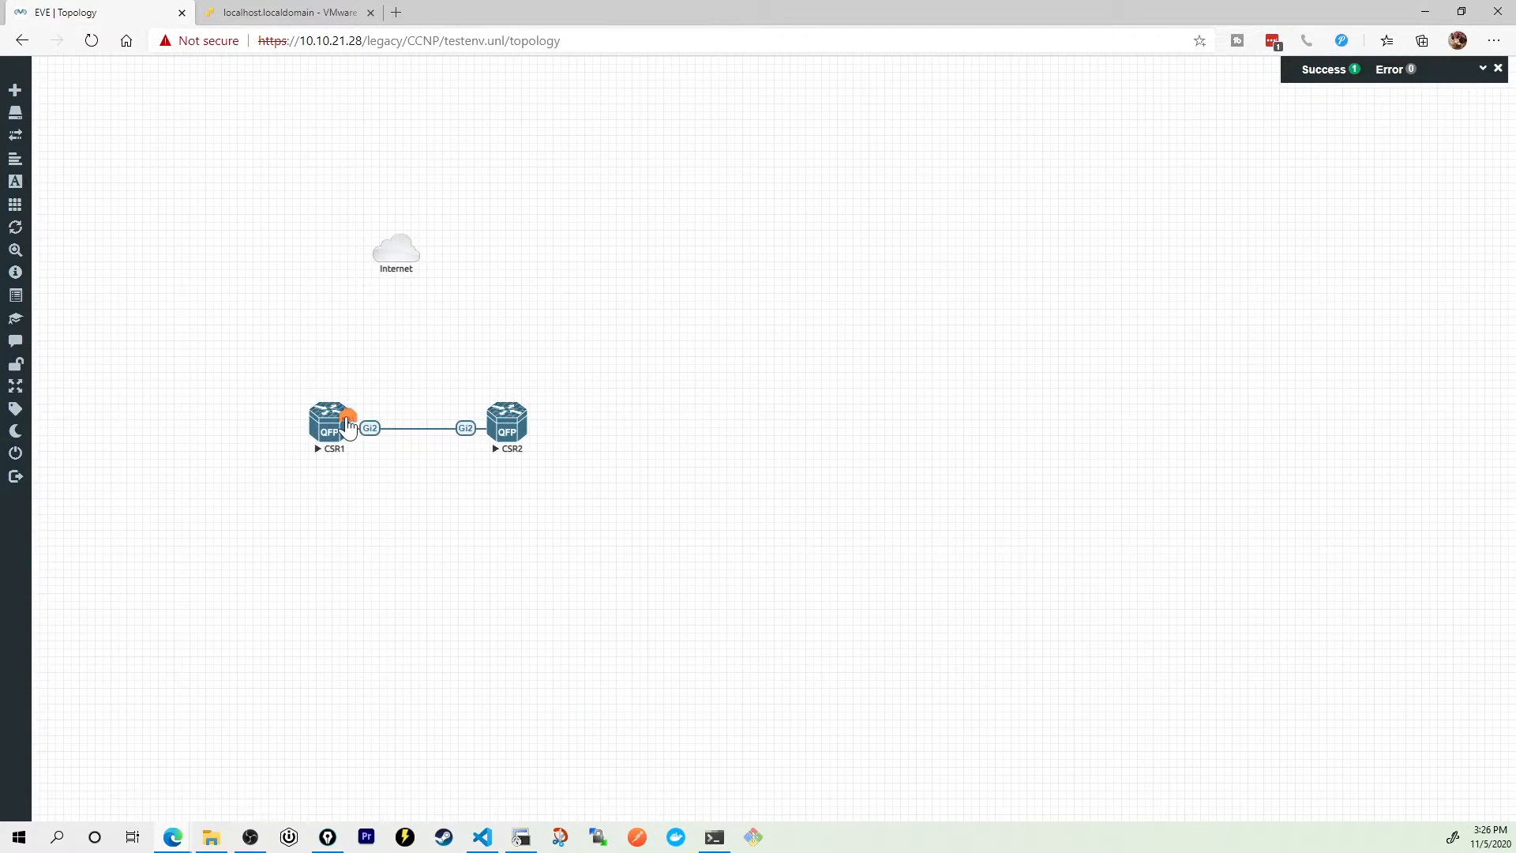
left_click_drag(333, 425, 395, 251)
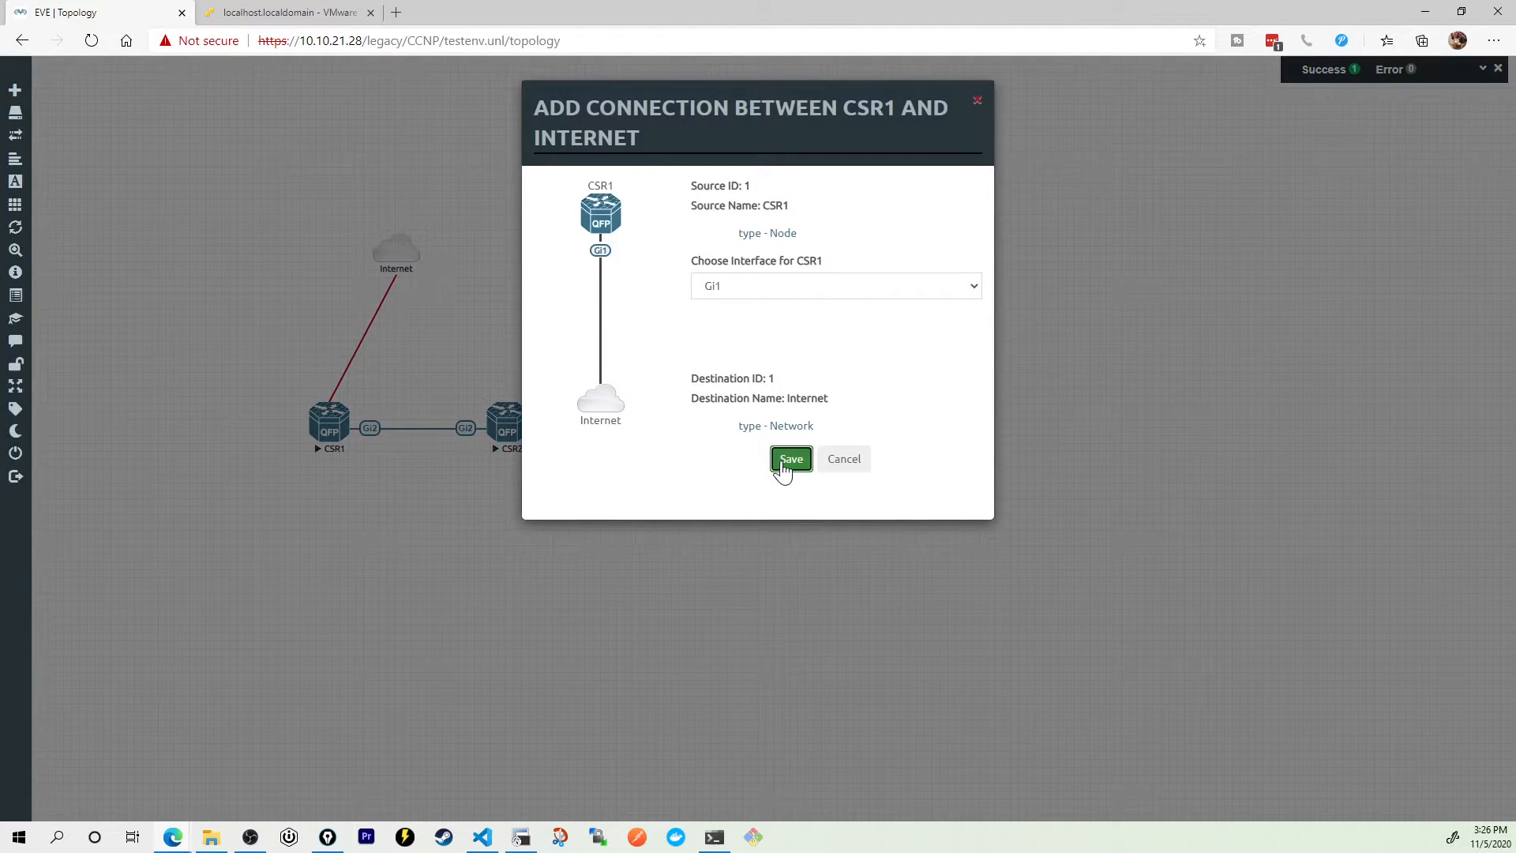
left_click(790, 458)
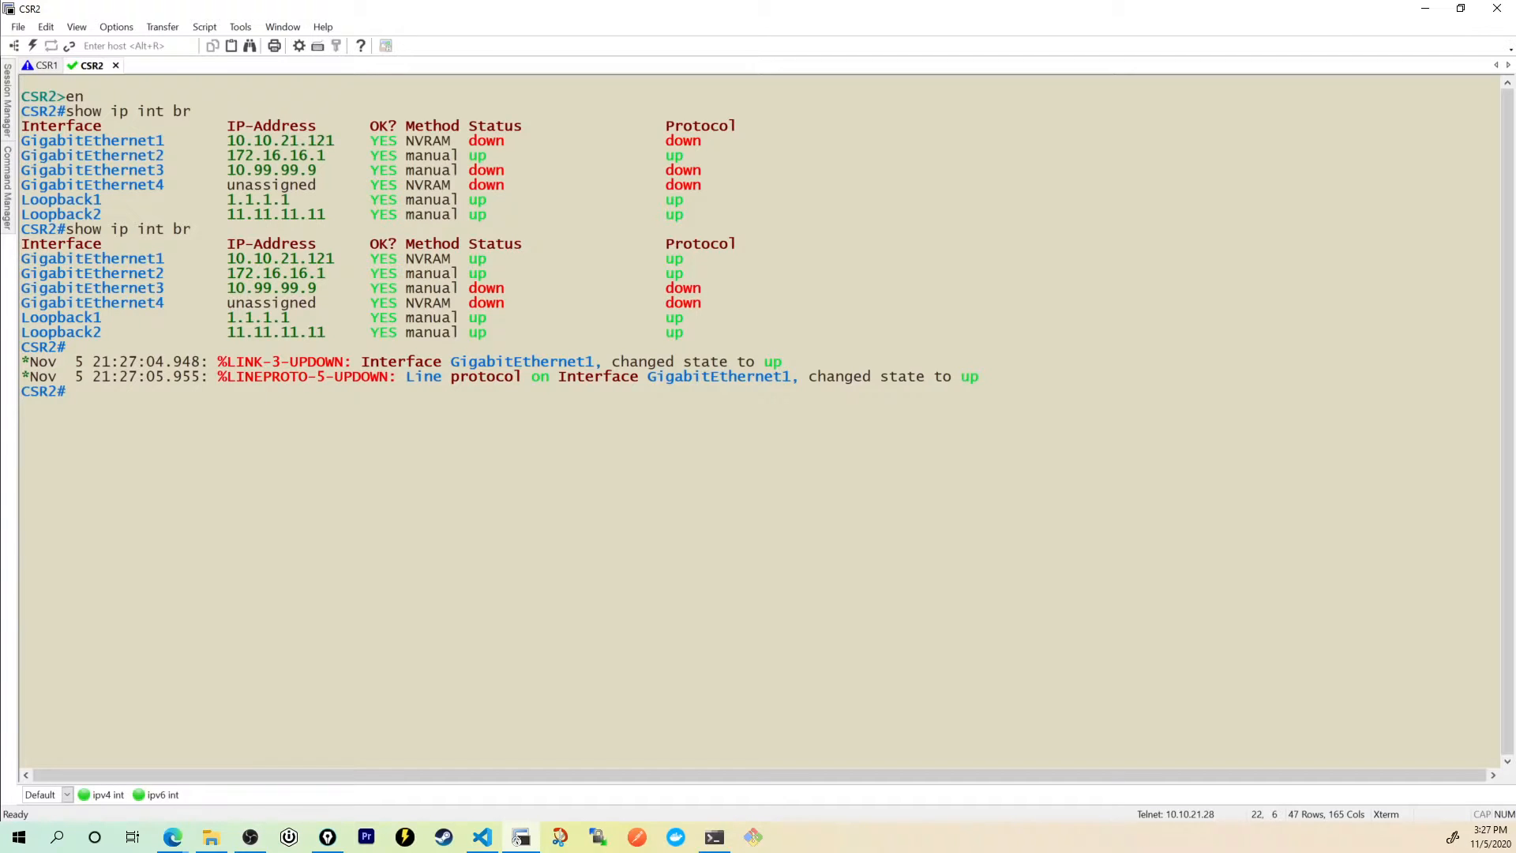
Step: On CSR2 check interfaces and routes, ping 8.8.8.8, then return to the lab topology
type("show ip int br")
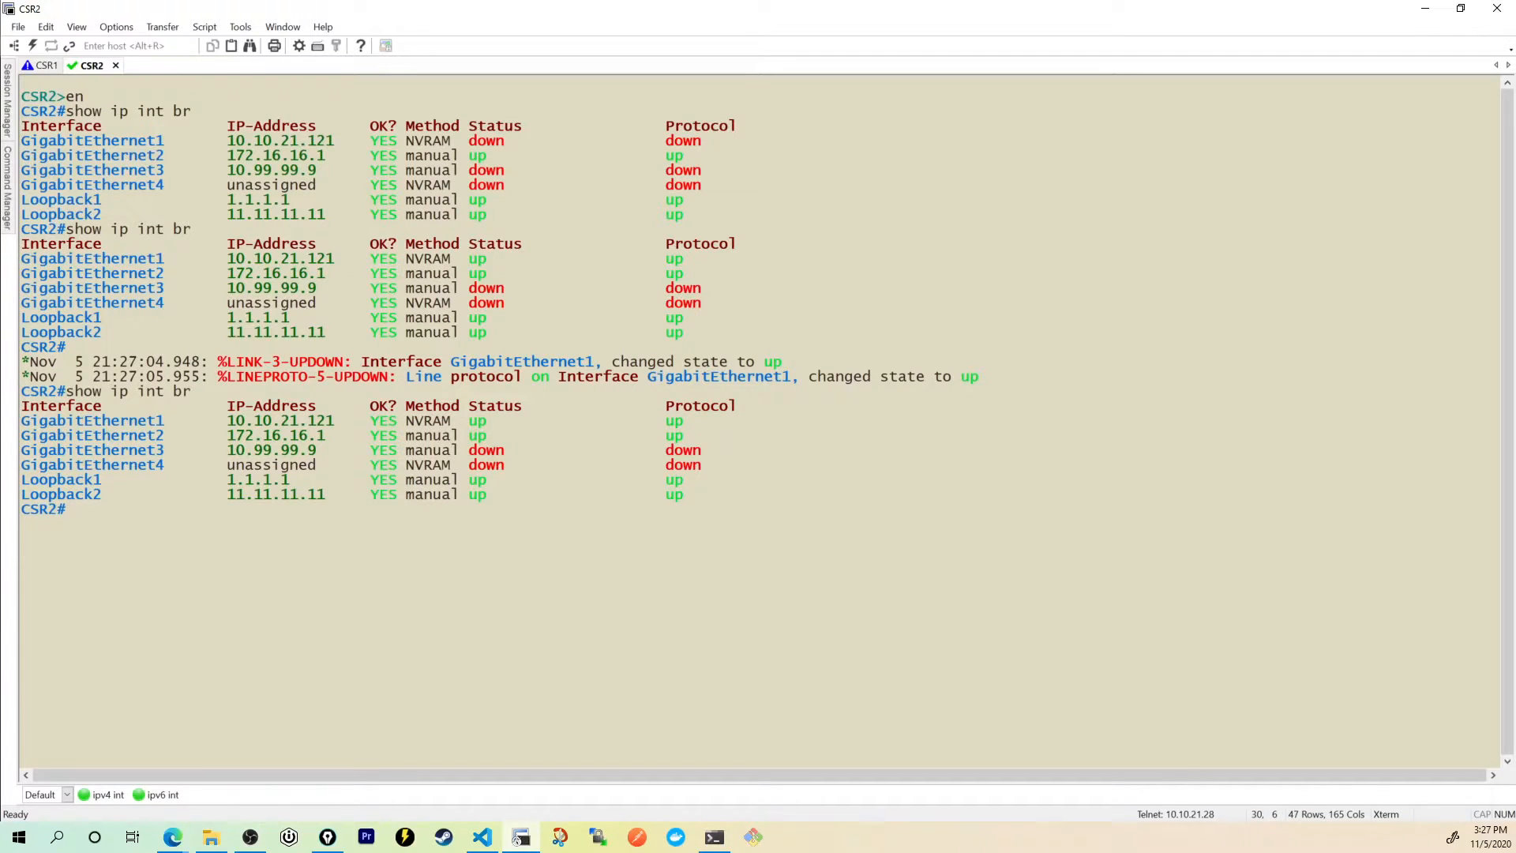
type("show ip route")
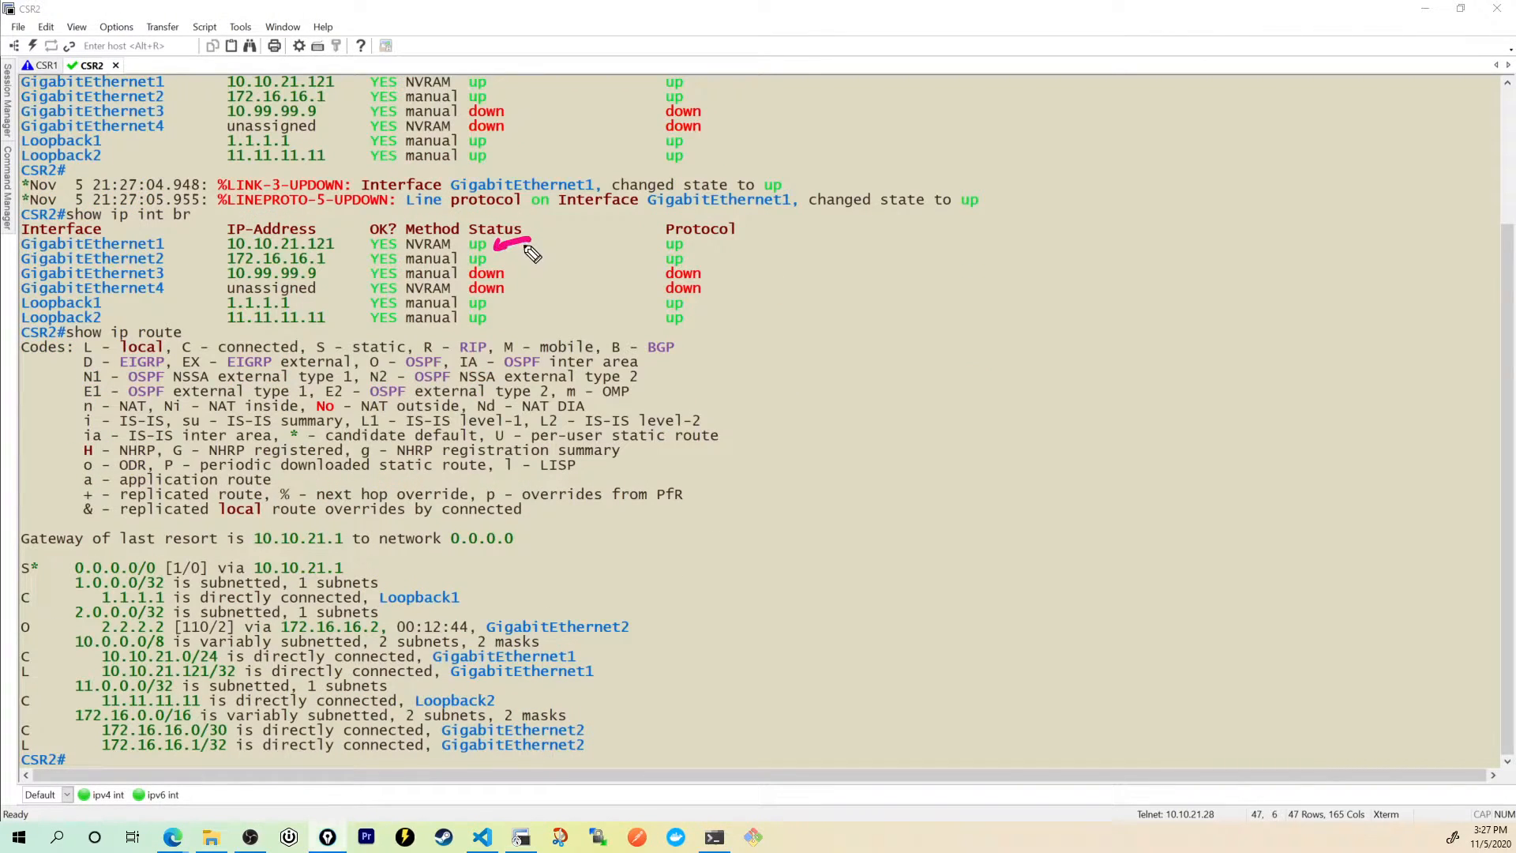
mouse_move(729, 252)
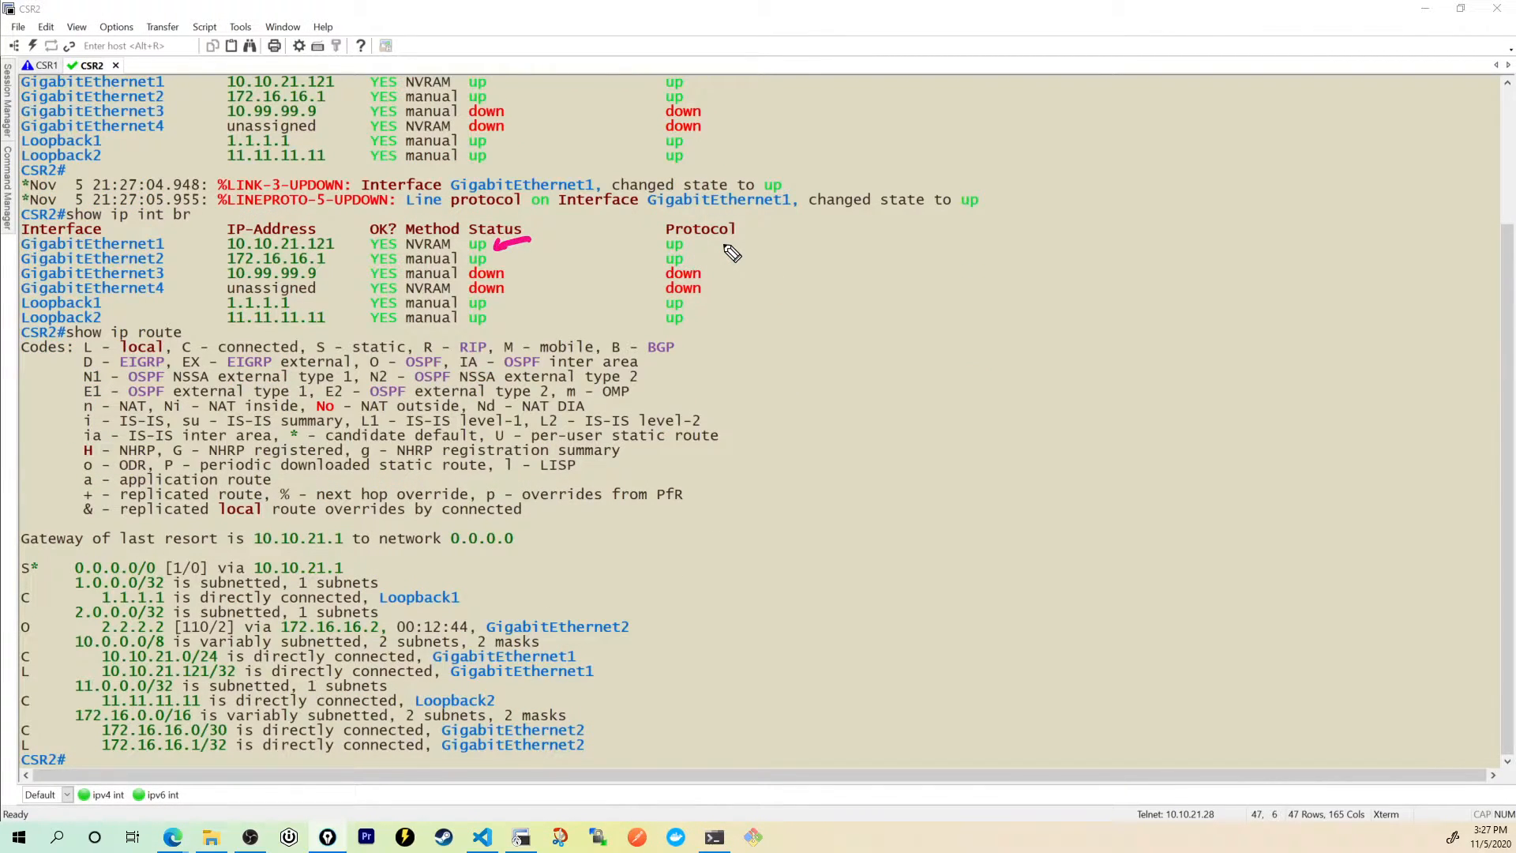
mouse_move(439, 578)
type("ping")
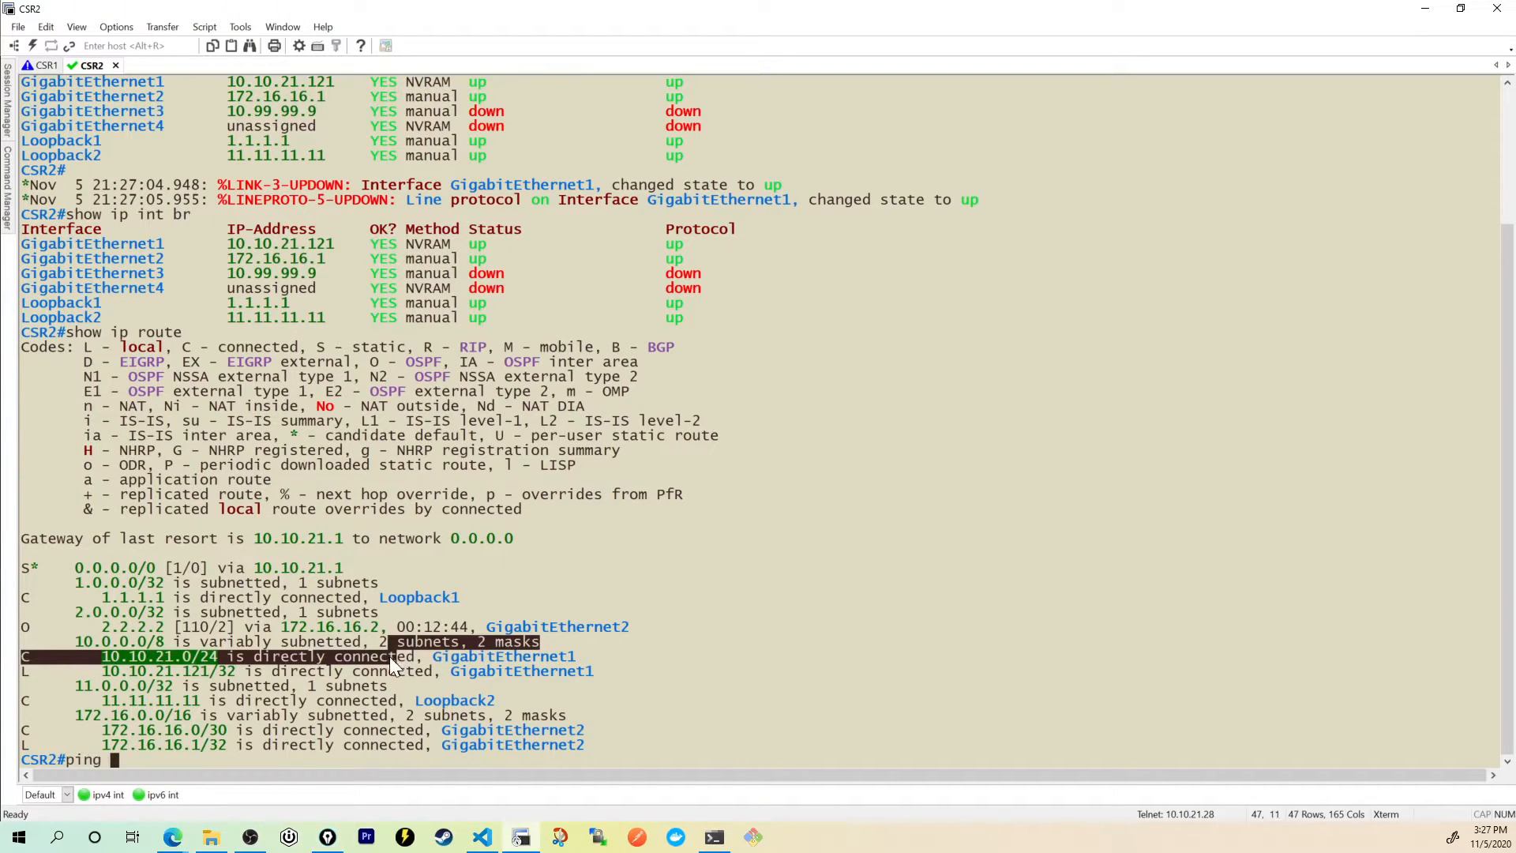
type("8.8.8.8")
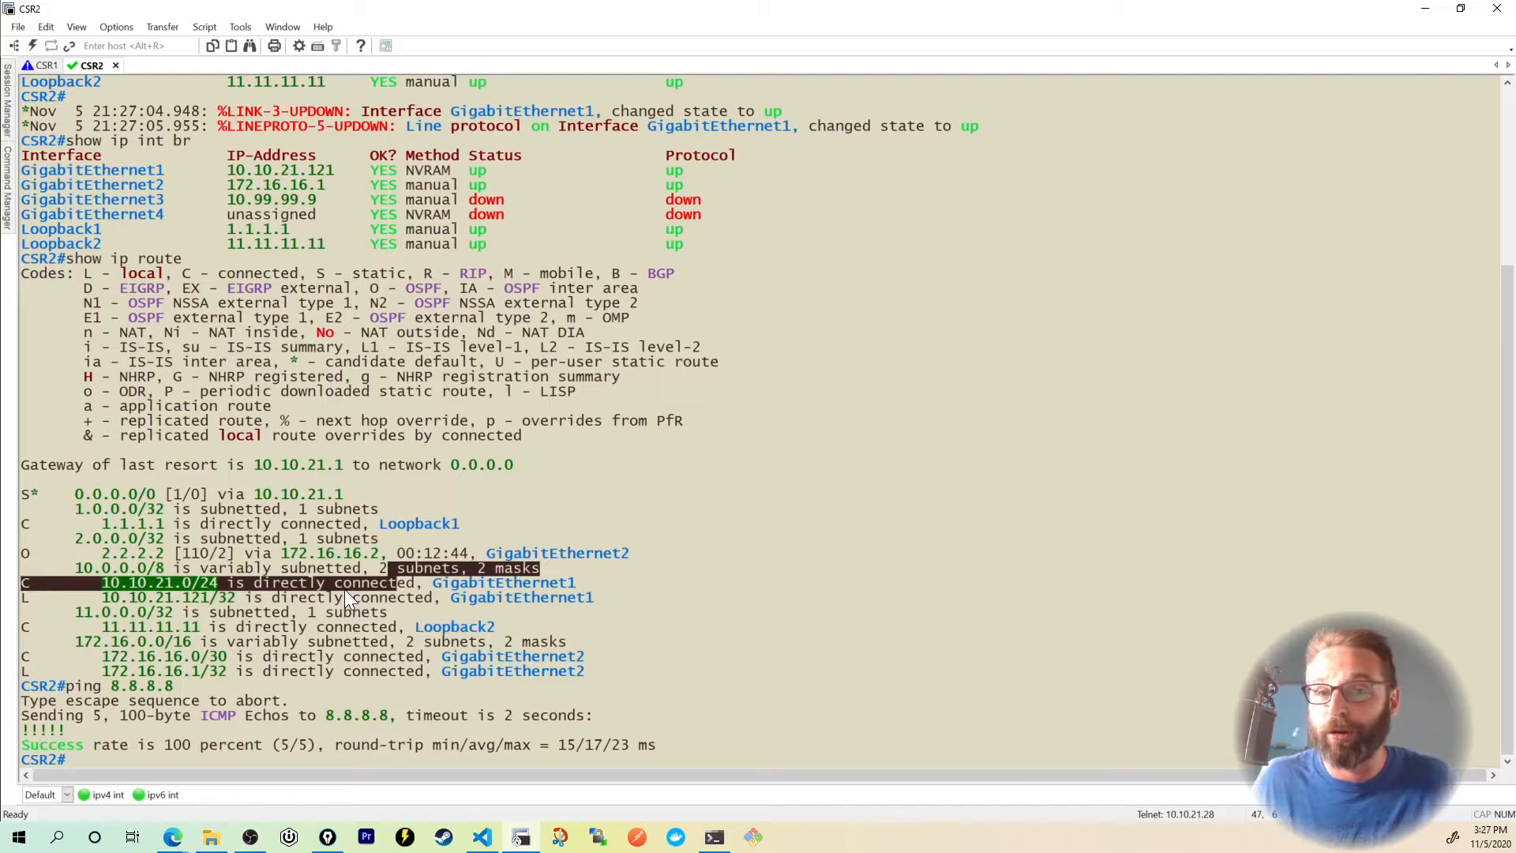
mouse_move(1283, 120)
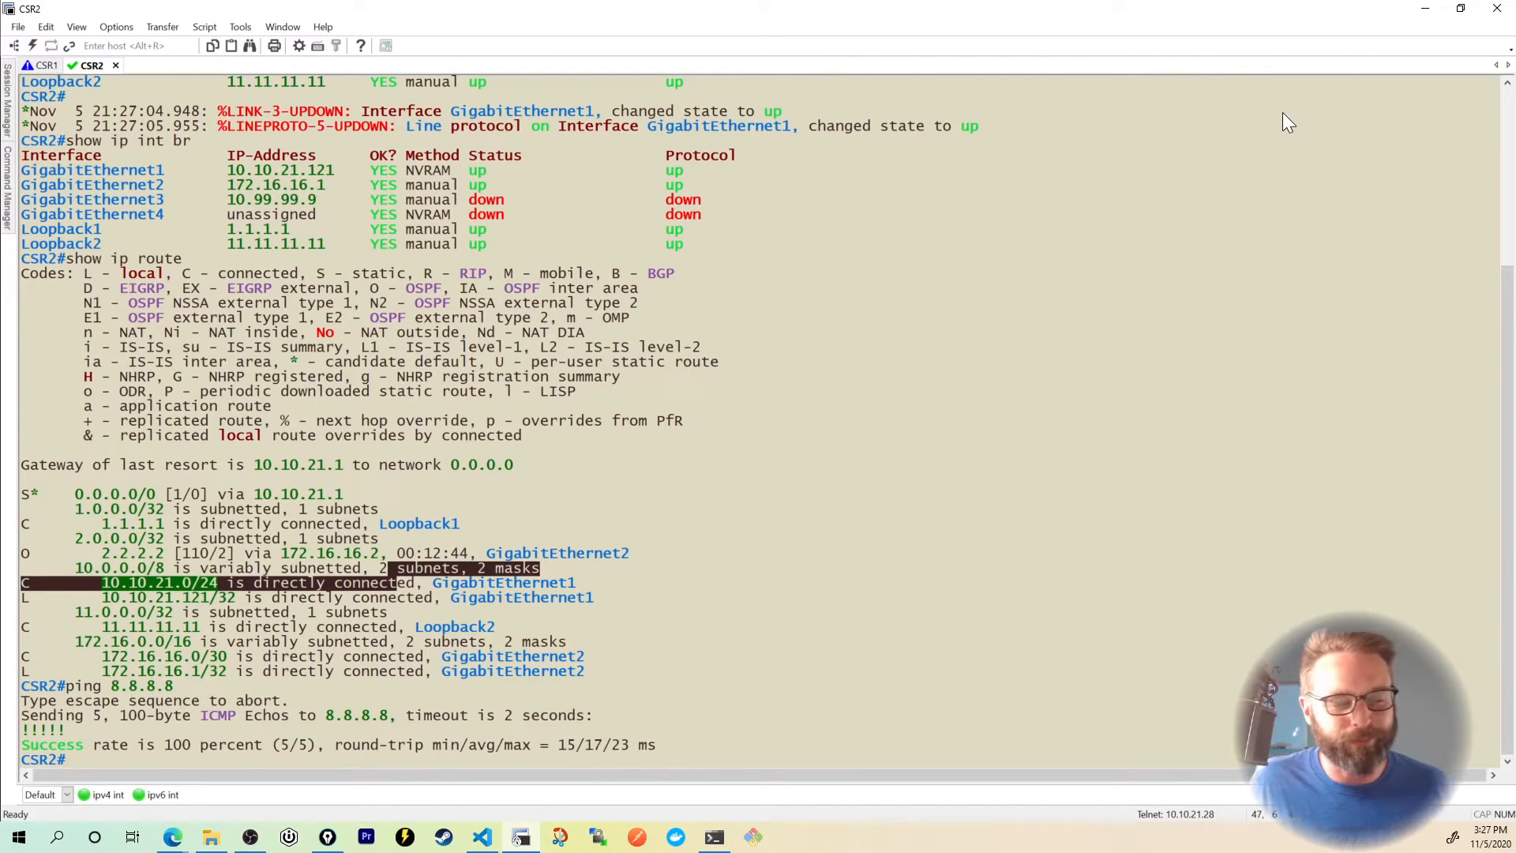
left_click(172, 836)
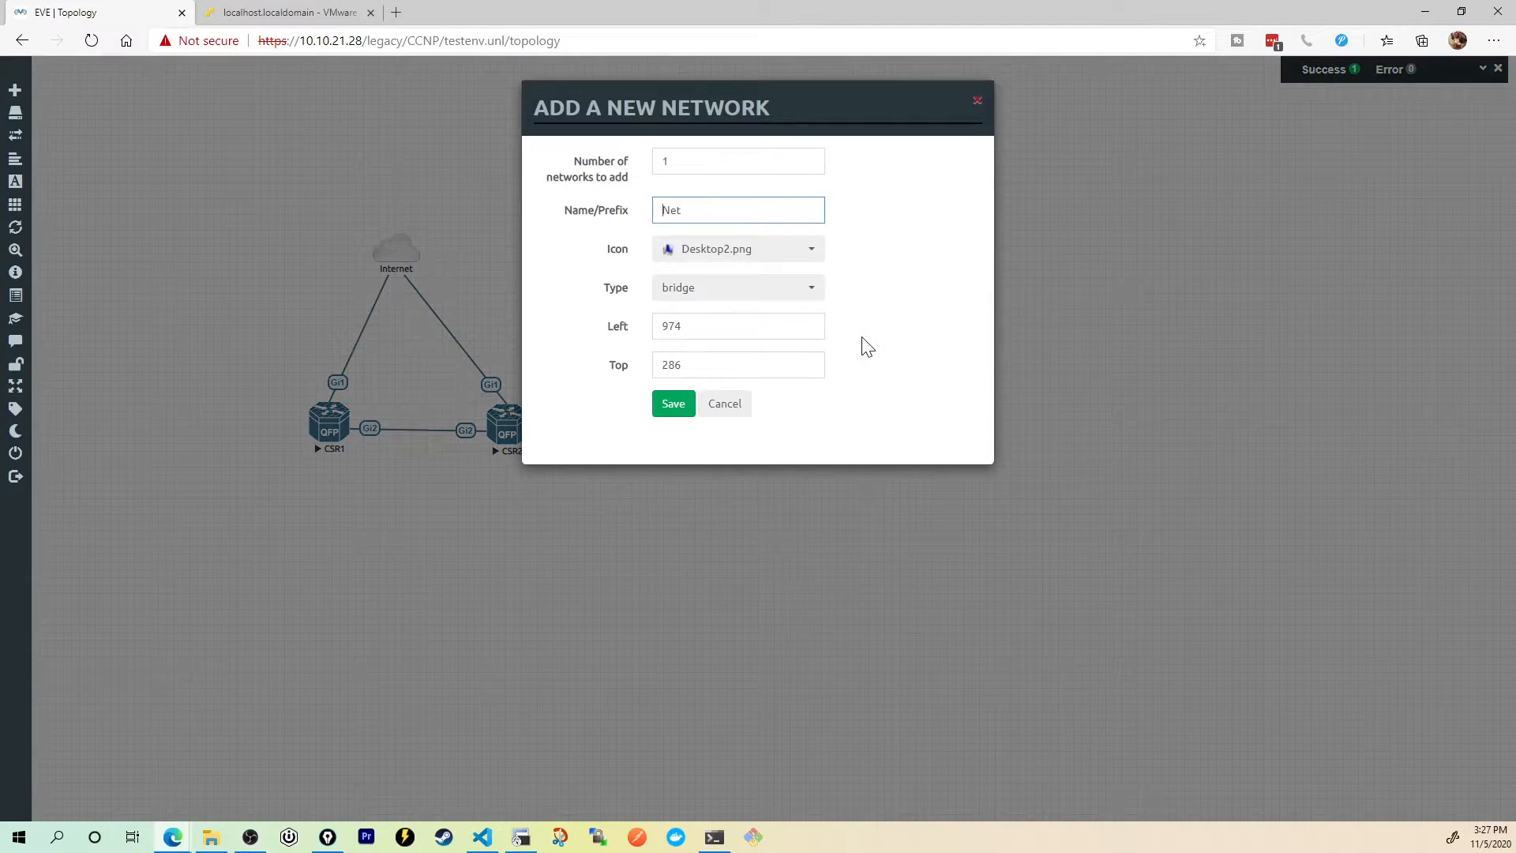
Step: Create a NAT-type network named NAT with the cloud.png icon and save it
left_click(738, 287)
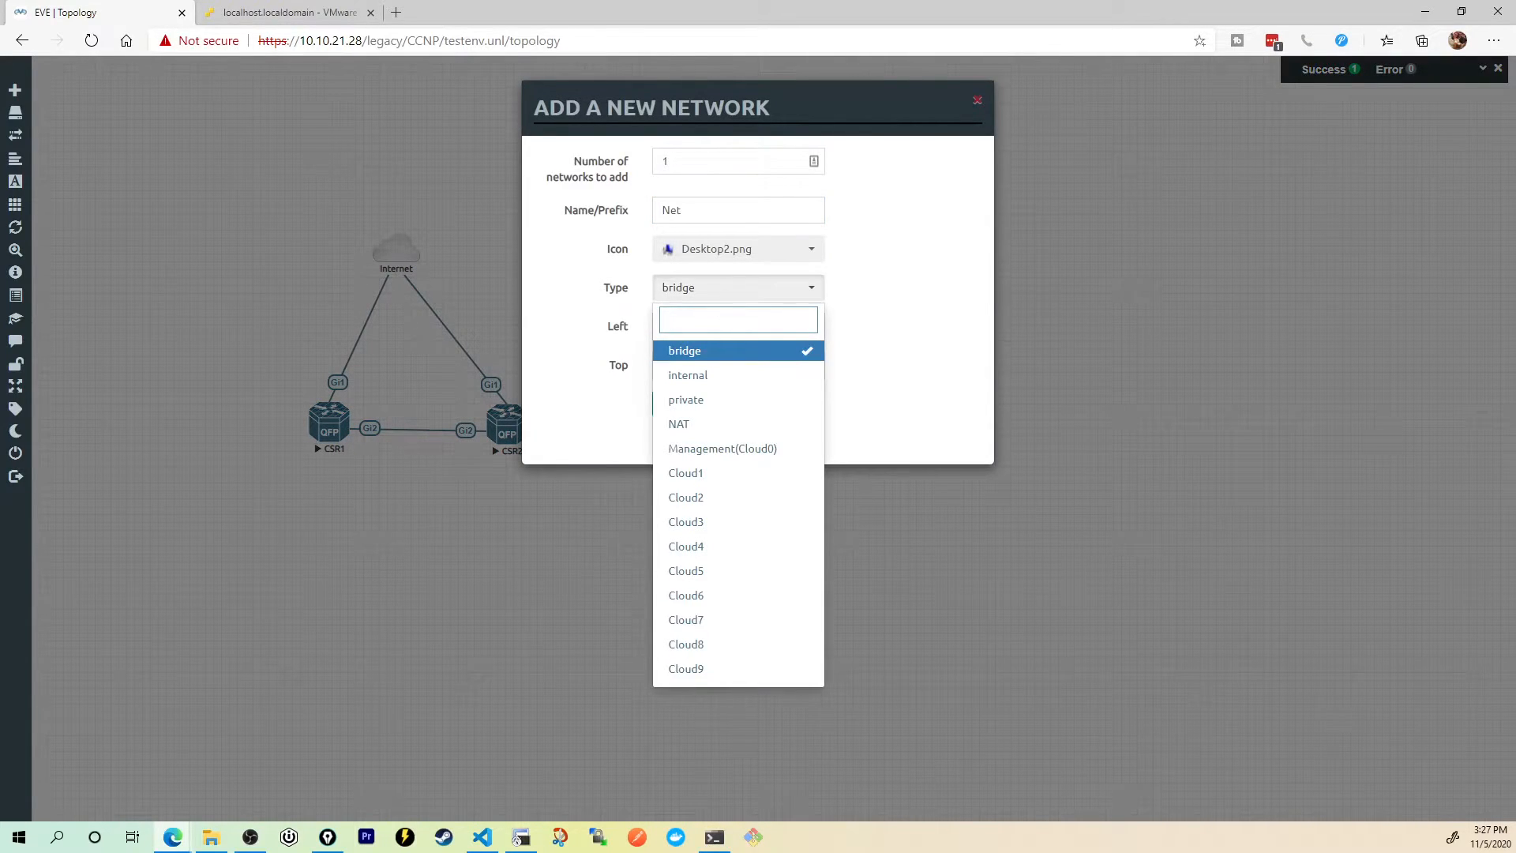
left_click(678, 423)
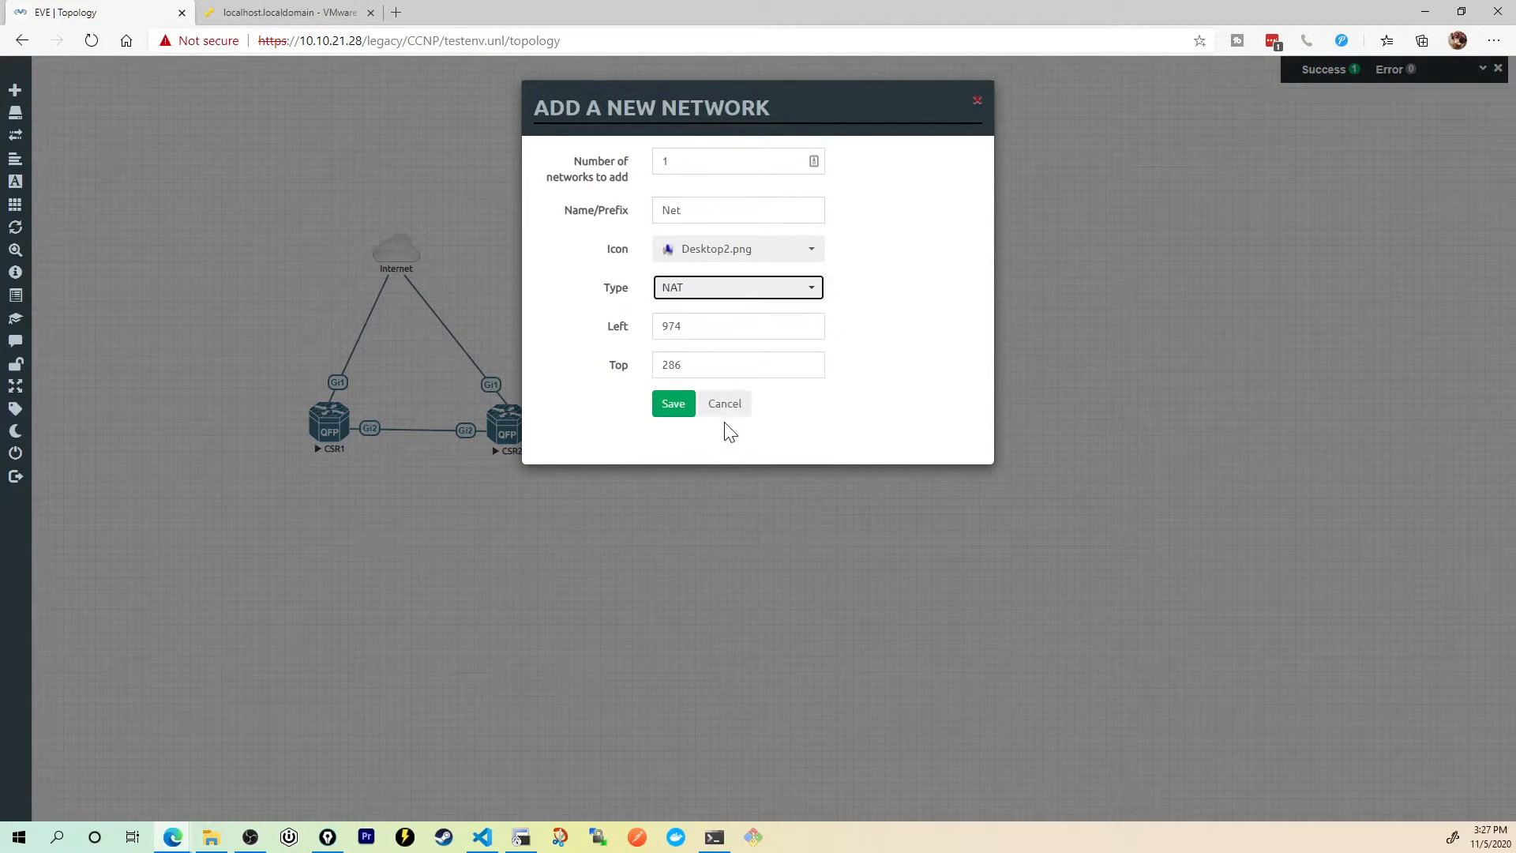
left_click(737, 249)
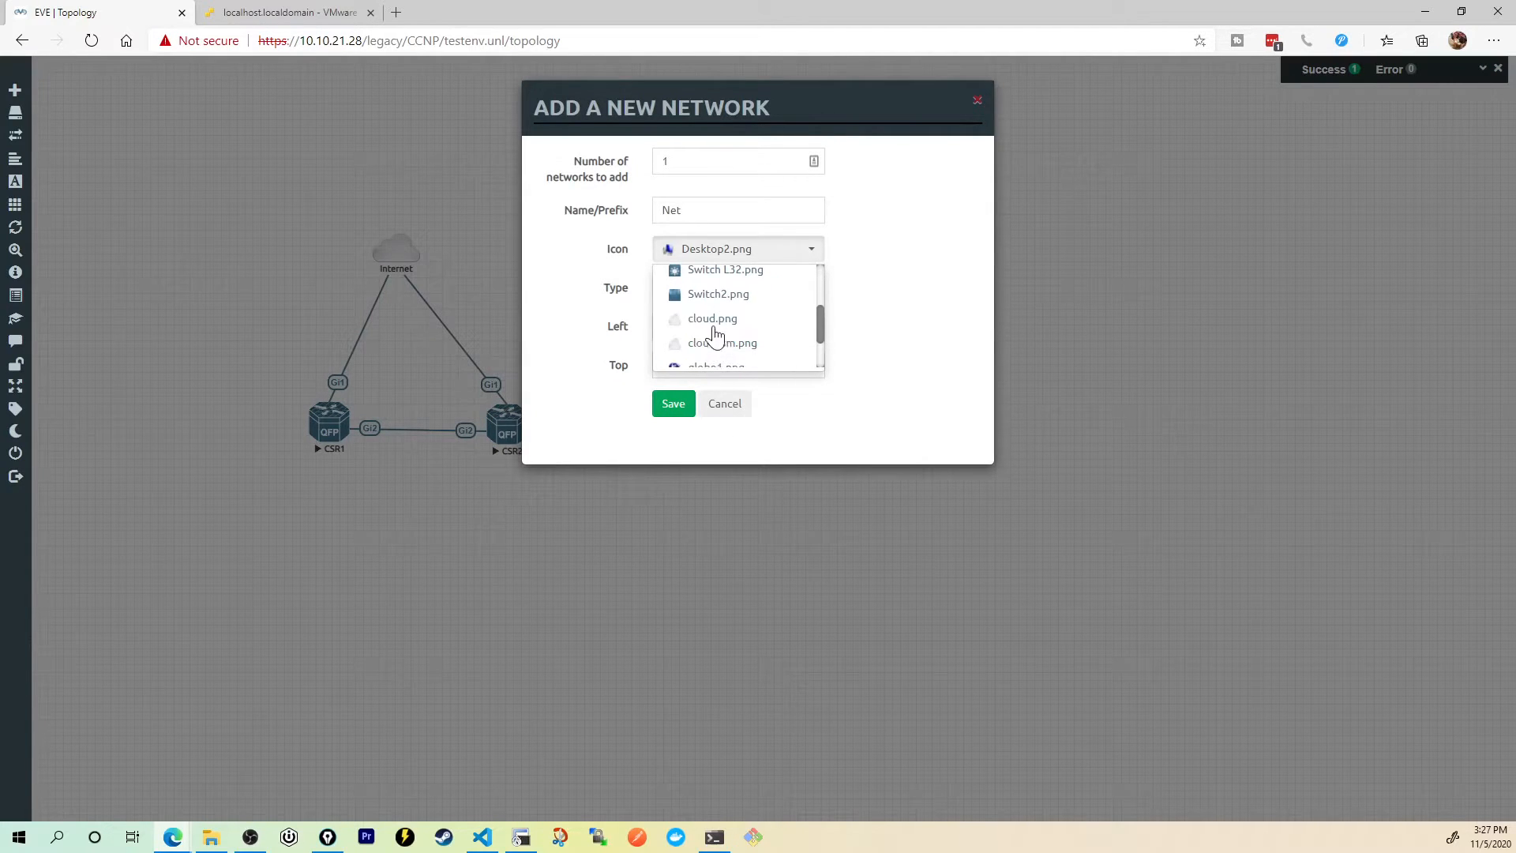
left_click(712, 319)
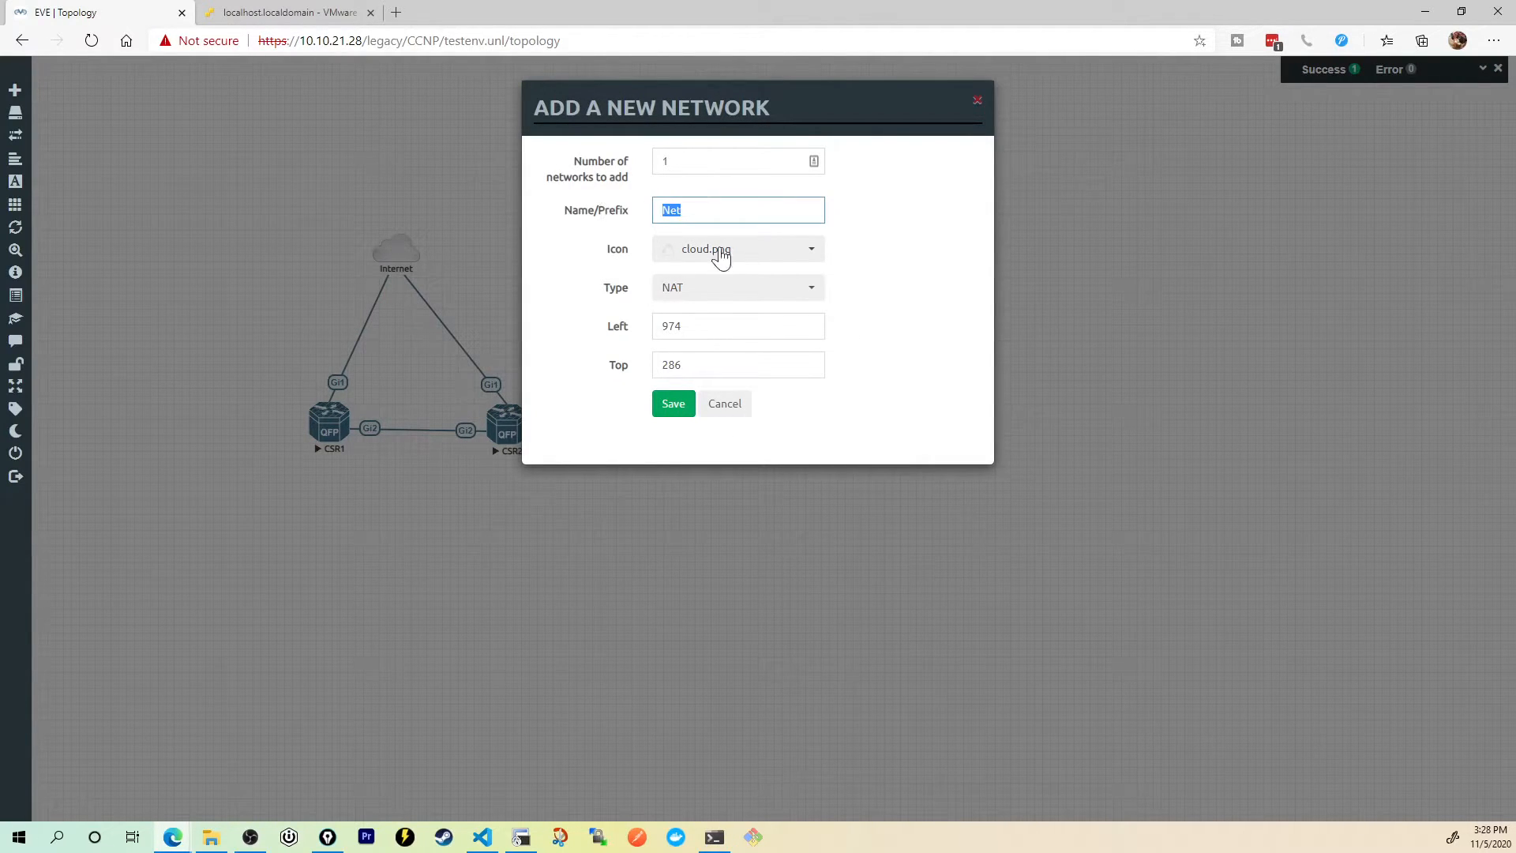
type("NAT")
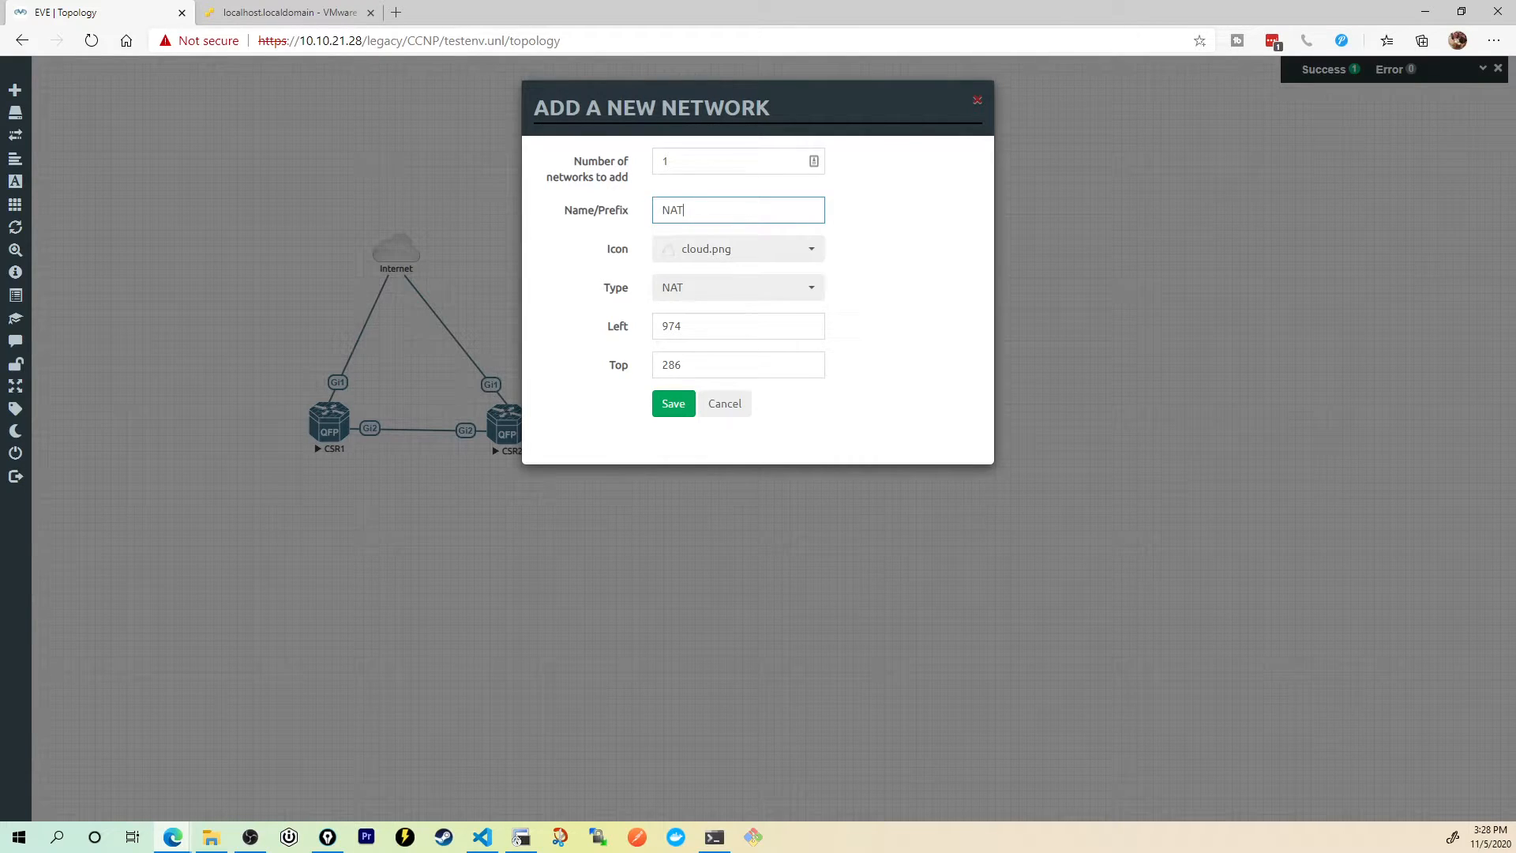
left_click(673, 404)
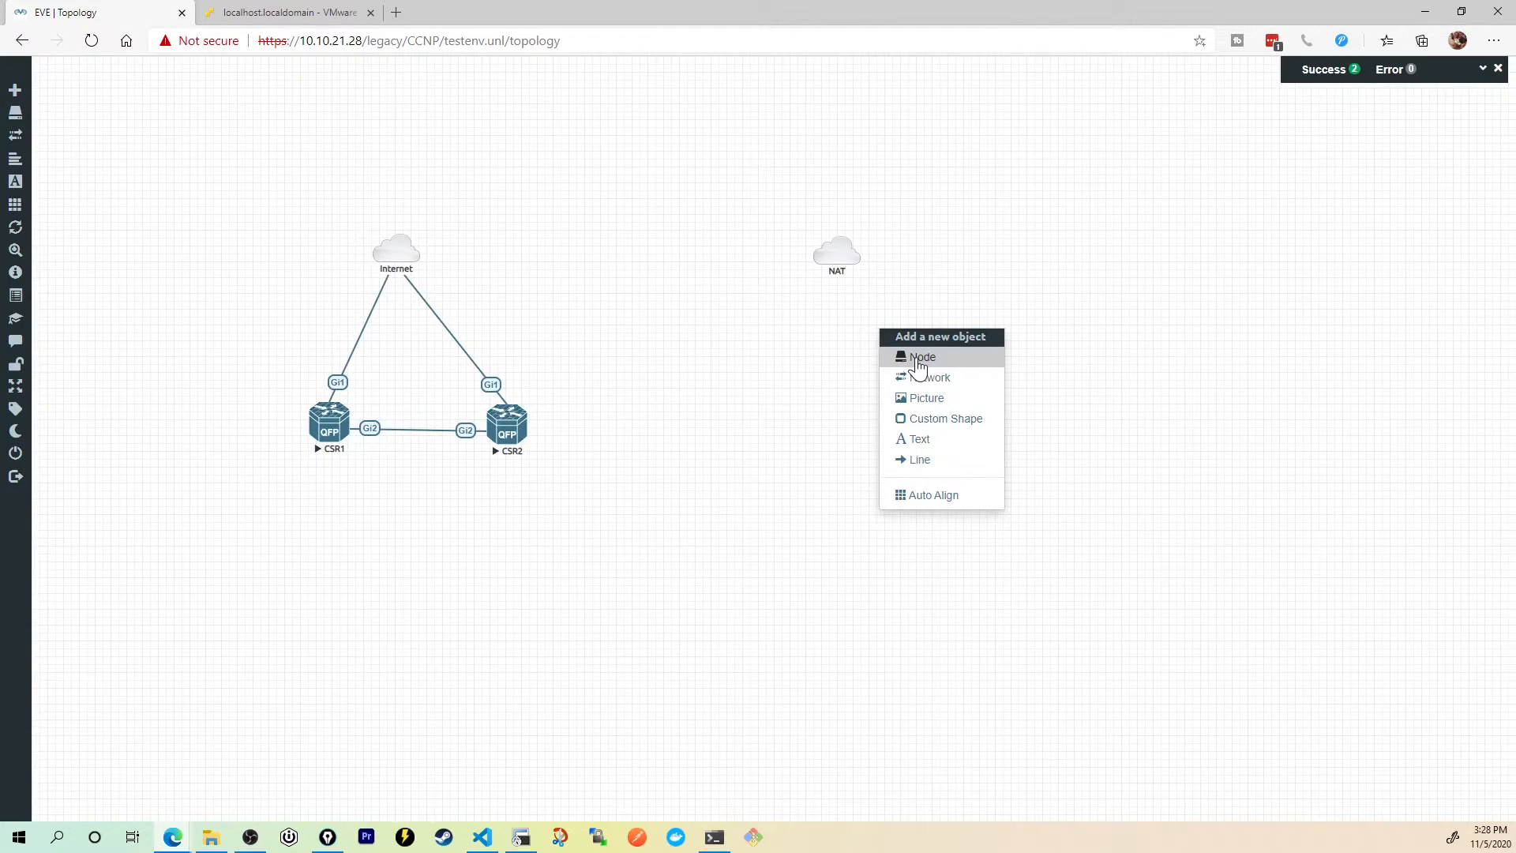
Step: Add Cisco IOL router R3 and save its e0/0 link to the NAT cloud
left_click(922, 357)
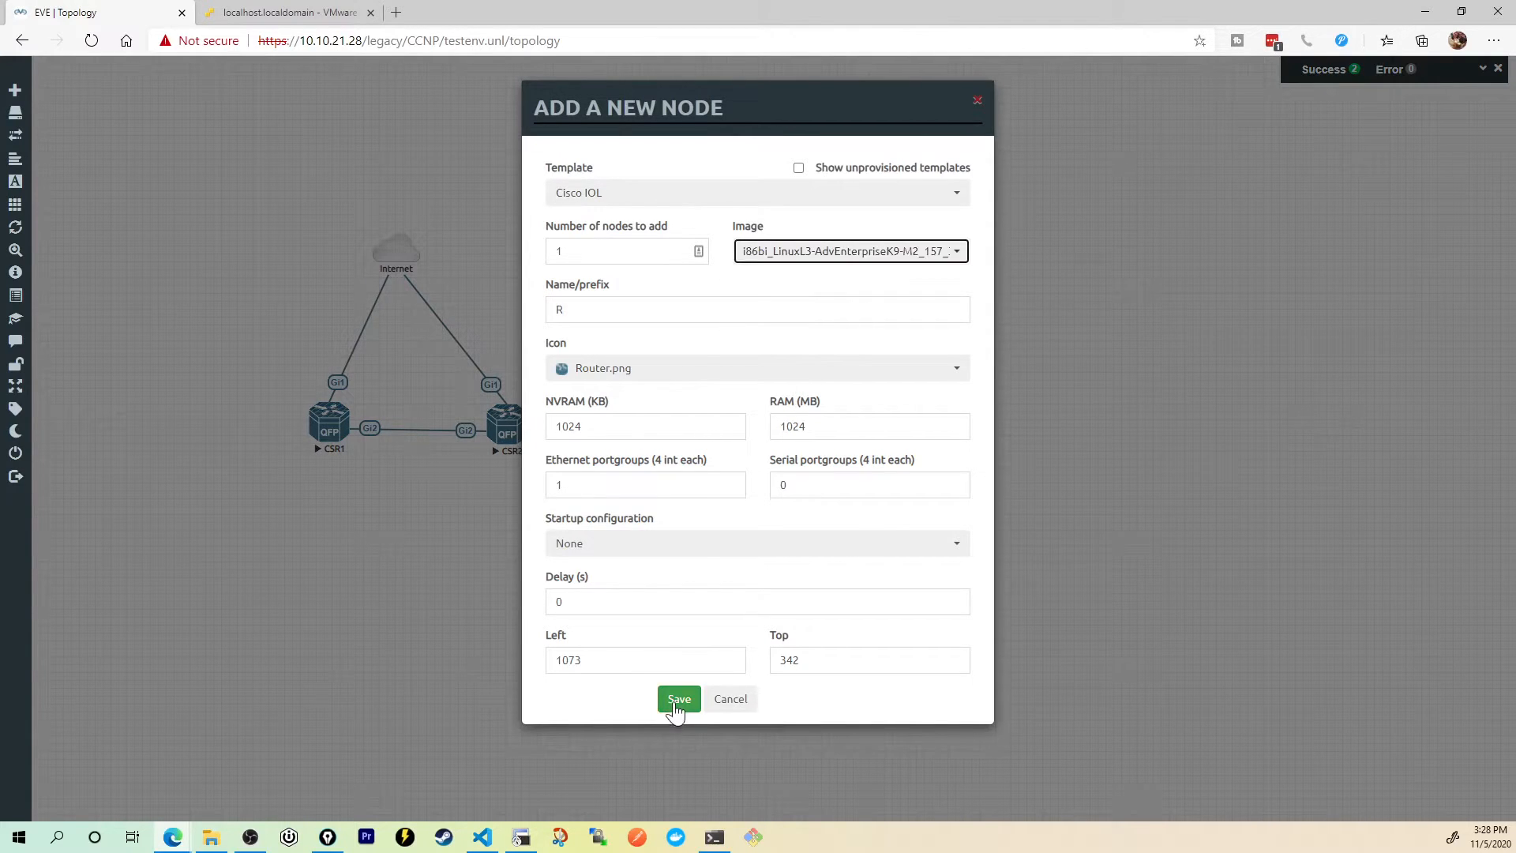
left_click(679, 698)
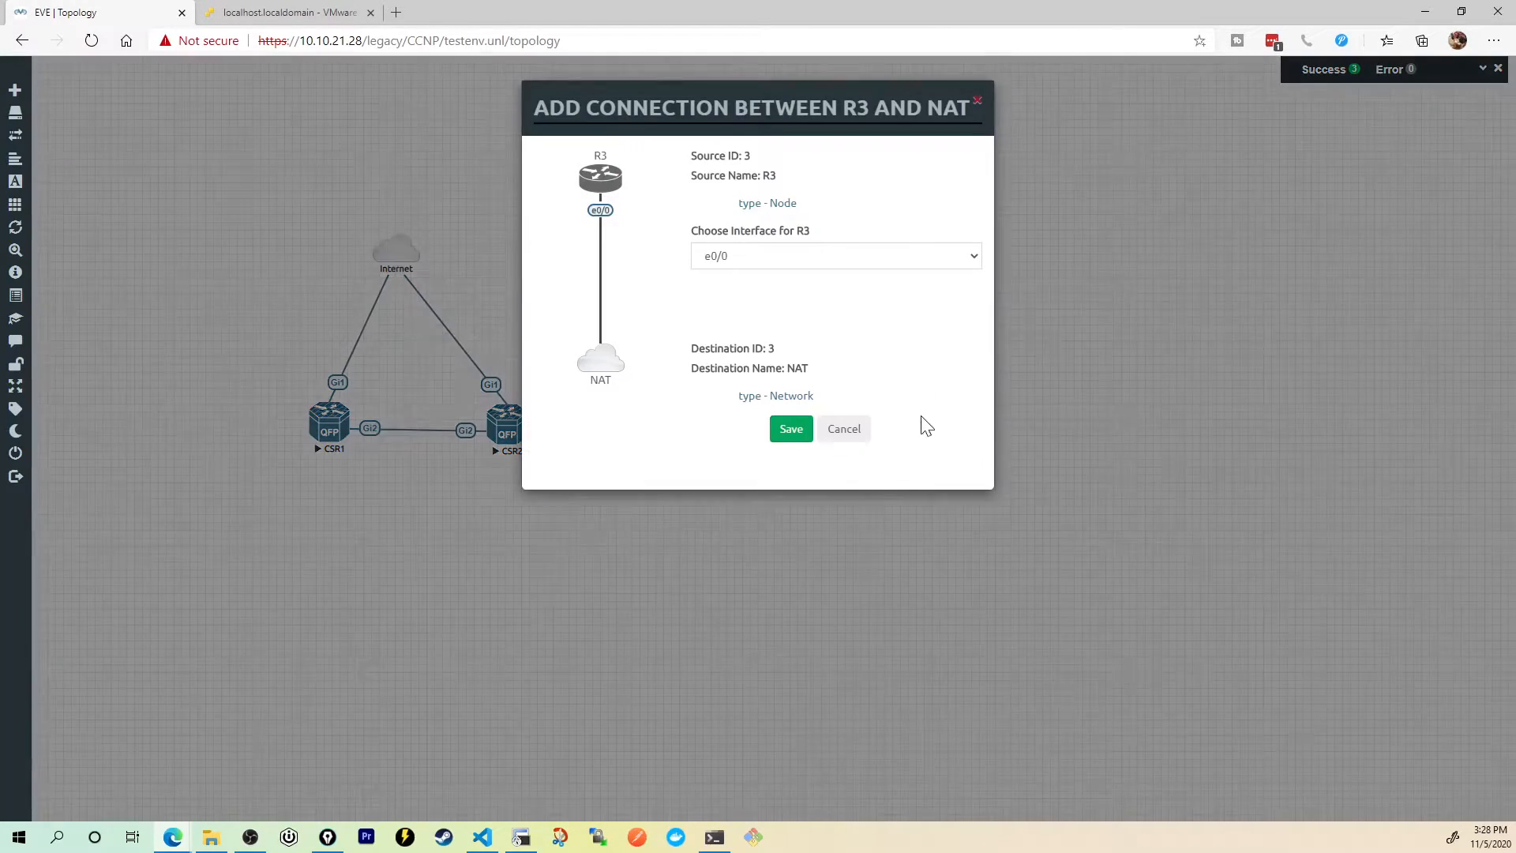
left_click(791, 429)
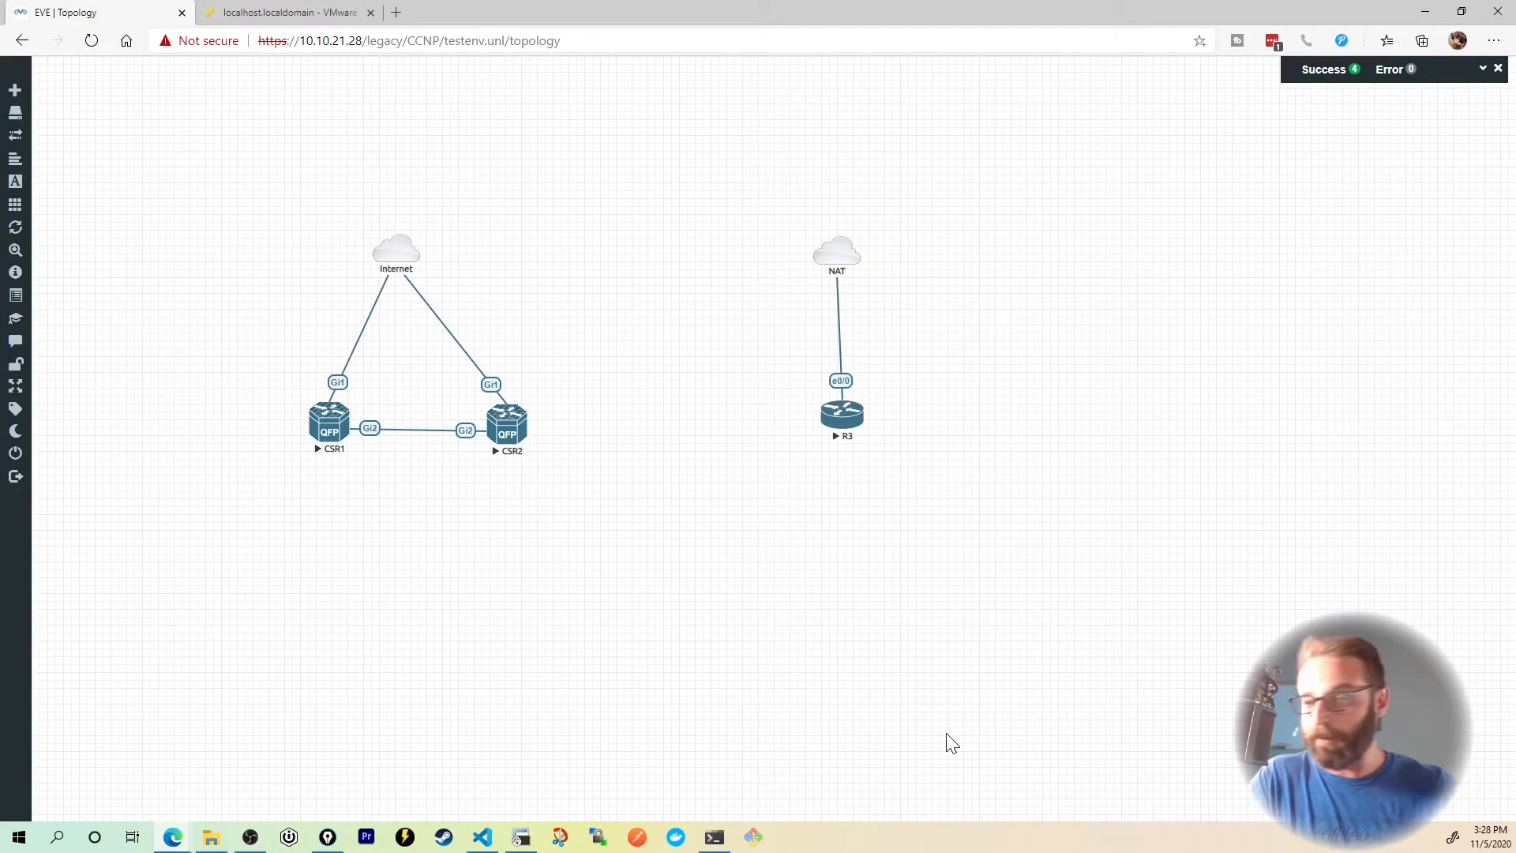
mouse_move(540, 400)
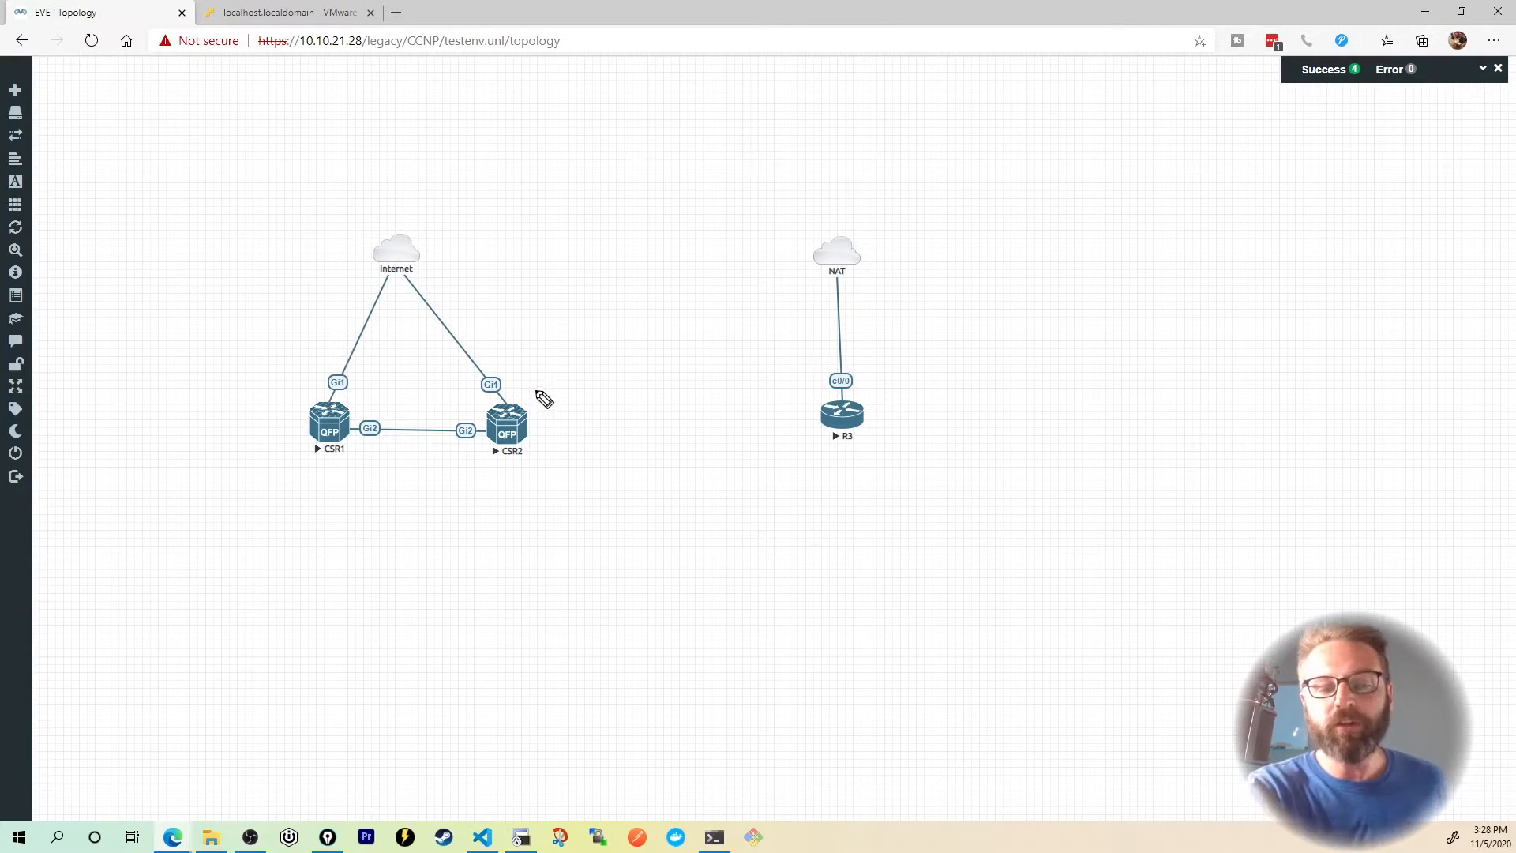
left_click_drag(392, 193, 532, 396)
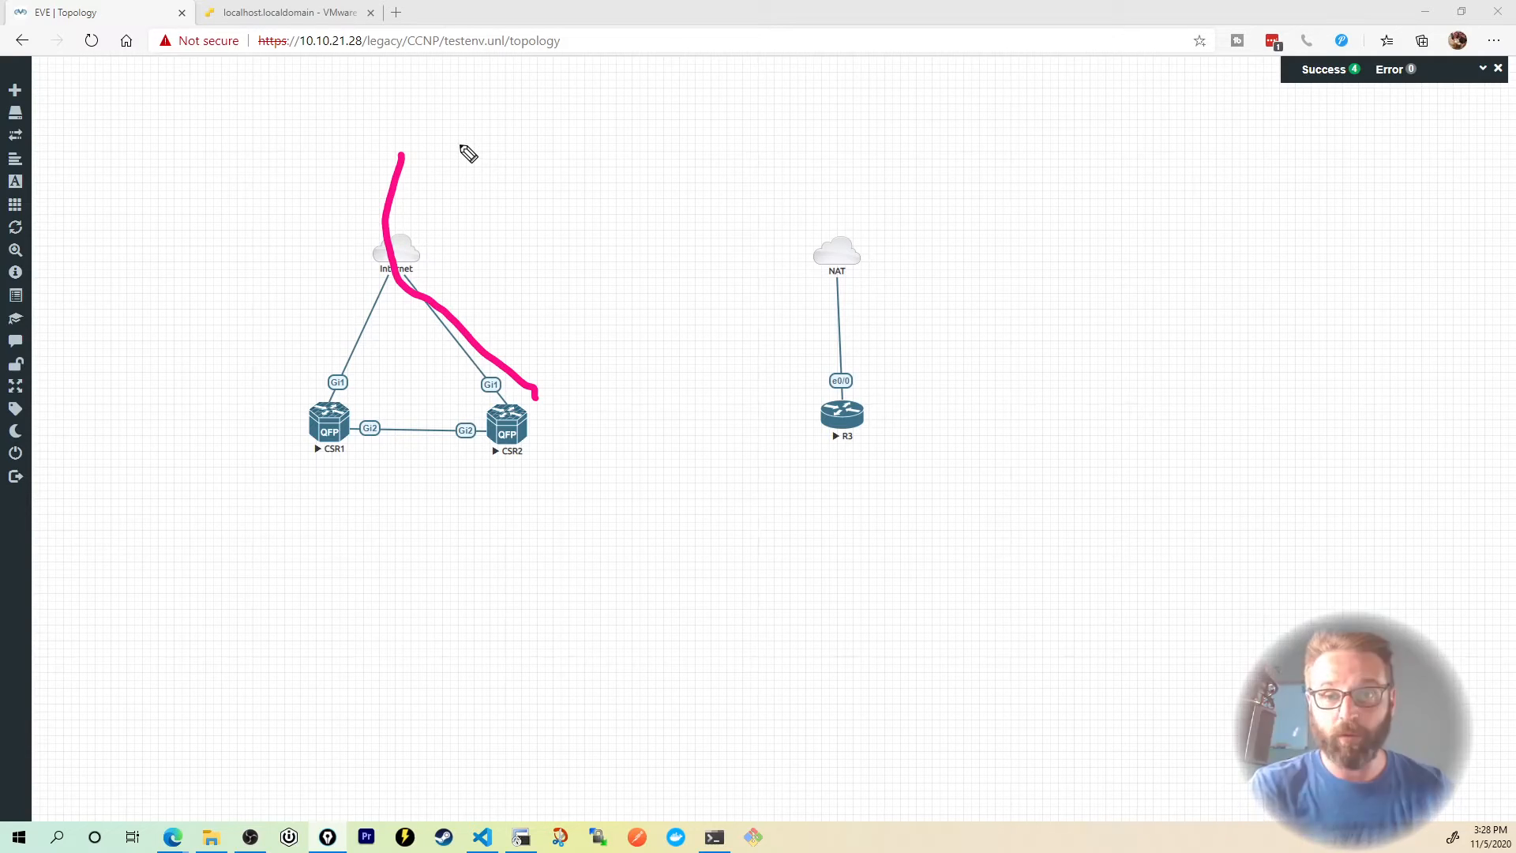
left_click_drag(879, 270, 875, 415)
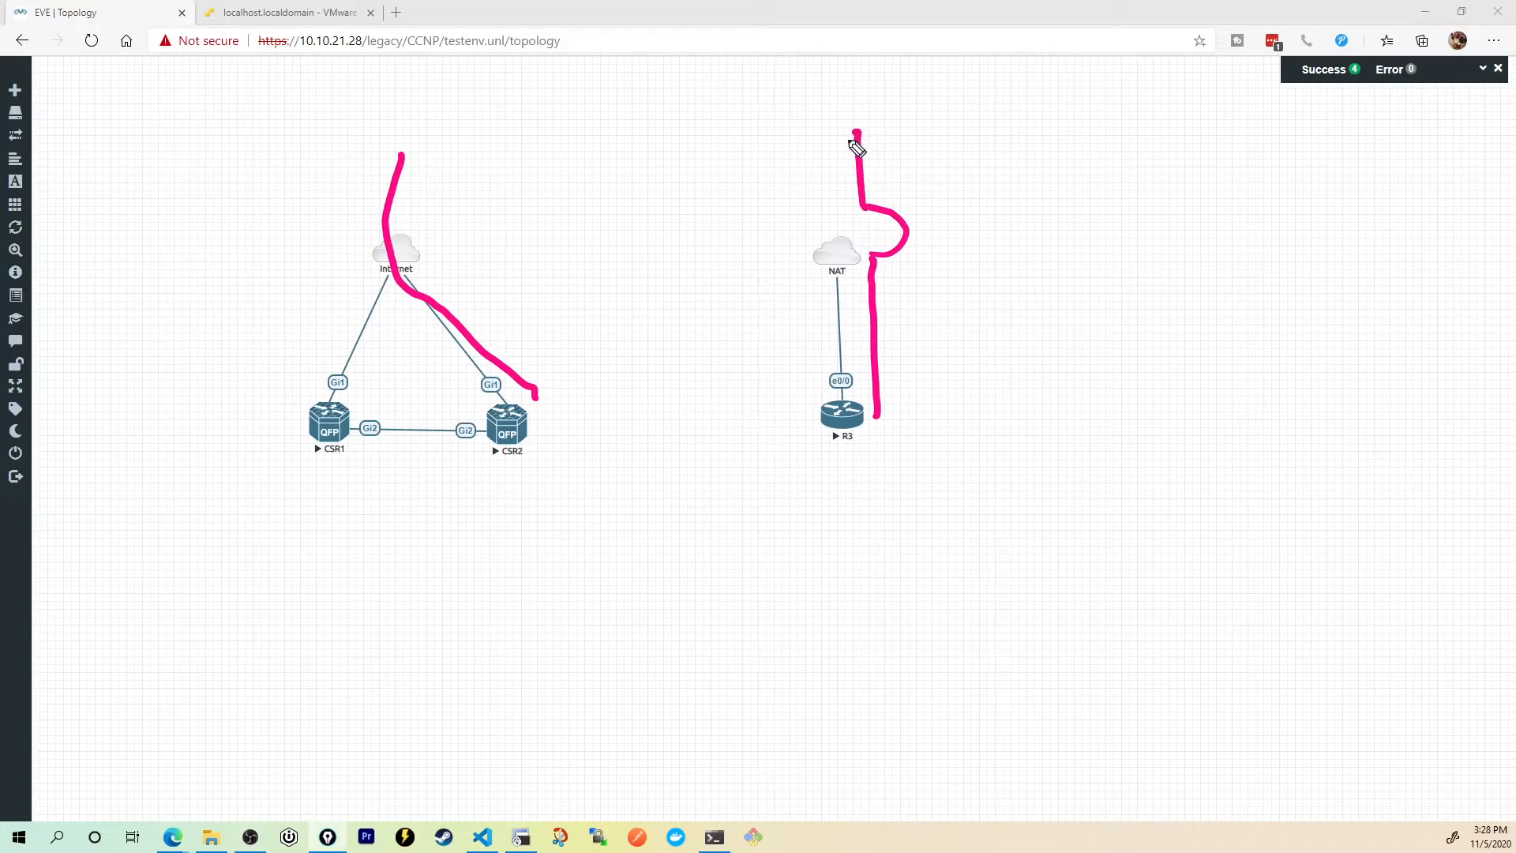
mouse_move(840, 281)
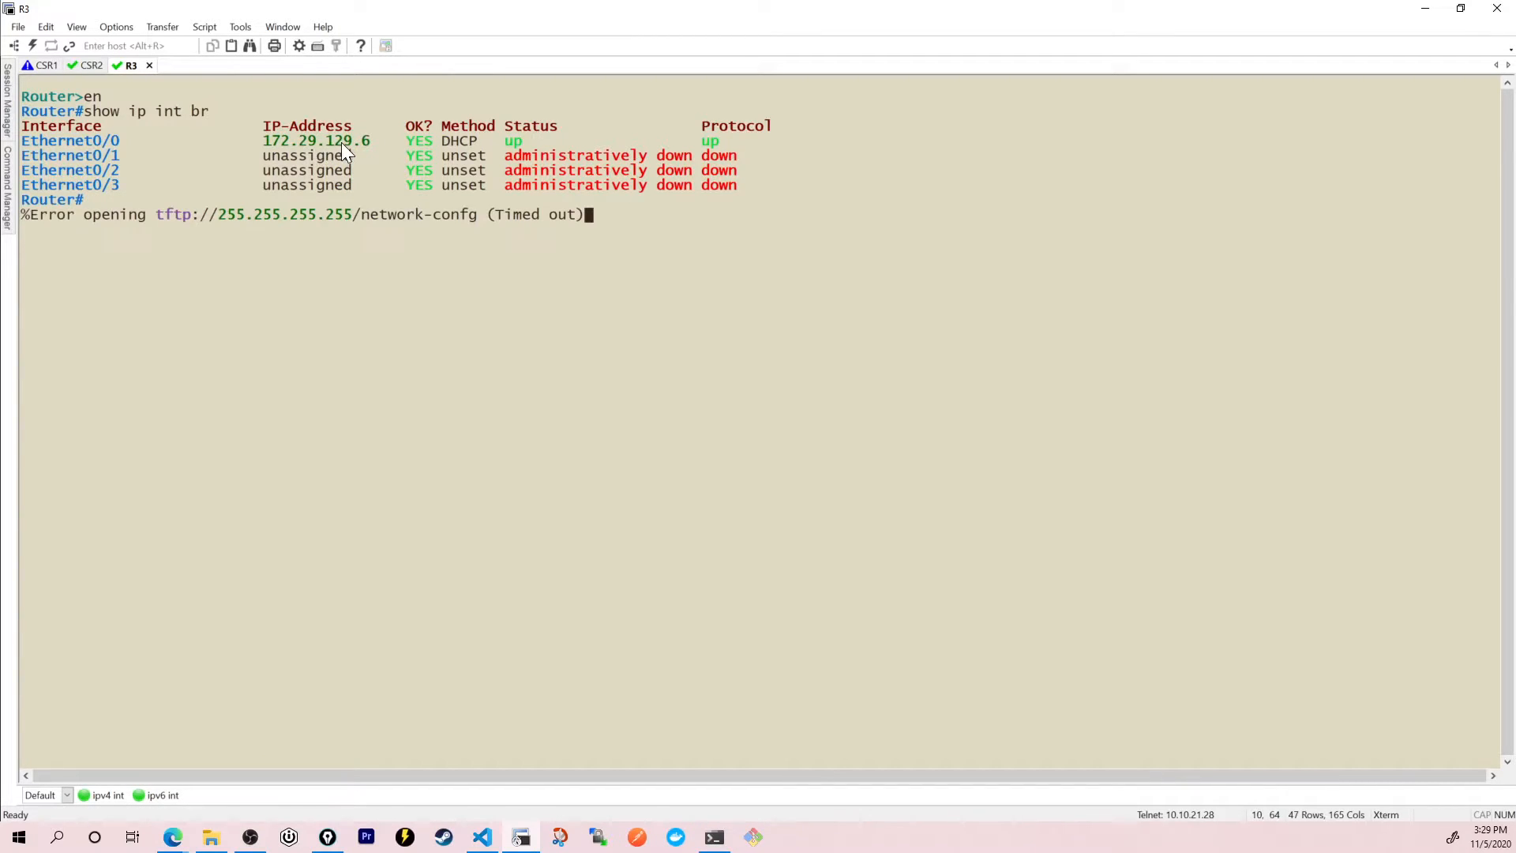
Step: On R3 run show ip route to see the DHCP default route, then ping 8.8.8.8
key("Enter")
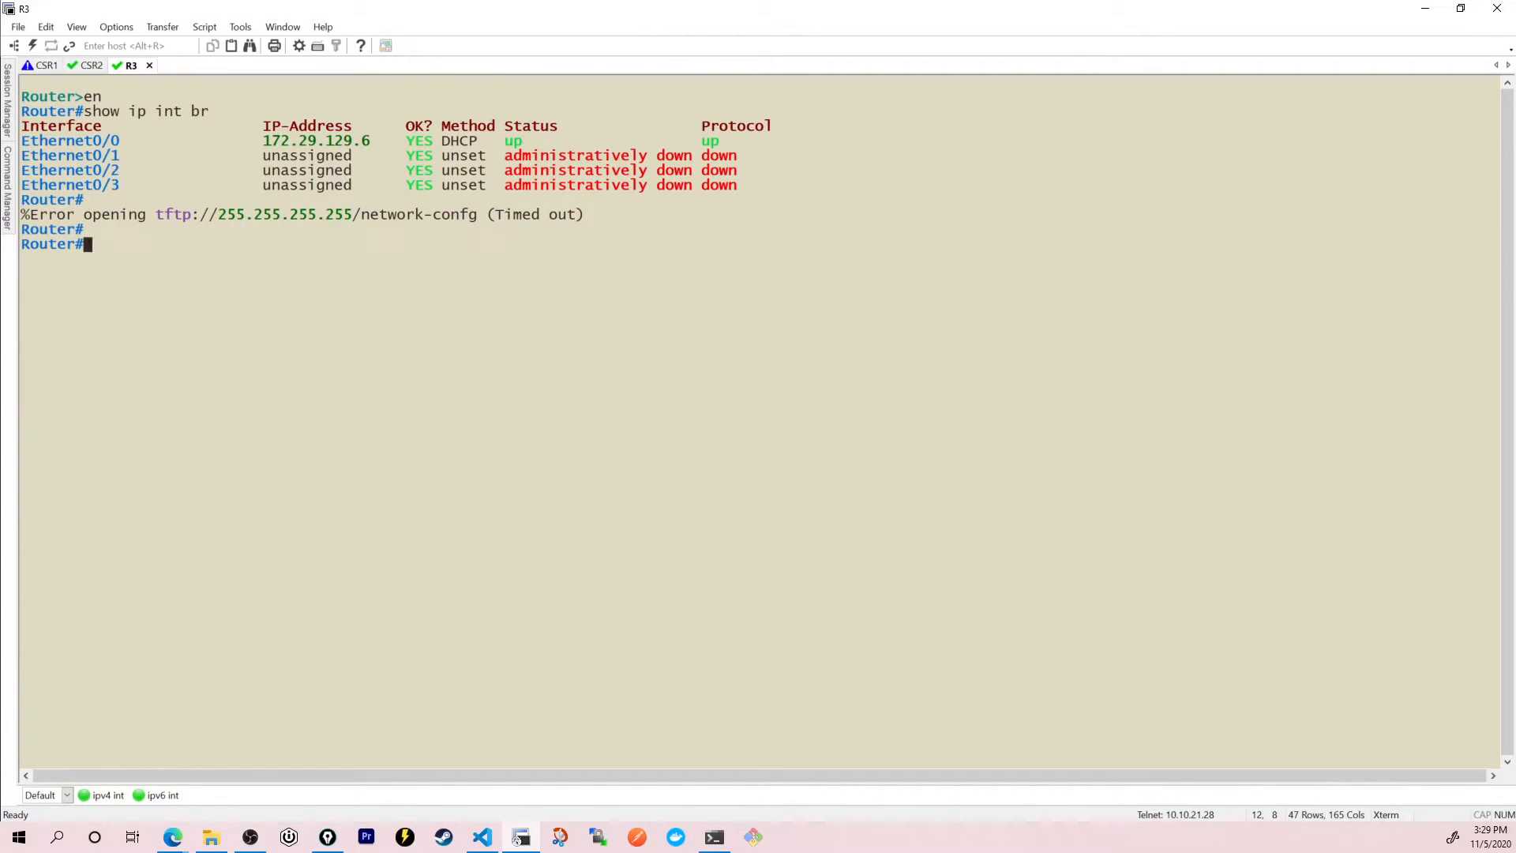
type("show ip route")
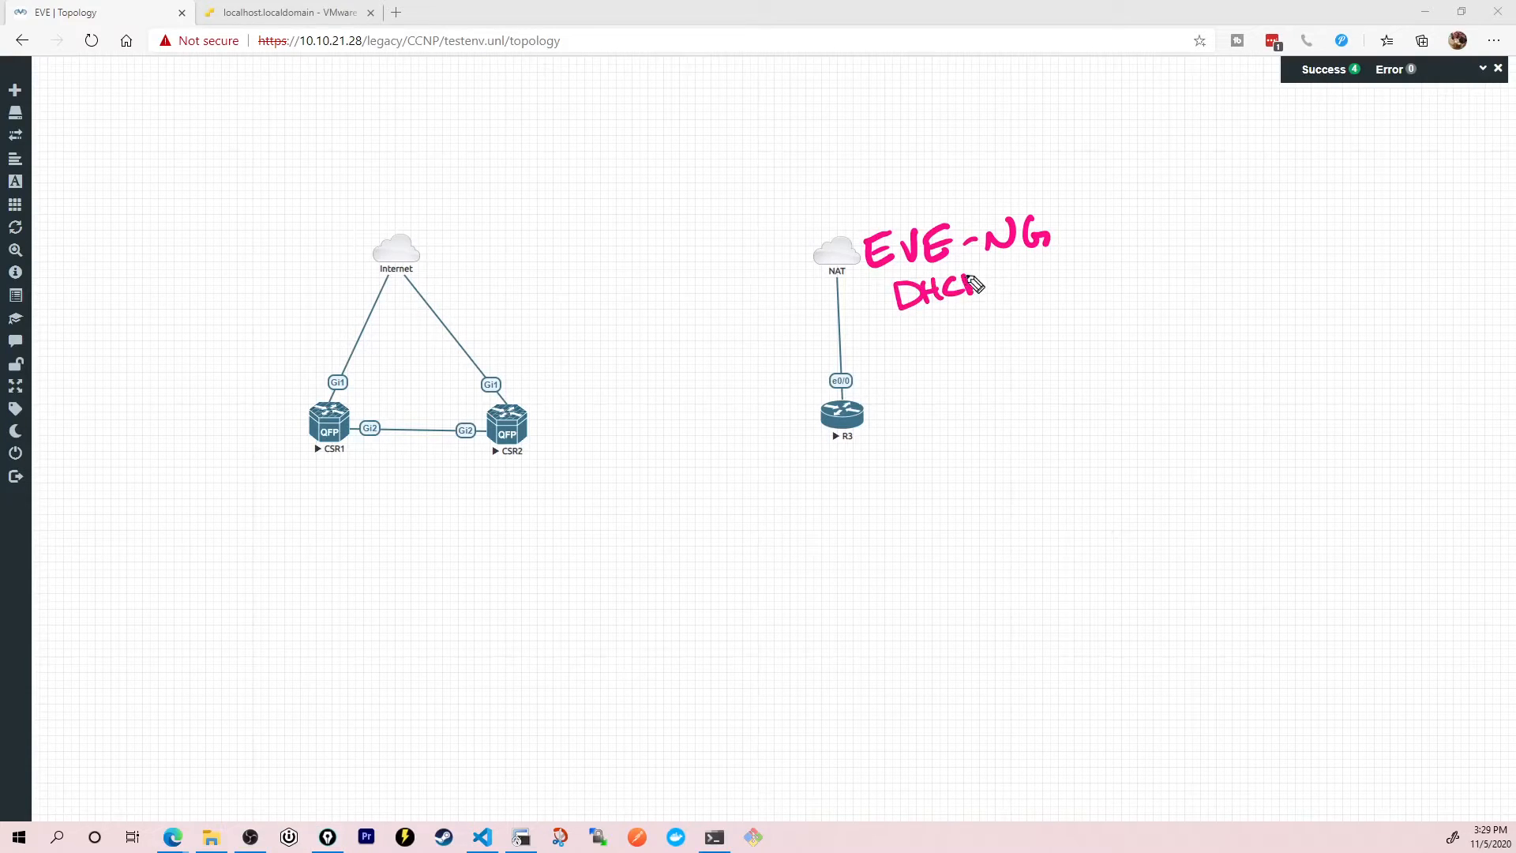
left_click_drag(815, 290, 785, 347)
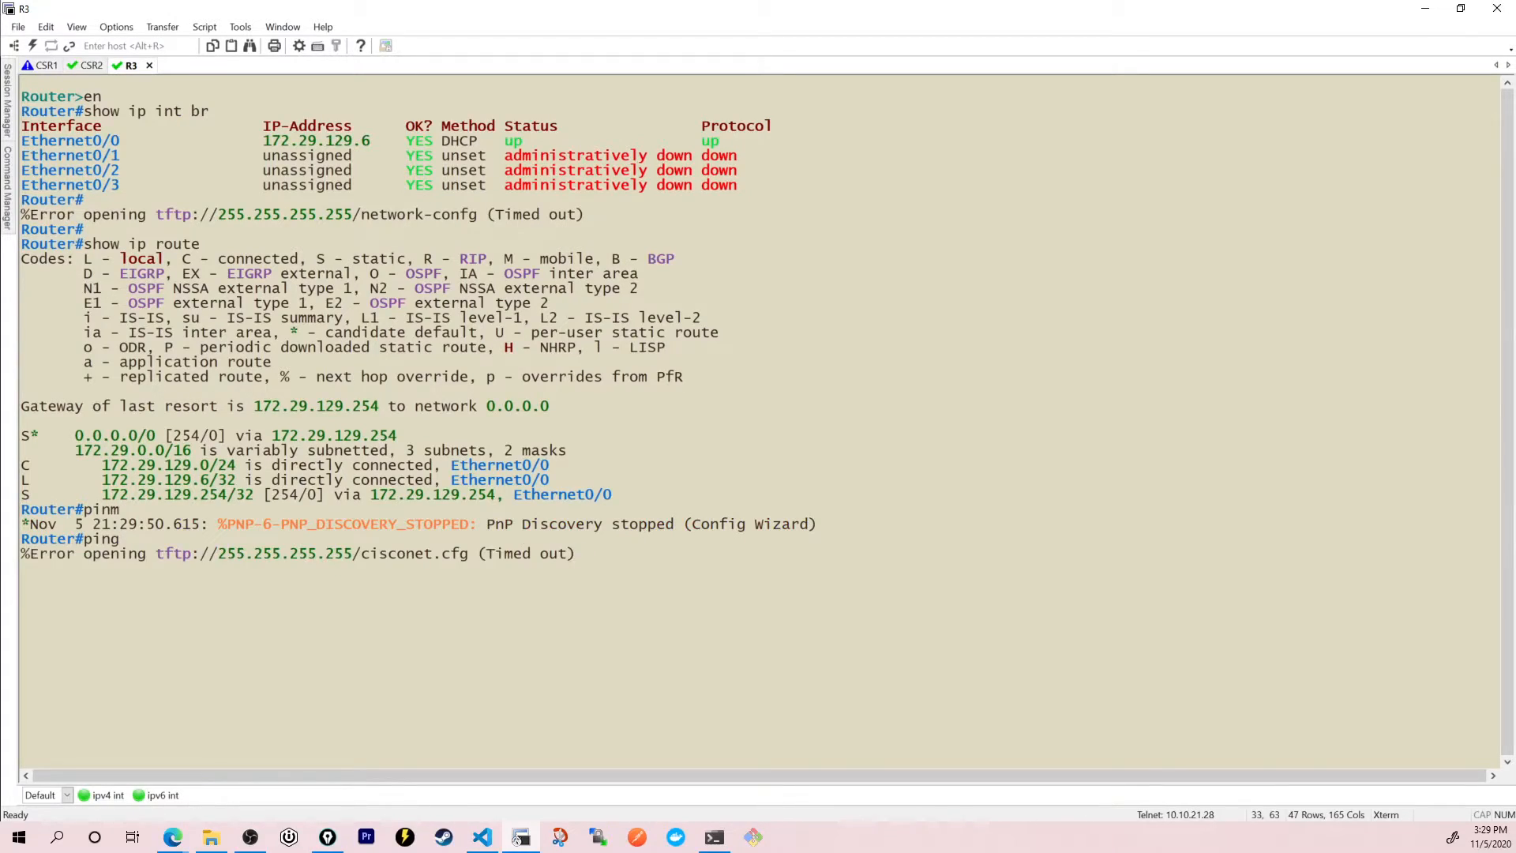
type("ping 8.8.8.8")
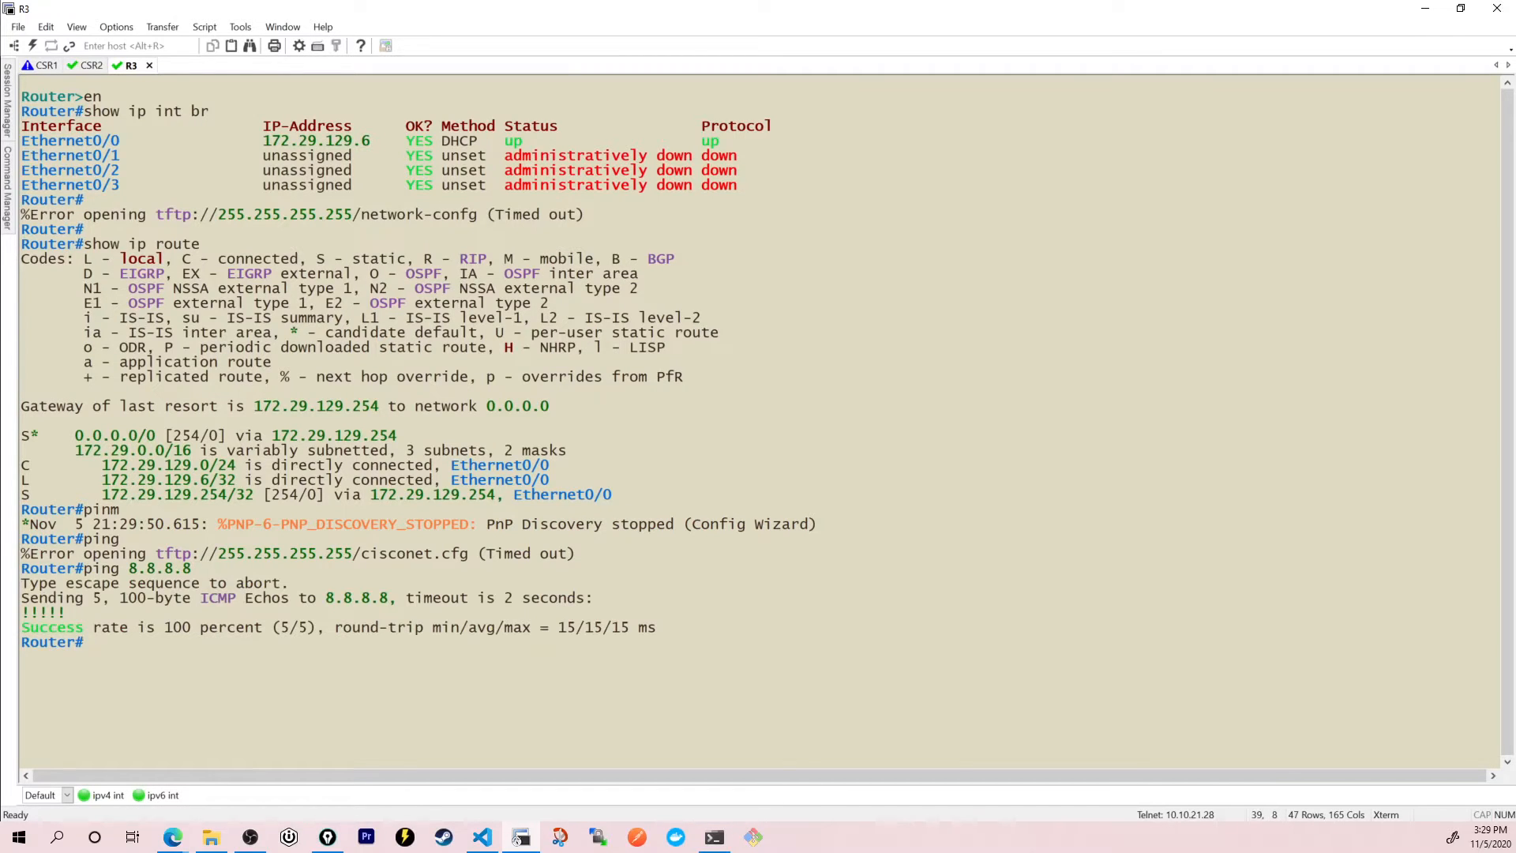
mouse_move(982, 207)
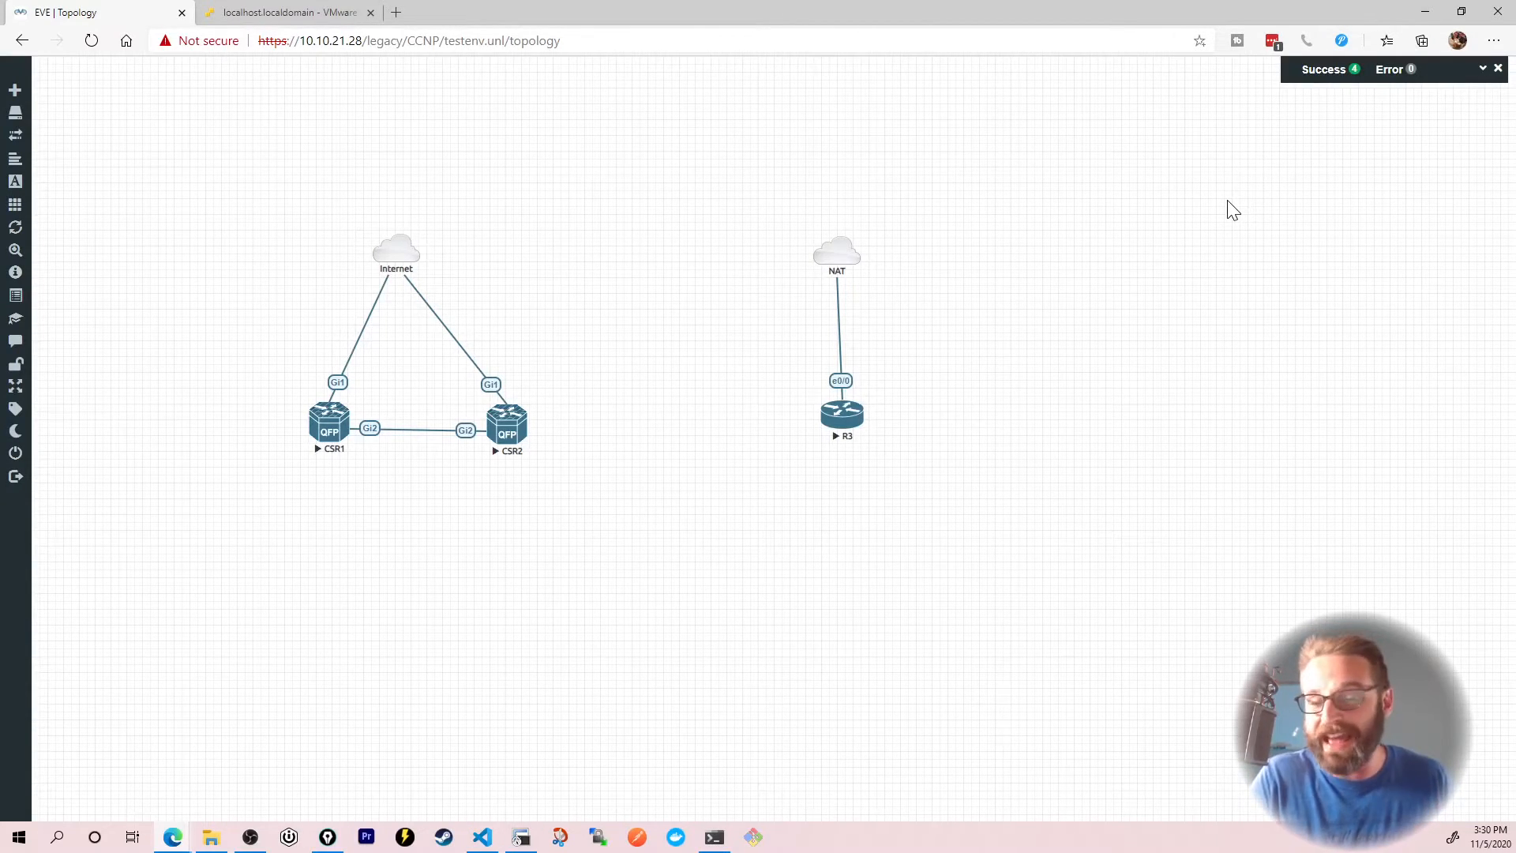
mouse_move(1241, 198)
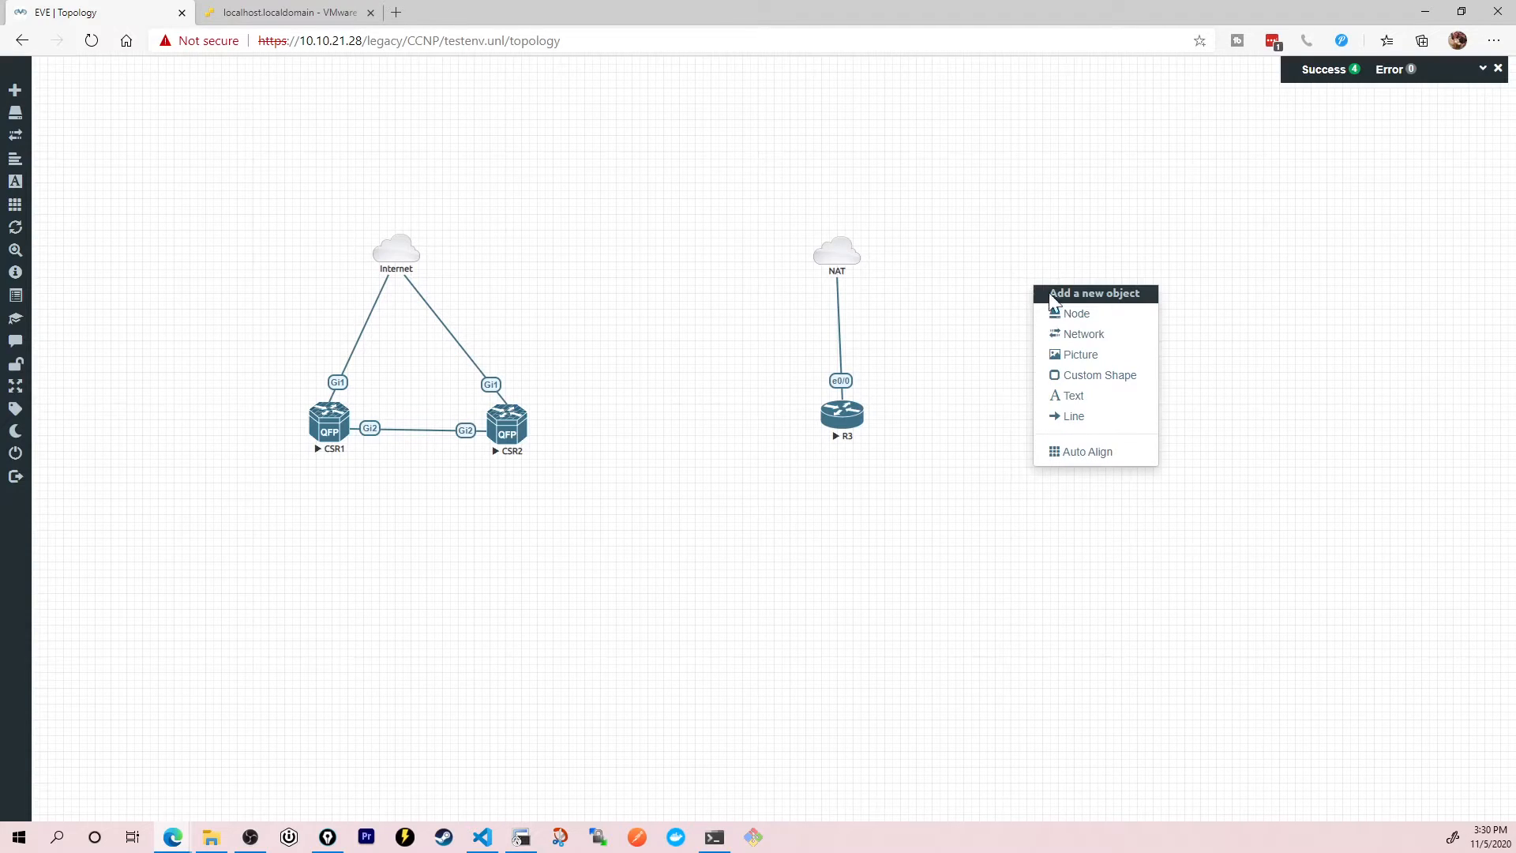
Step: Create an internal-type network, then edit it to name Int1 with a cloud icon and save
left_click(1083, 335)
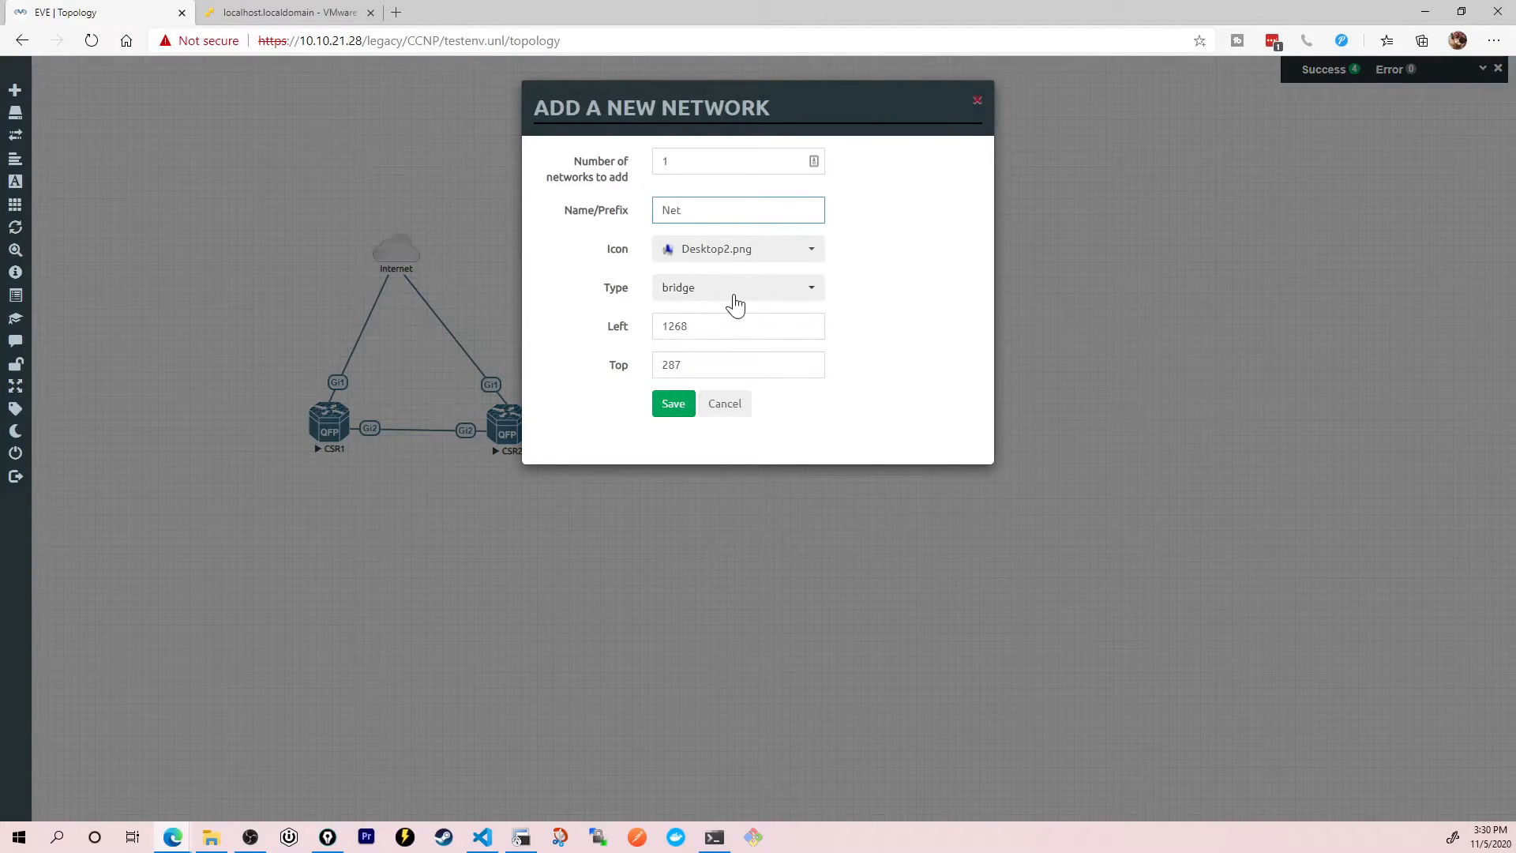
left_click(737, 287)
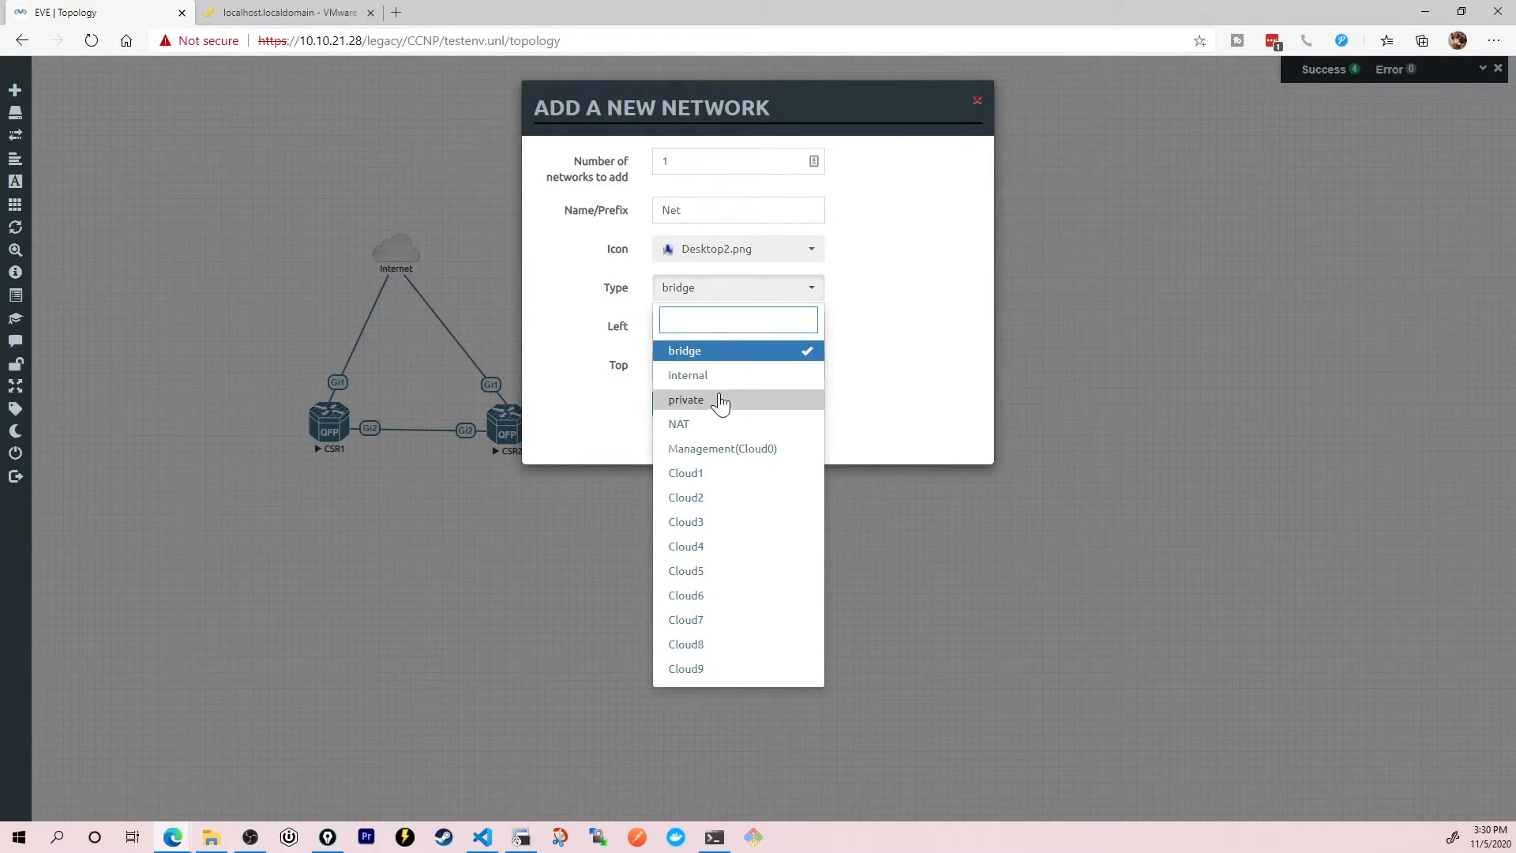
left_click(687, 376)
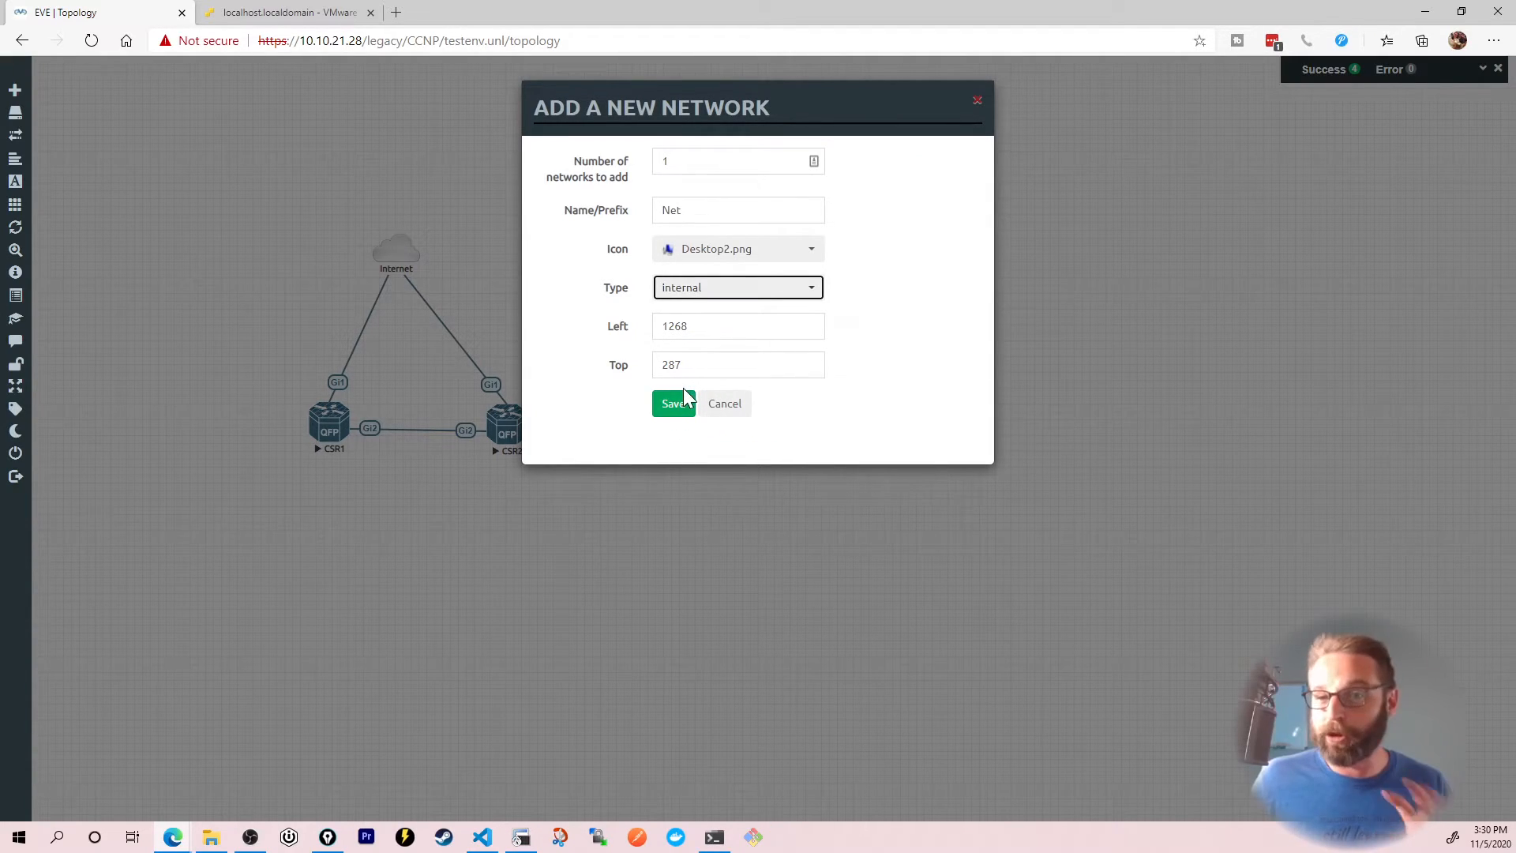
left_click(672, 404)
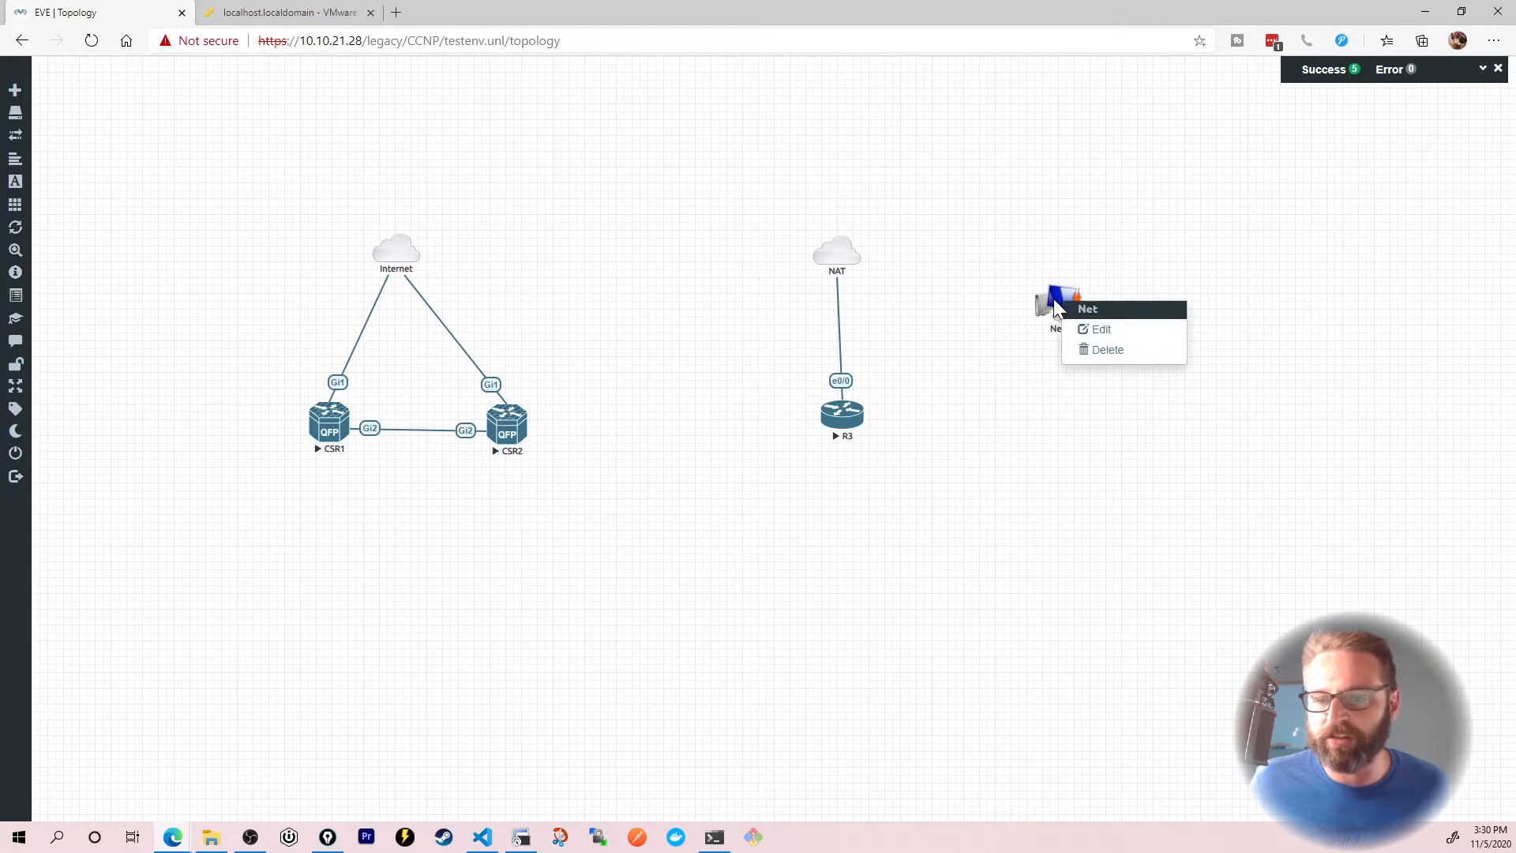
left_click(1102, 329)
type("Int1")
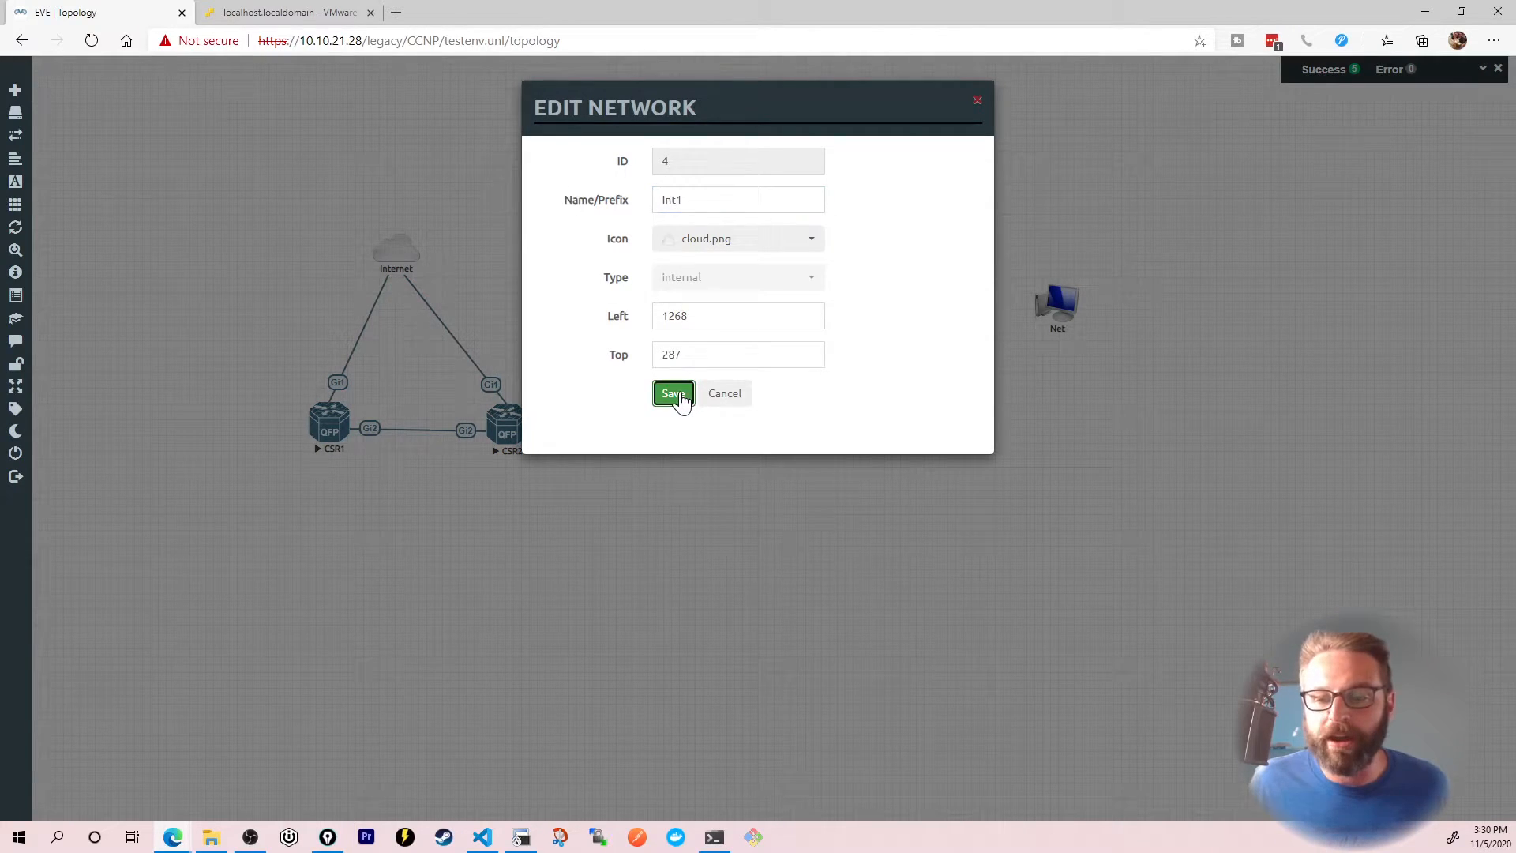
left_click(672, 393)
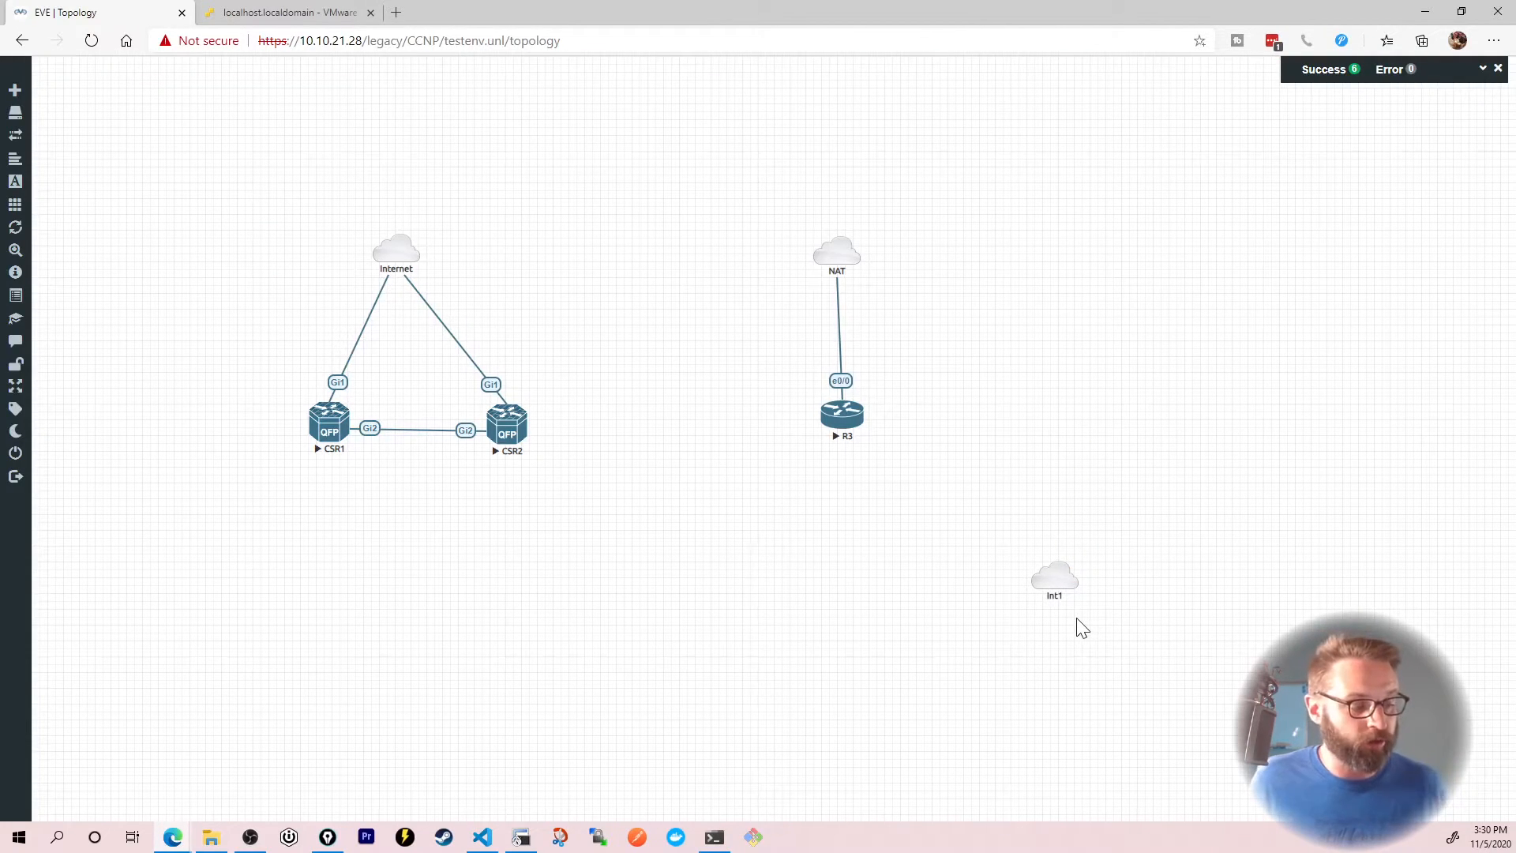
mouse_move(513, 608)
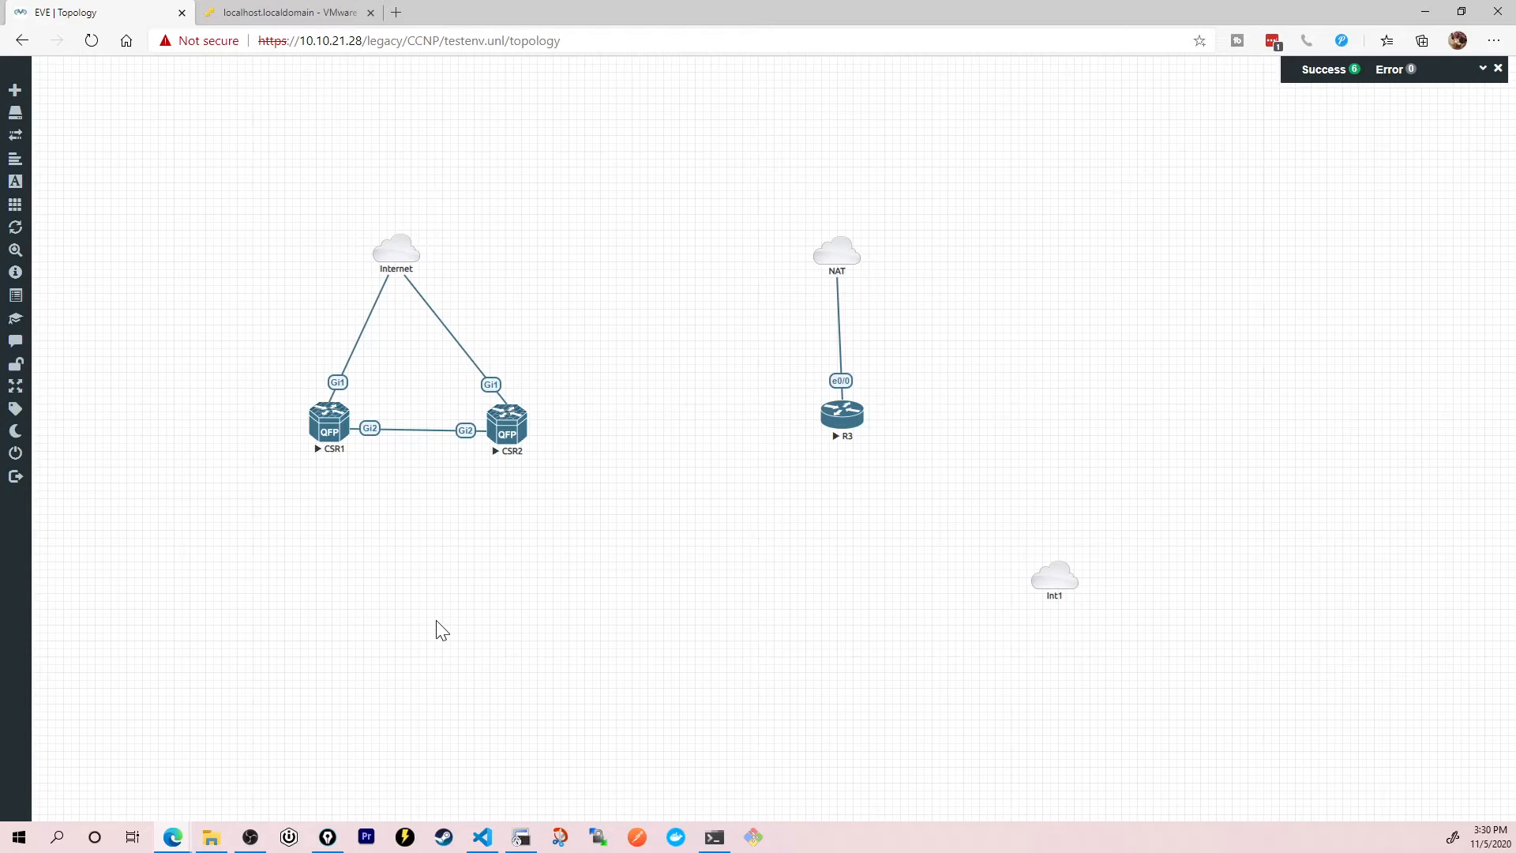
mouse_move(428, 581)
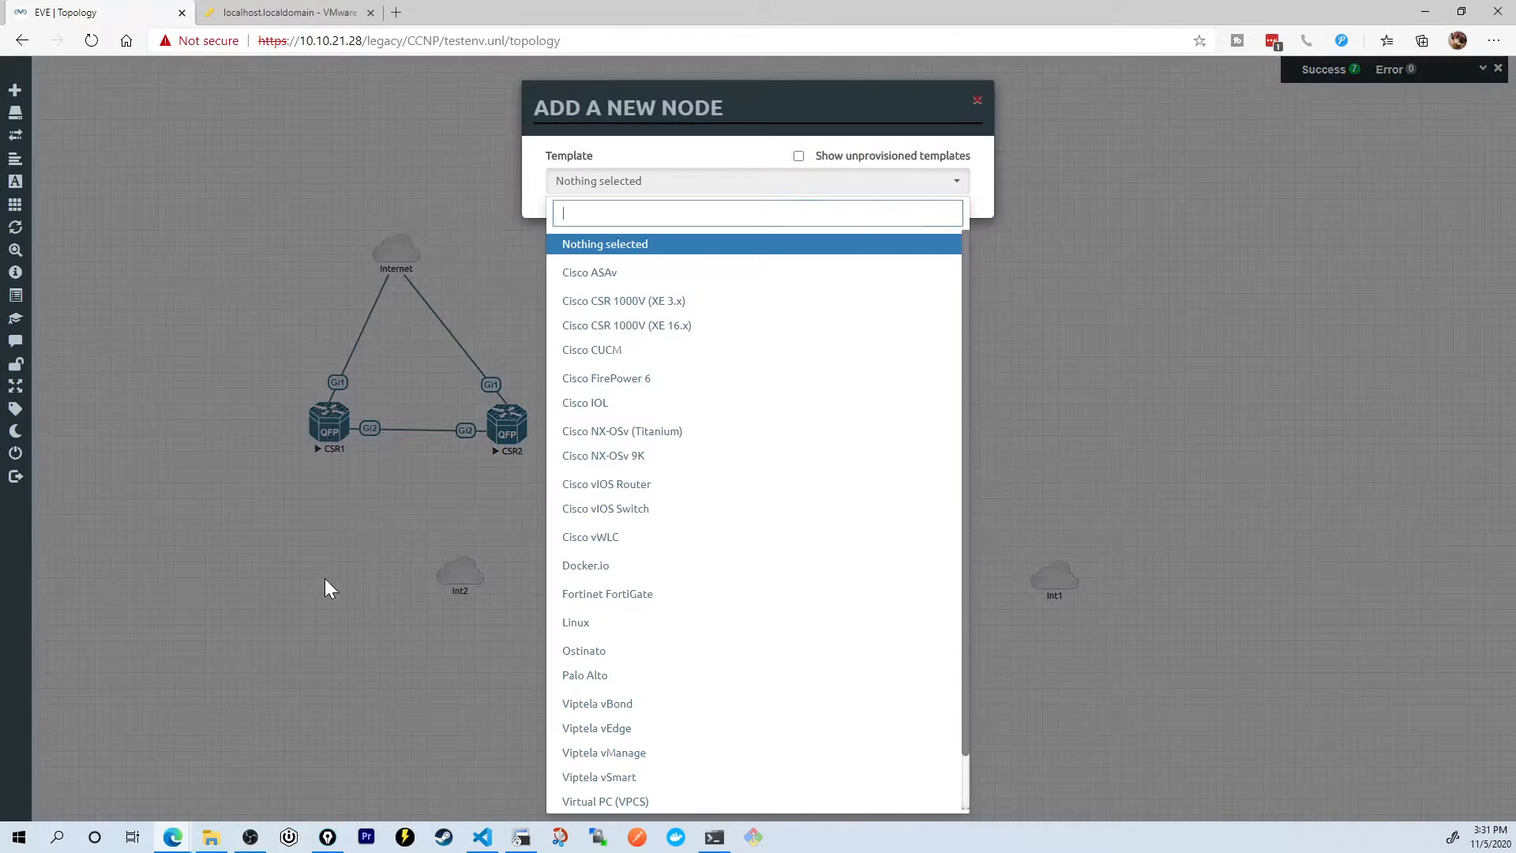
mouse_move(611, 546)
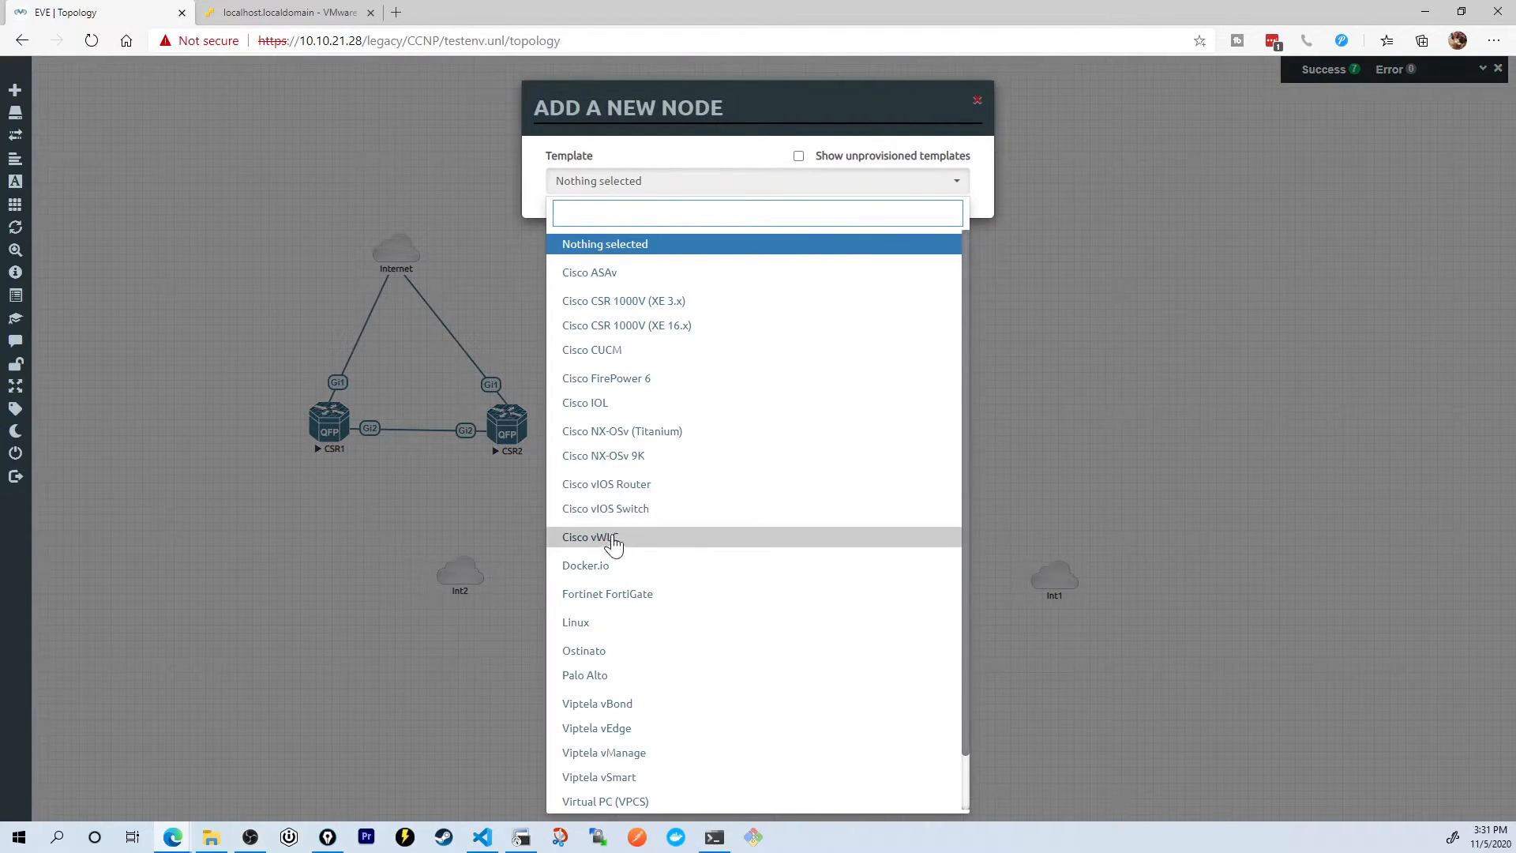
Step: Add Cisco IOL routers R4 and R5, linking R4's e0/0 to Int2 and R5's e0/0 to Int1
left_click(584, 403)
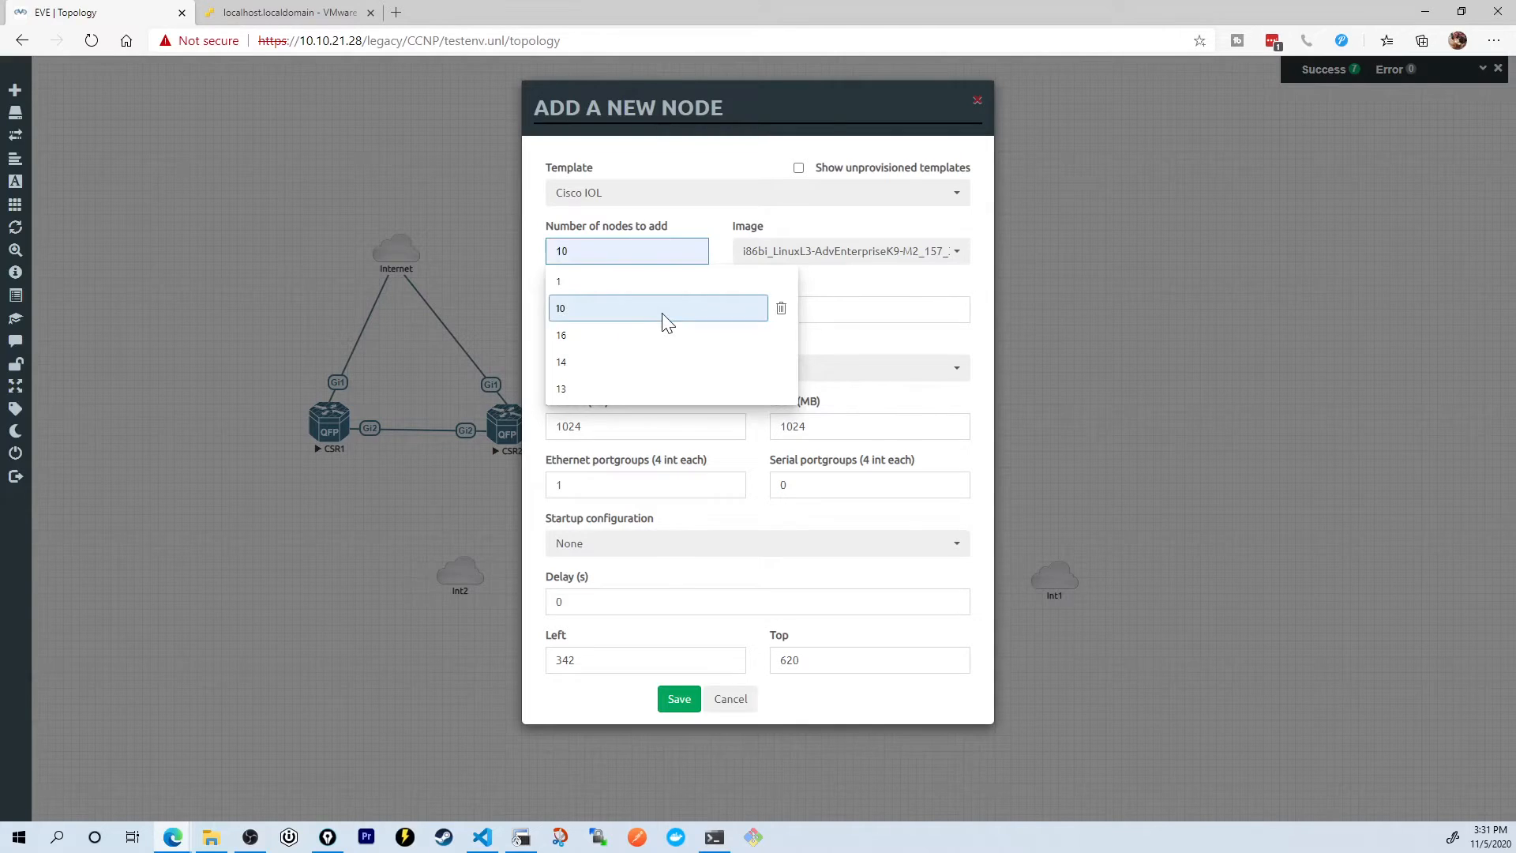
left_click(679, 698)
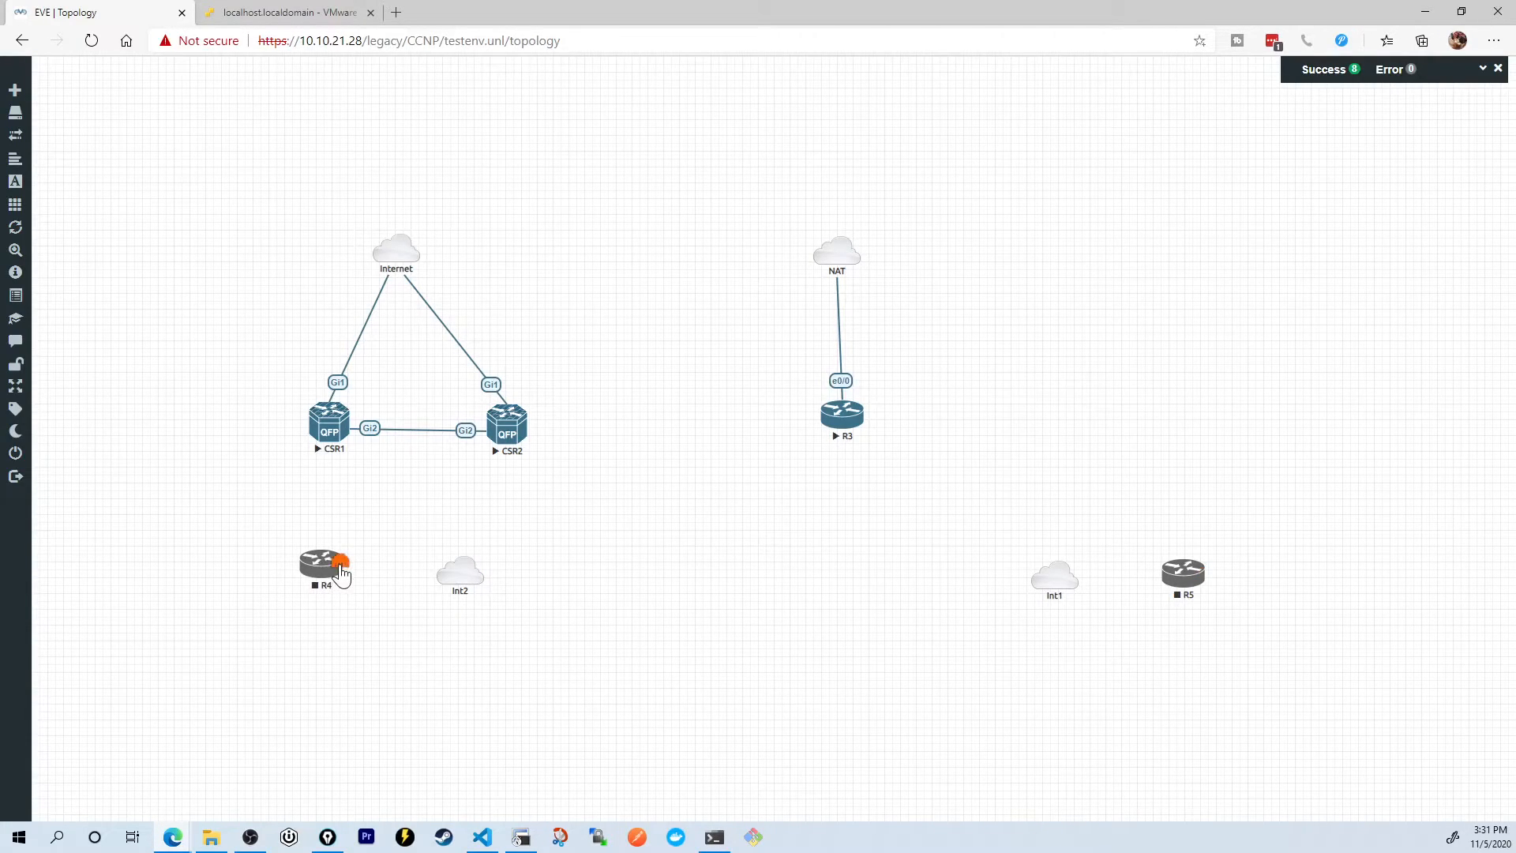
left_click_drag(325, 569, 460, 573)
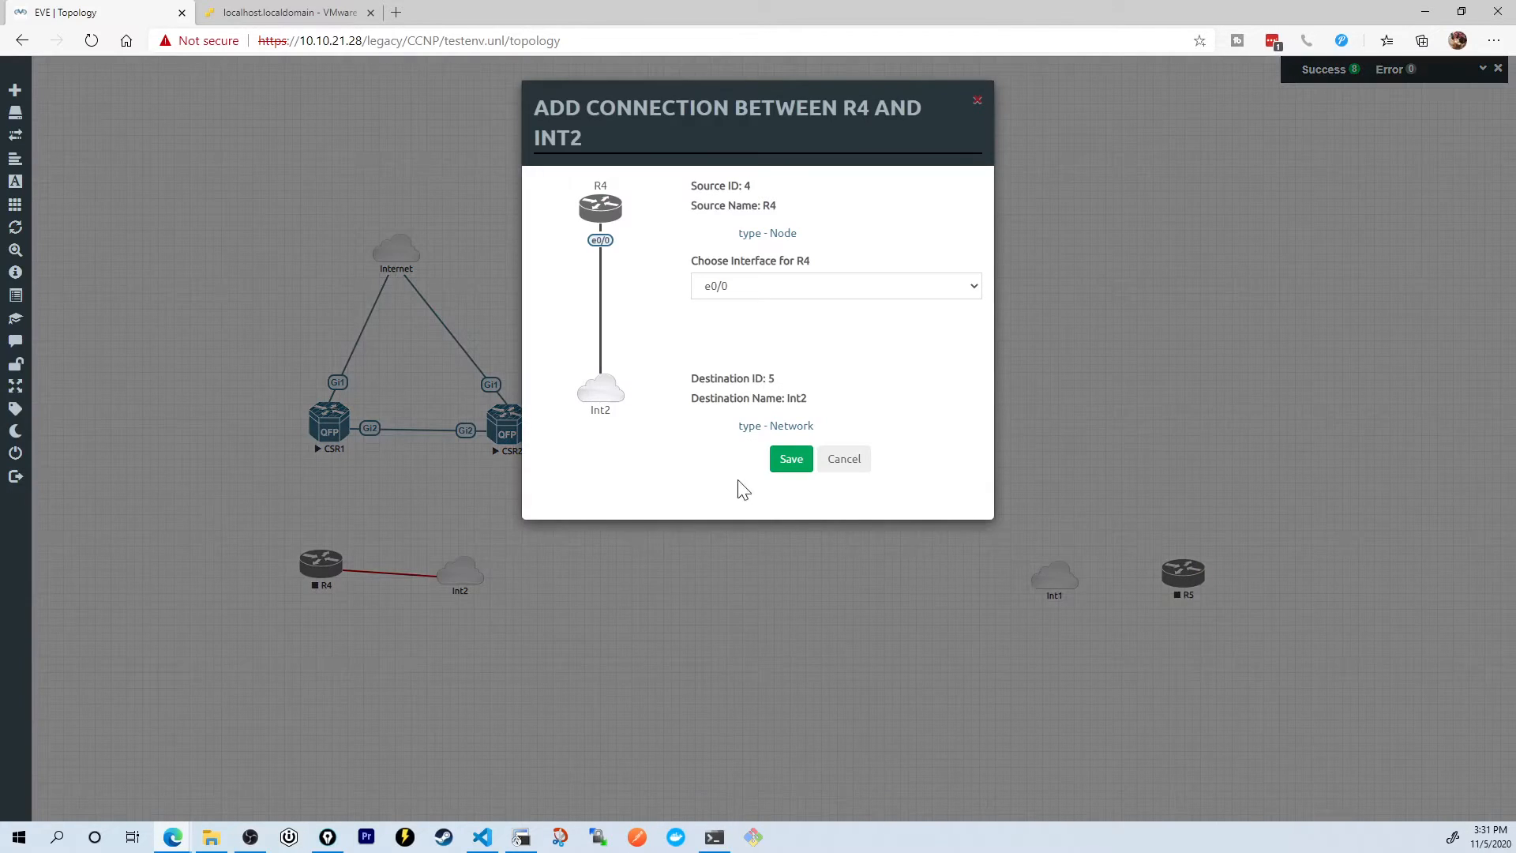
left_click(791, 458)
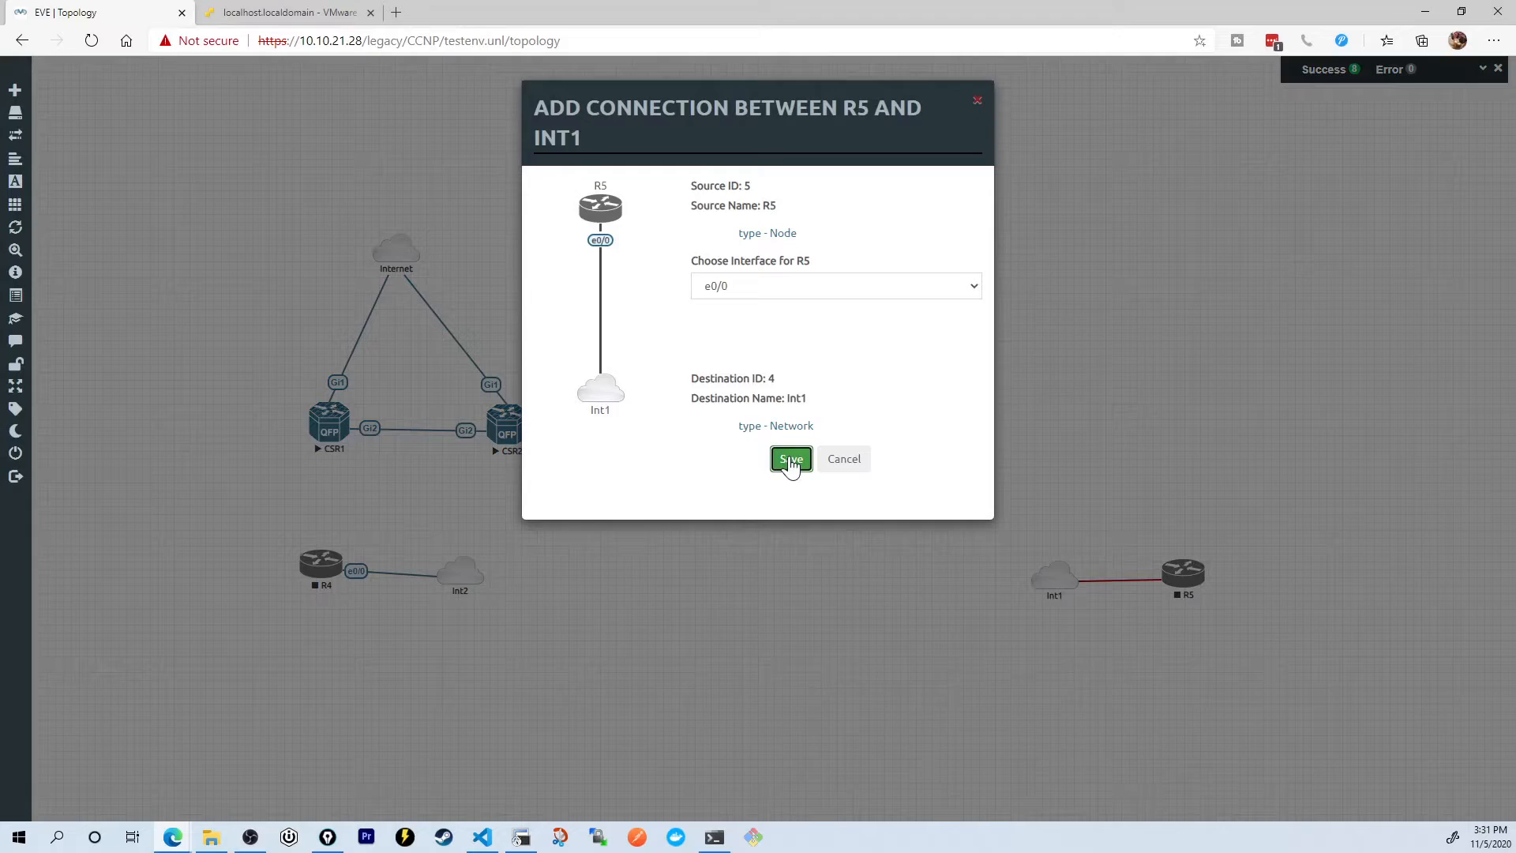
left_click(789, 458)
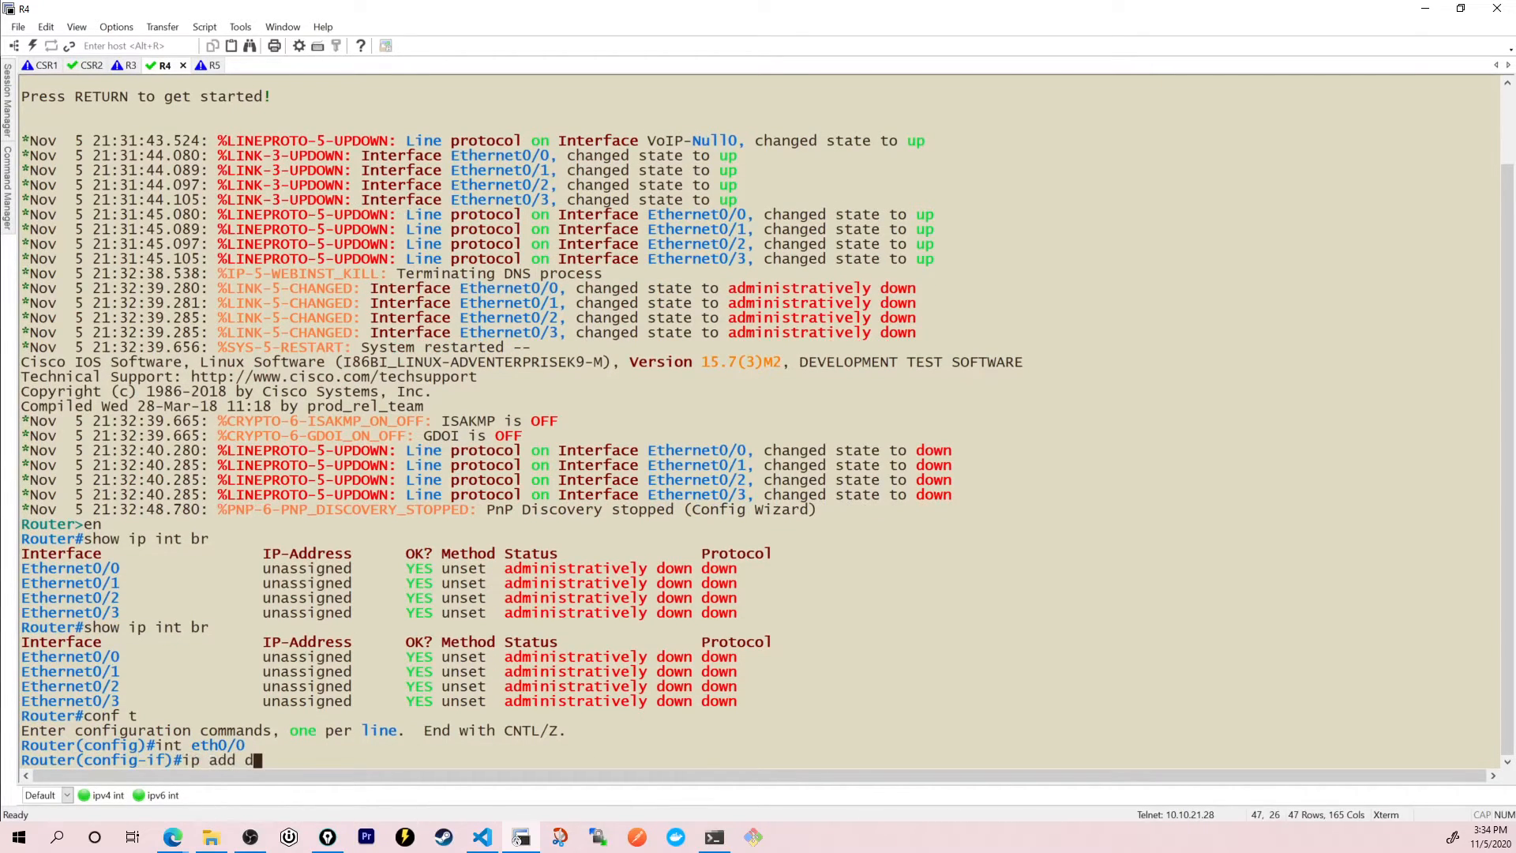
Step: Assign 192.168.10.1 255.255.255.252 to R4's Ethernet0/0, enable it, then move to R5's console
type("192.168.10.")
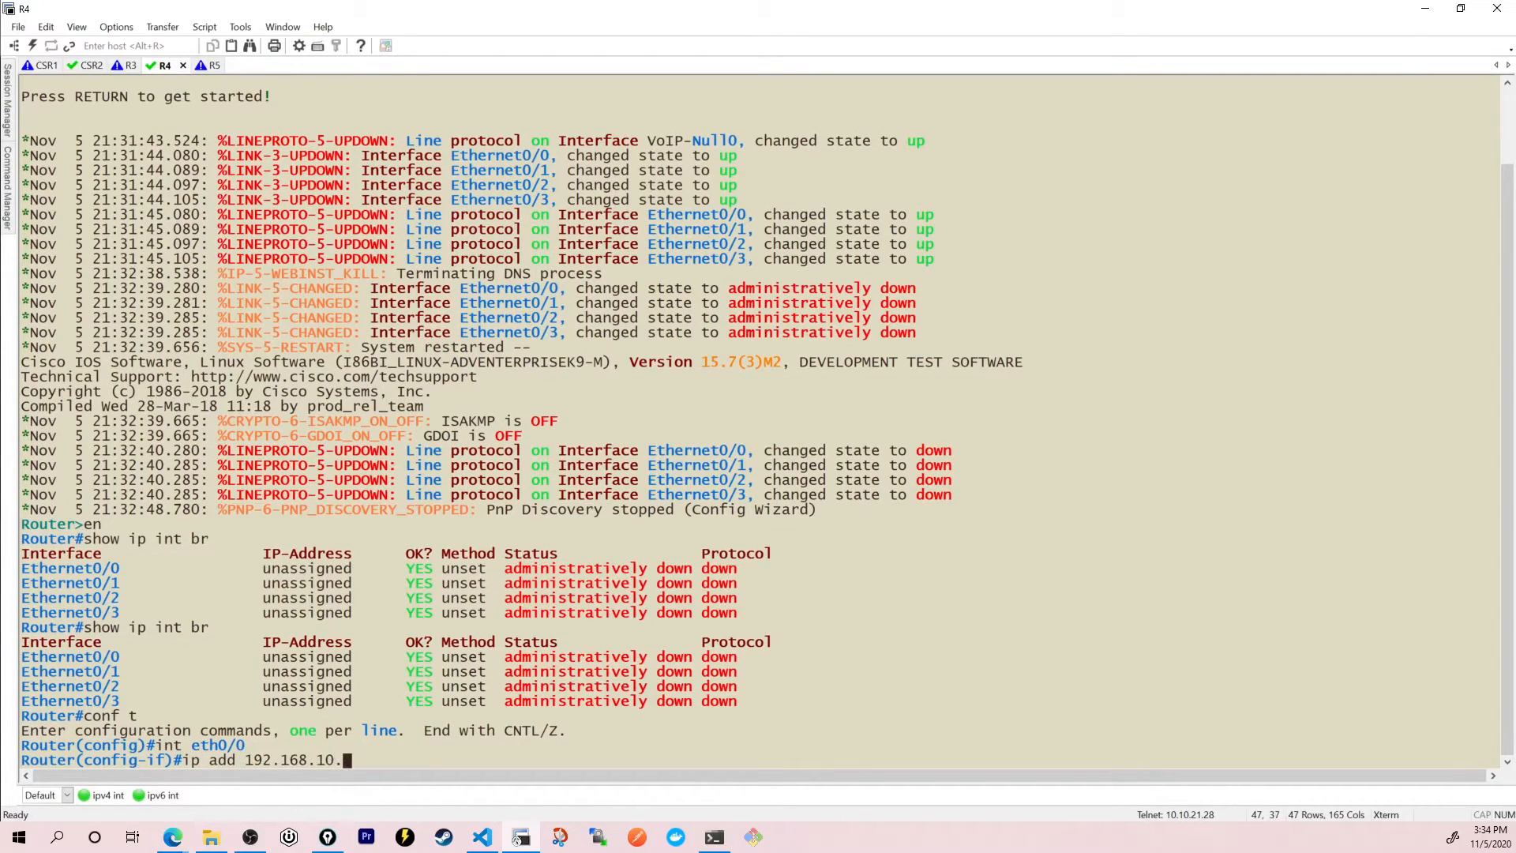
type("1 255.255.255.252")
type("no shut")
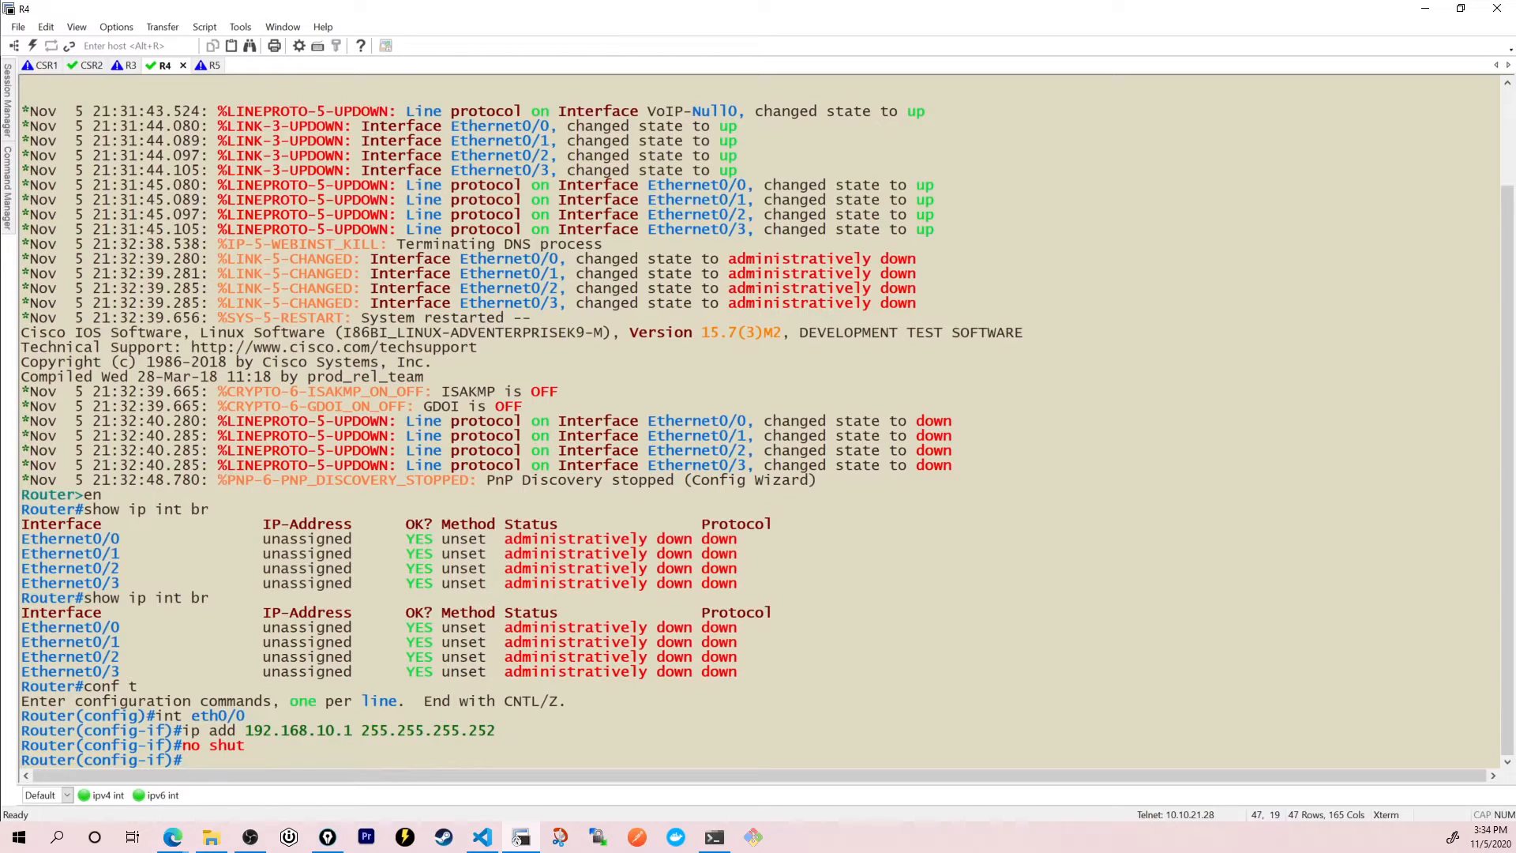
left_click(204, 65)
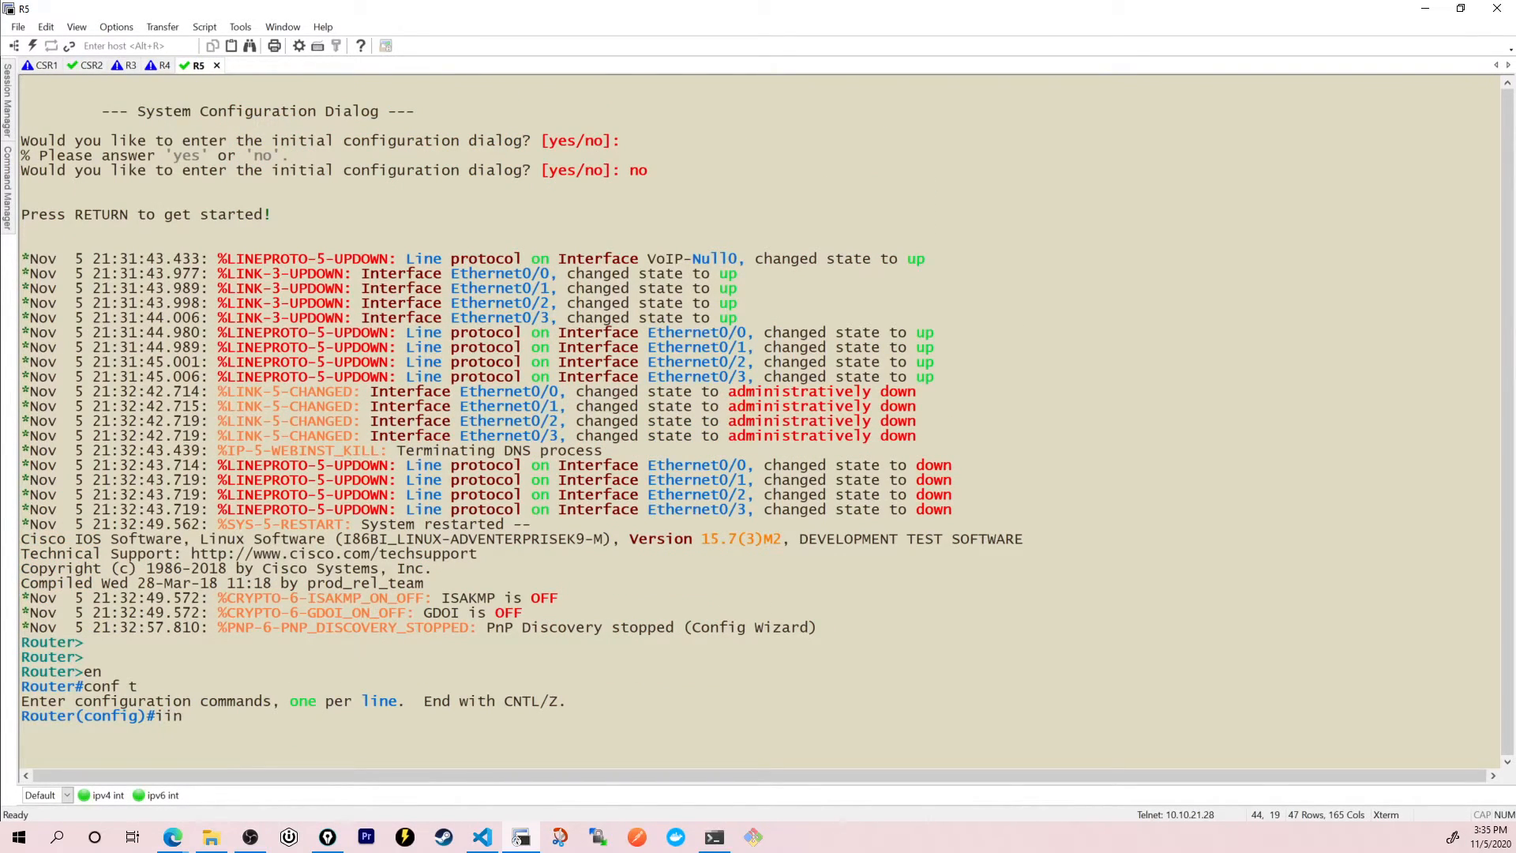
Step: Assign 192.168.10.2 255.255.255.252 to R5's Ethernet0/0, enable it and check show ip int br
type("int eth 0/0")
type("ip add 192.16")
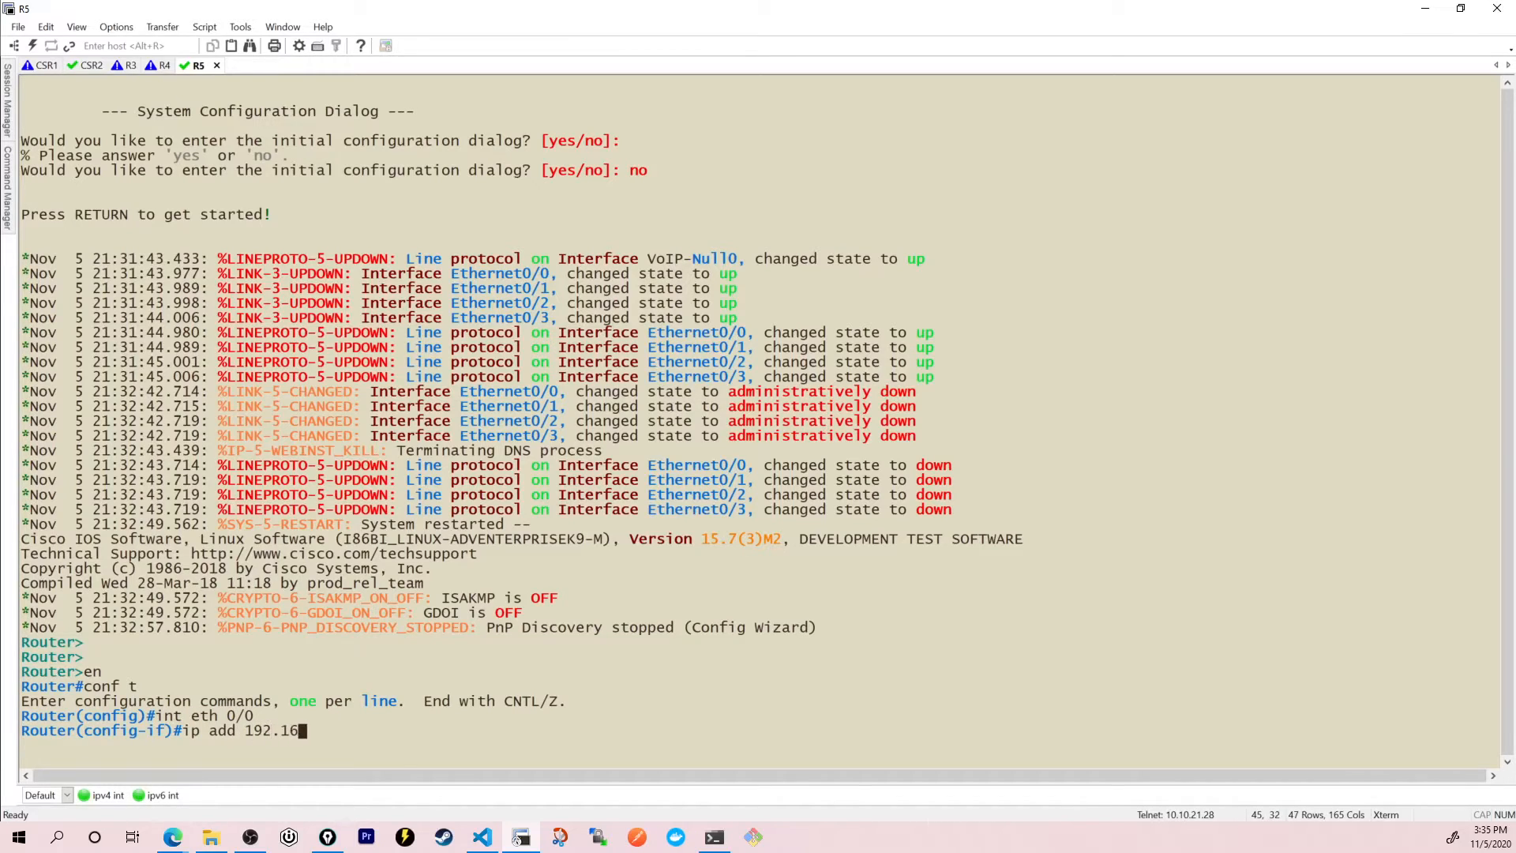
type("8.10.2 255")
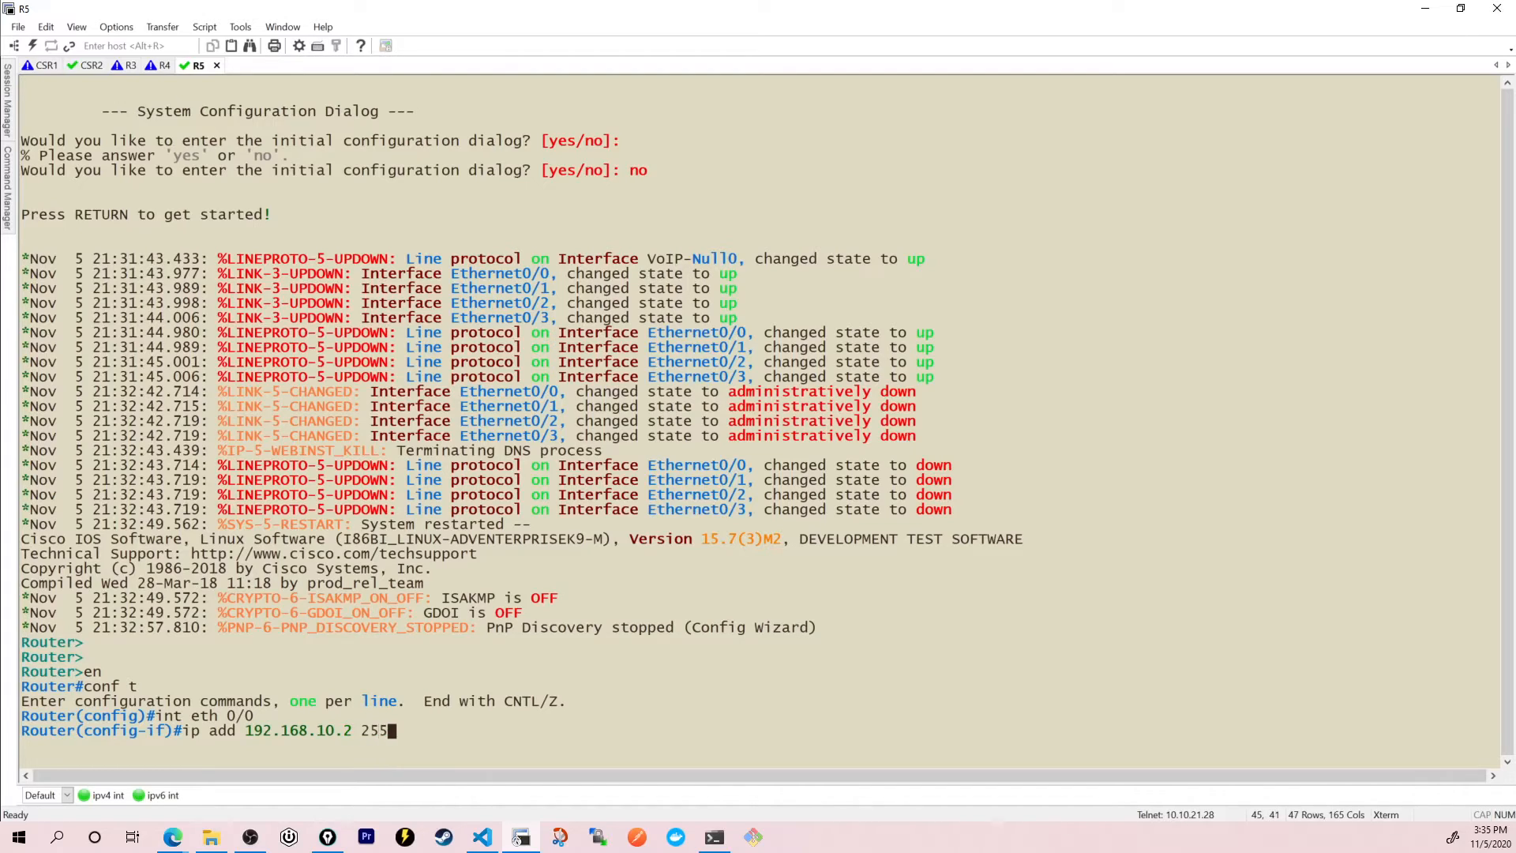
type("5.255.255.252")
type("show ip int br")
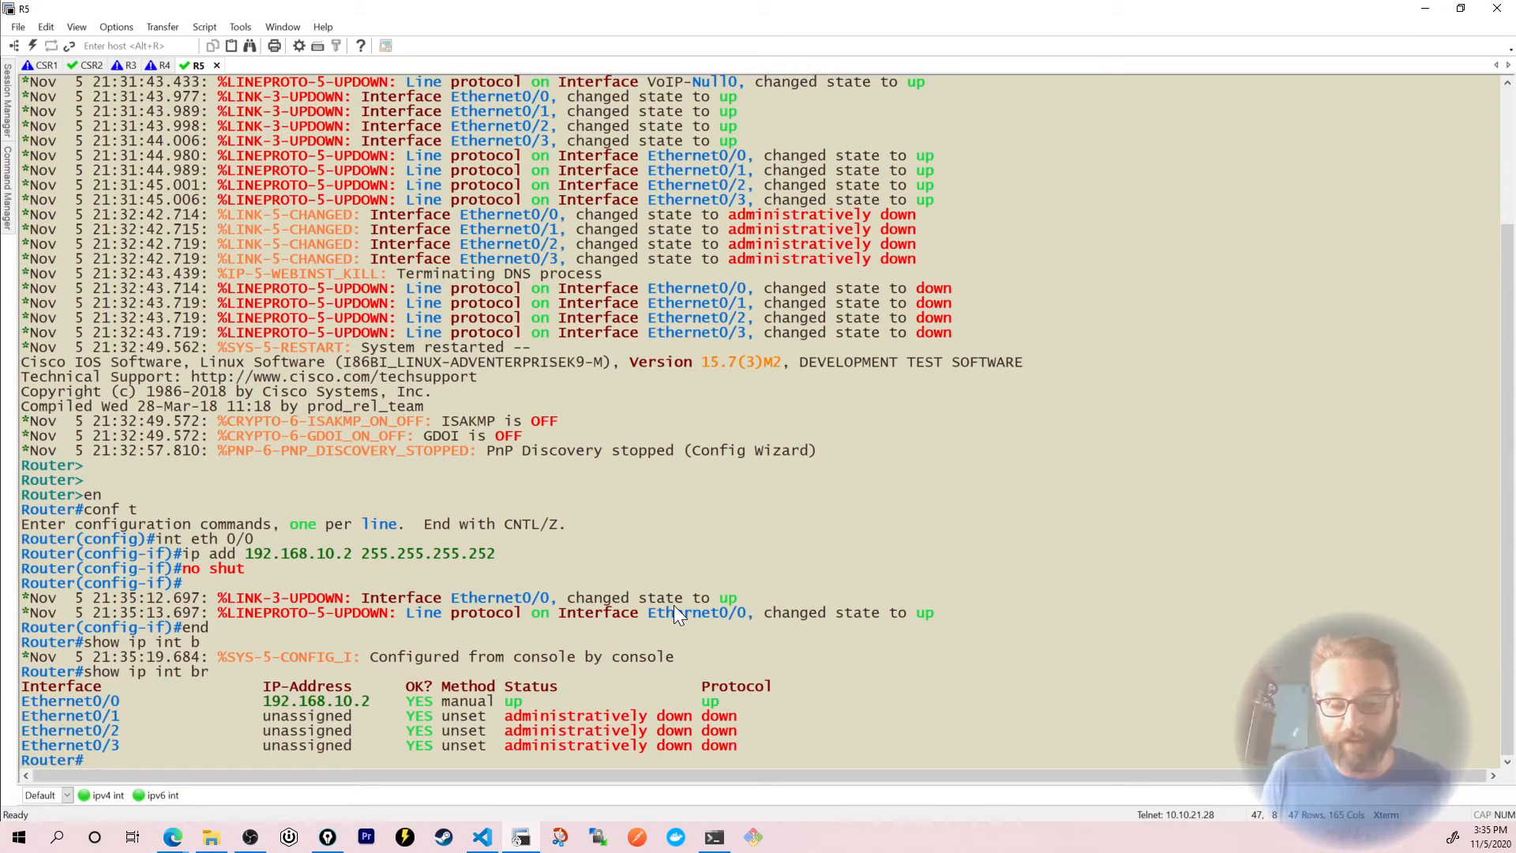
type("ping")
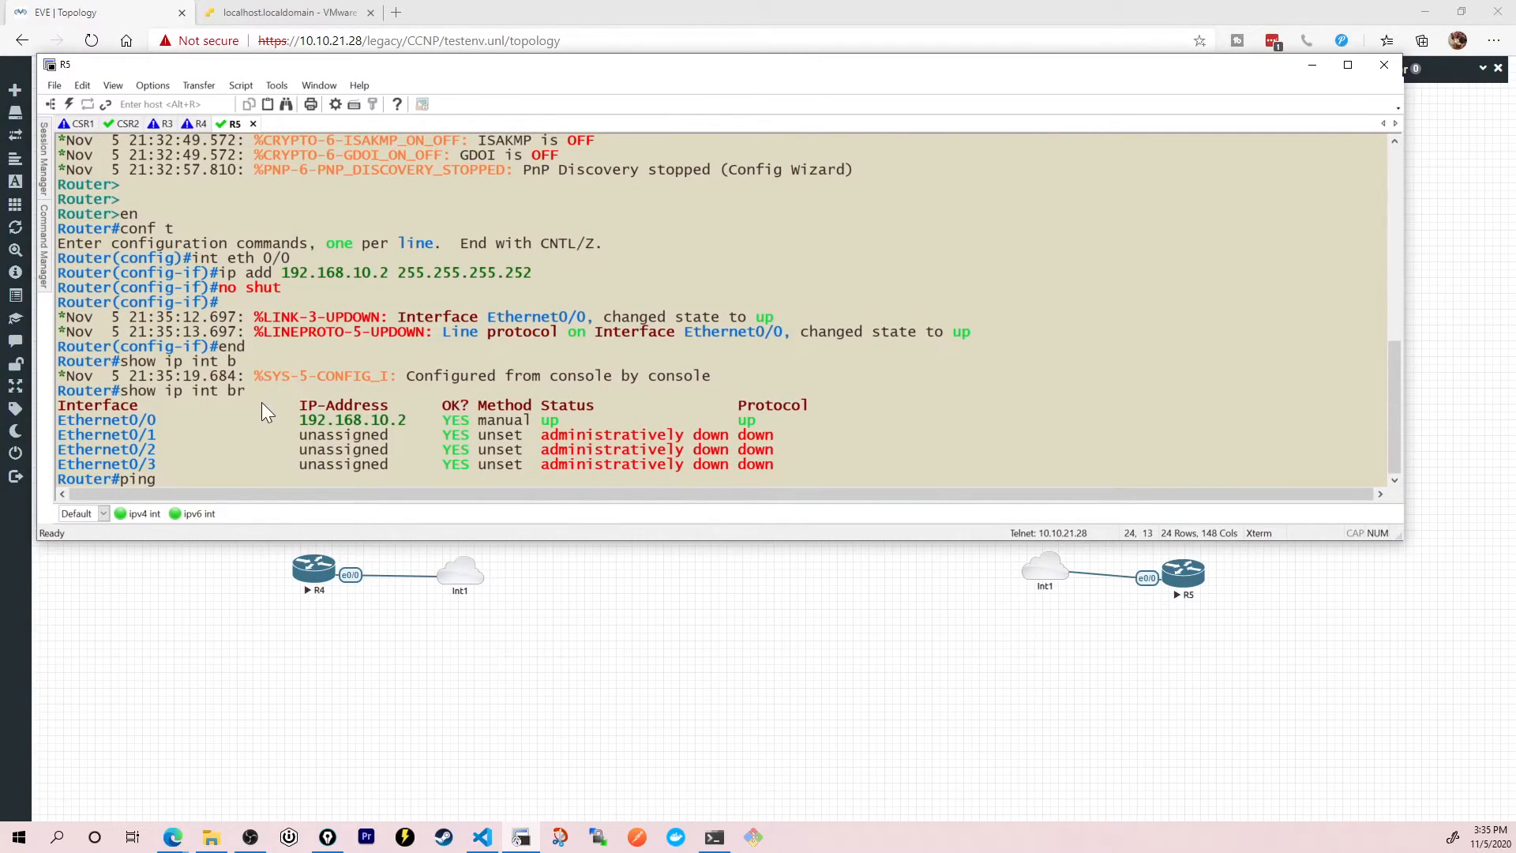
Step: Ping 192.168.10.1 from R5 successfully, then minimize SecureCRT to show the topology
type("192.168.10.1")
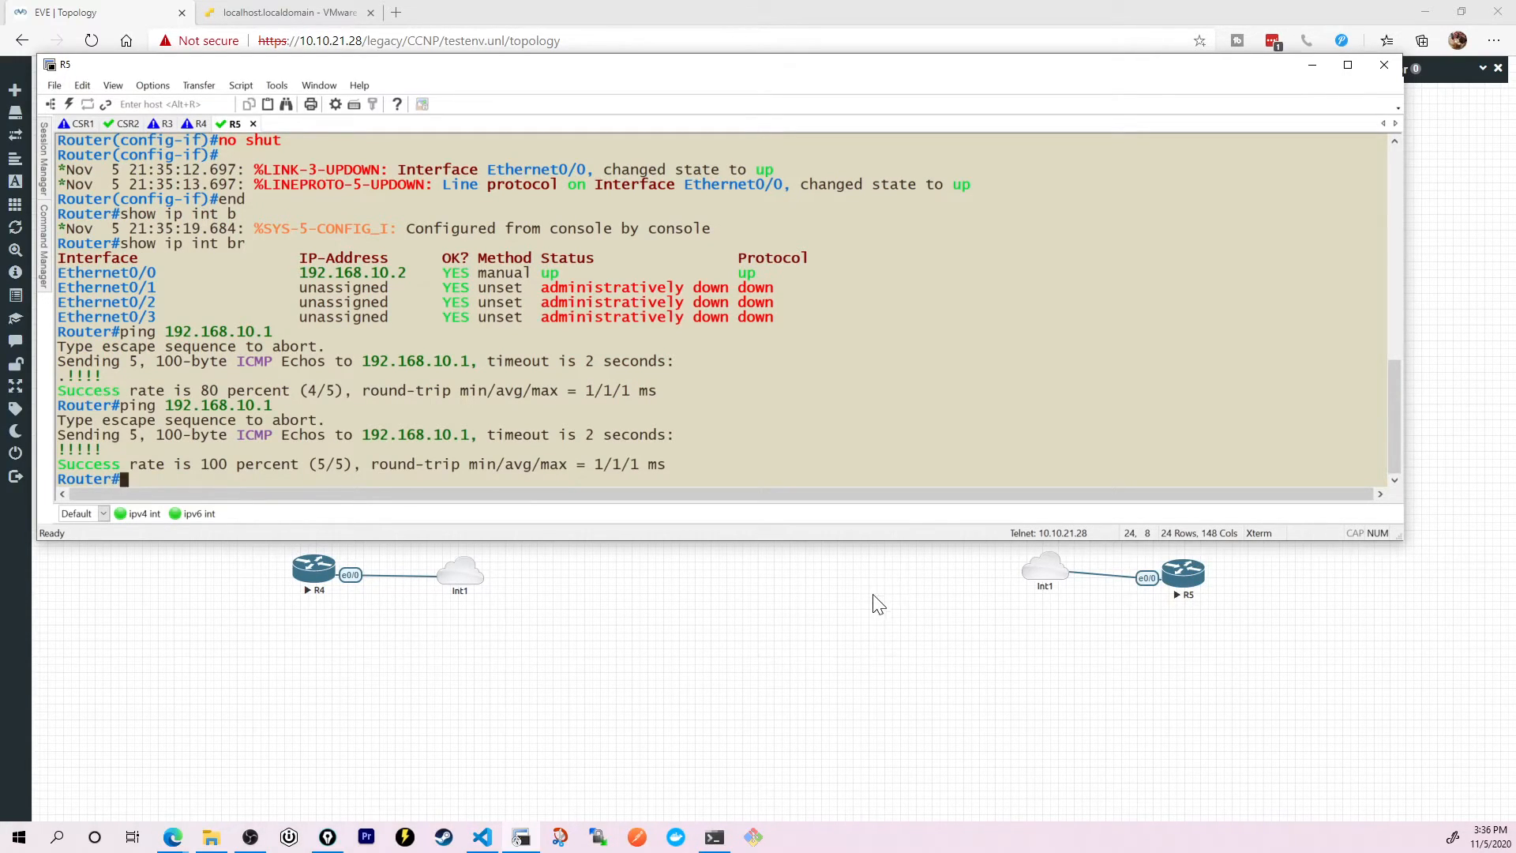
left_click(1383, 64)
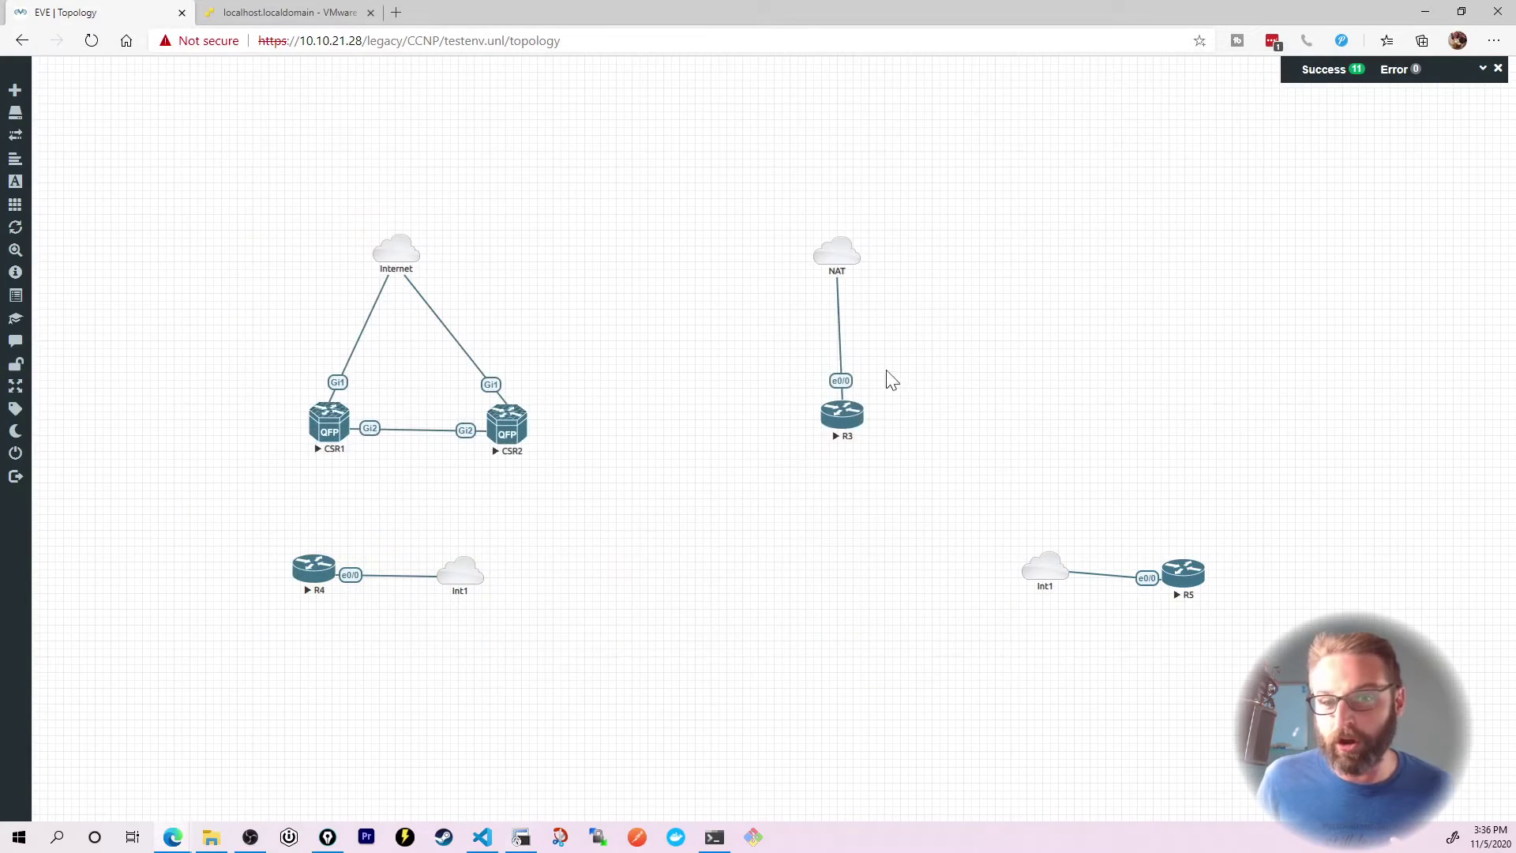
mouse_move(619, 451)
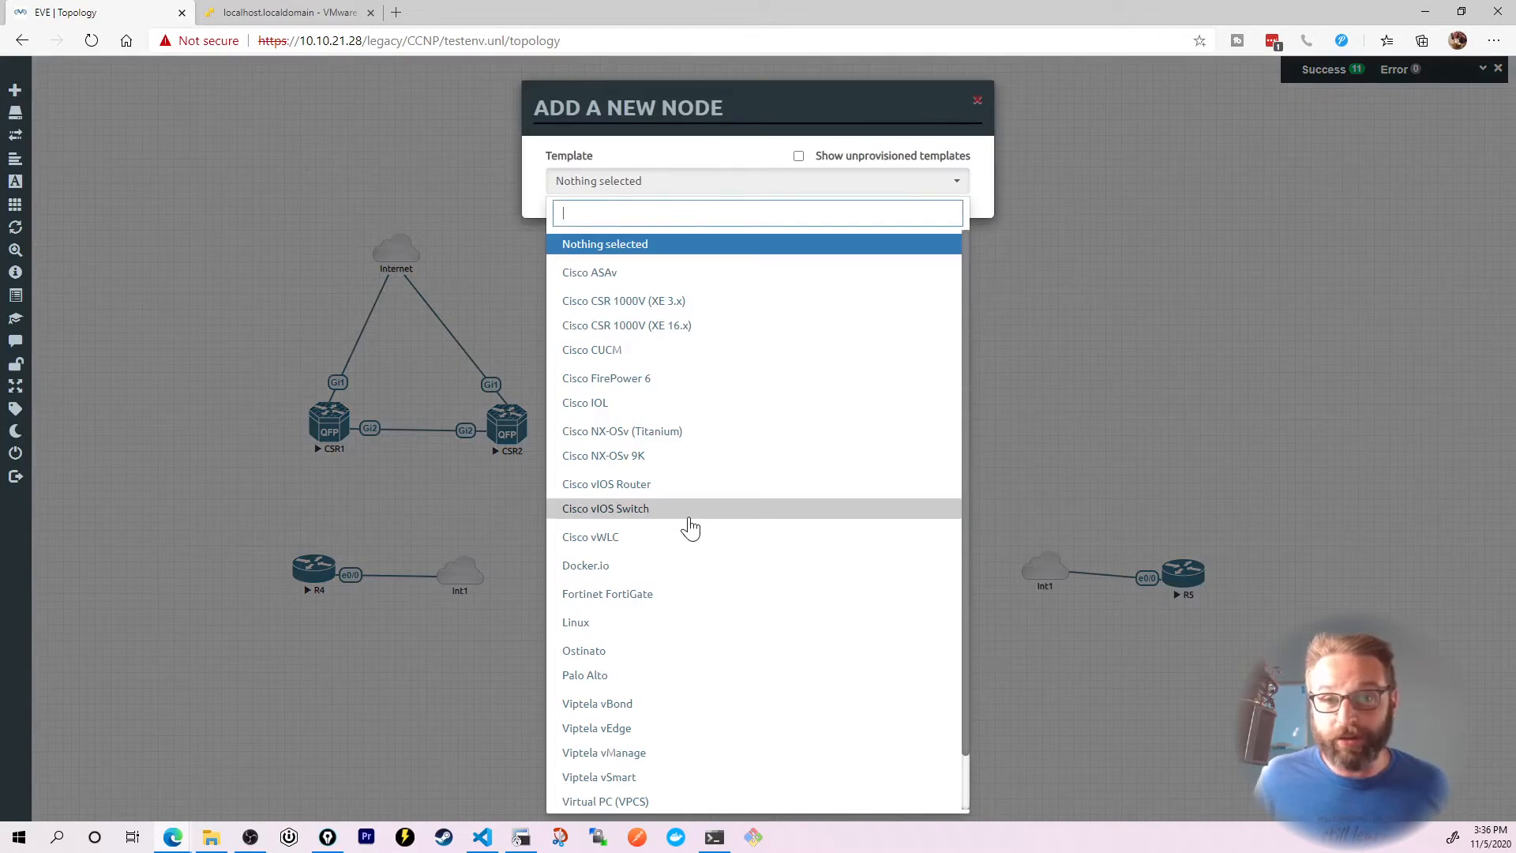
Step: Create a private cloud network named priv with the cloud icon and link R6's e0/0 to it
left_click(584, 402)
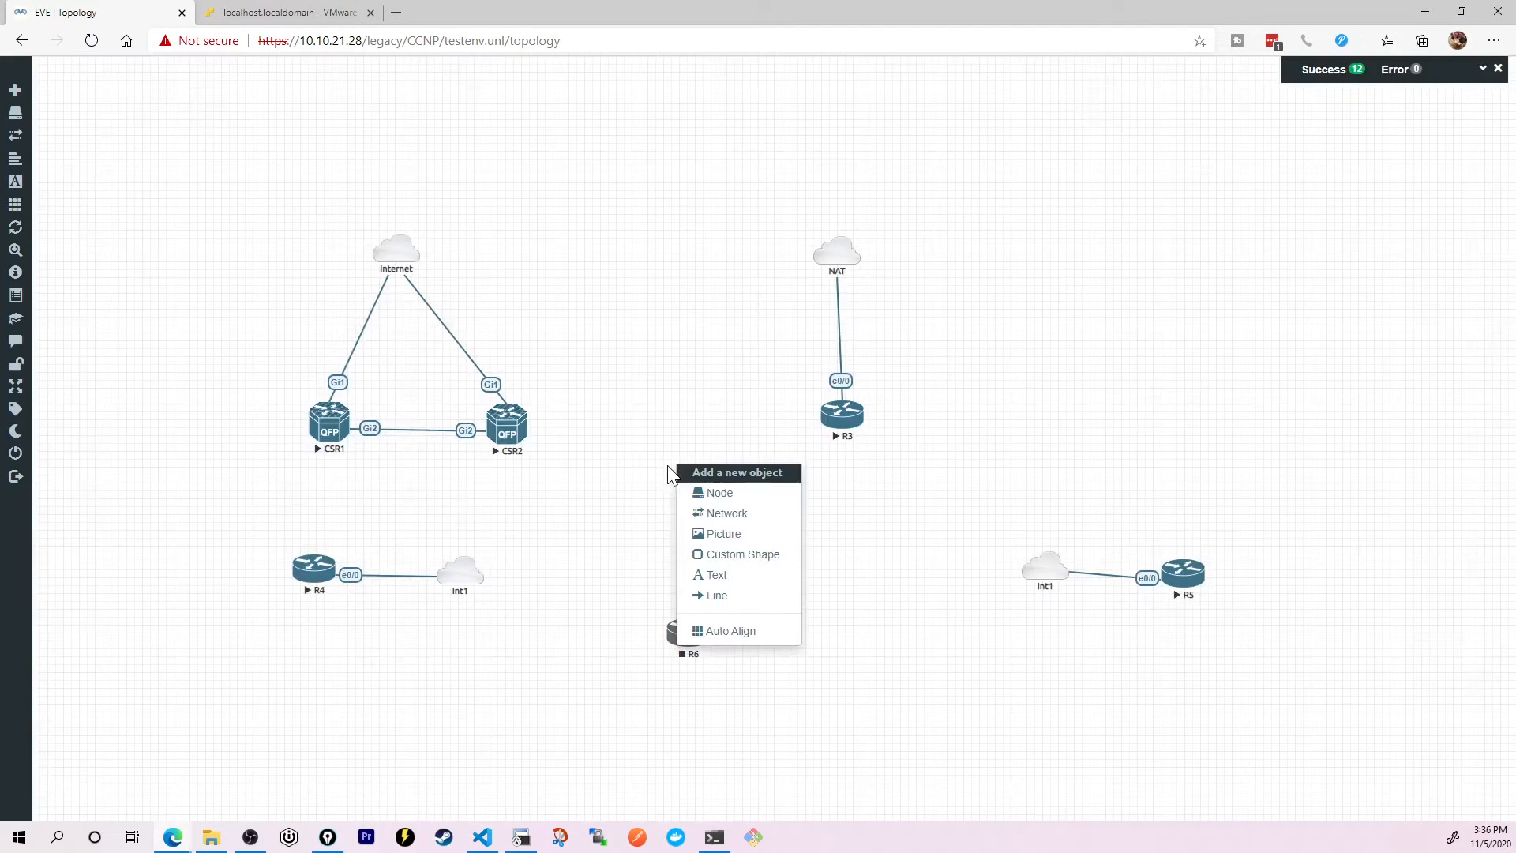
left_click(727, 513)
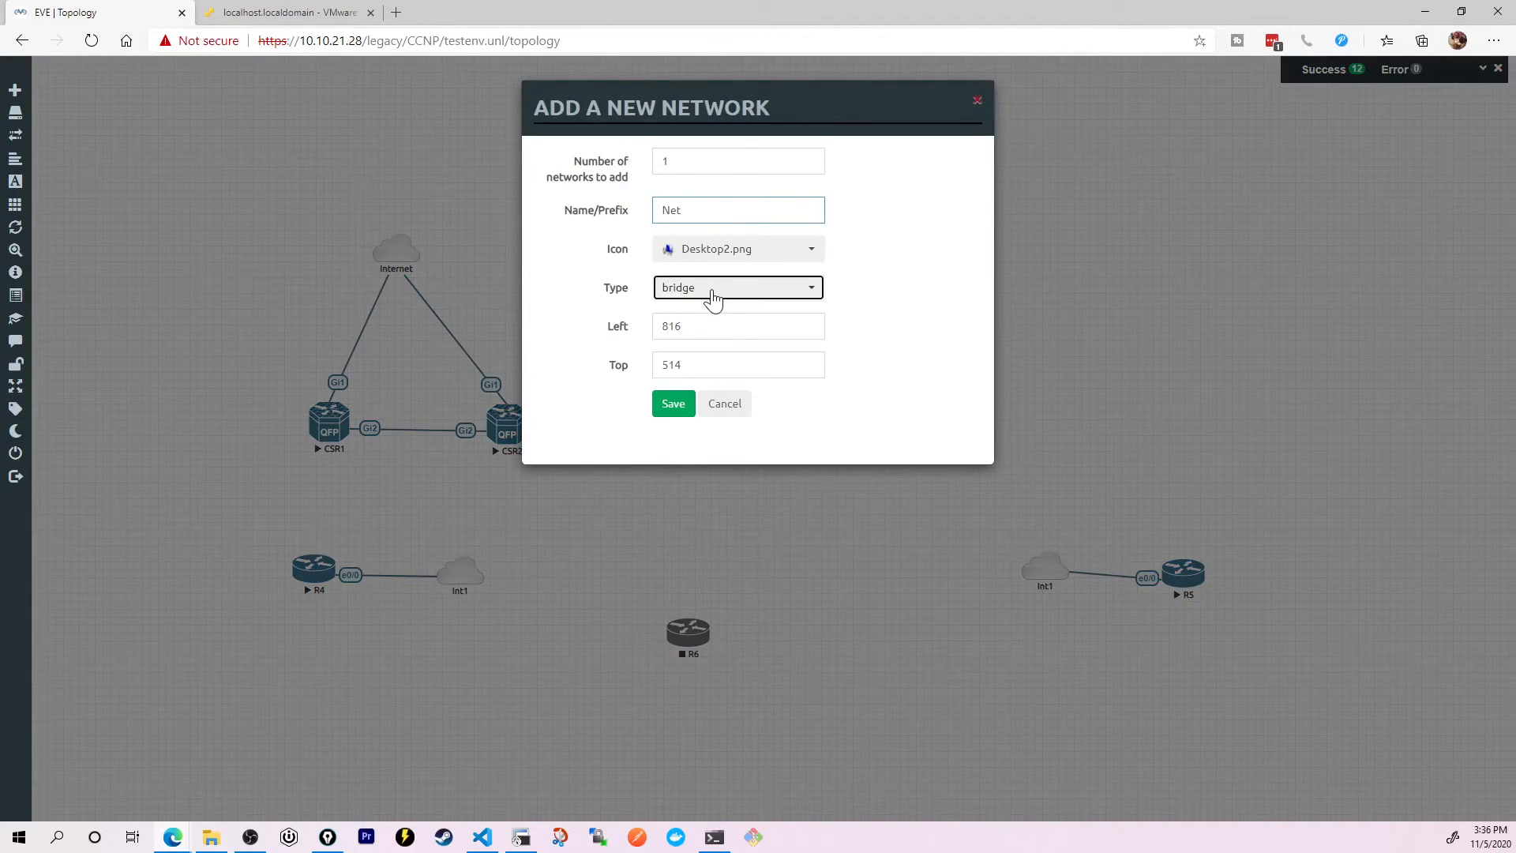
left_click(737, 287)
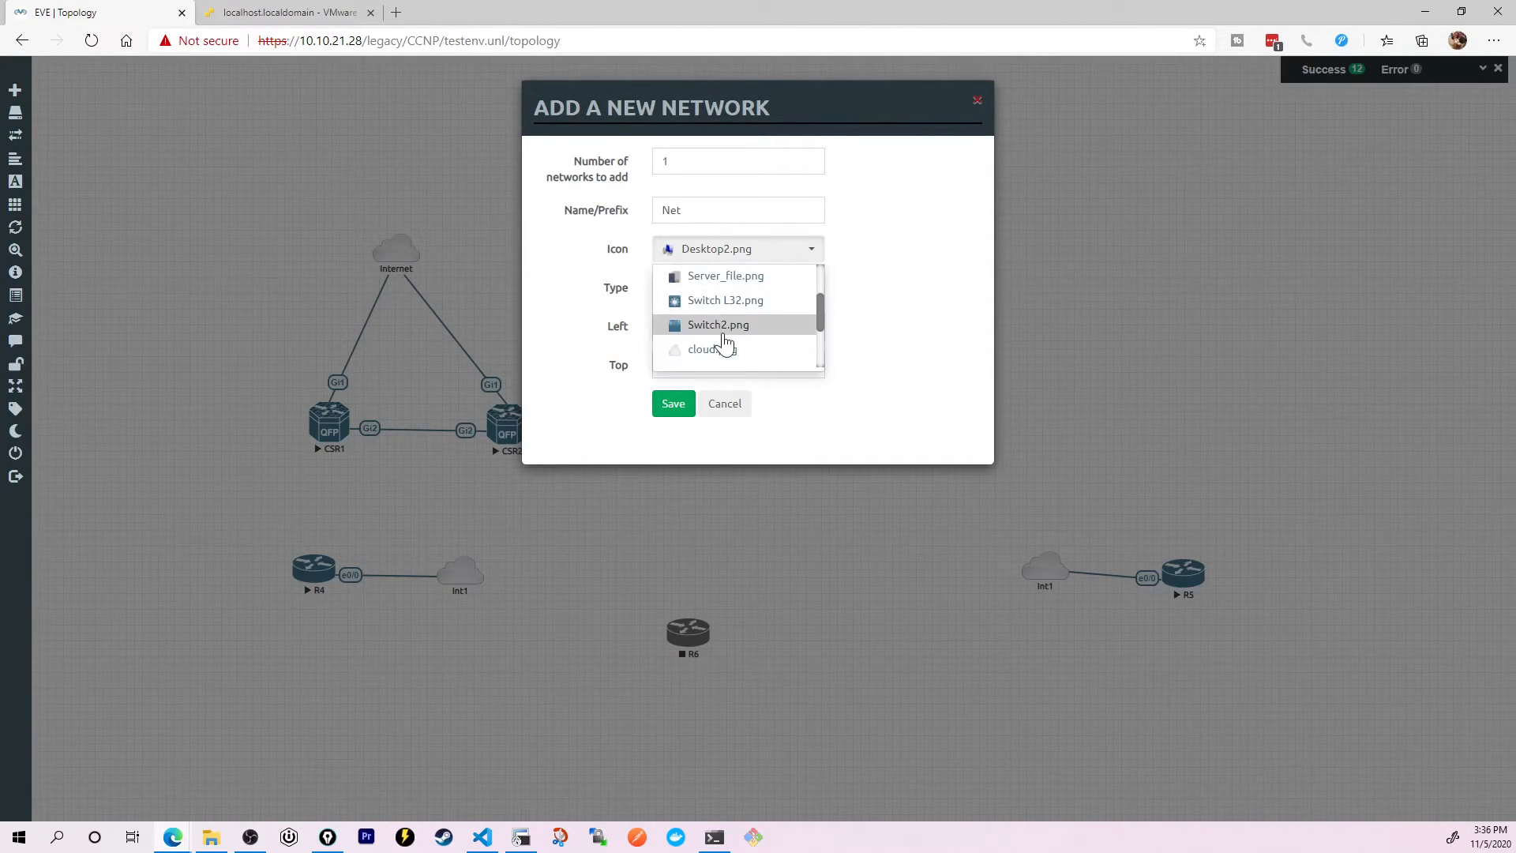
left_click(702, 349)
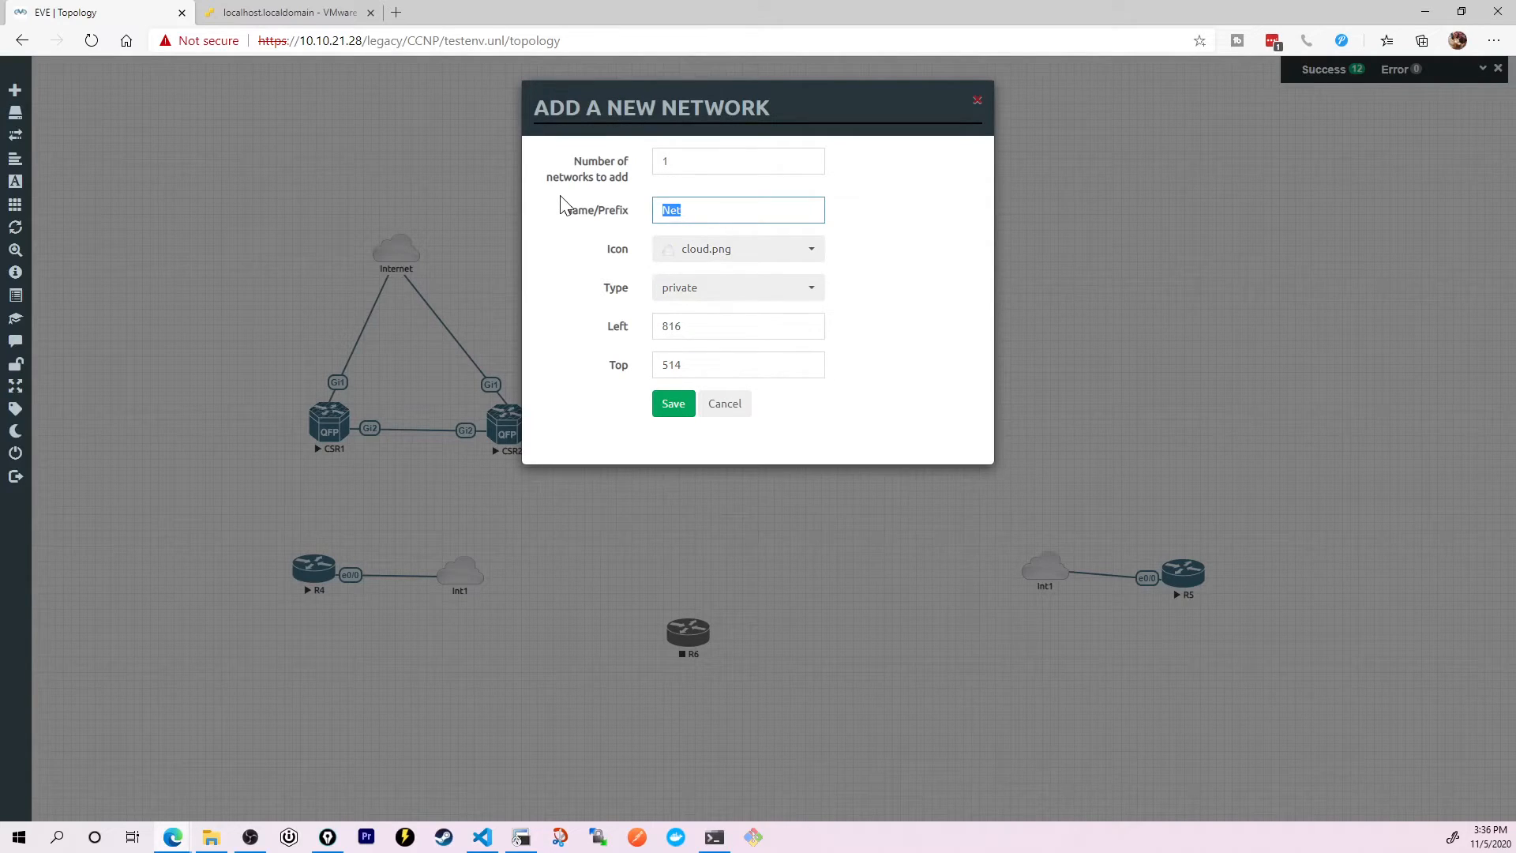
type("priv")
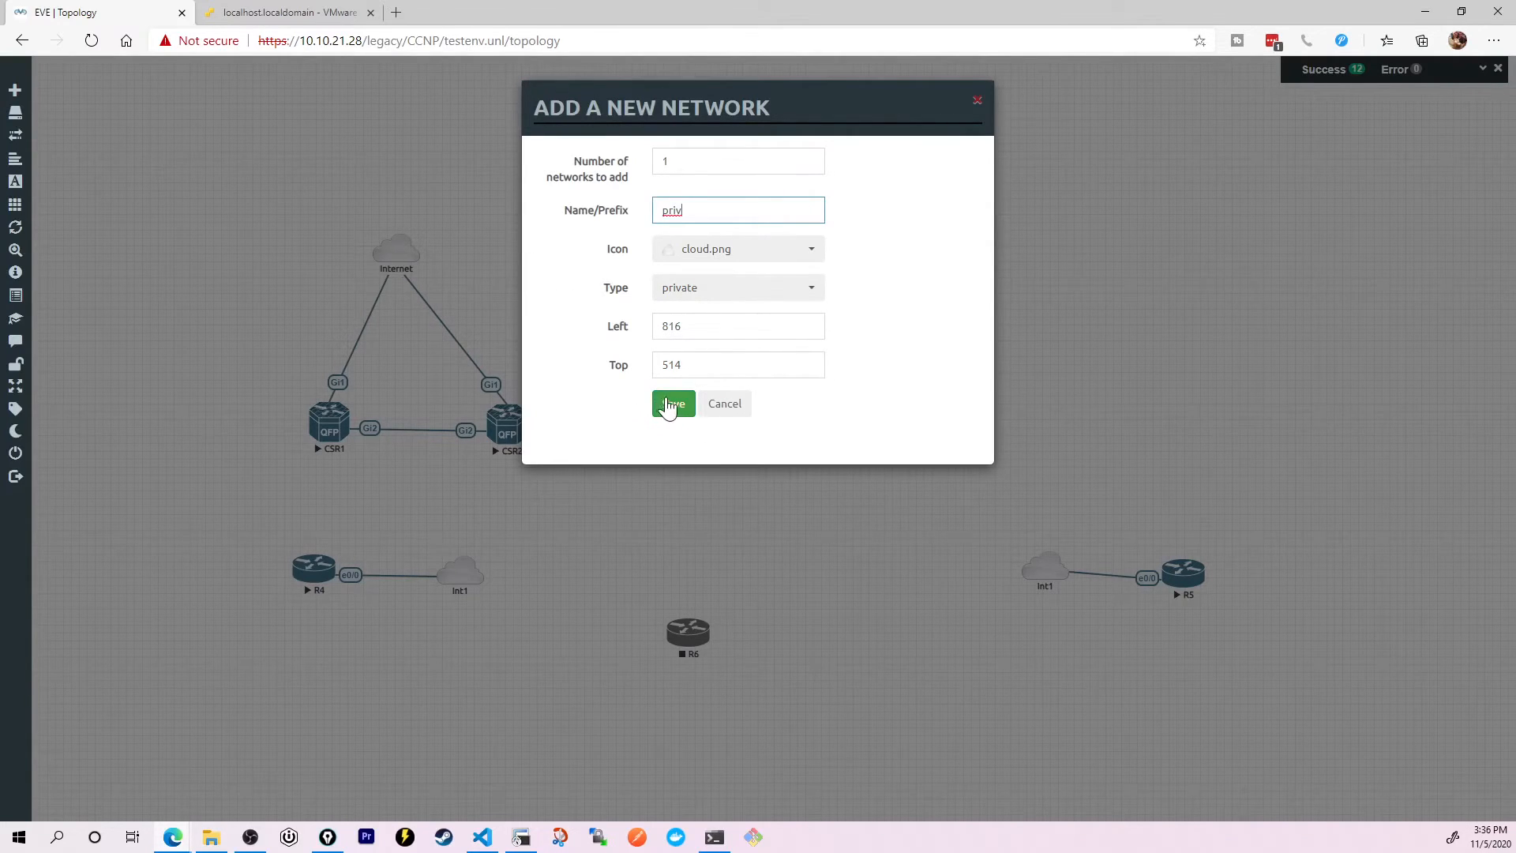
left_click(673, 404)
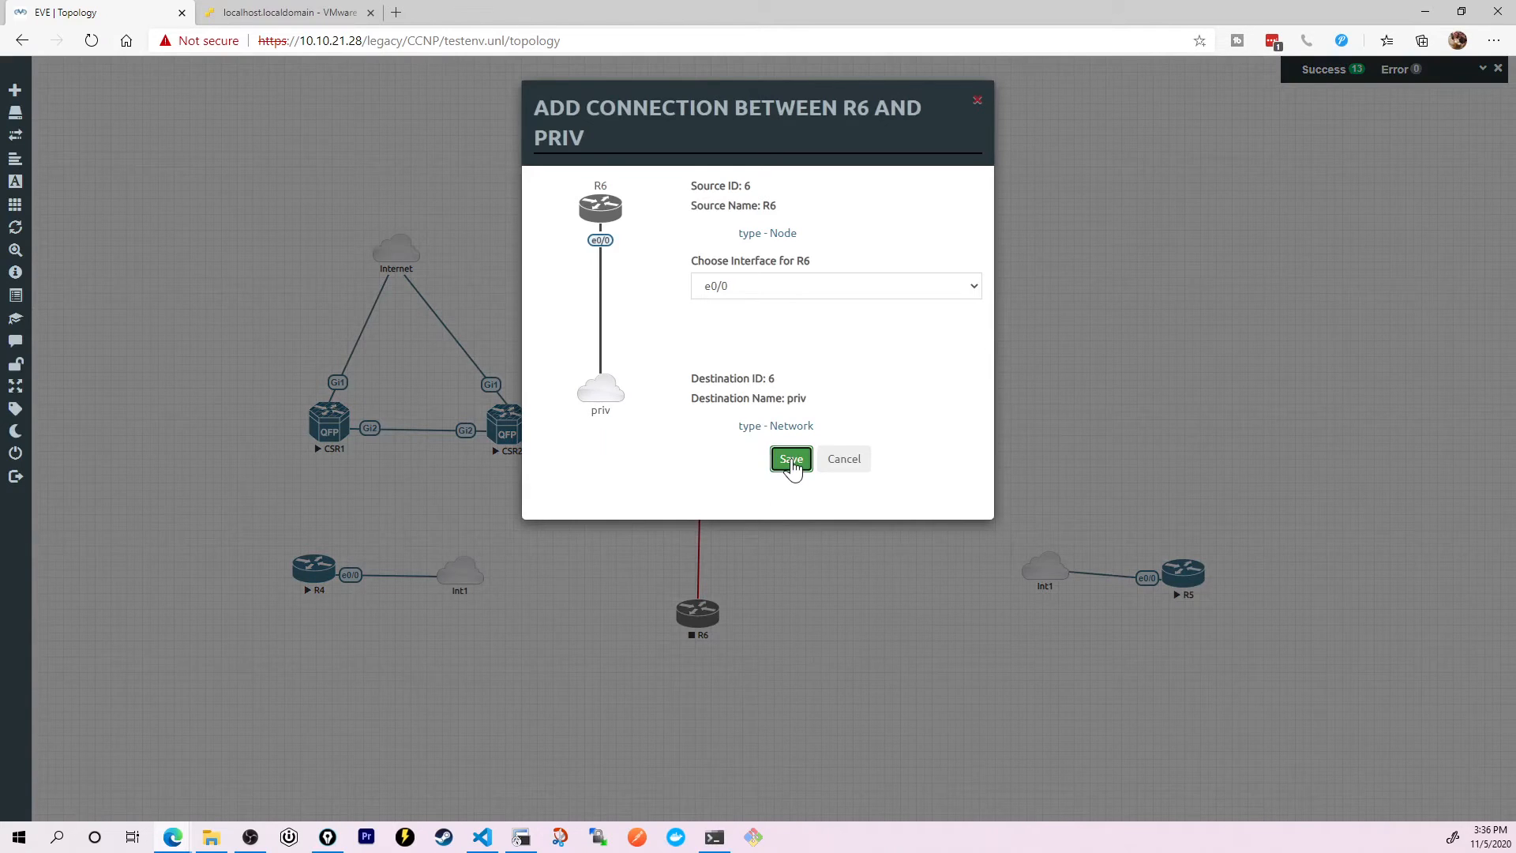
left_click(789, 458)
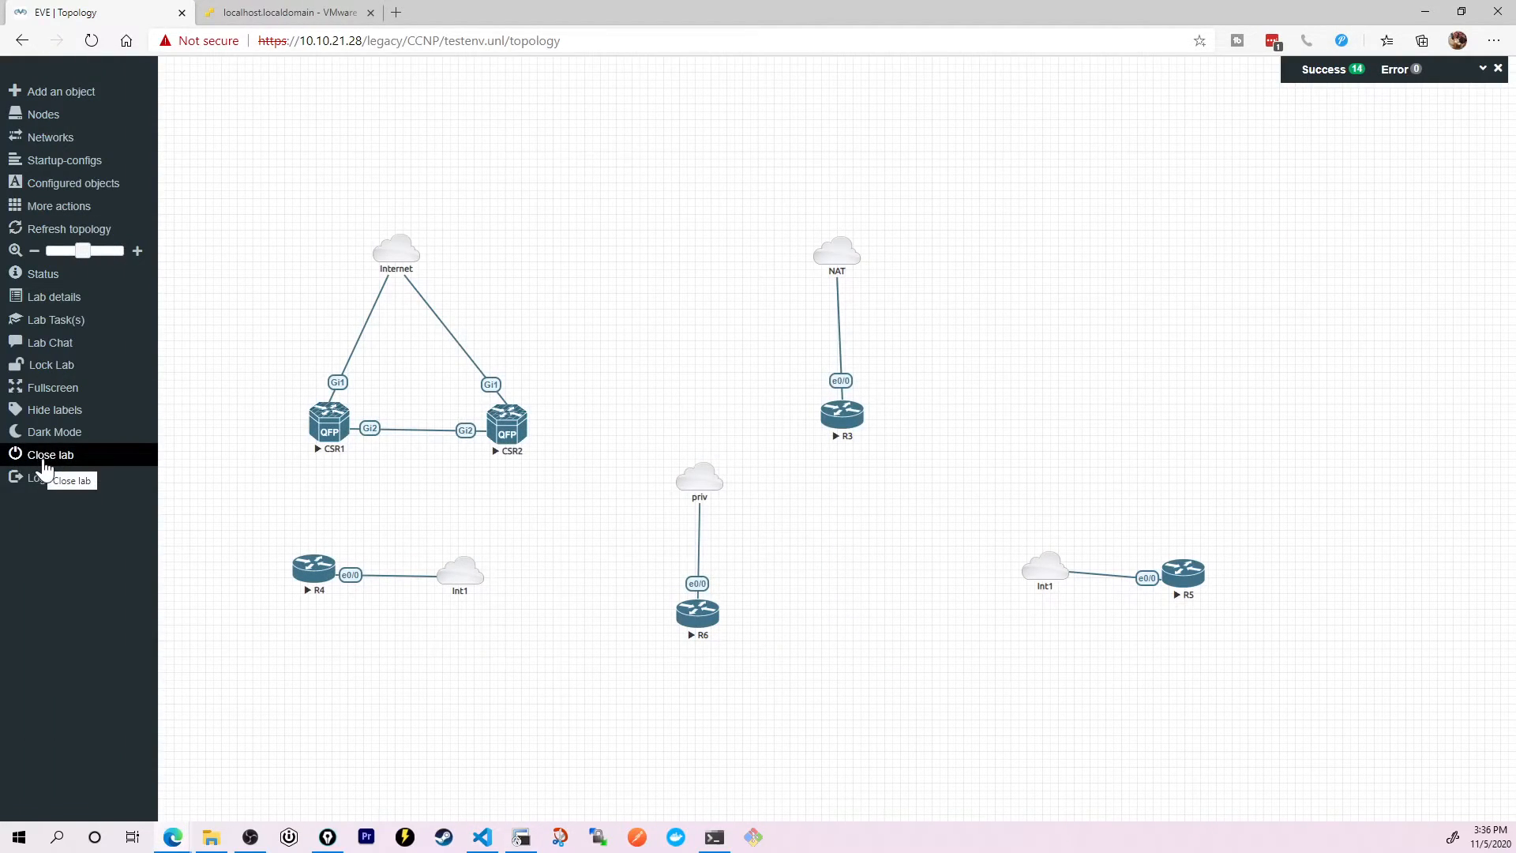
Step: Close testenv and, in the pyATS lab, create a private cloud network named priv
left_click(49, 455)
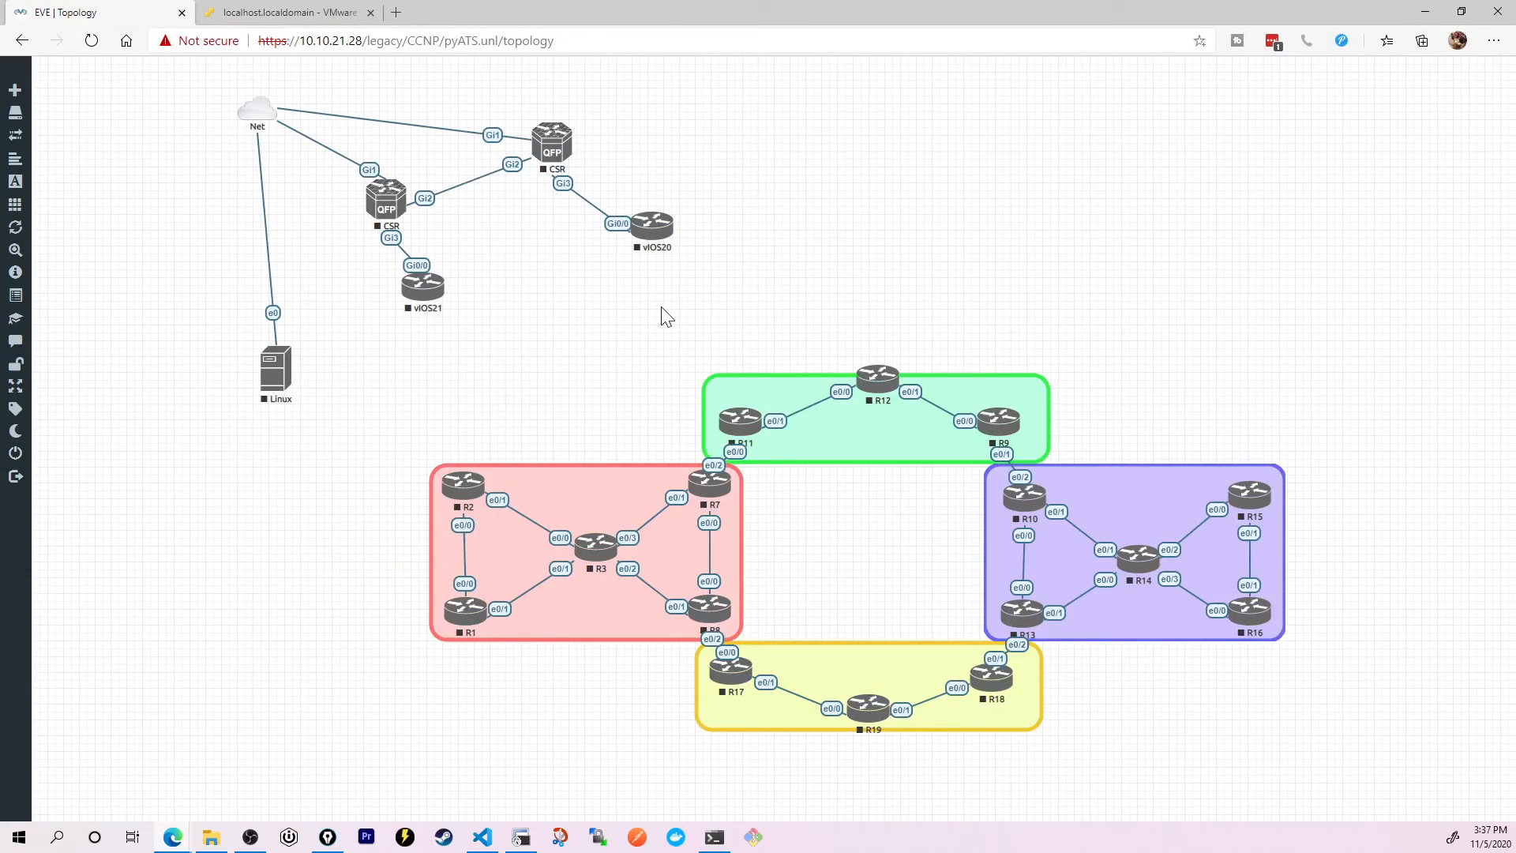
mouse_move(837, 177)
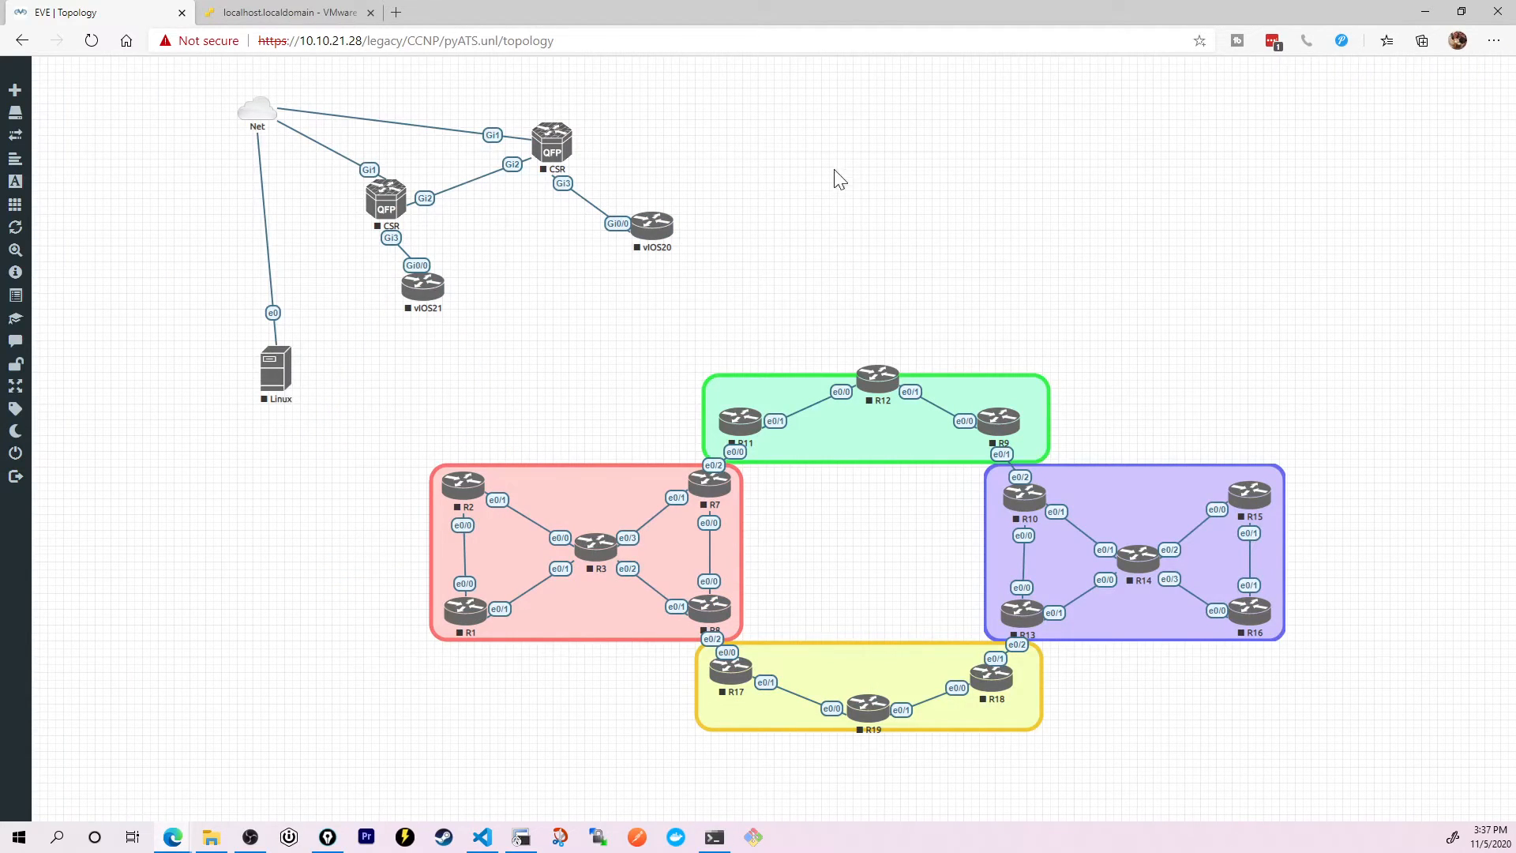
right_click(838, 176)
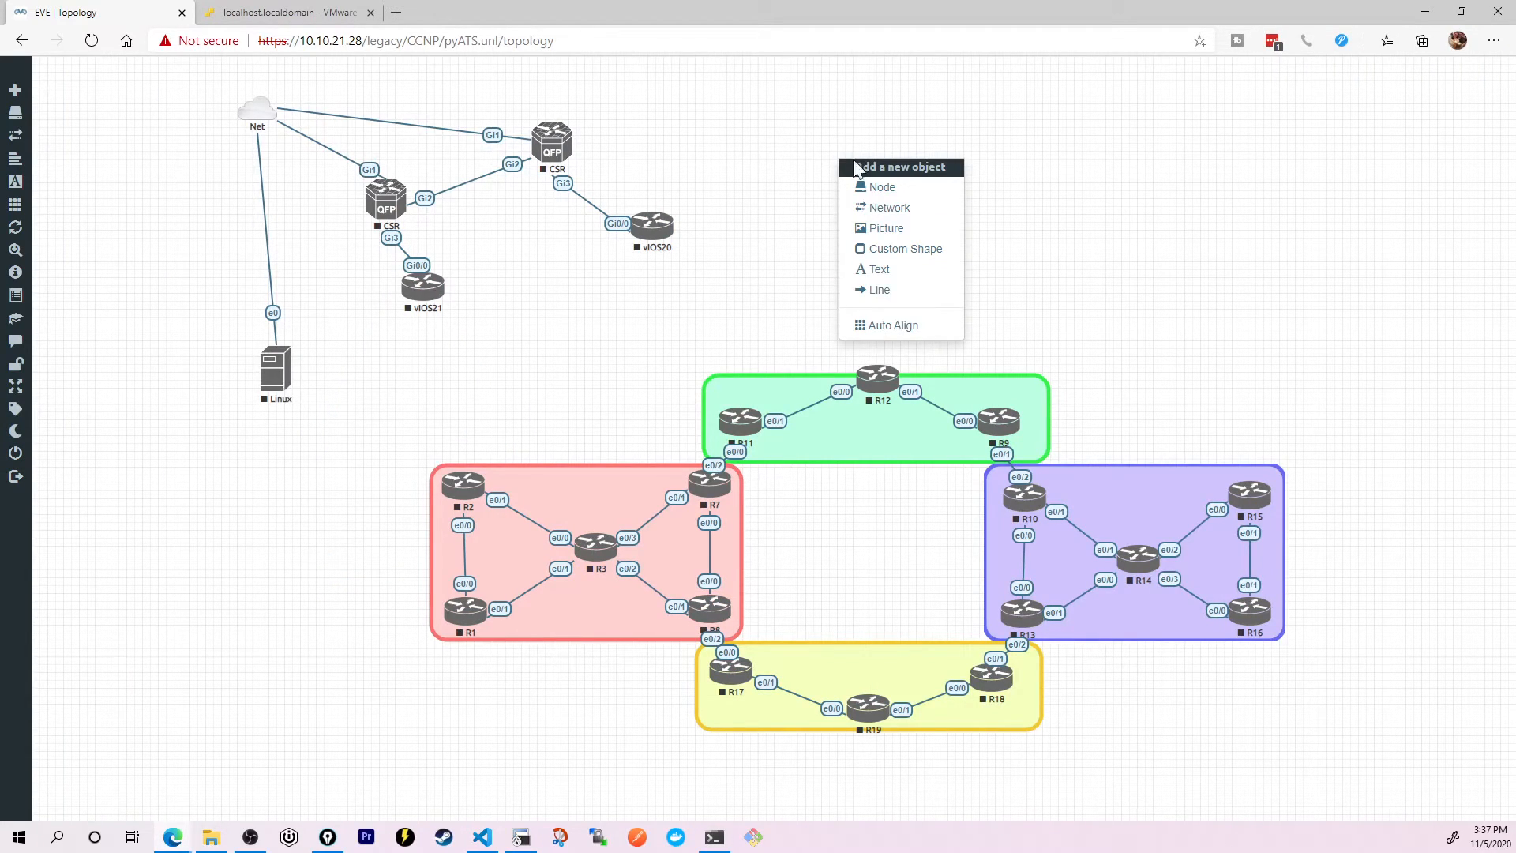
left_click(890, 208)
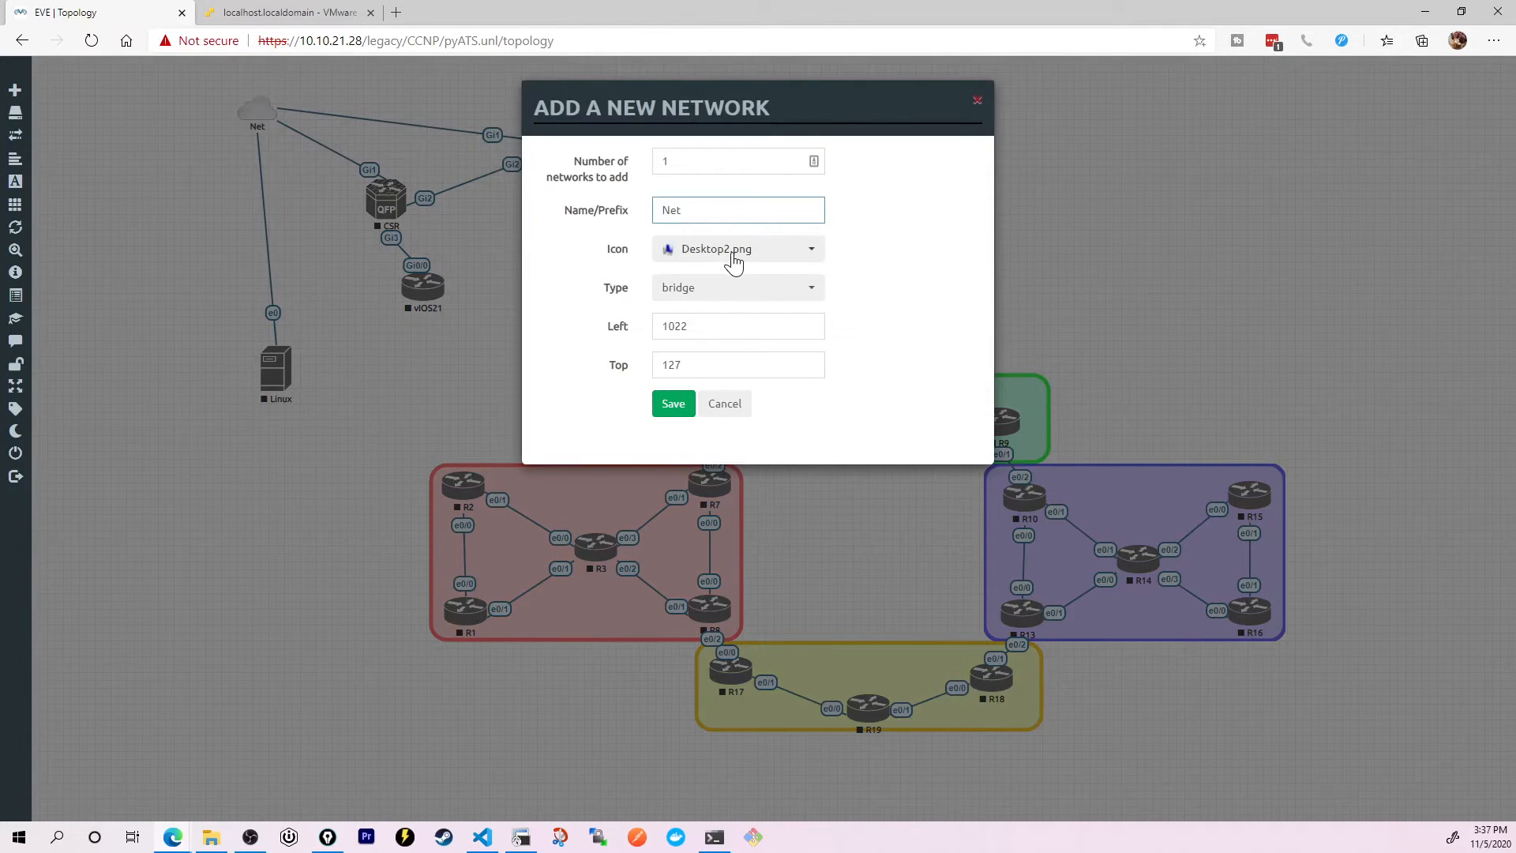
left_click(736, 250)
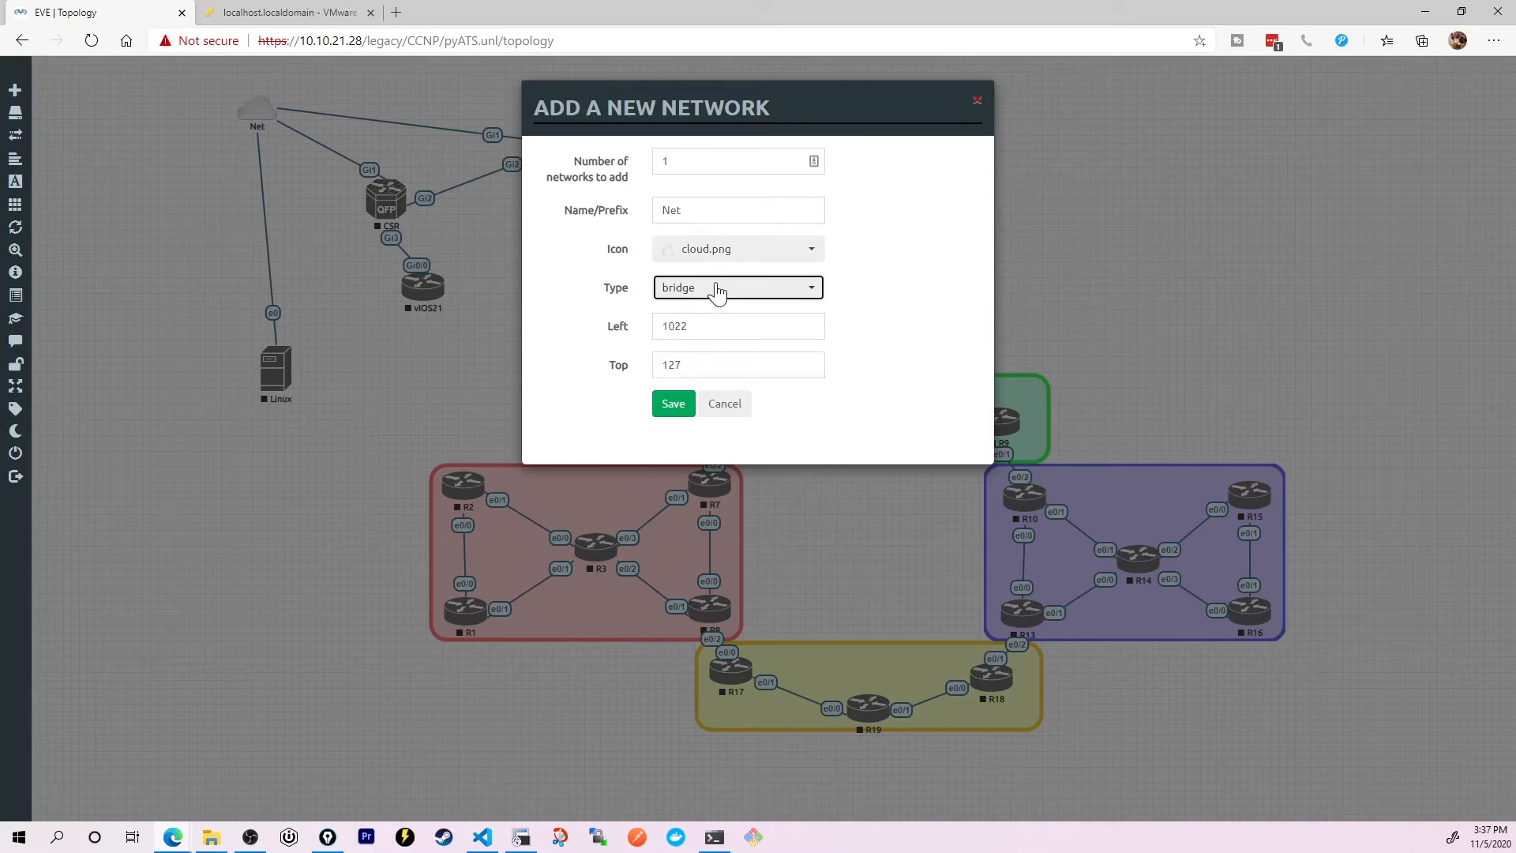
left_click(739, 287)
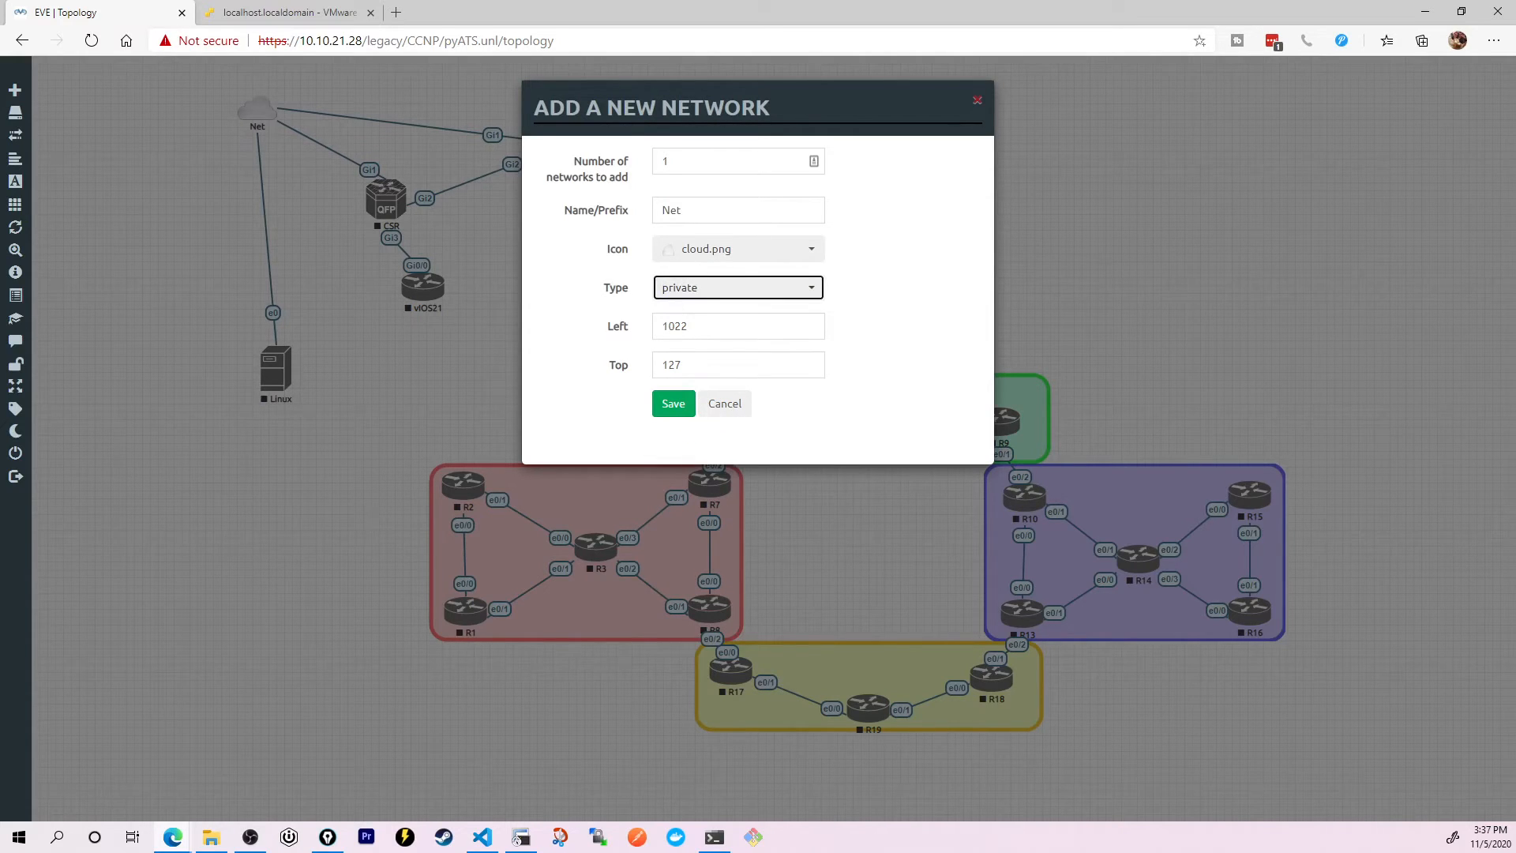
type("priv")
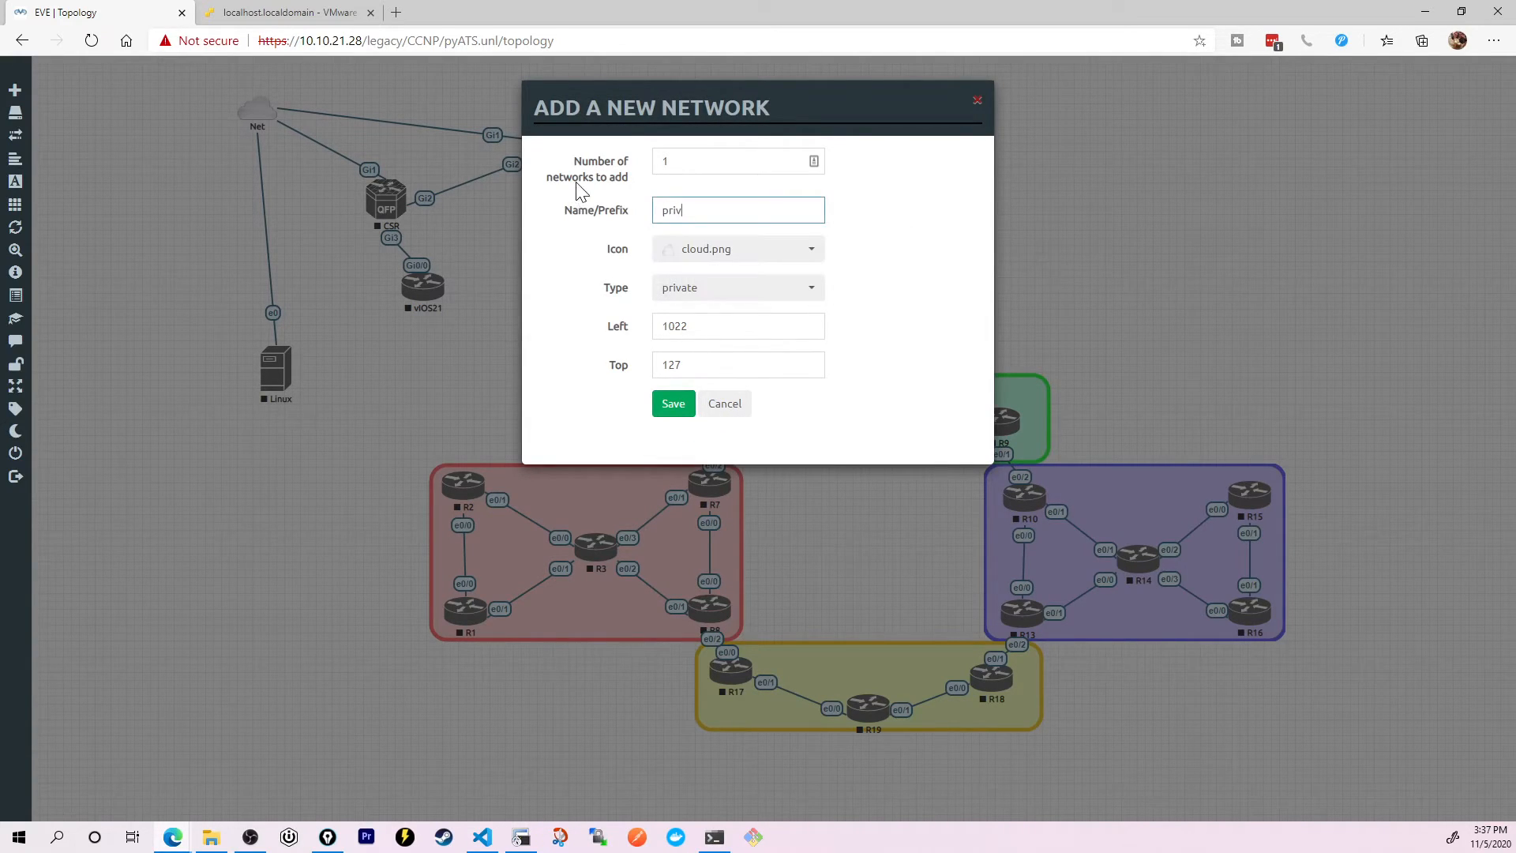
left_click(673, 404)
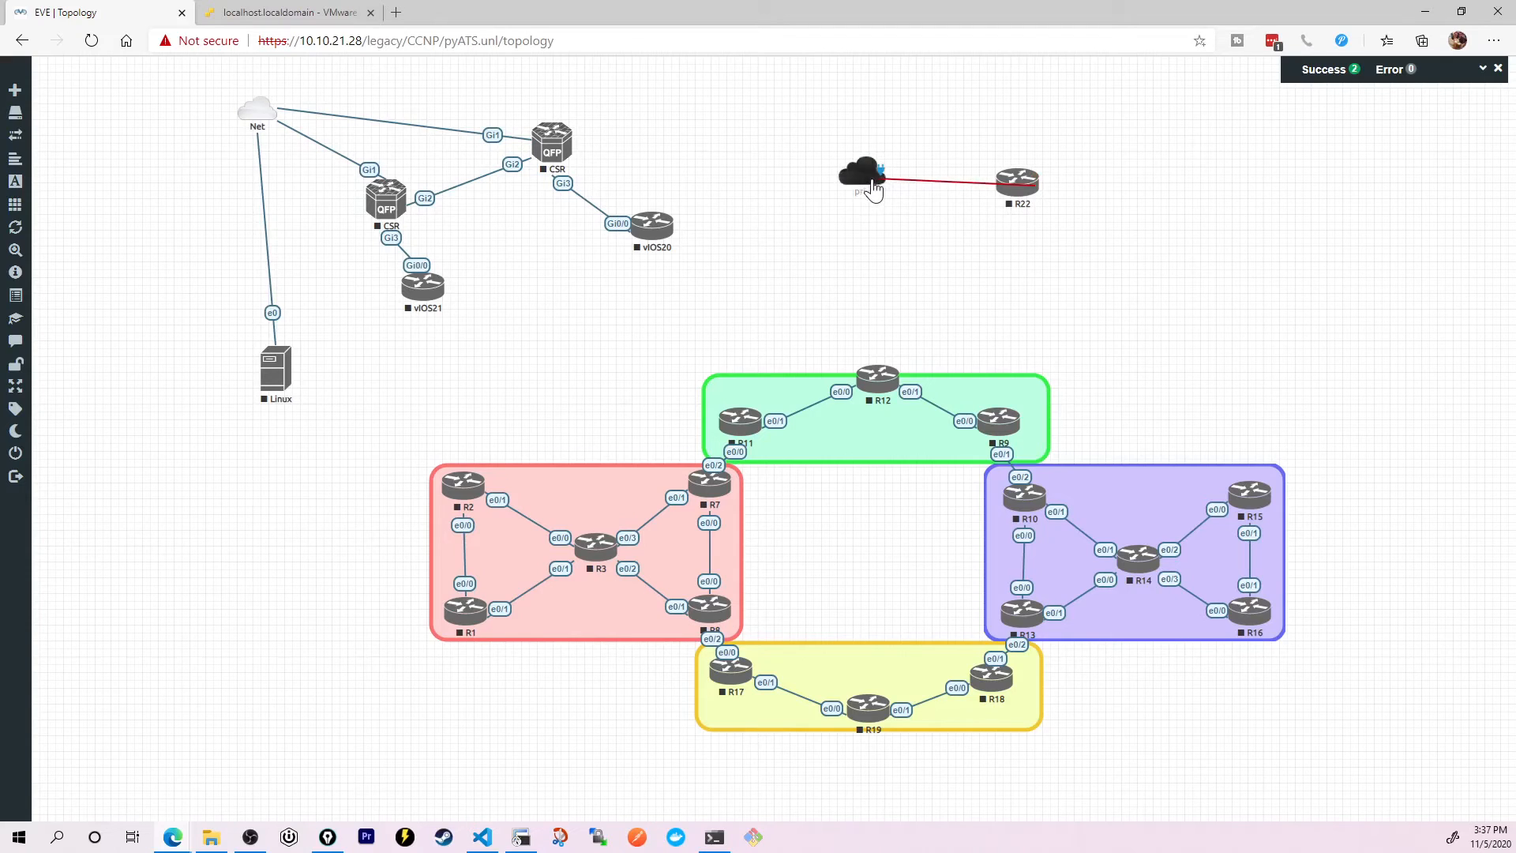
Step: Connect R22's e0/0 to the priv cloud and save the link
left_click(862, 174)
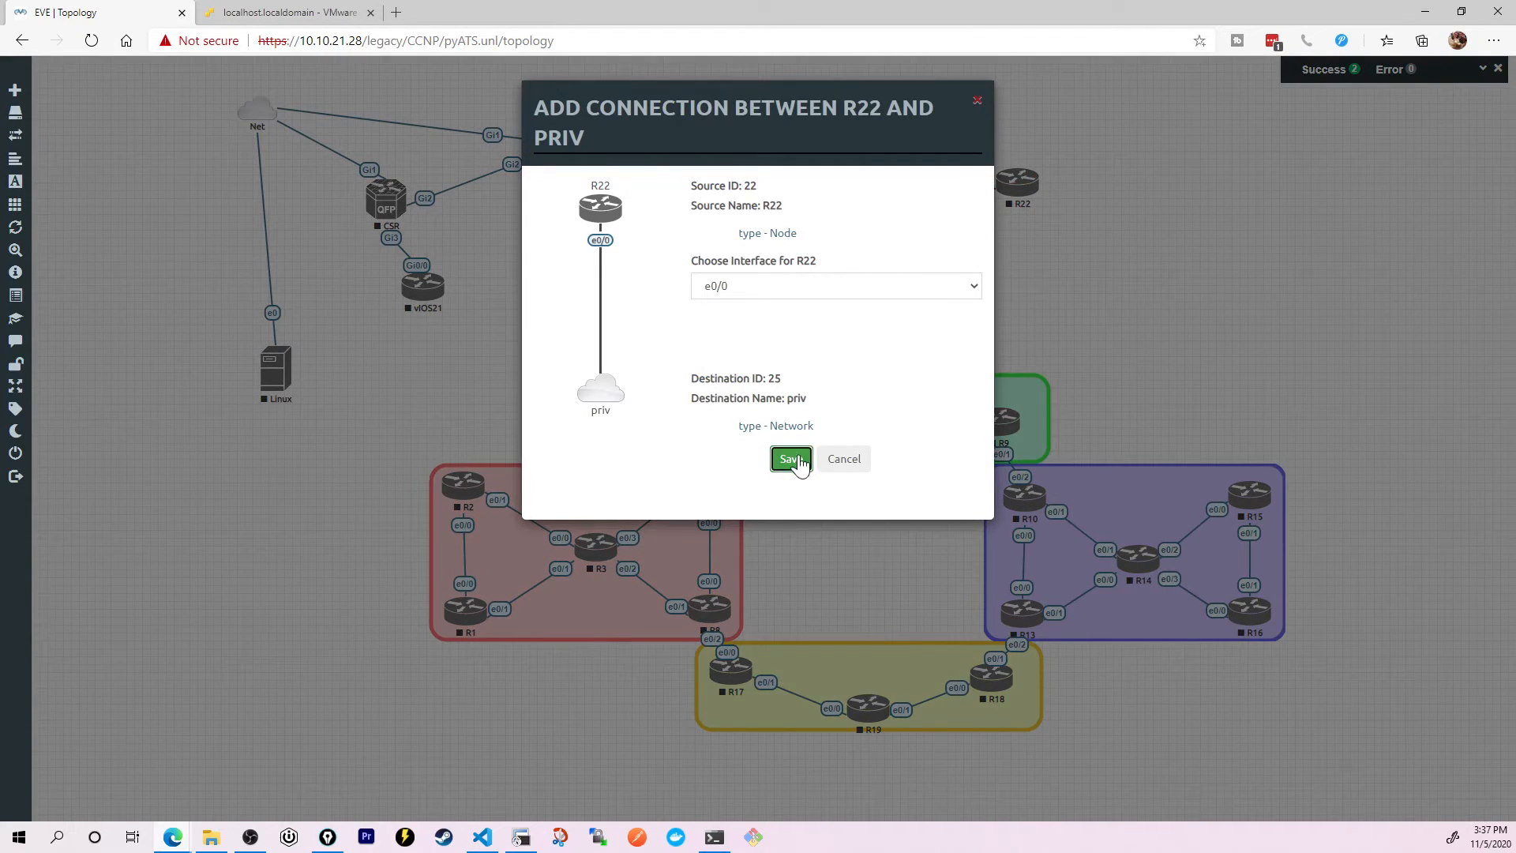
left_click(791, 458)
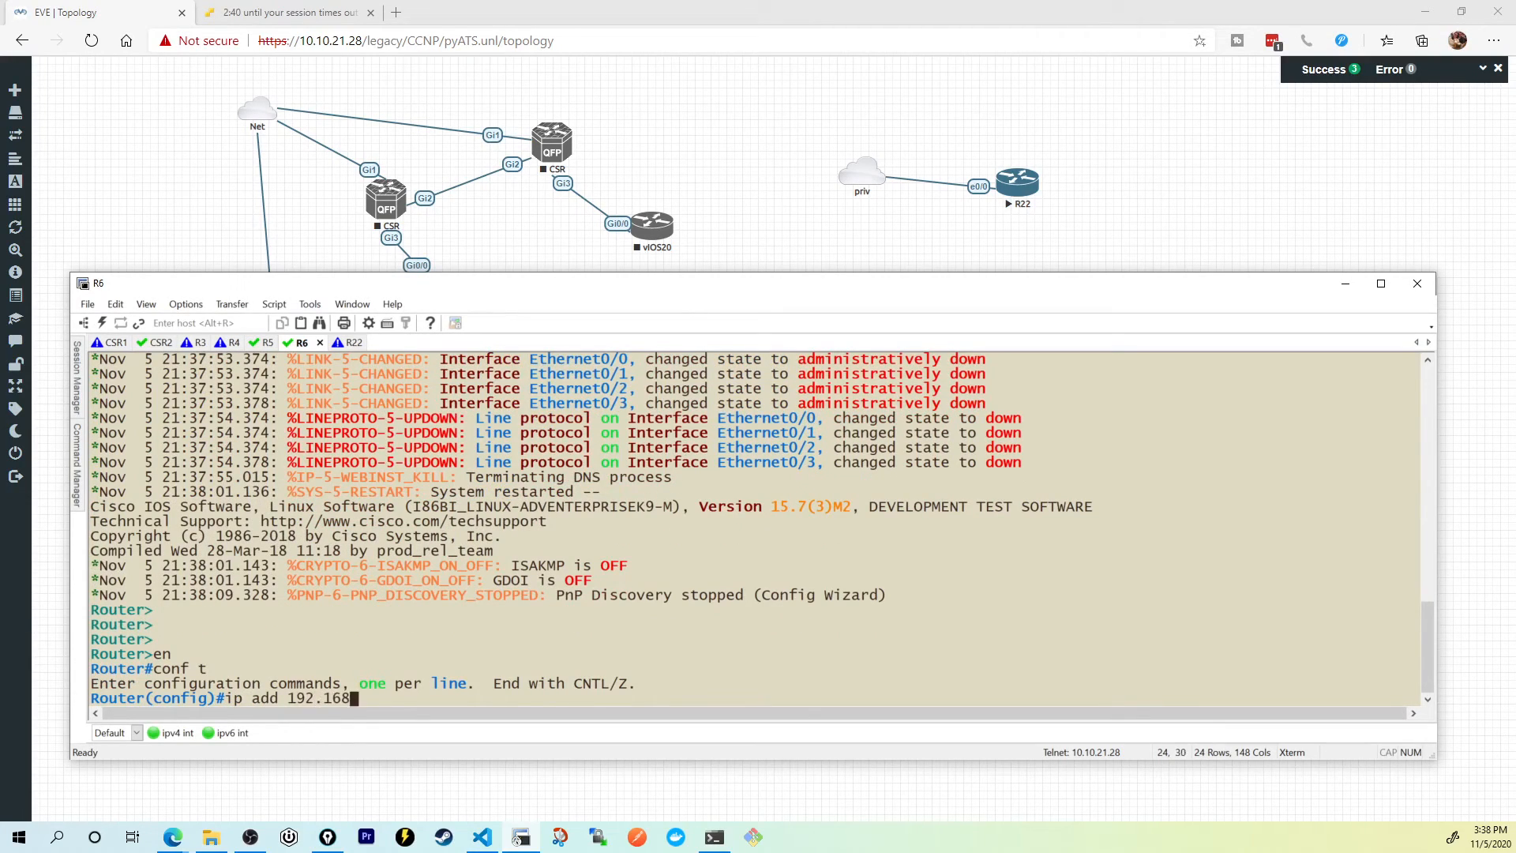
Step: Assign 192.168.11.1 255.255.255.252 to R6's Ethernet0/0, enable it, then move to R22's console
type(".11.1 255")
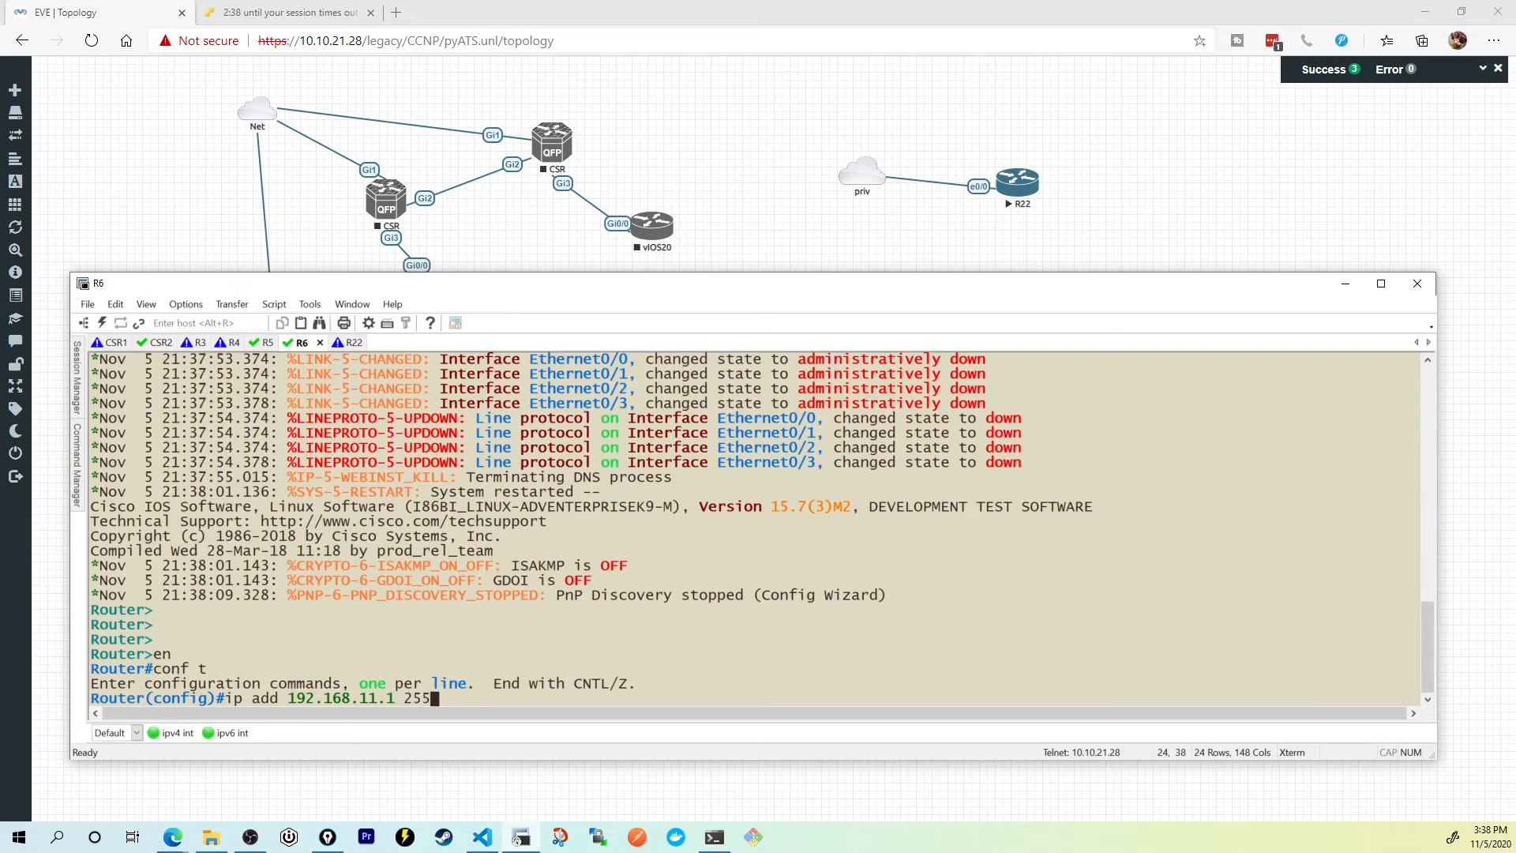
type(".255.255.252")
type("no")
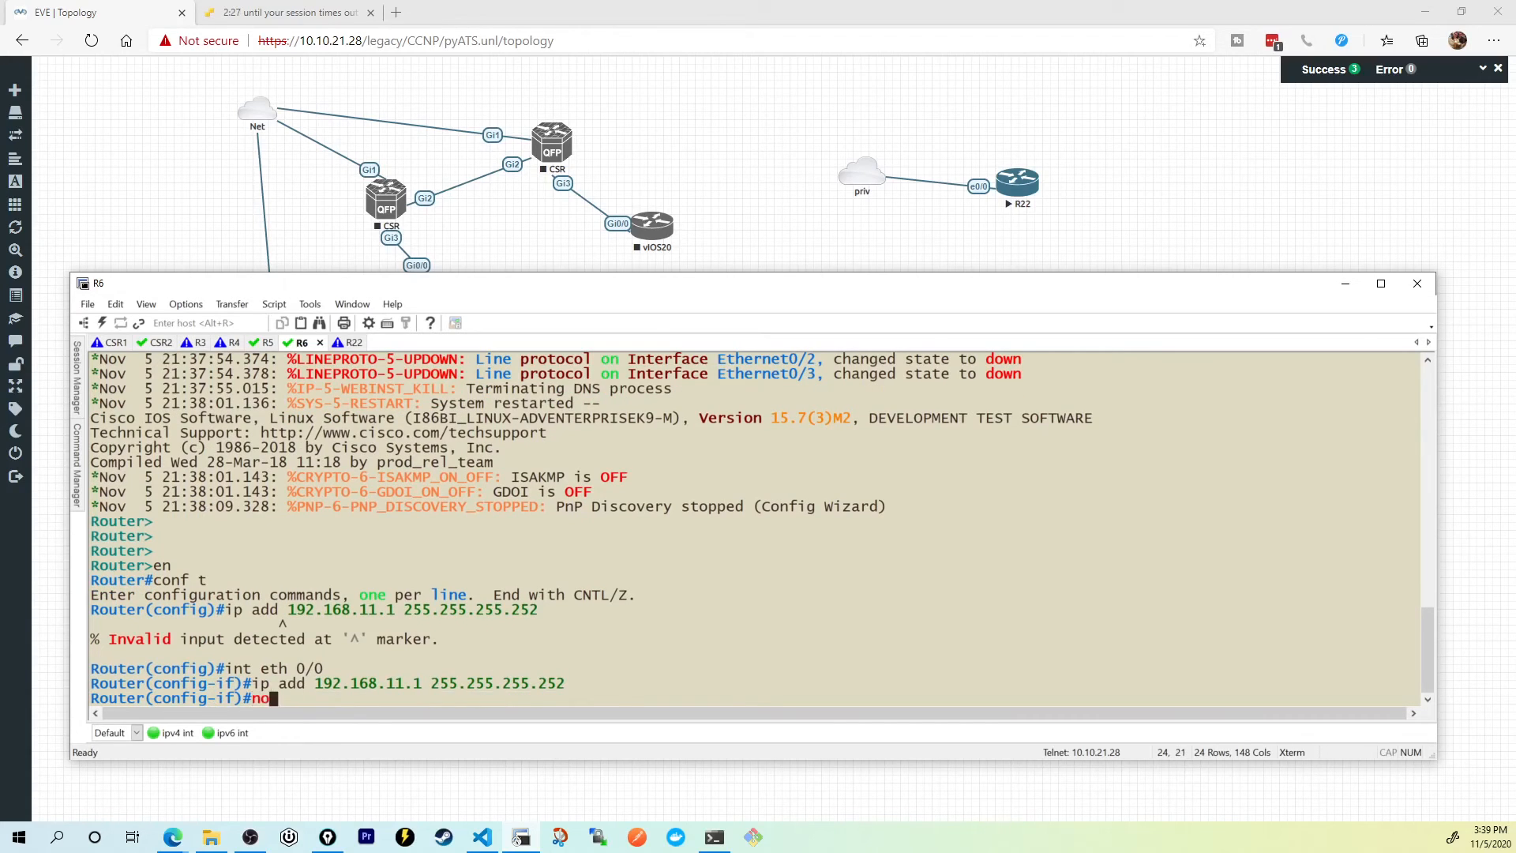
left_click(335, 343)
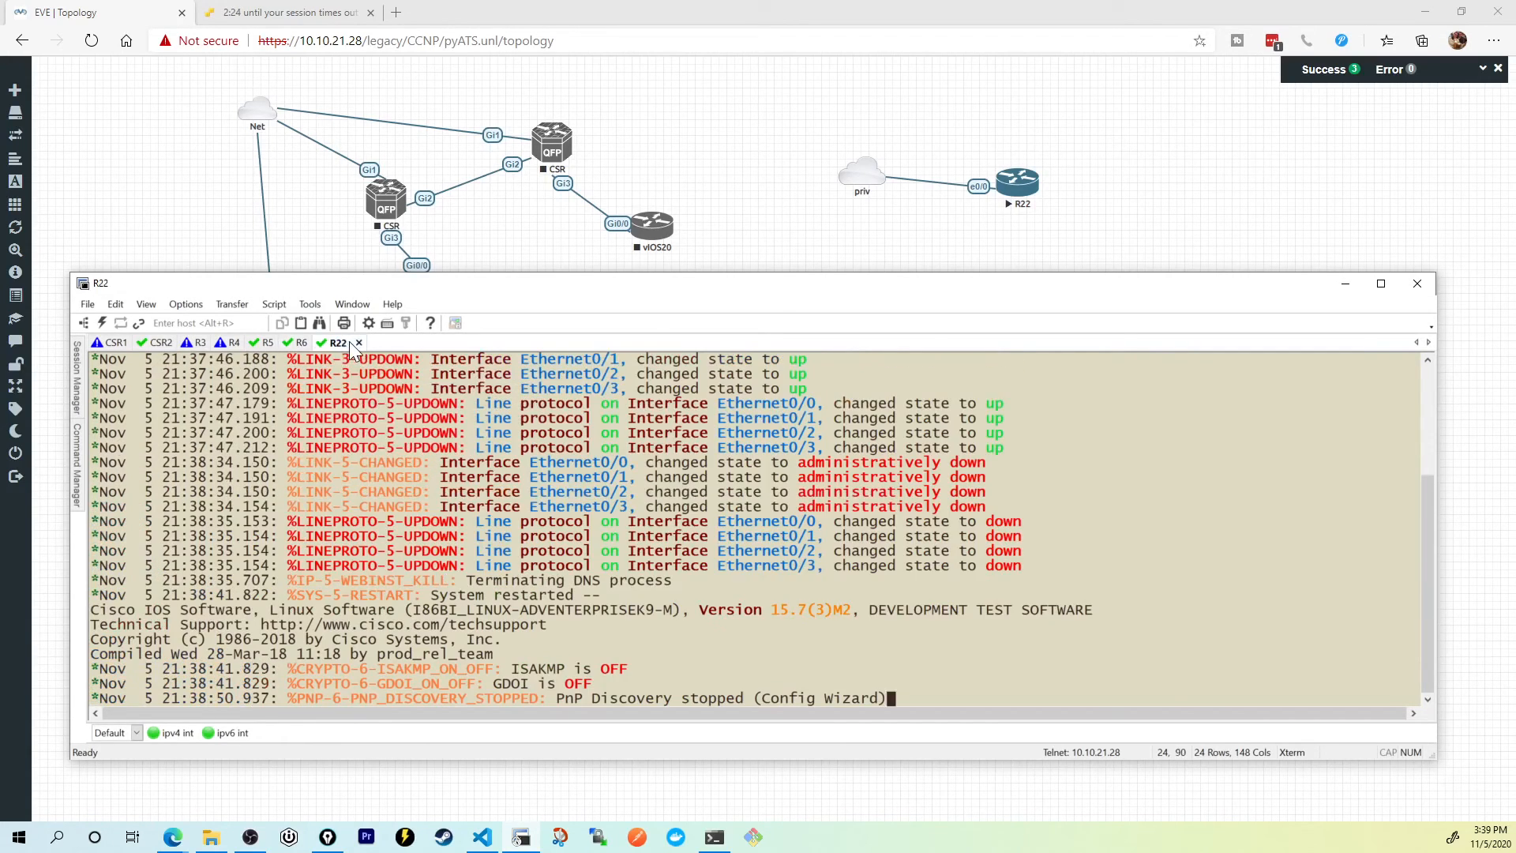
Step: Assign 192.168.11.2 255.255.255.252 to R22's Ethernet0/0, enable it and confirm up/up with show ip int br
key("enter")
type("conf t")
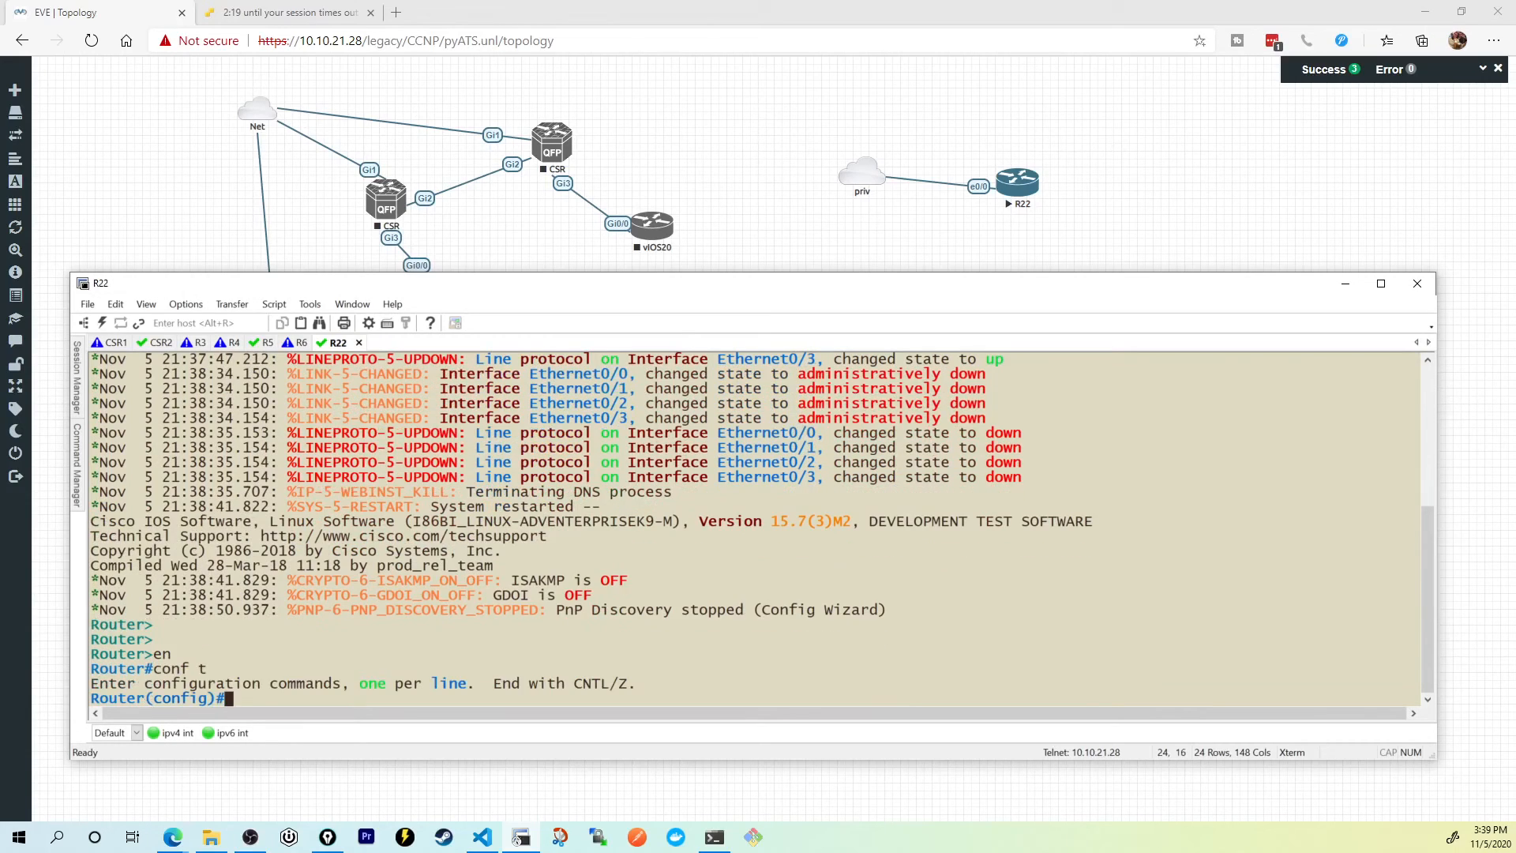
type("int eth")
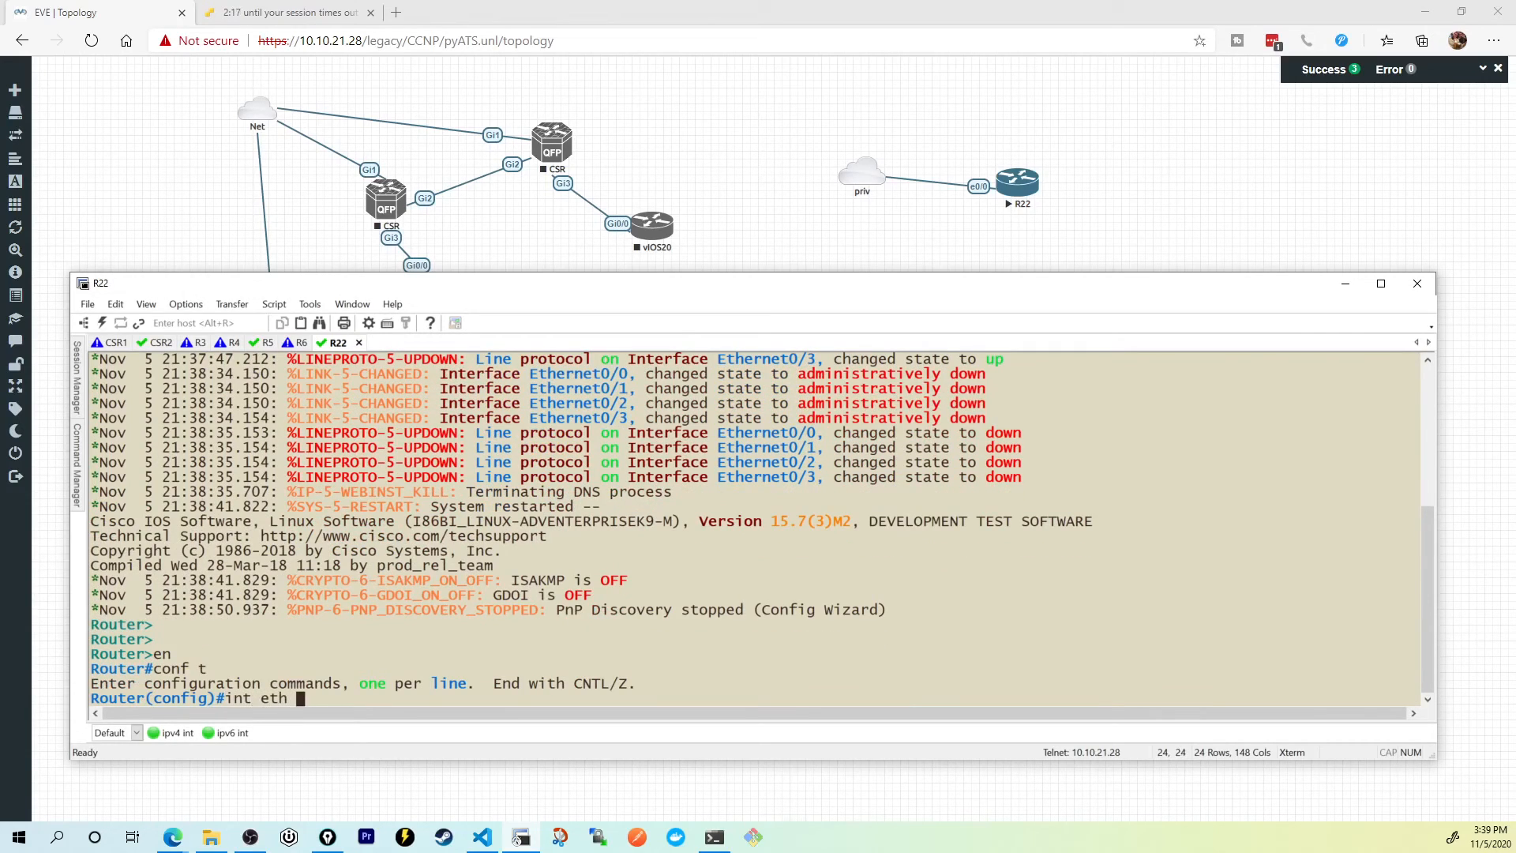
type("0/0")
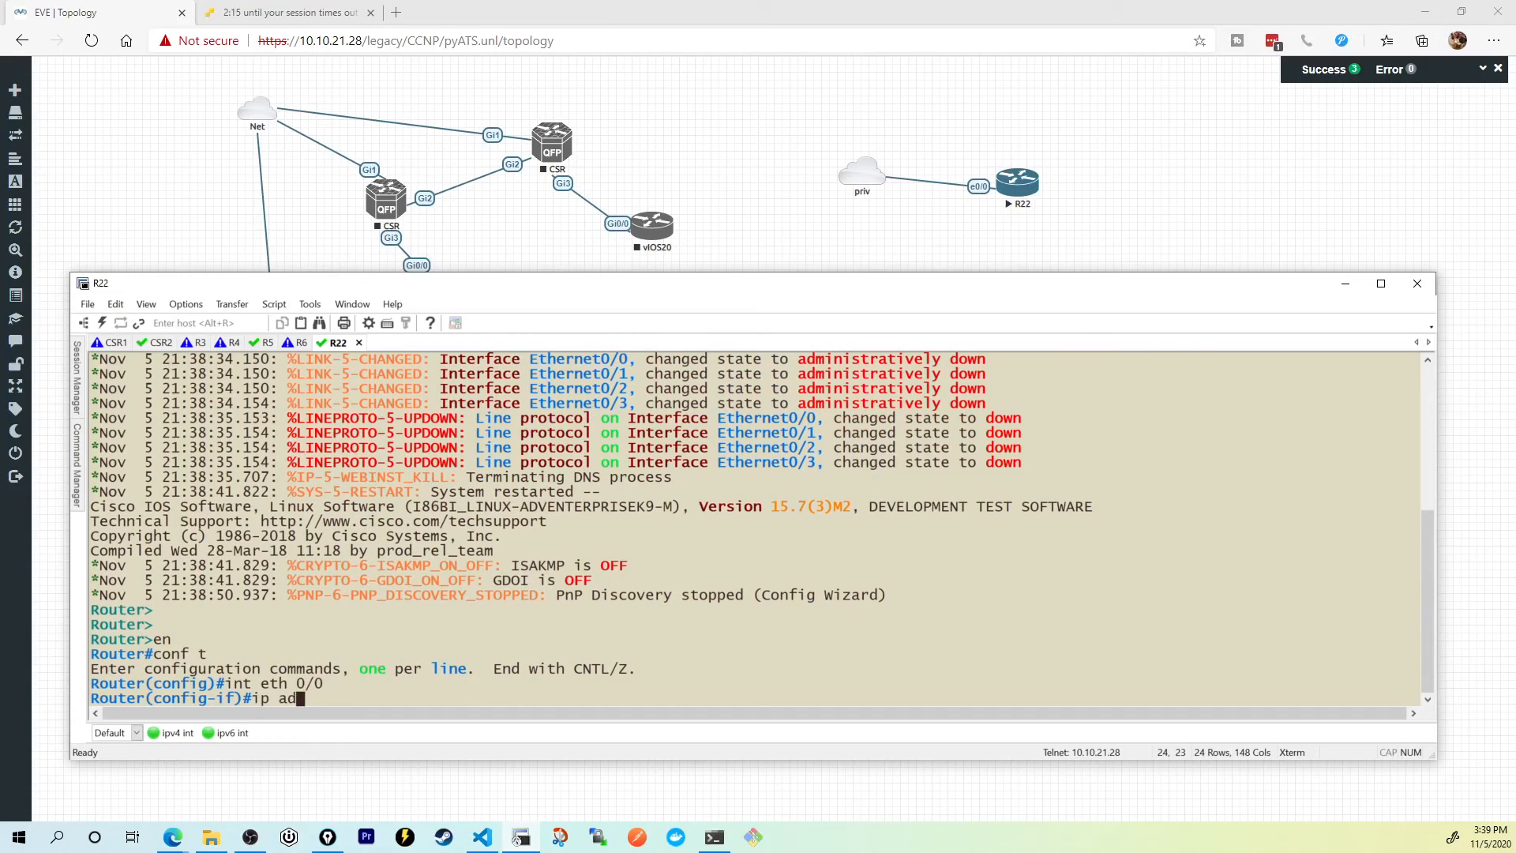
type("192.168.11.2")
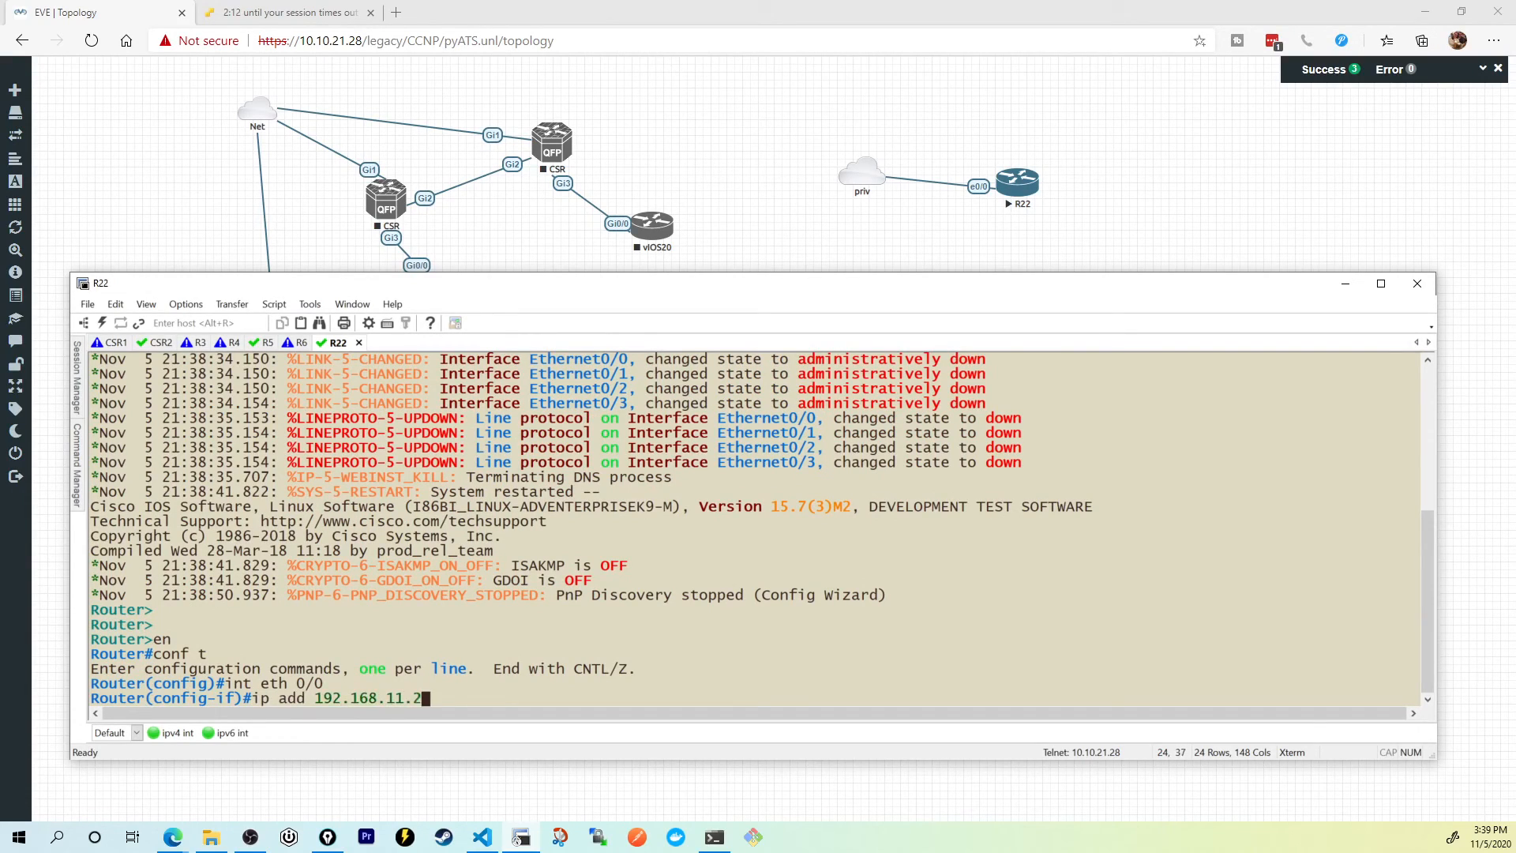
type("255.255.255.252")
type("end")
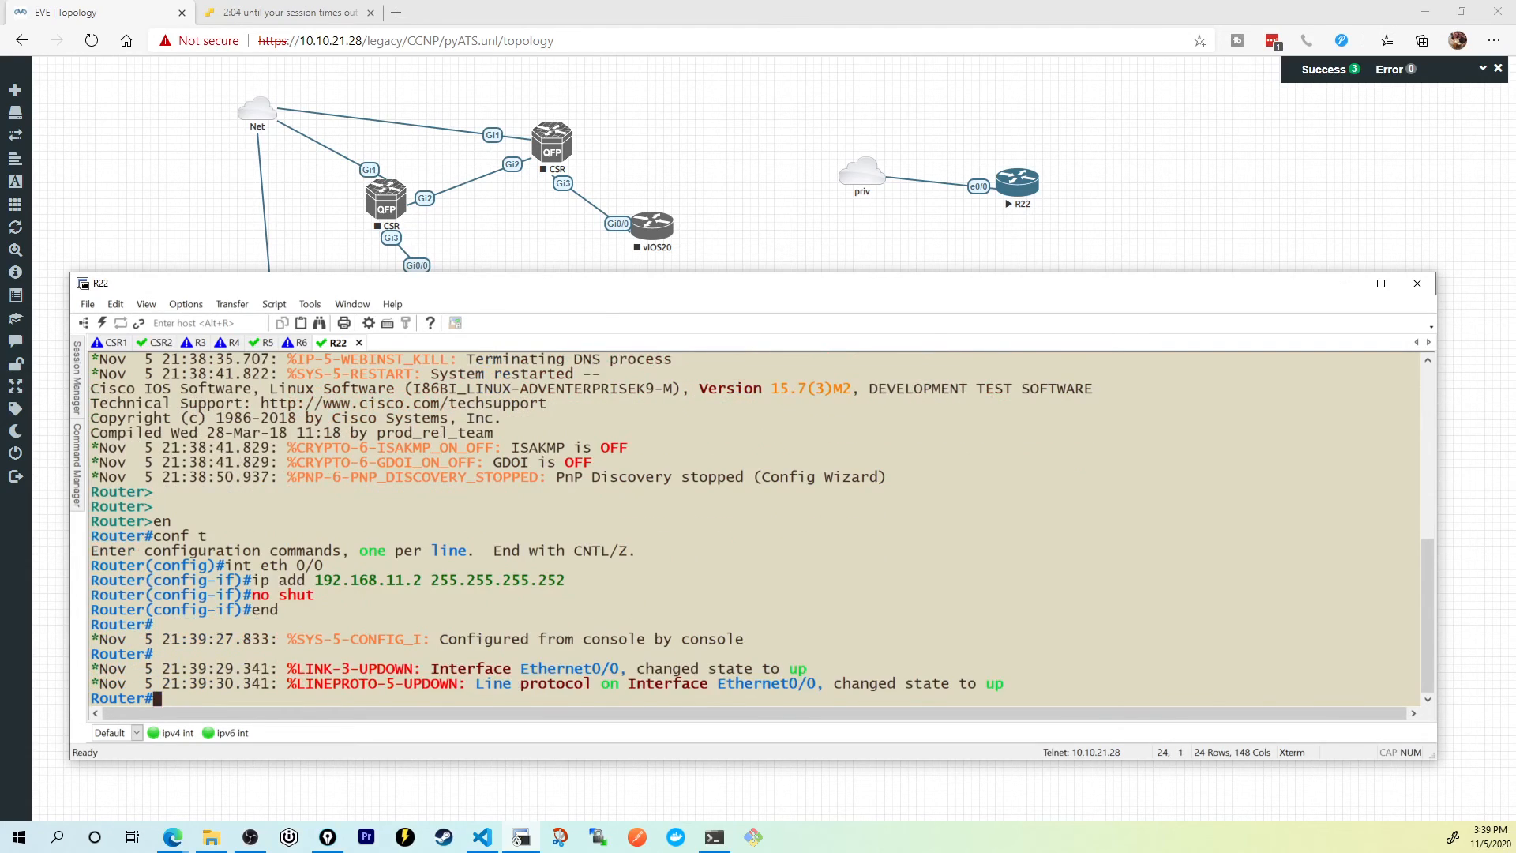
type("show ip int br")
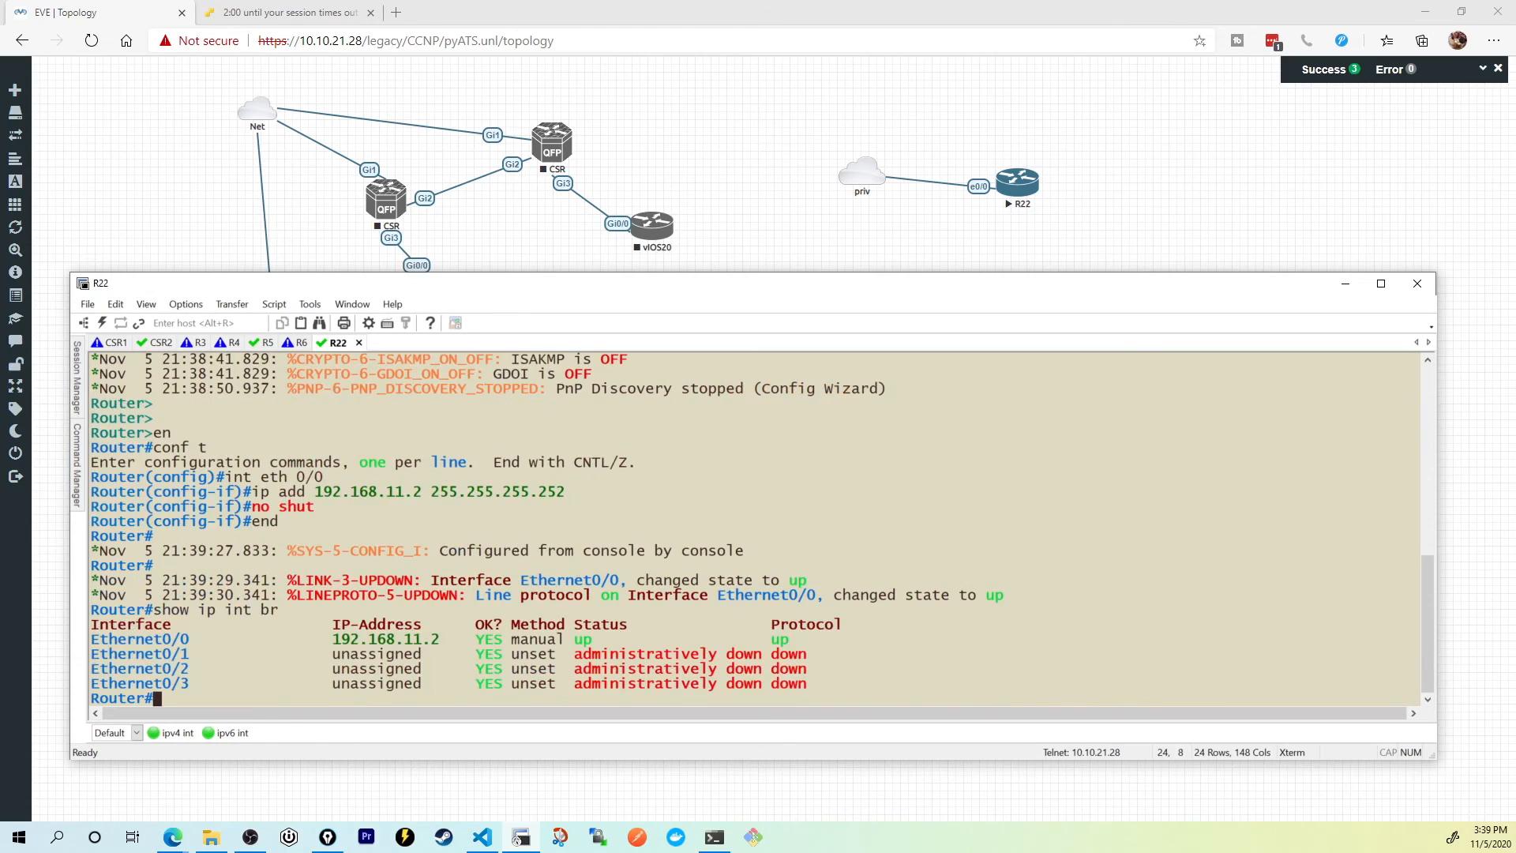
type("ping")
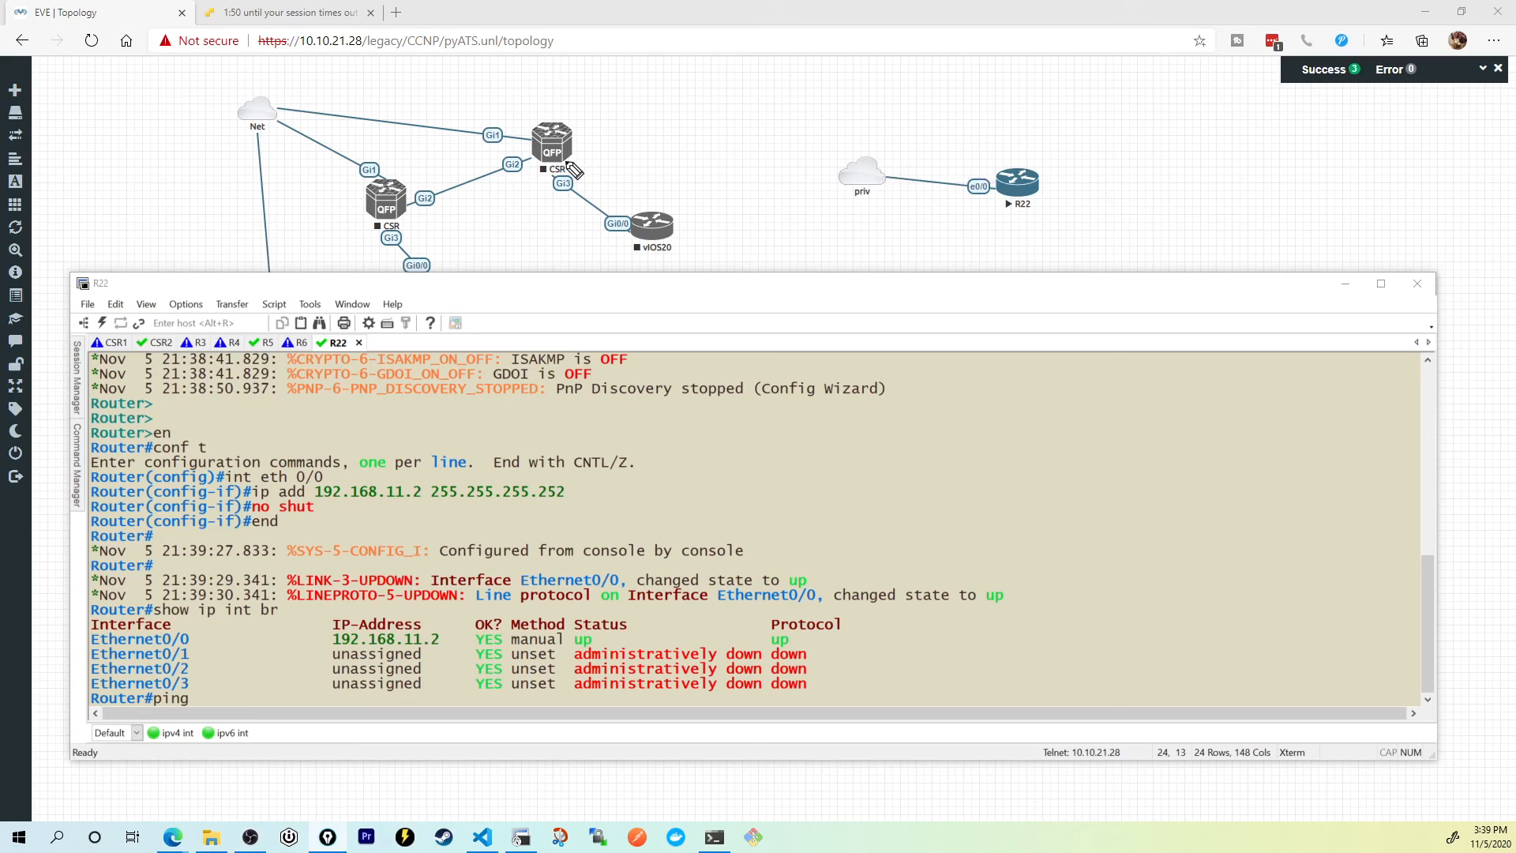
Step: Ping 192.168.11.1 from R22 twice, reaching 100% success on the second try
type("192.168.11.1")
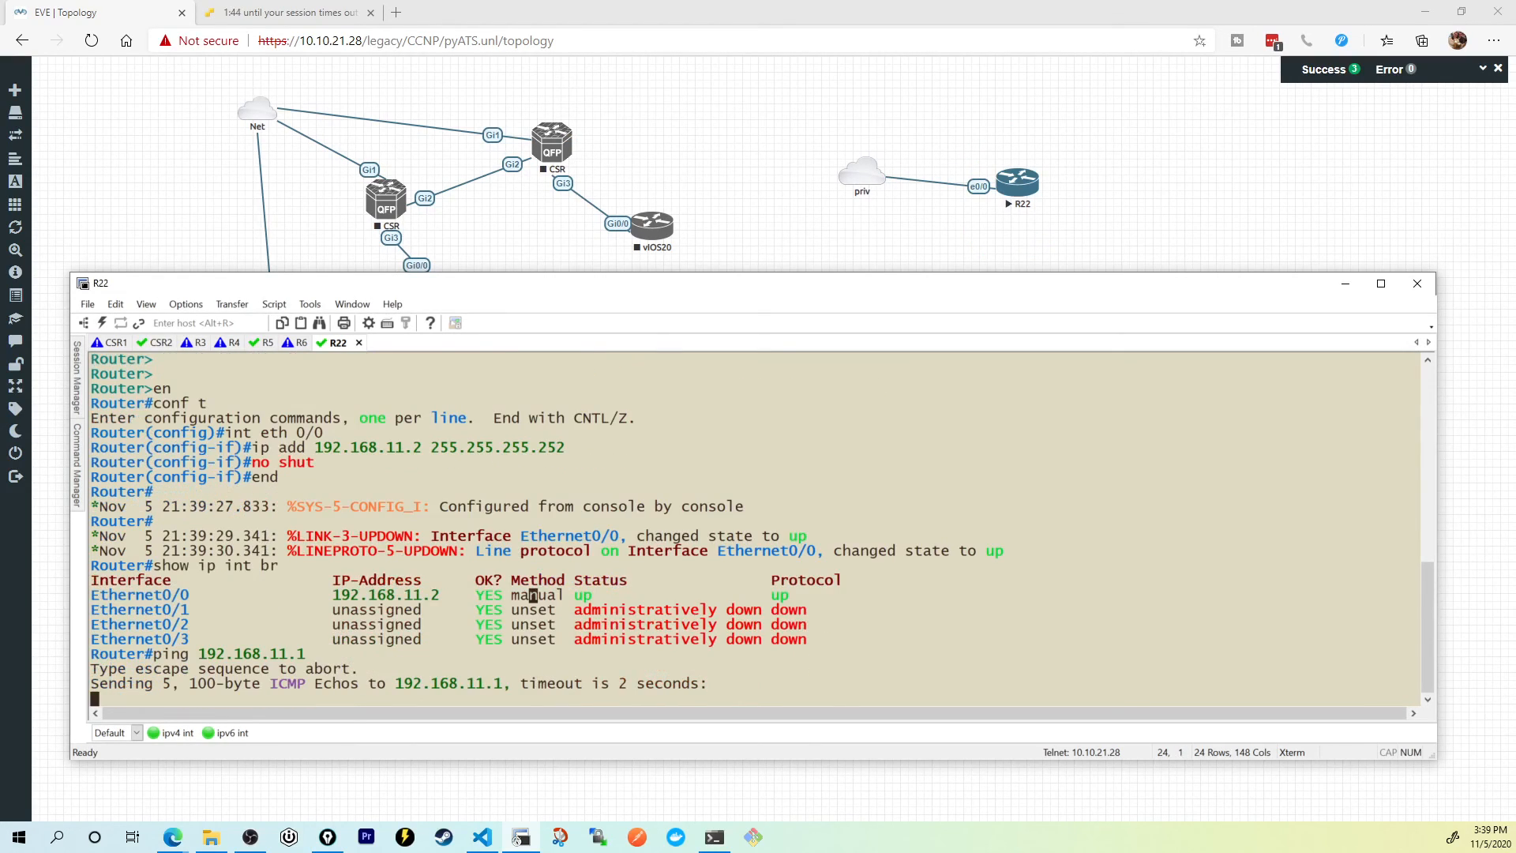
type("ping 192.168.11.1")
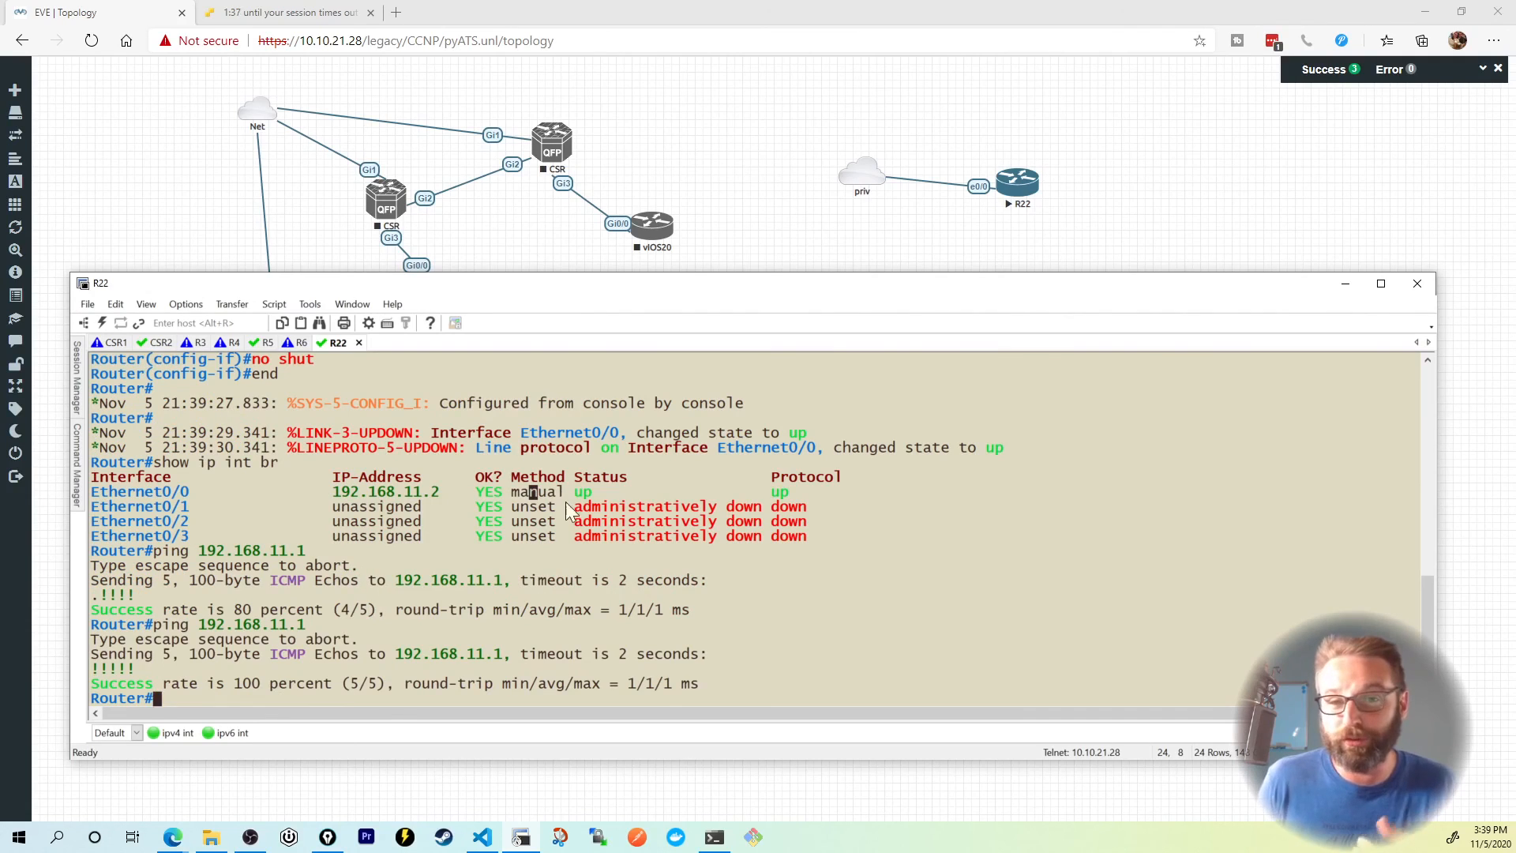
mouse_move(315, 196)
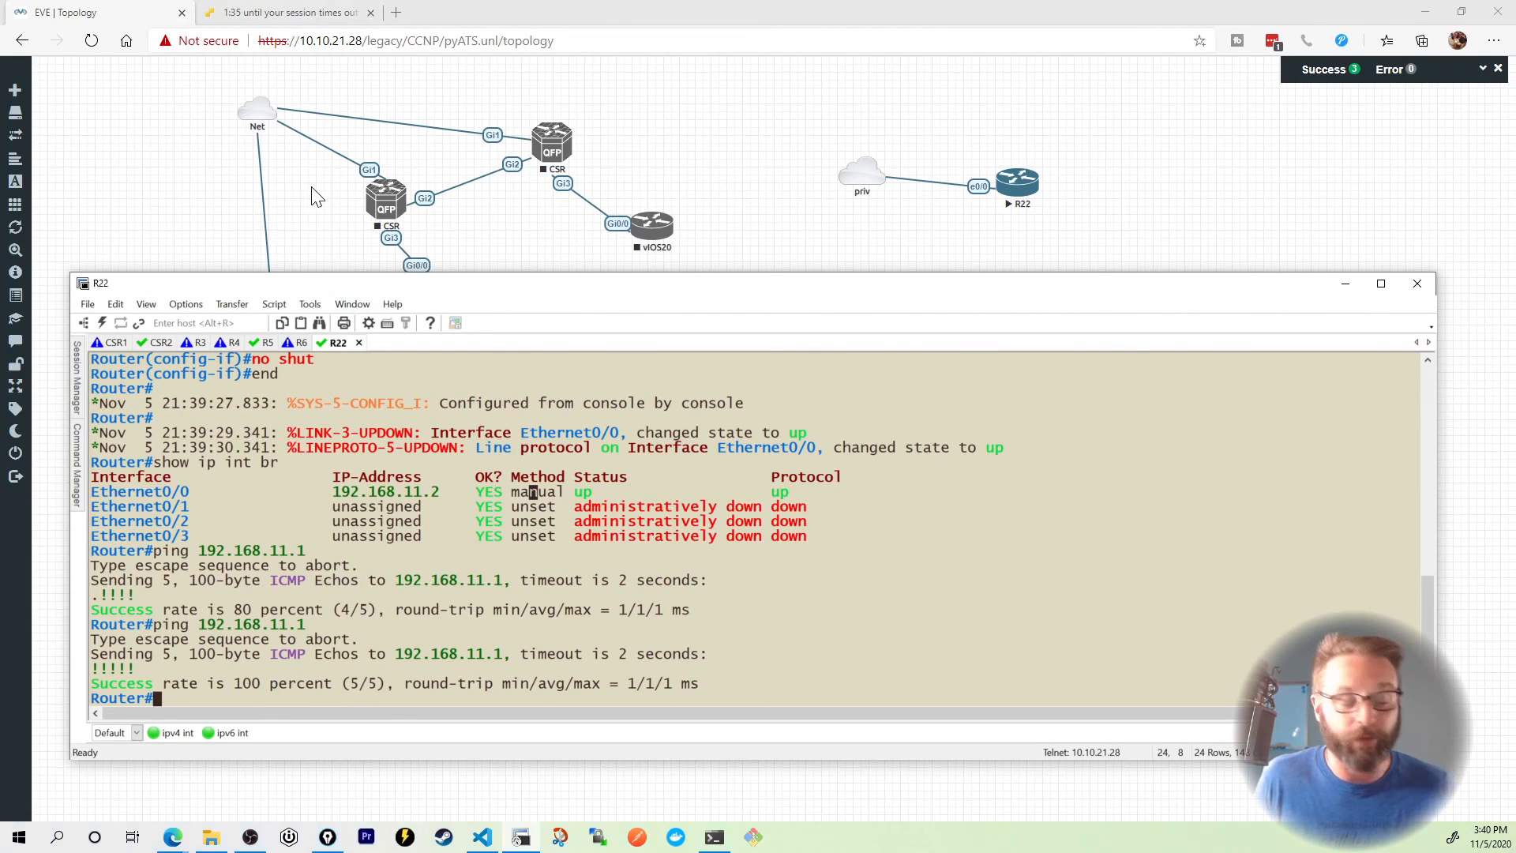